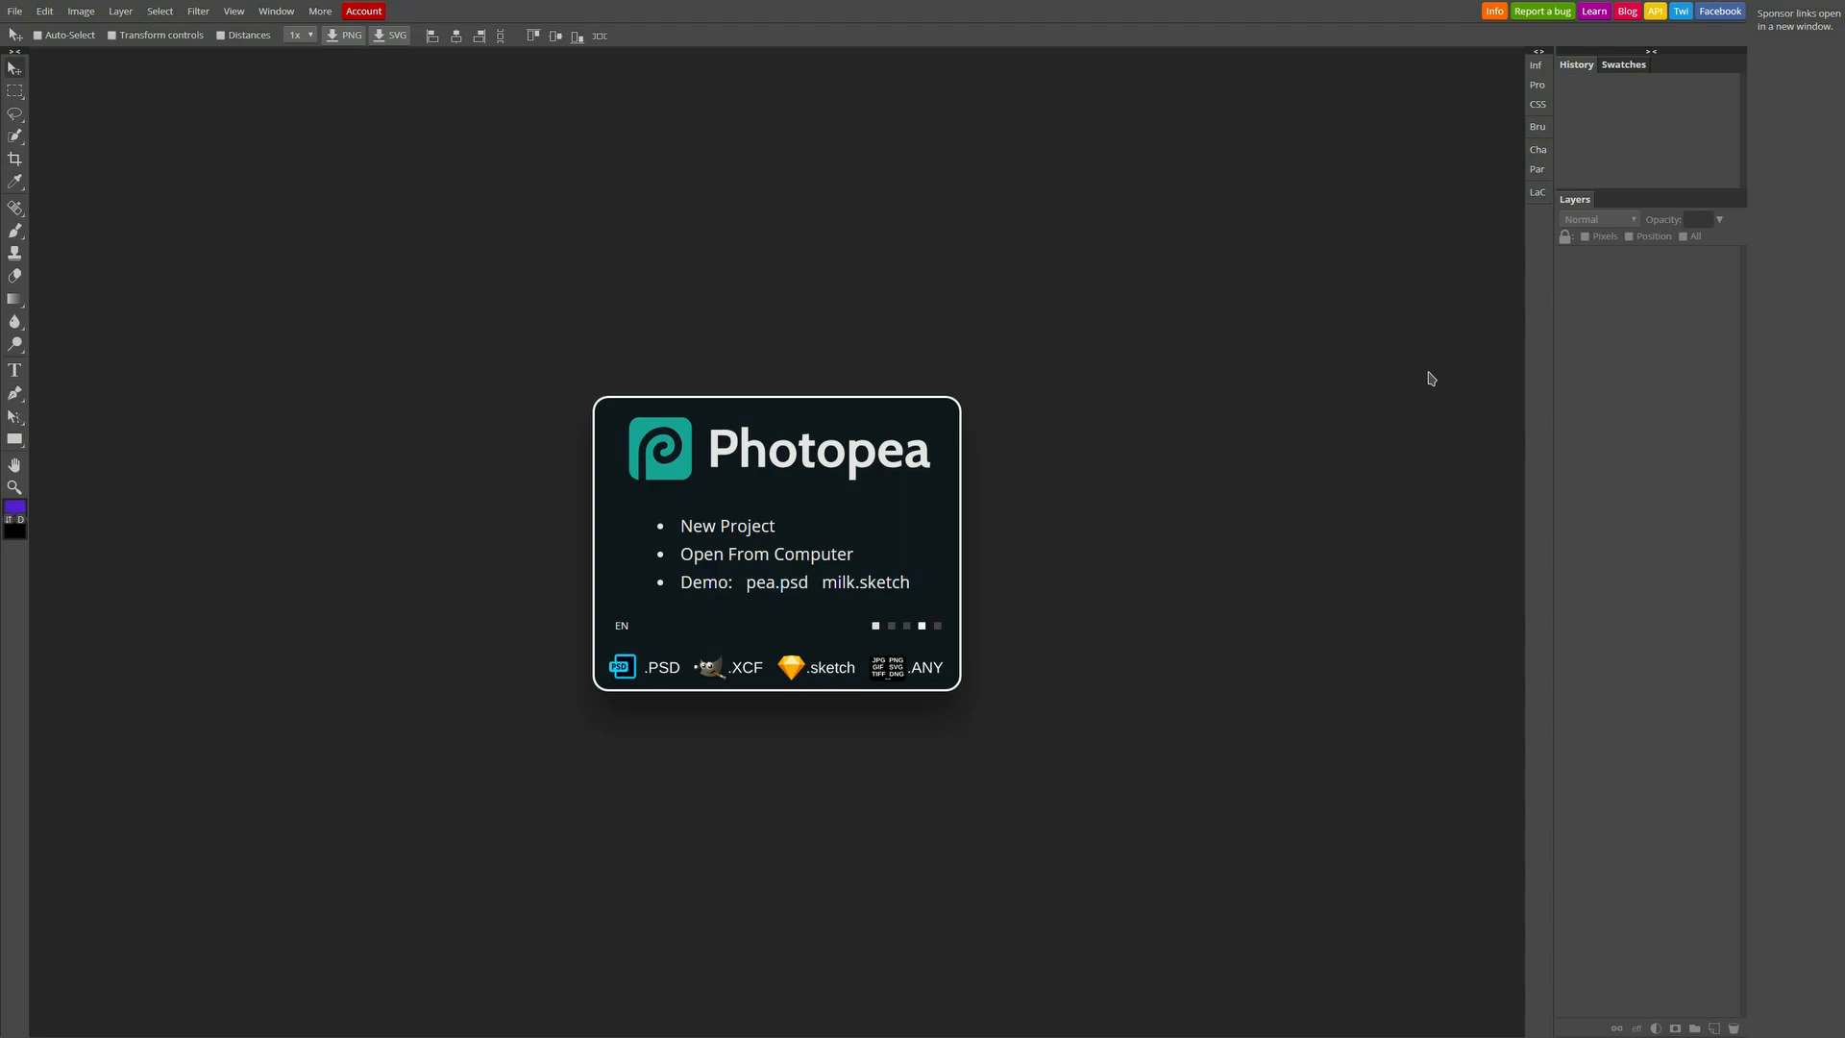
mouse_move(869, 462)
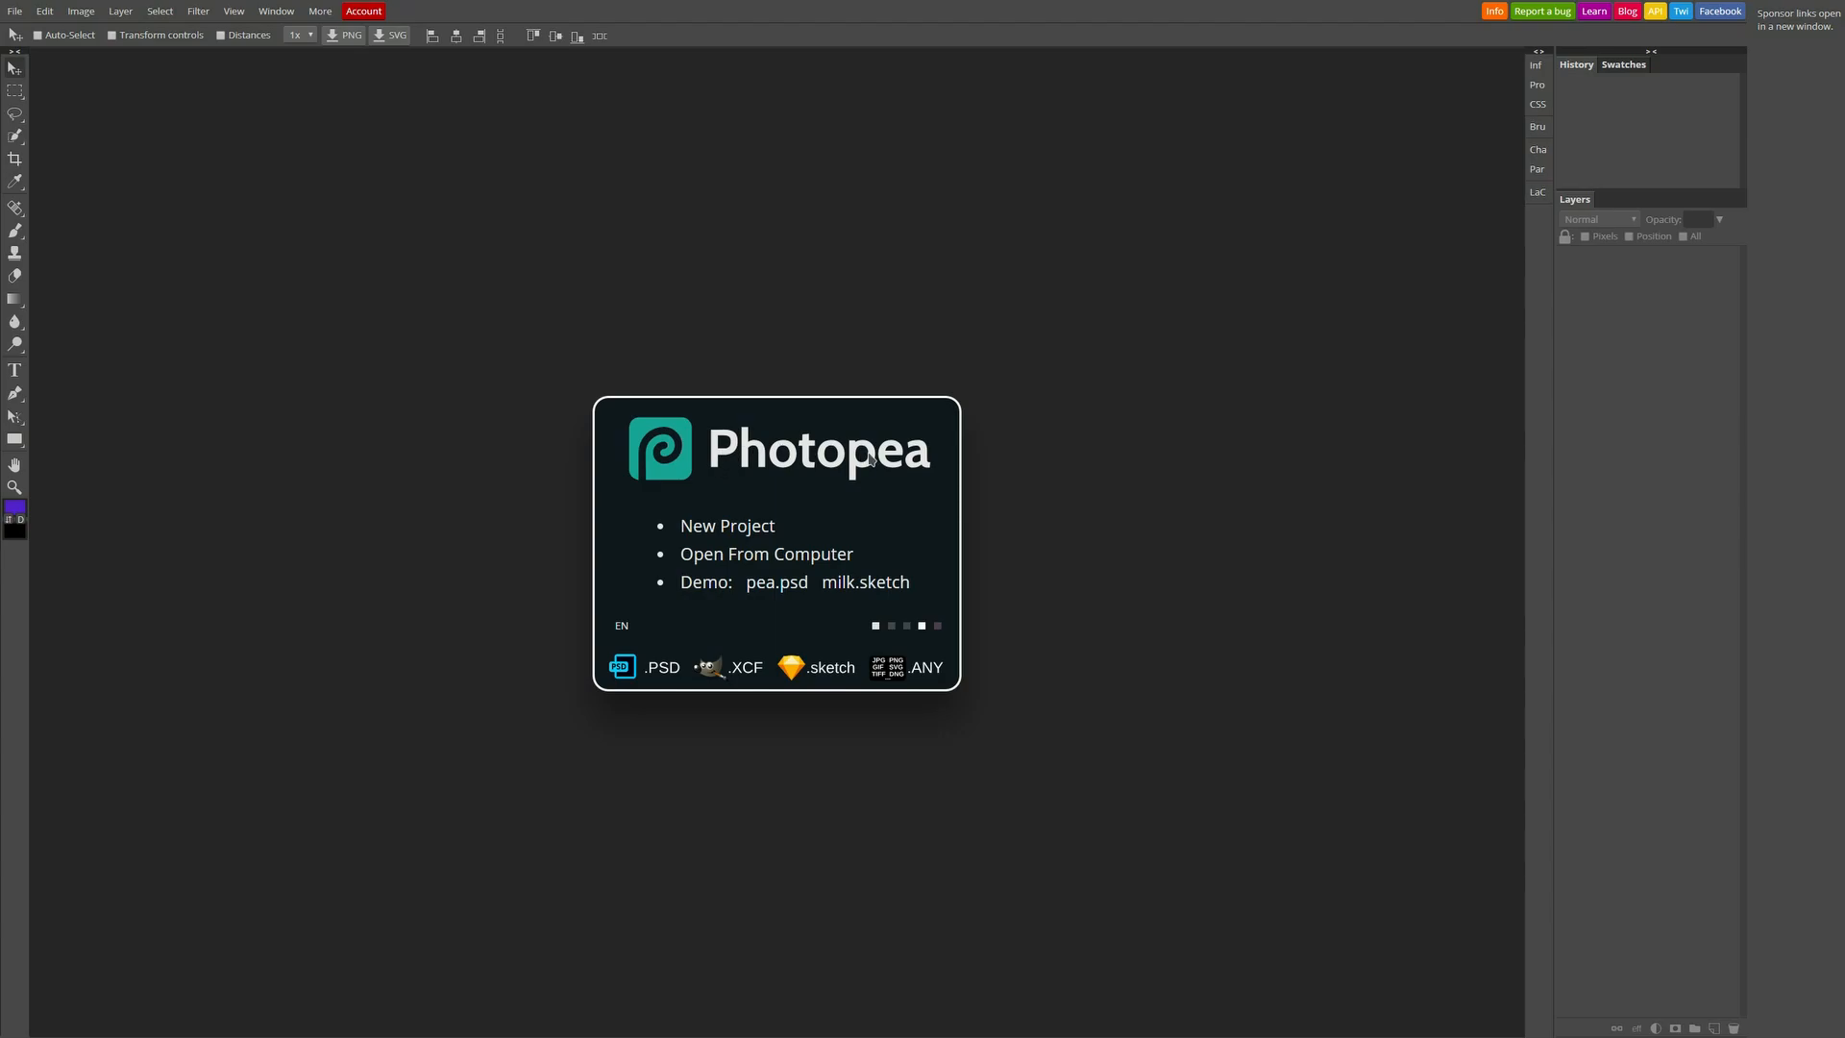
mouse_move(970, 465)
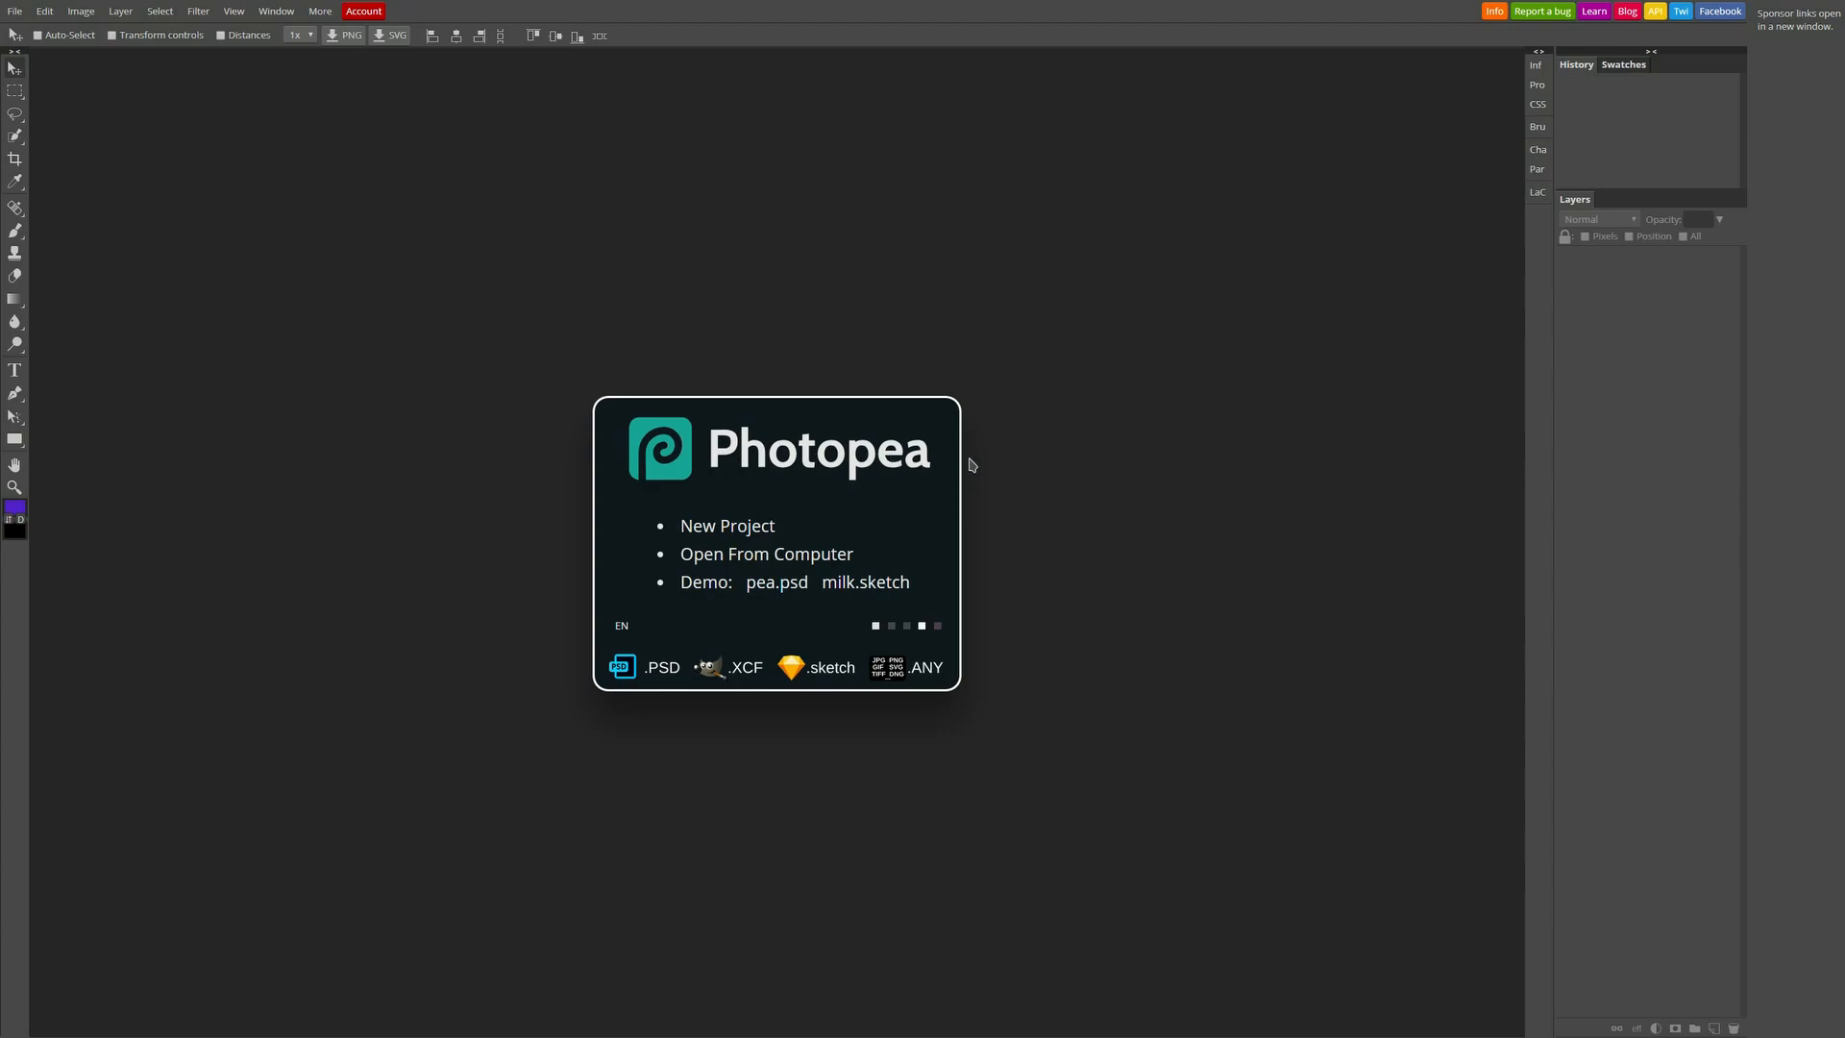
mouse_move(1109, 452)
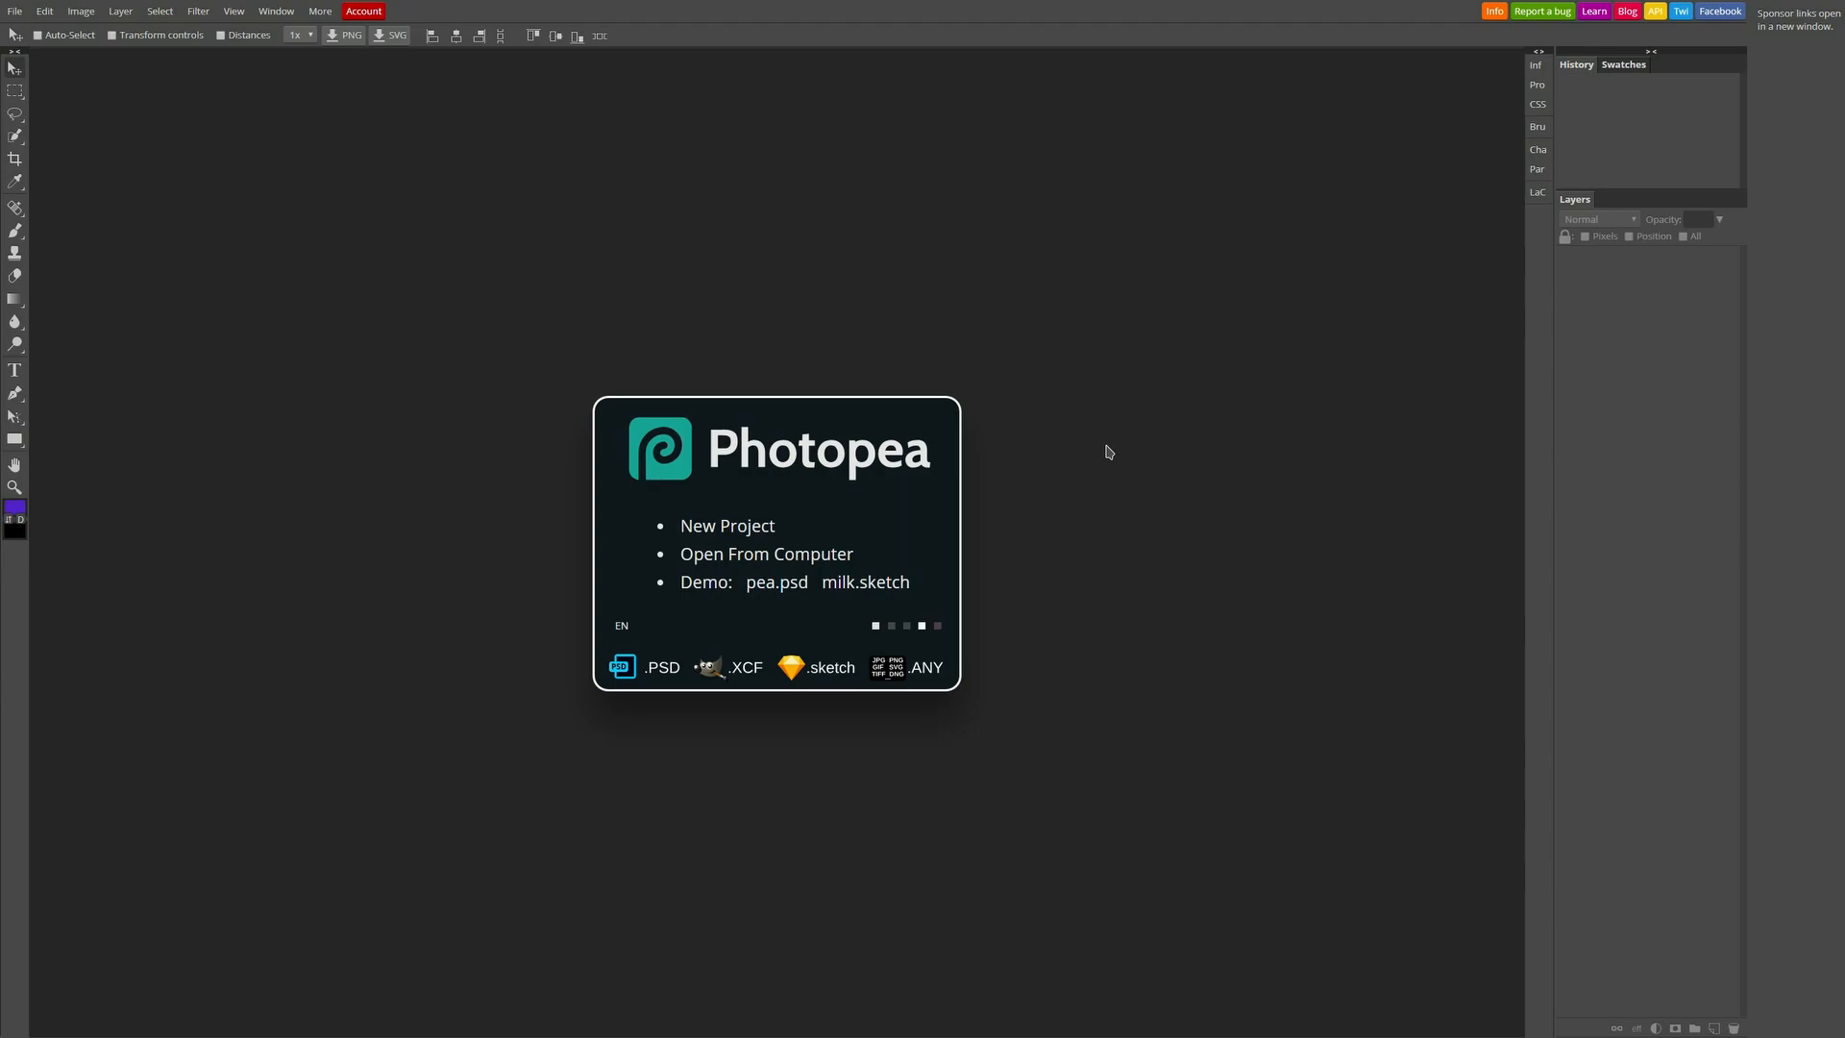
mouse_move(788, 470)
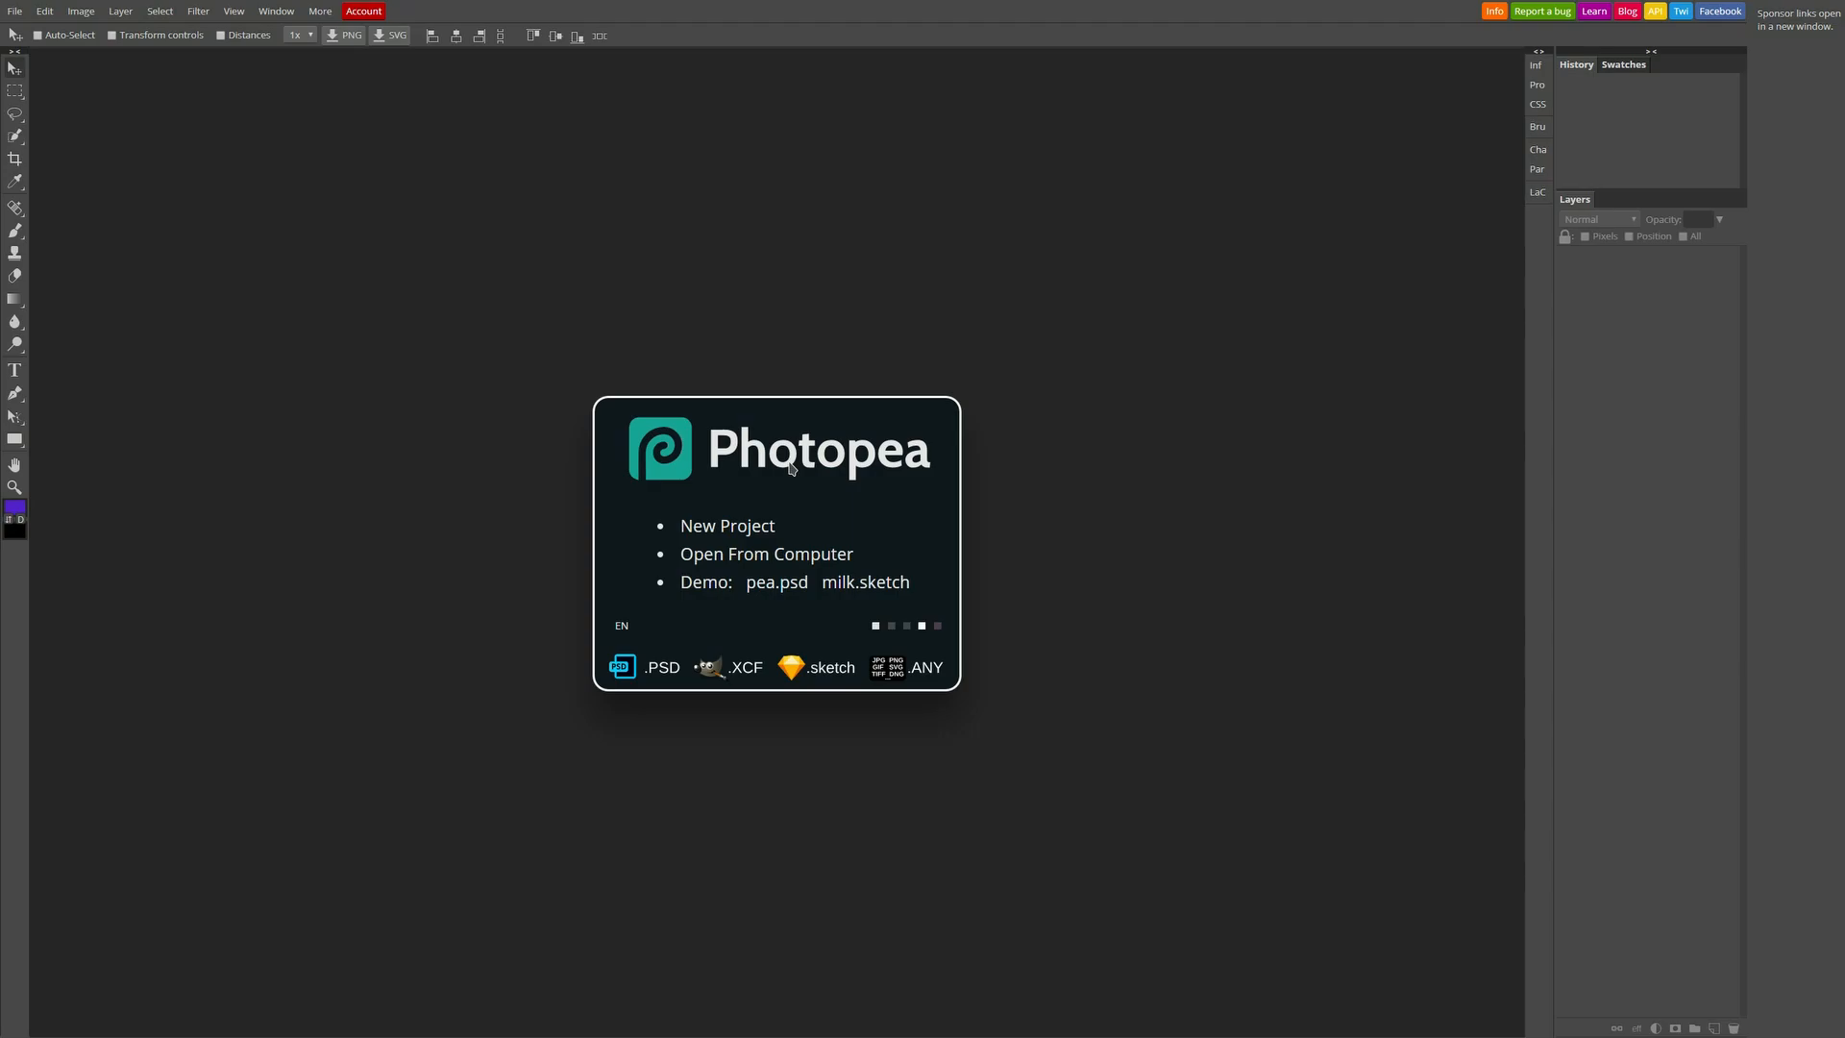
mouse_move(893, 483)
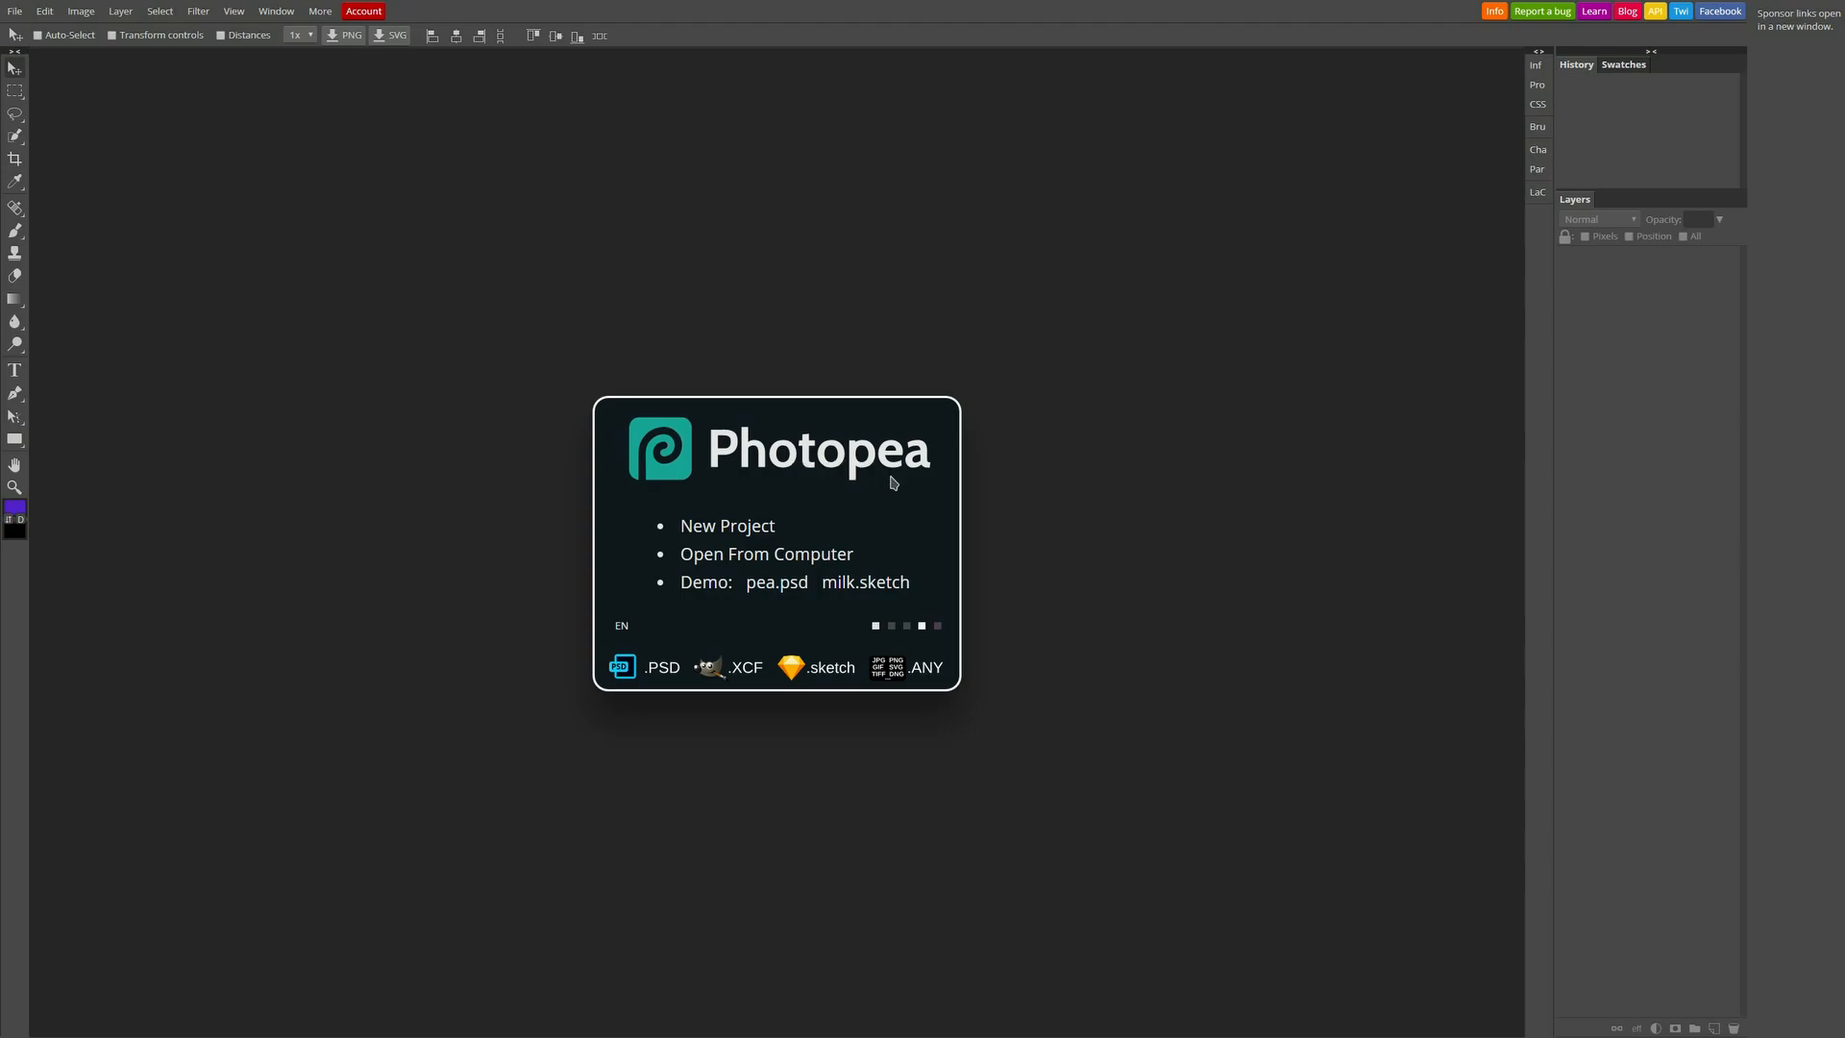
mouse_move(1095, 490)
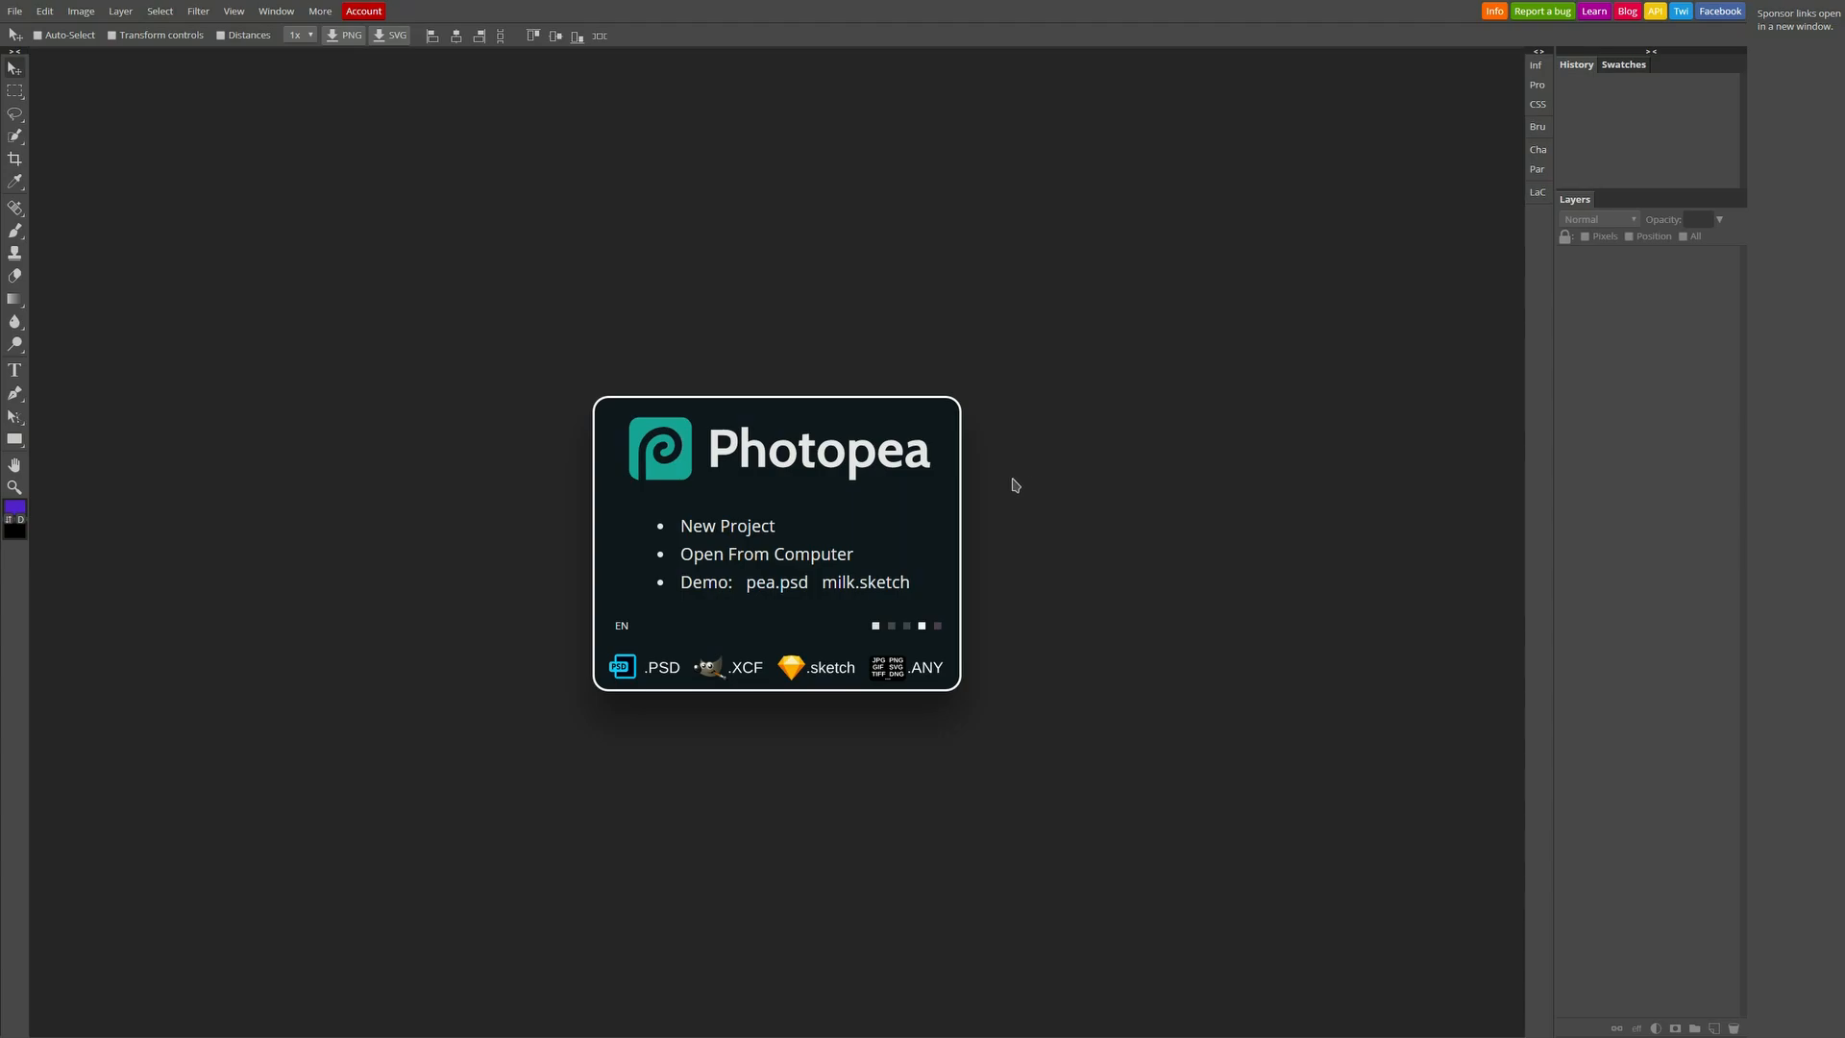
mouse_move(1056, 488)
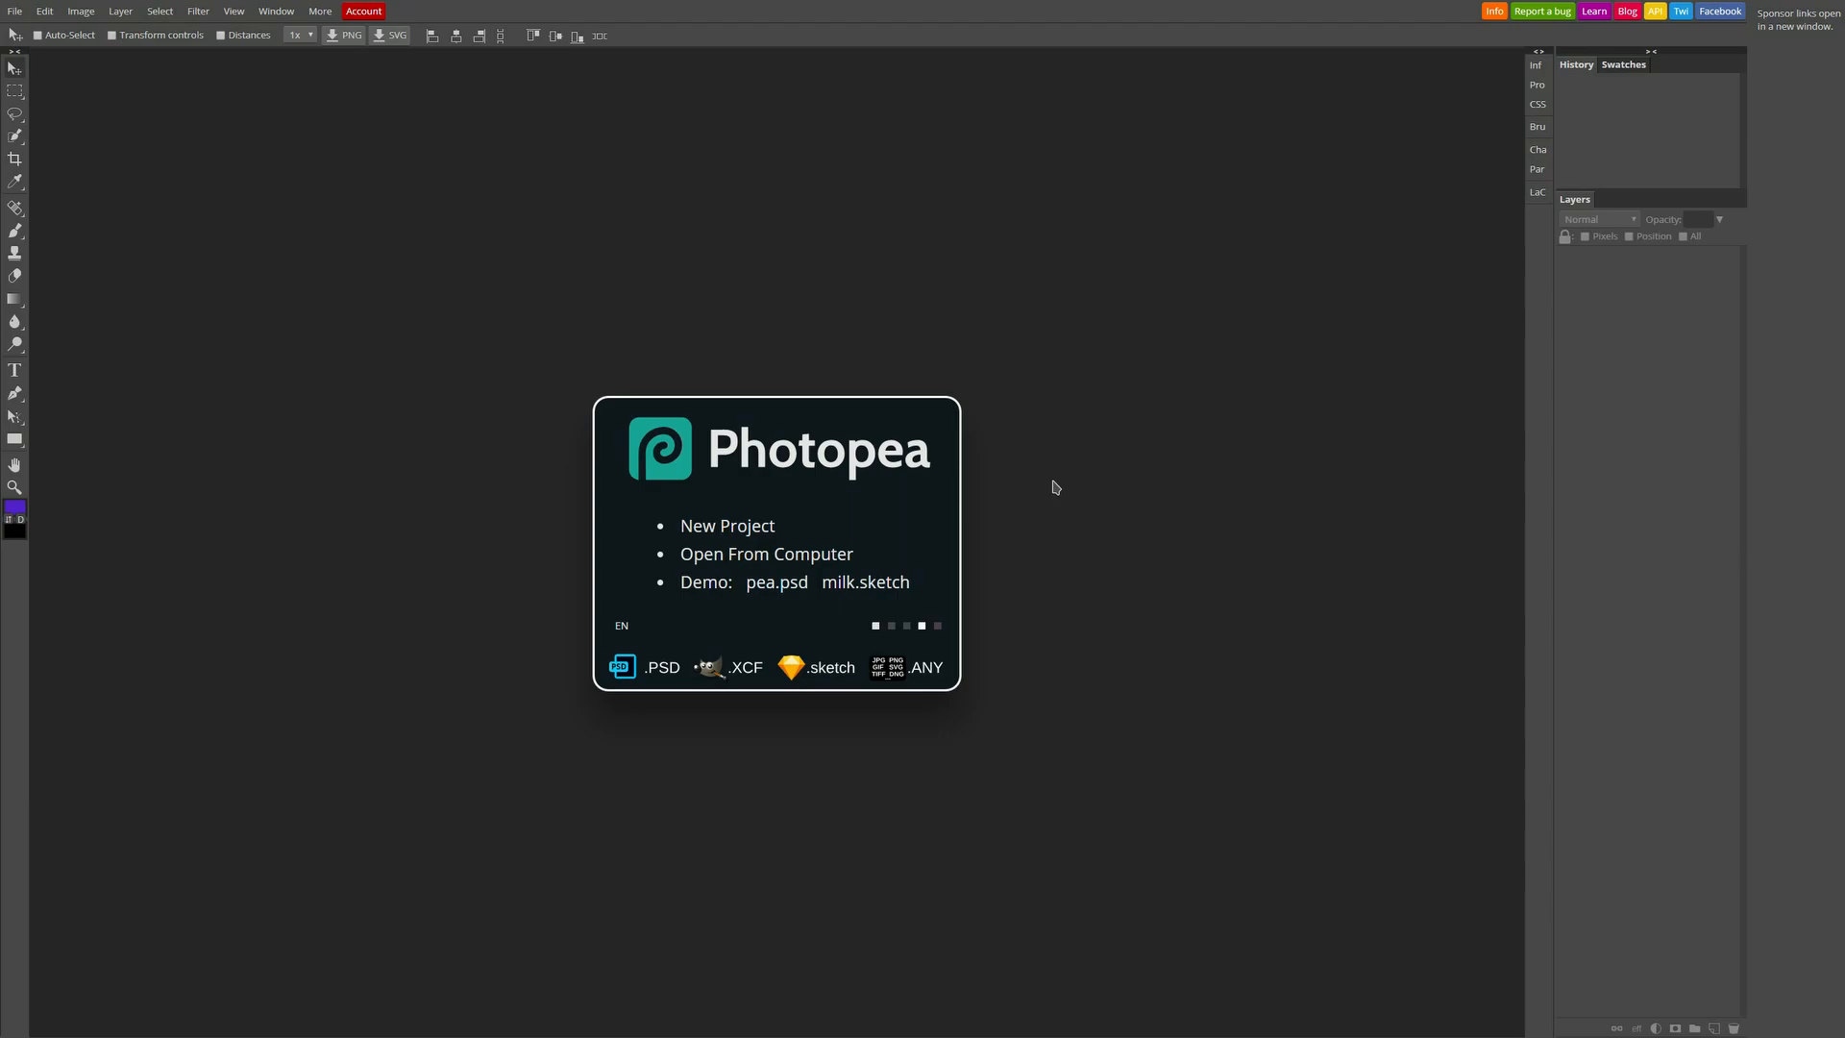
mouse_move(658, 583)
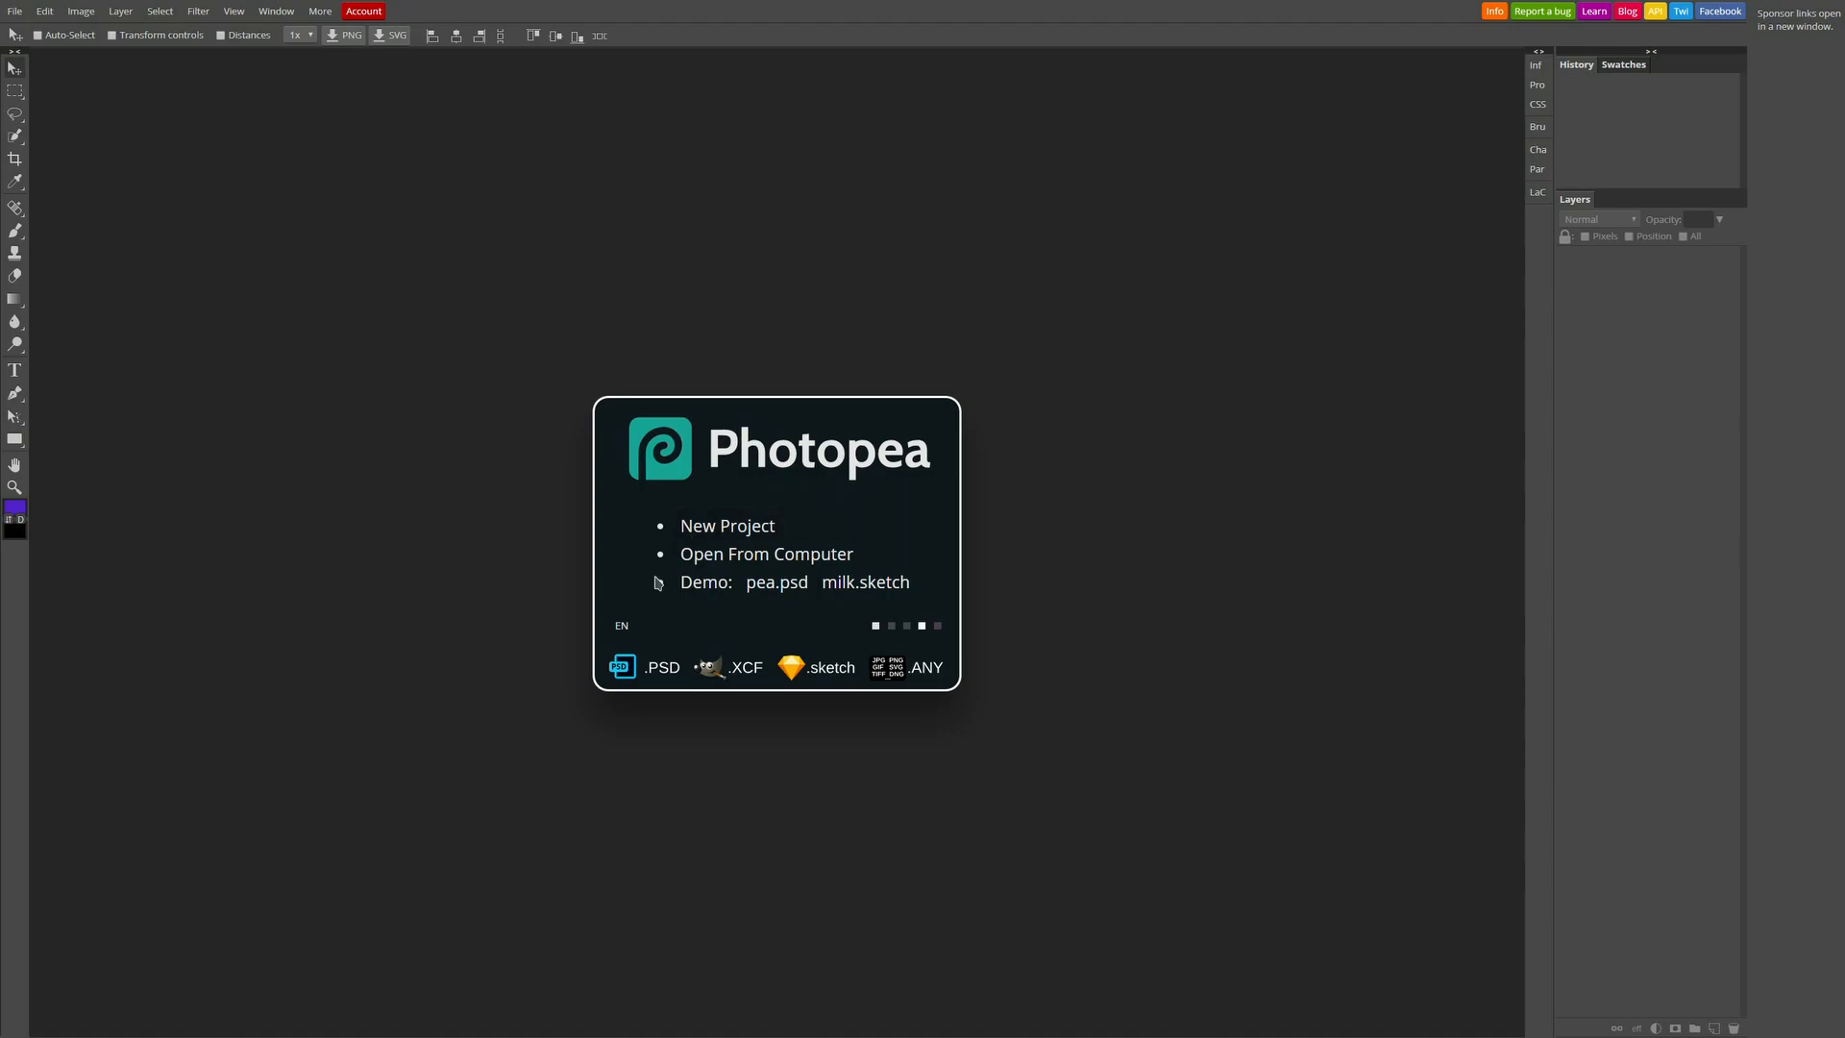
mouse_move(771, 695)
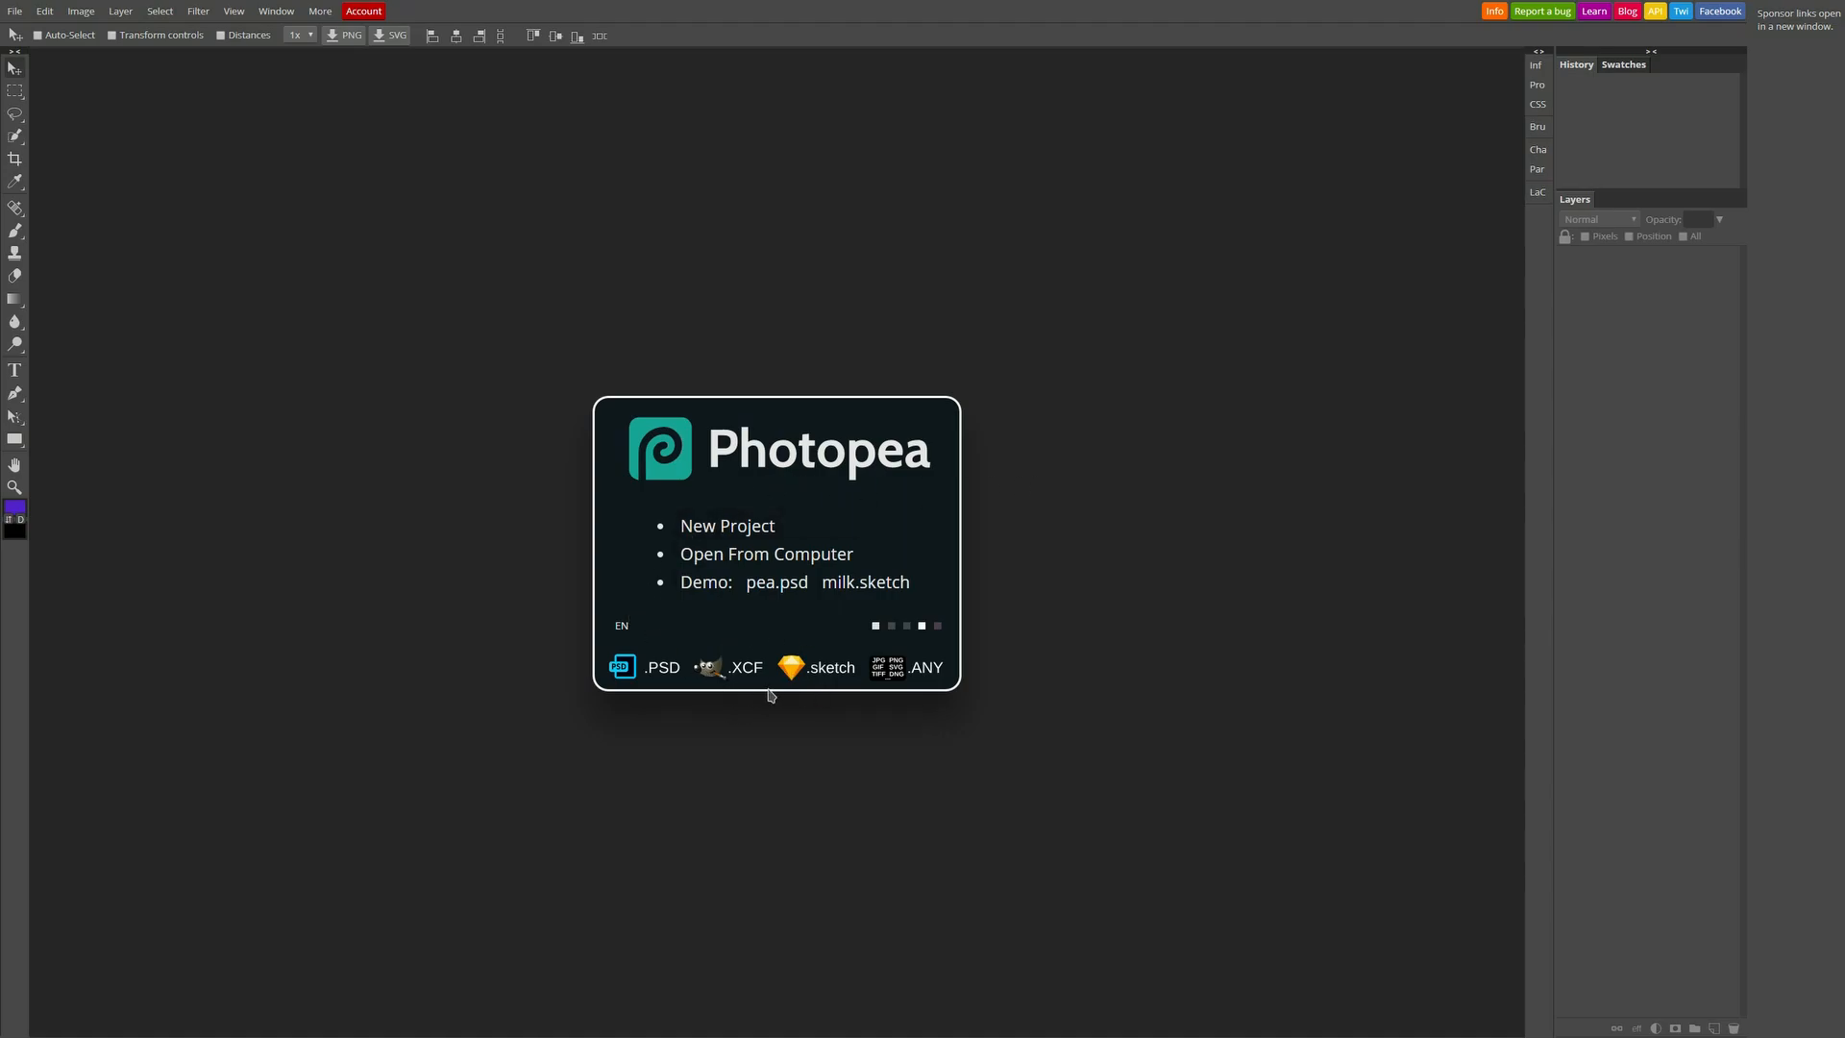
mouse_move(1155, 695)
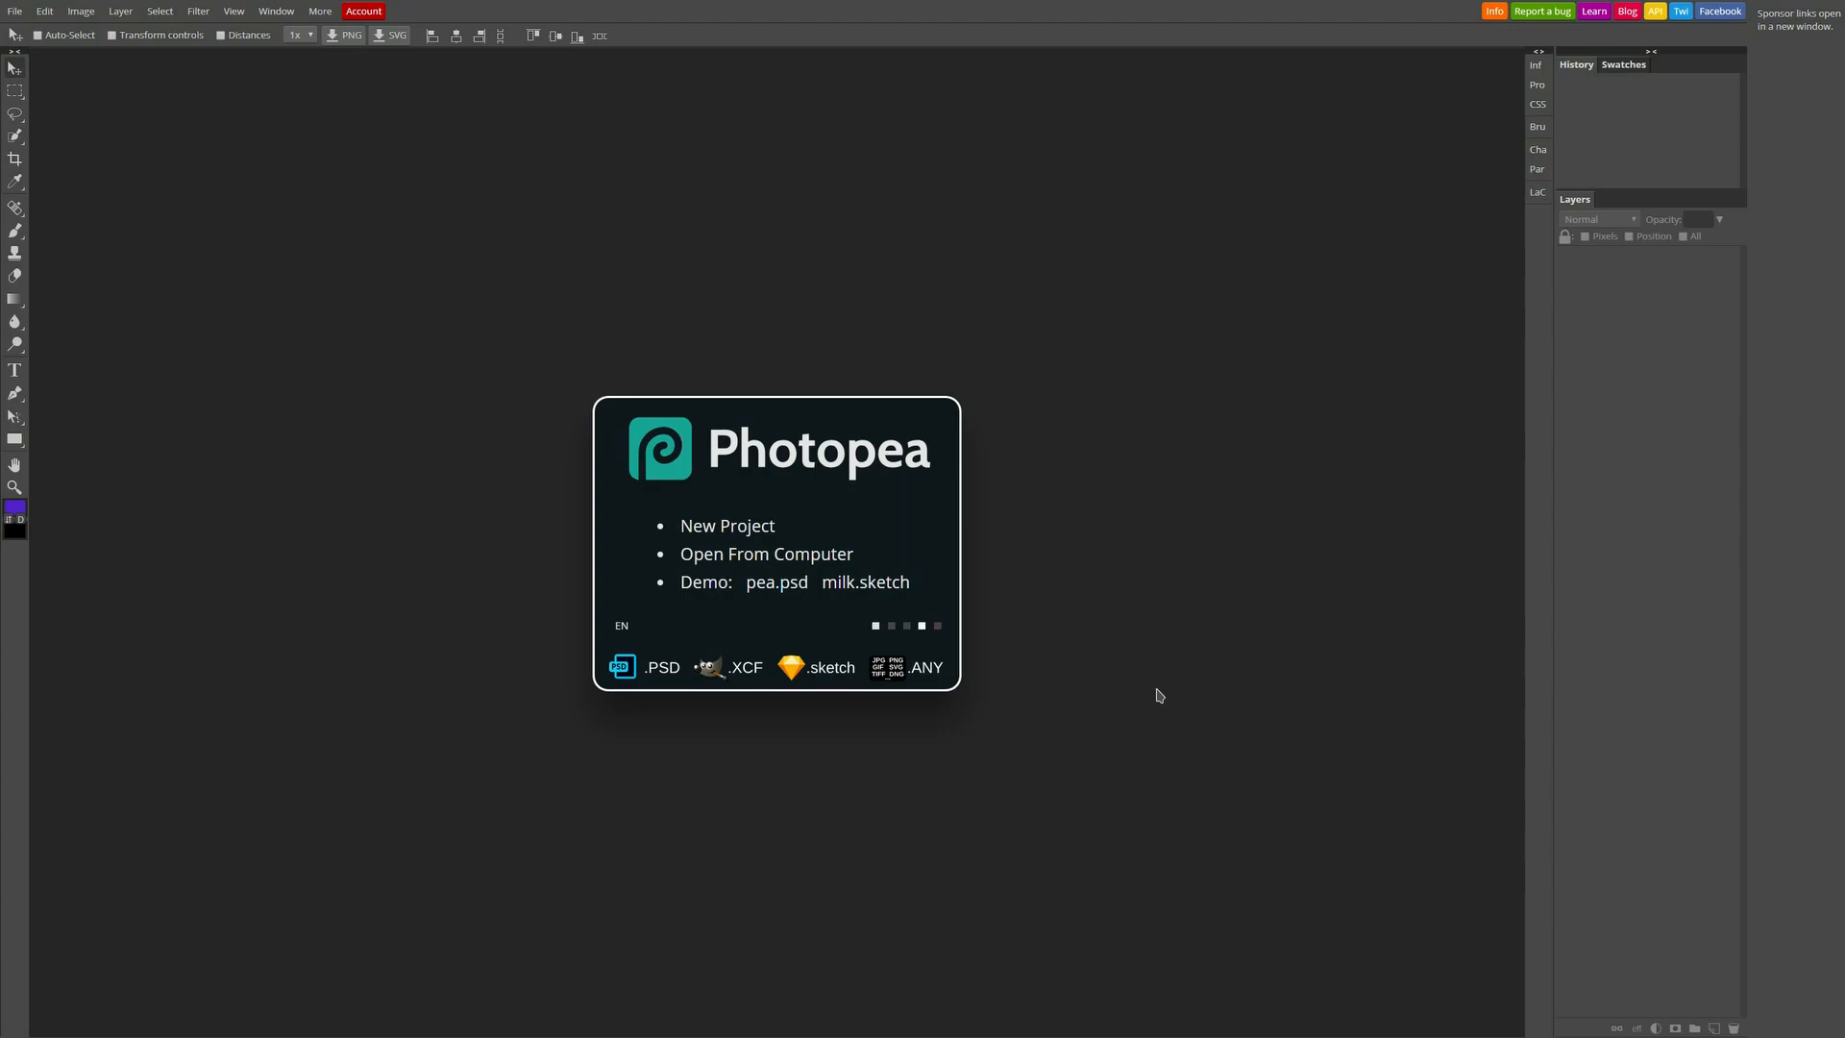
mouse_move(1071, 595)
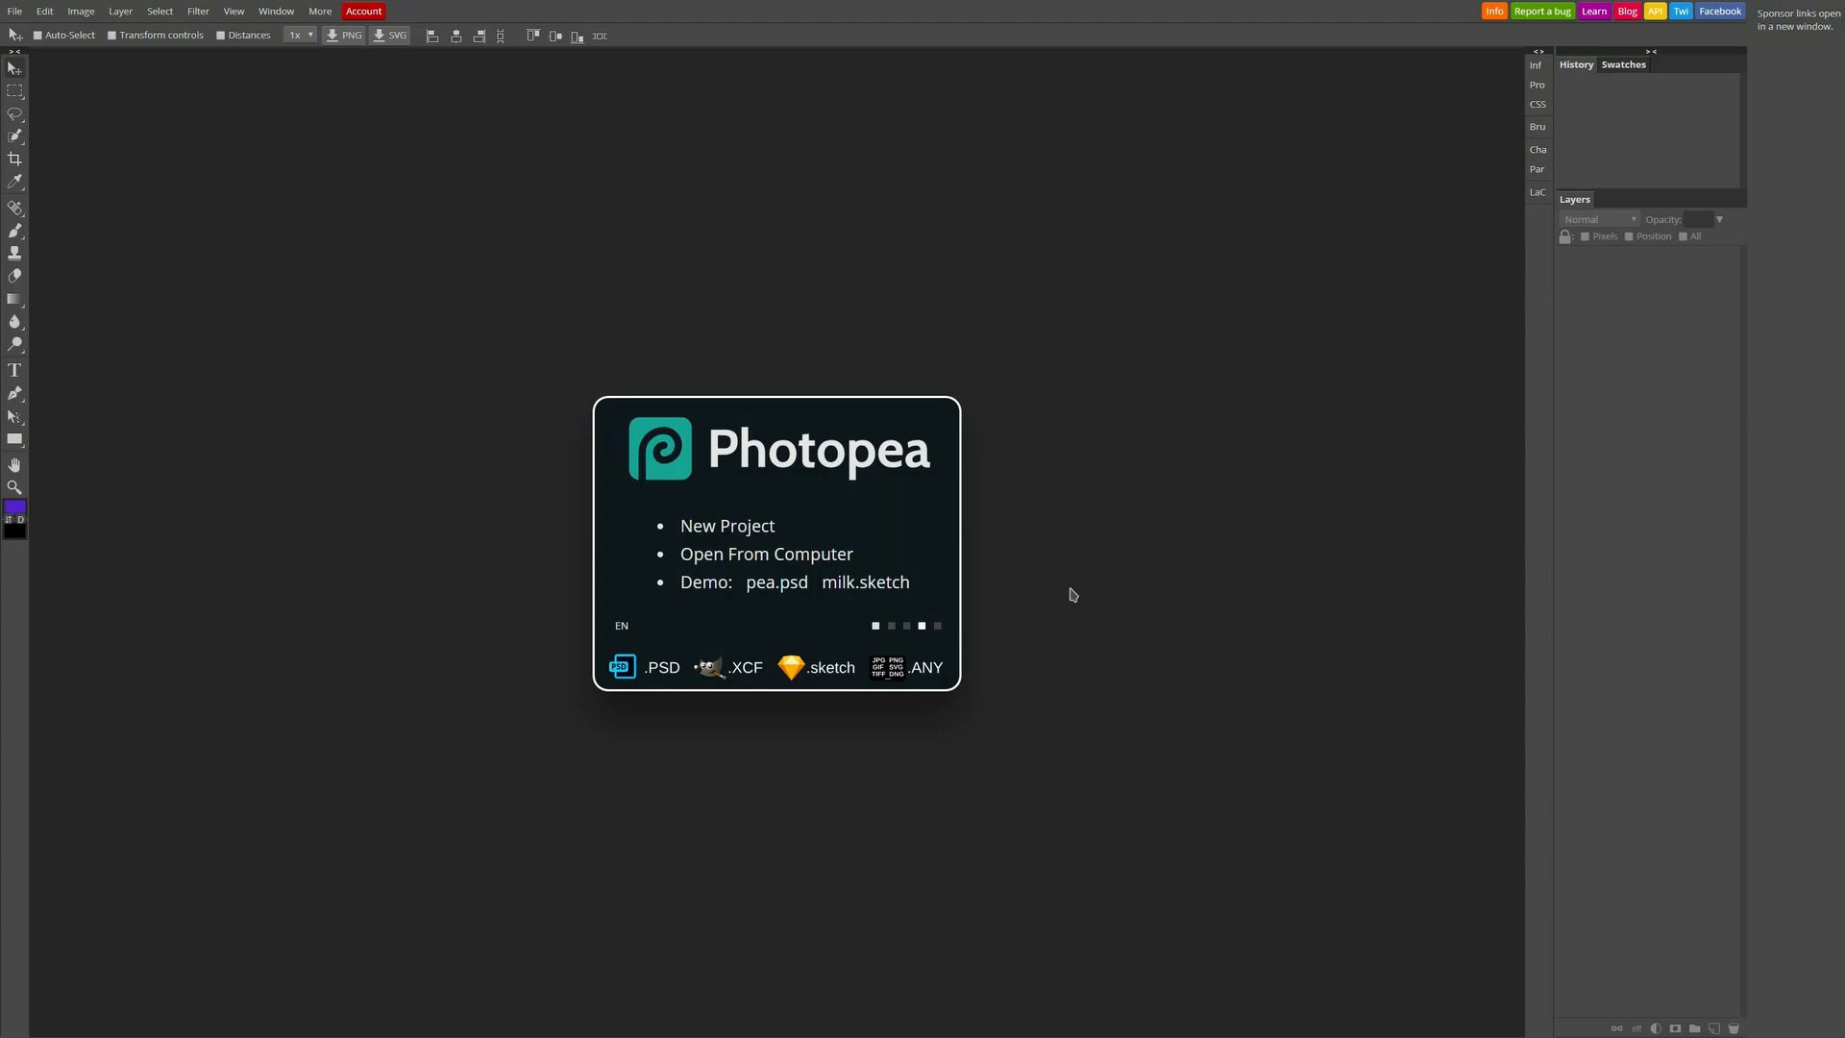
mouse_move(1086, 596)
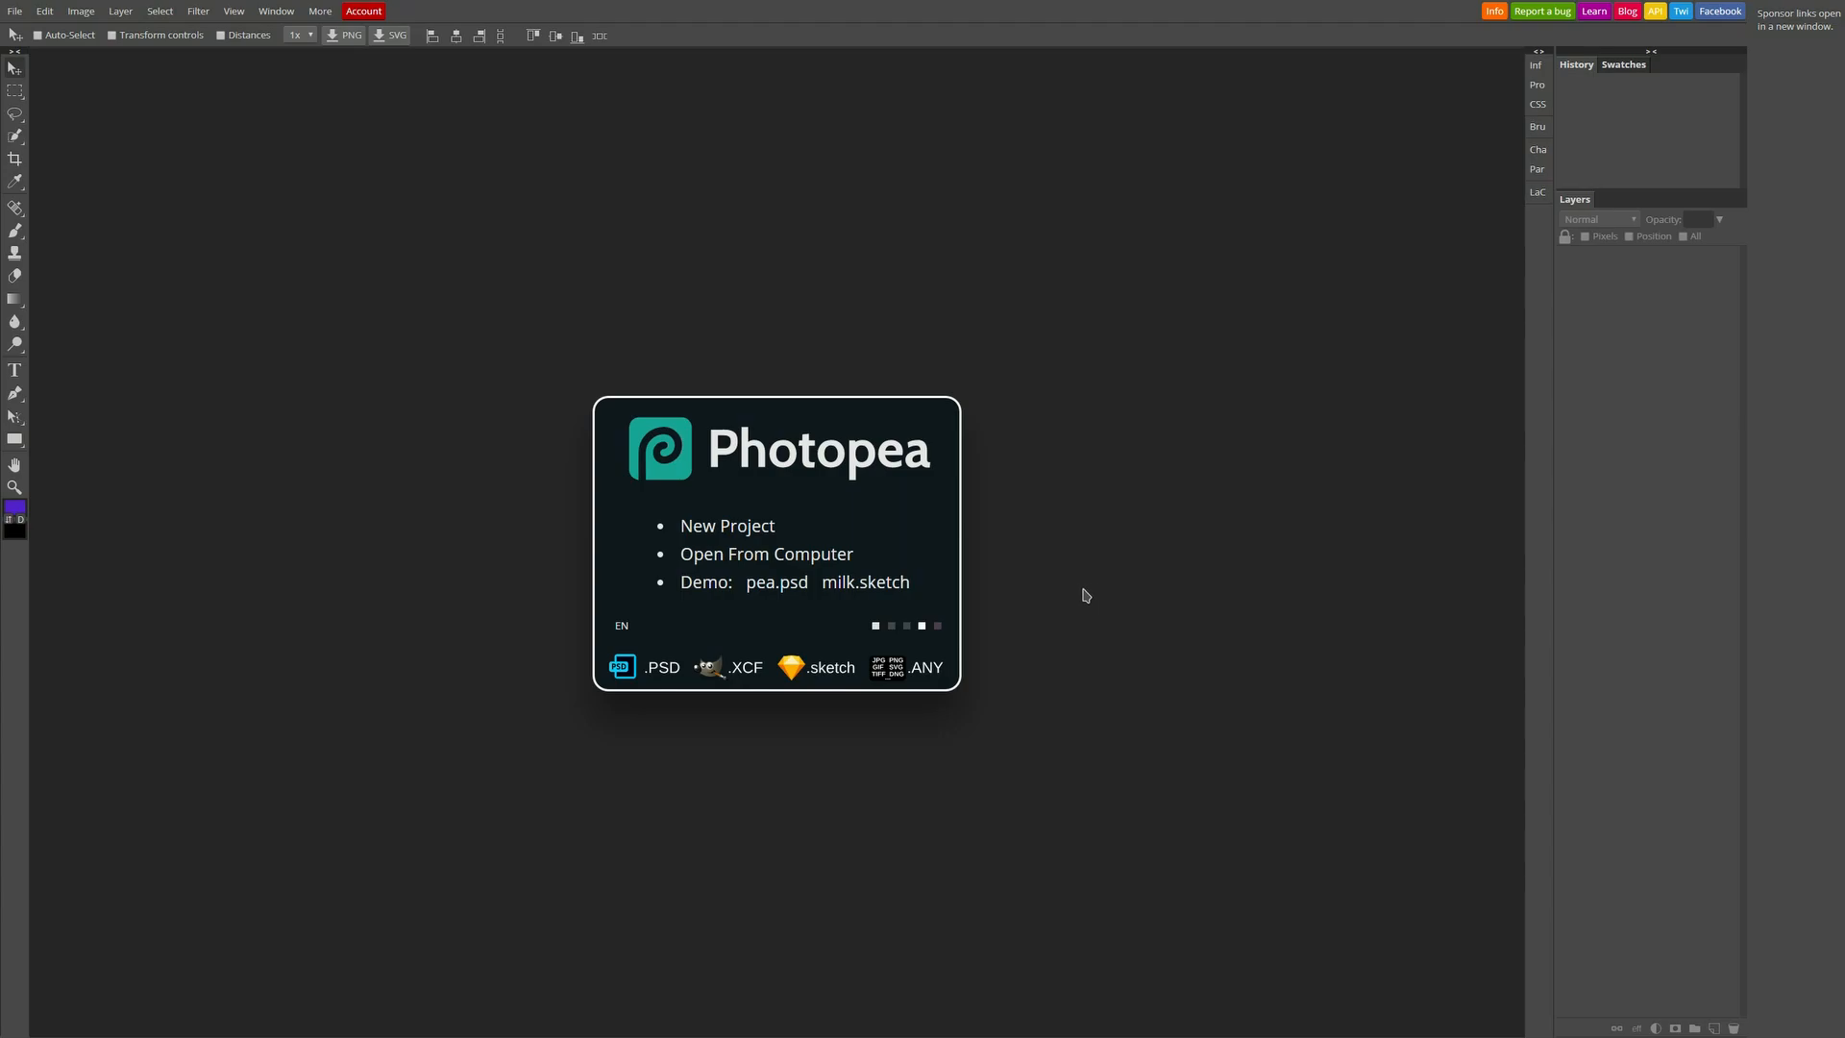
mouse_move(1283, 615)
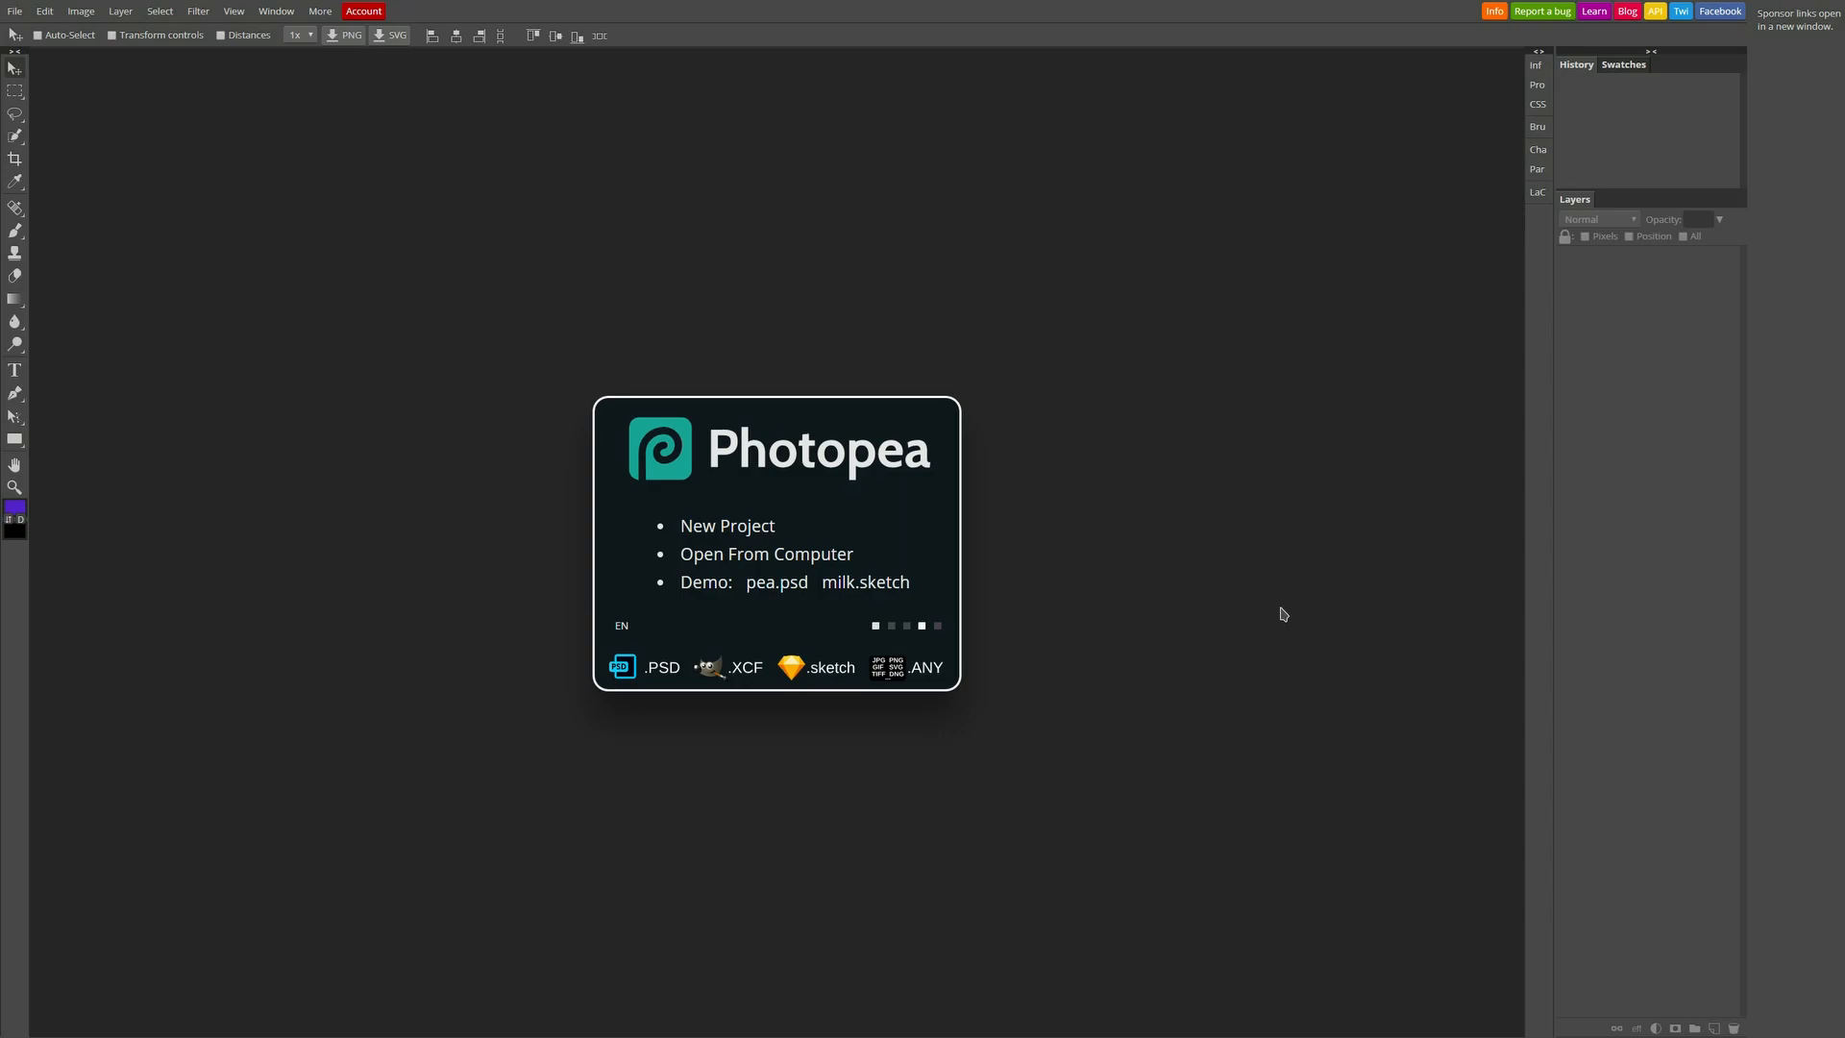
mouse_move(1254, 611)
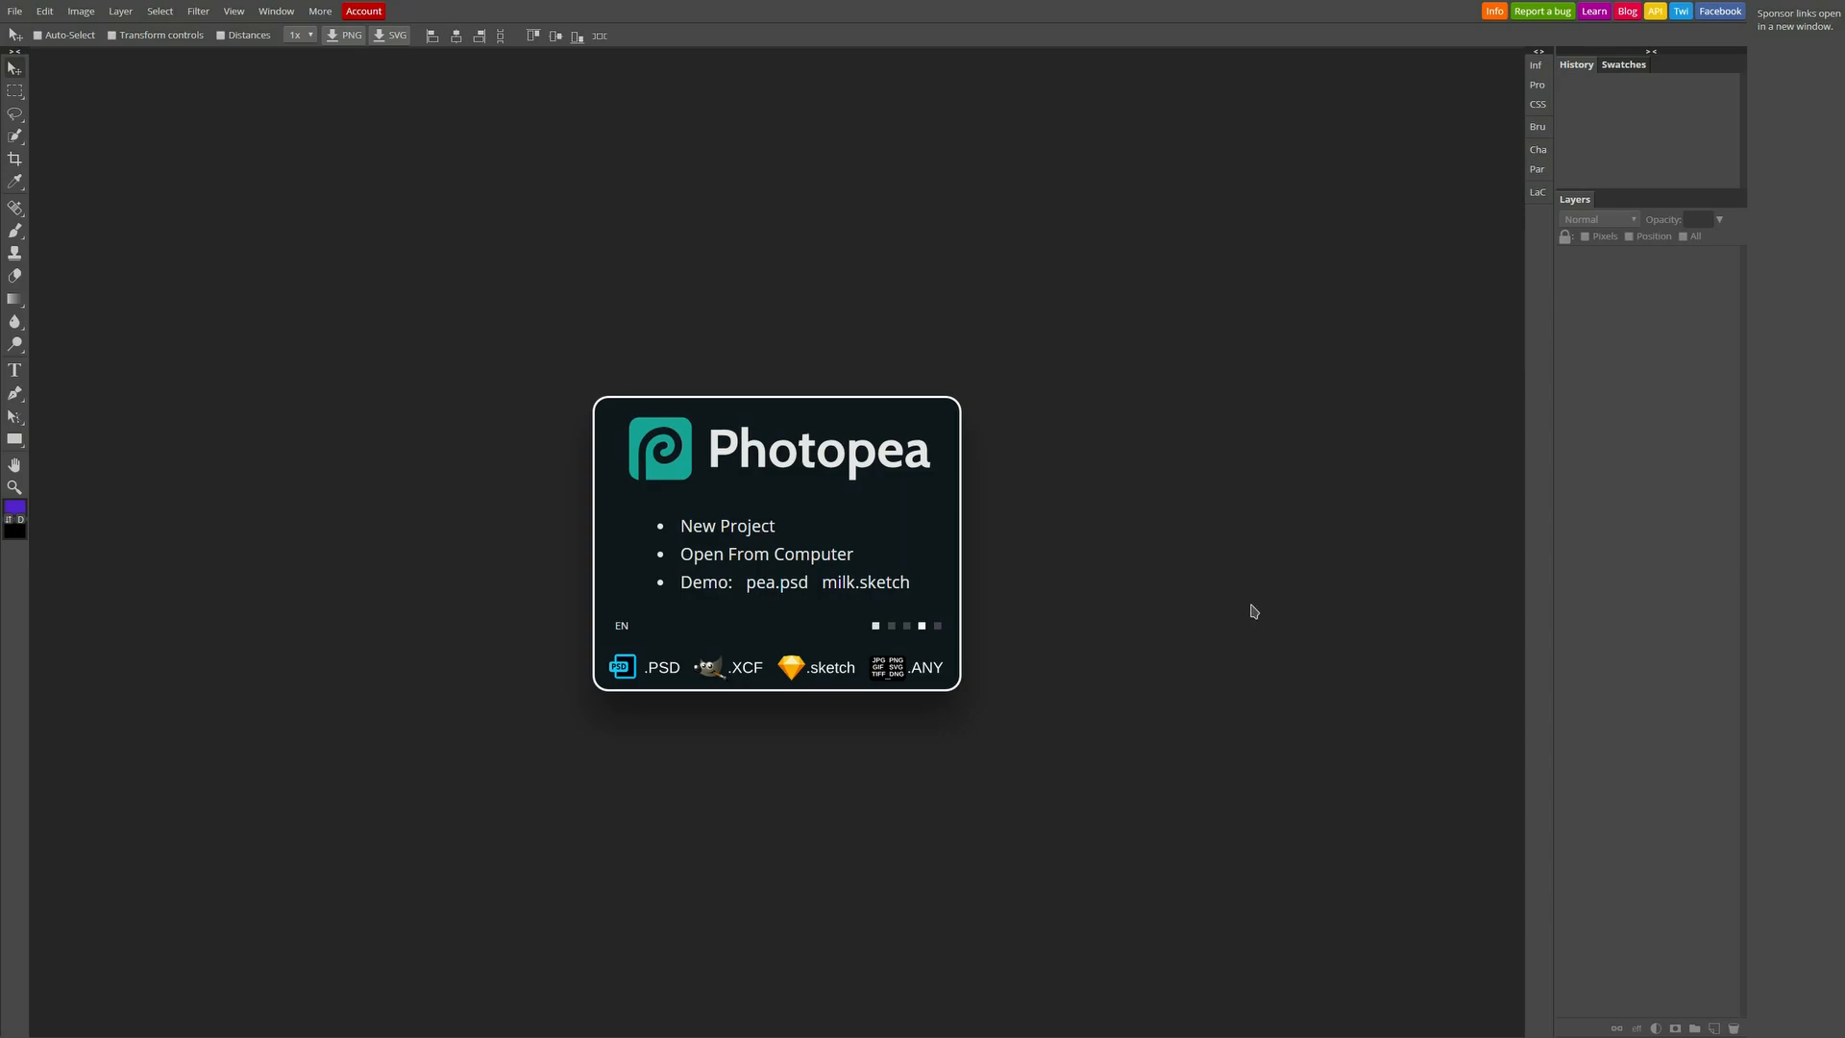
mouse_move(996, 656)
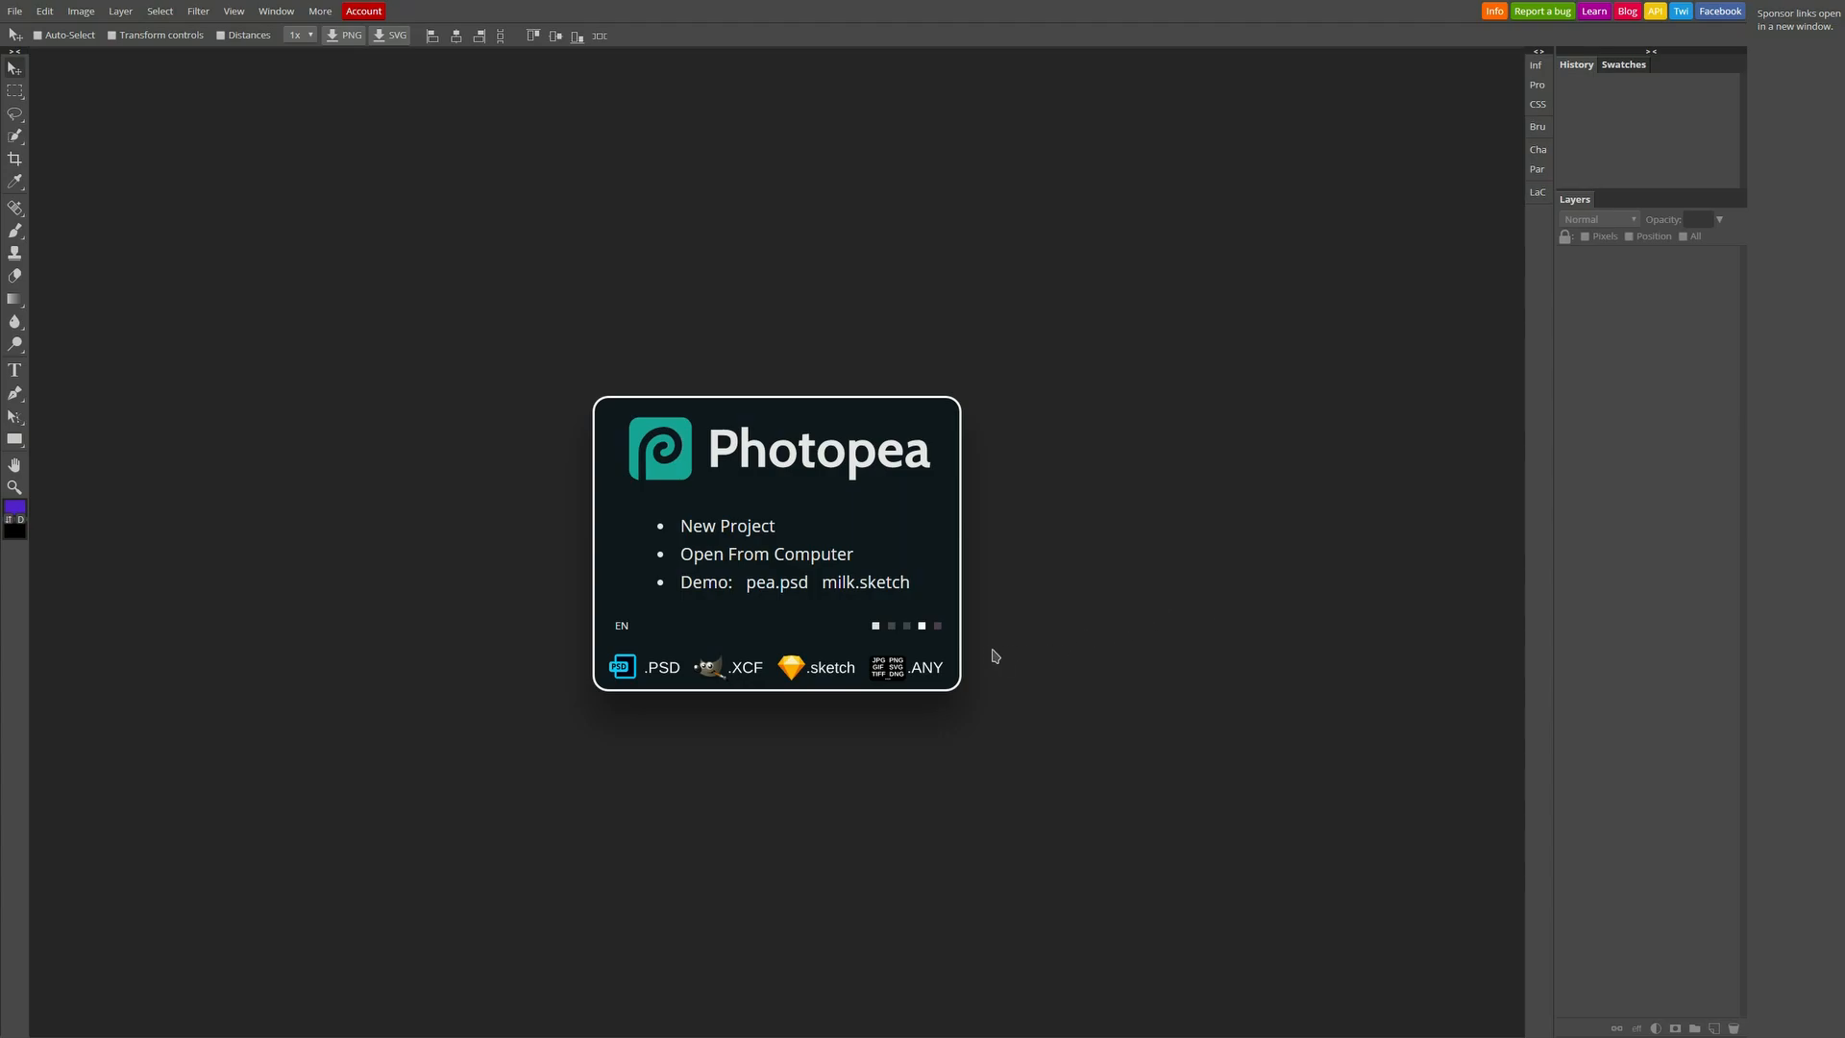
mouse_move(517, 552)
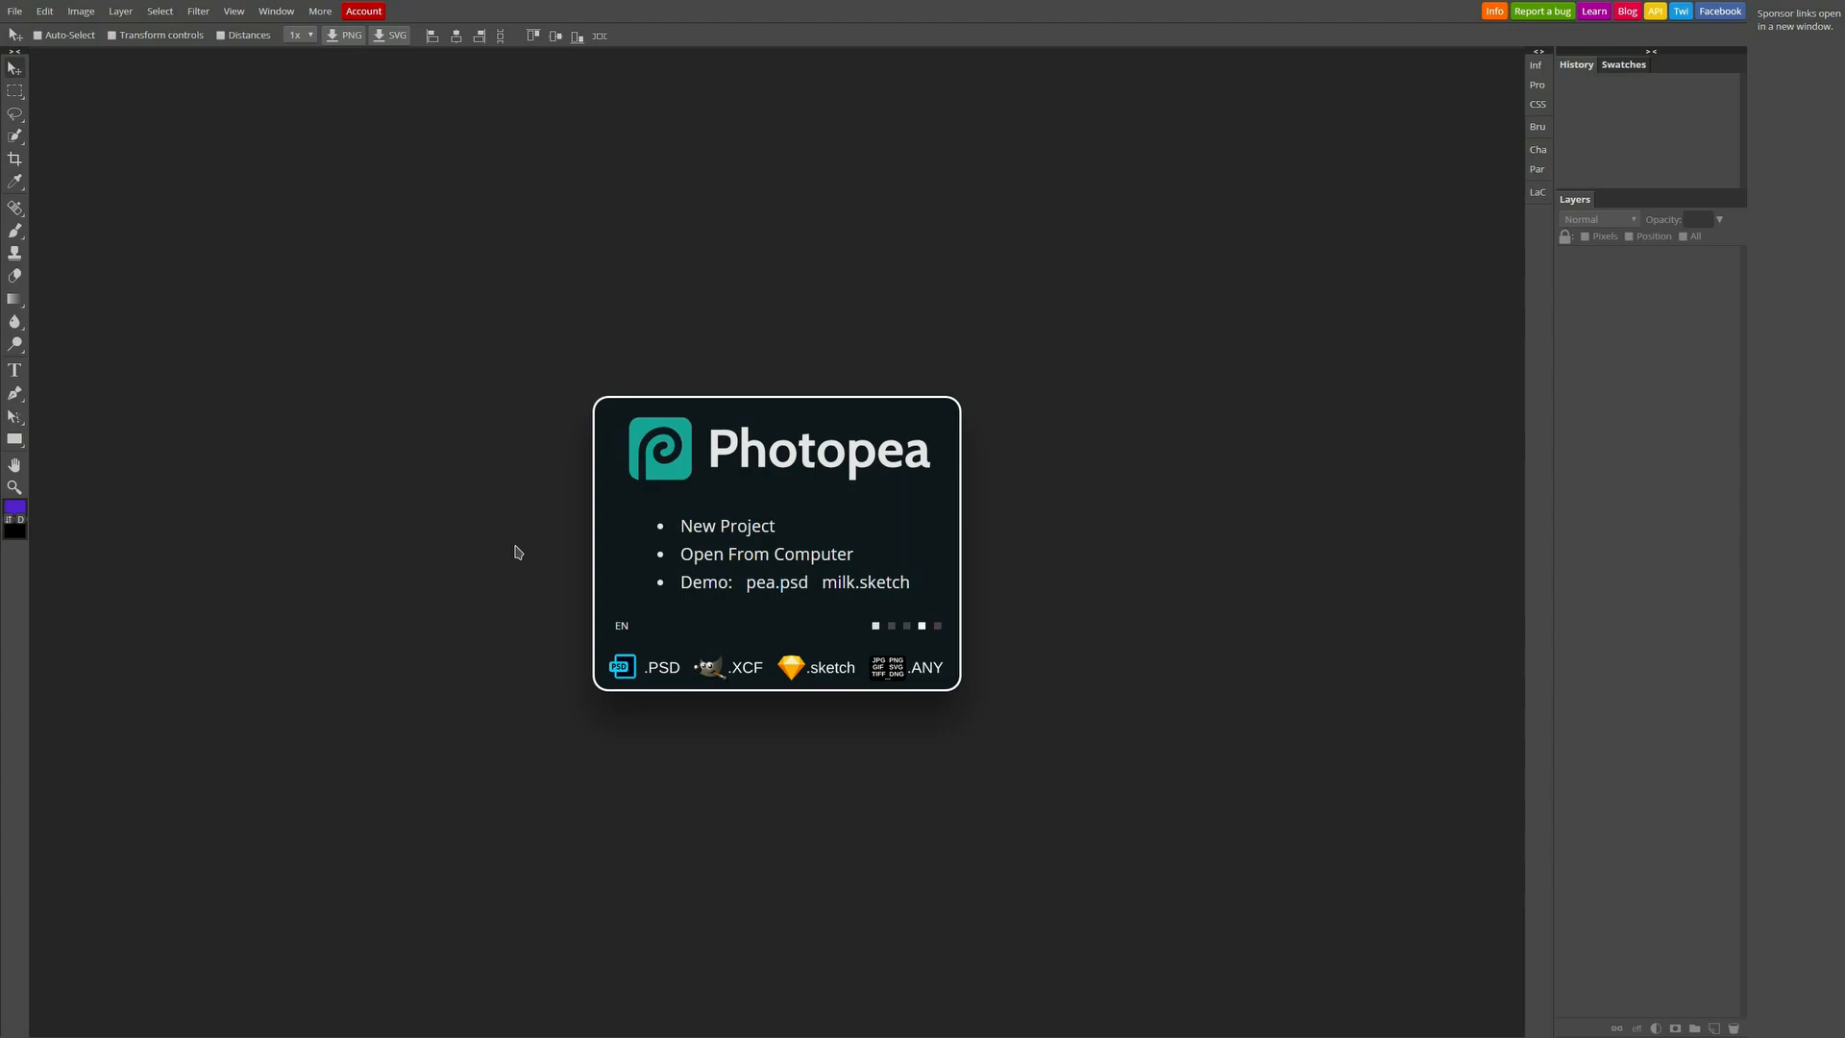
mouse_move(643, 520)
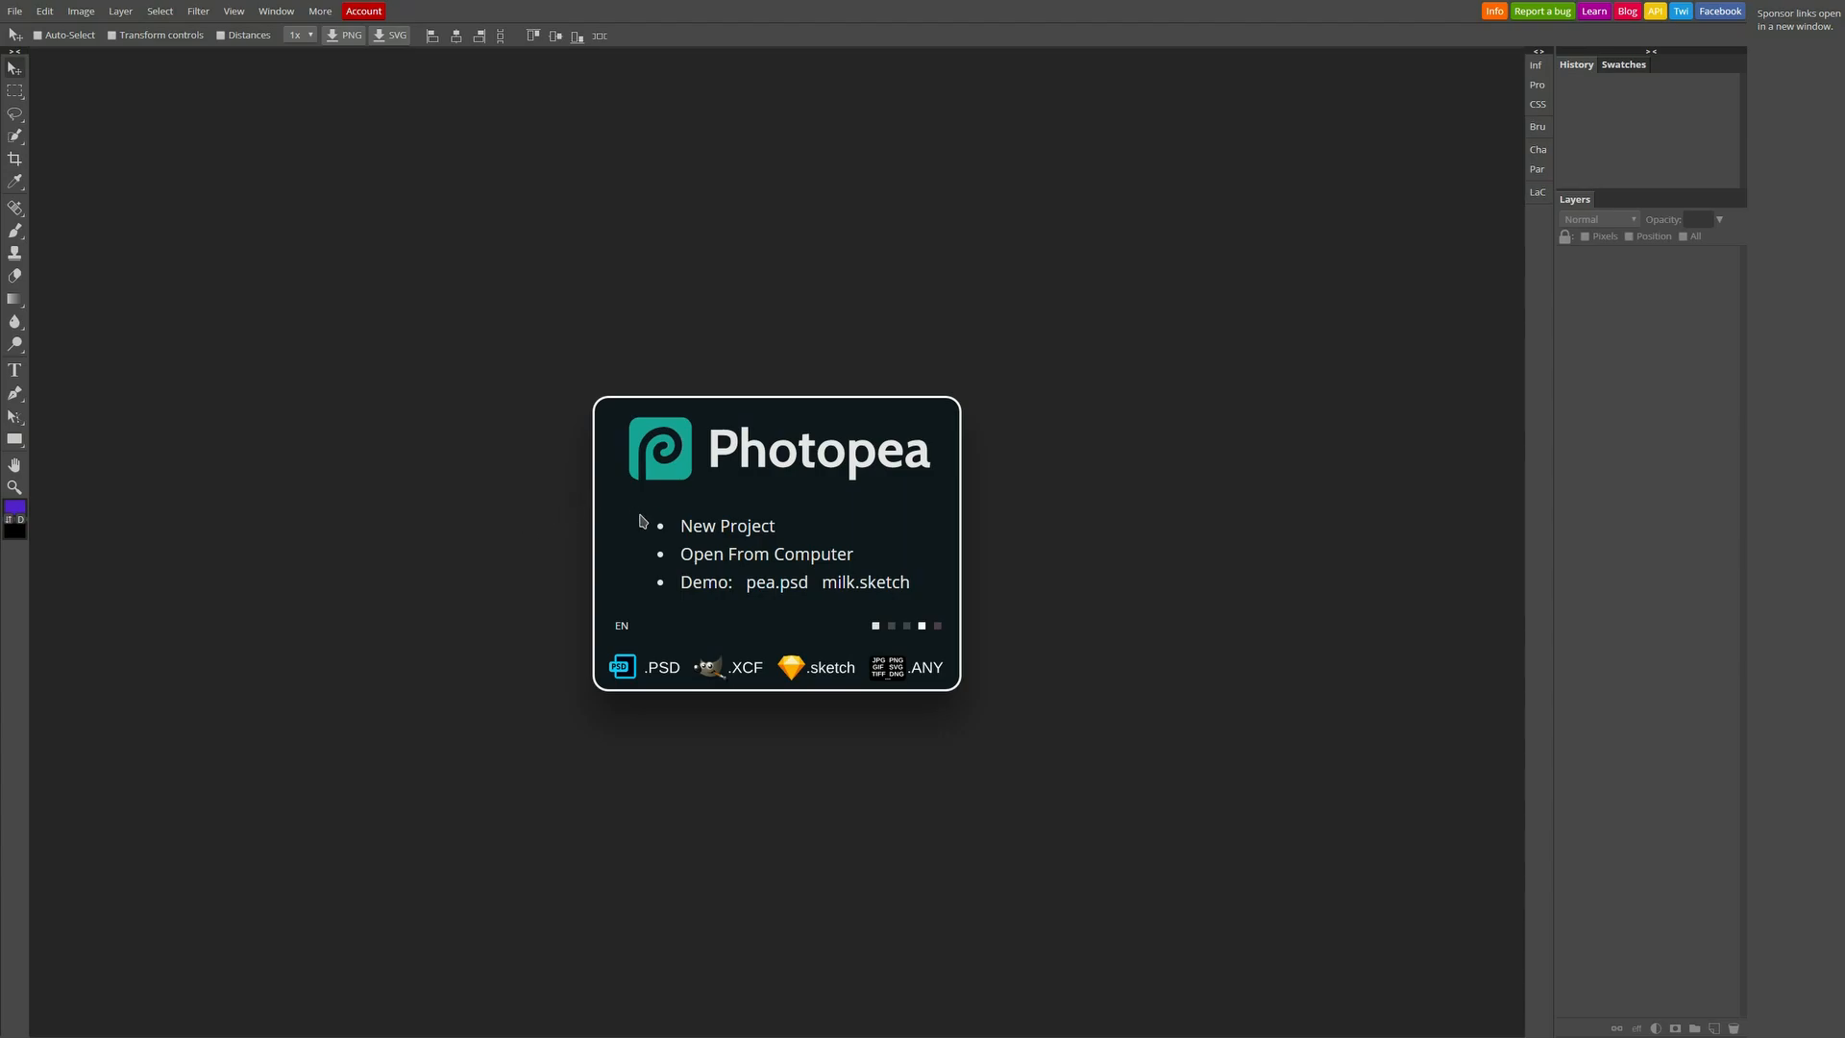
mouse_move(469, 444)
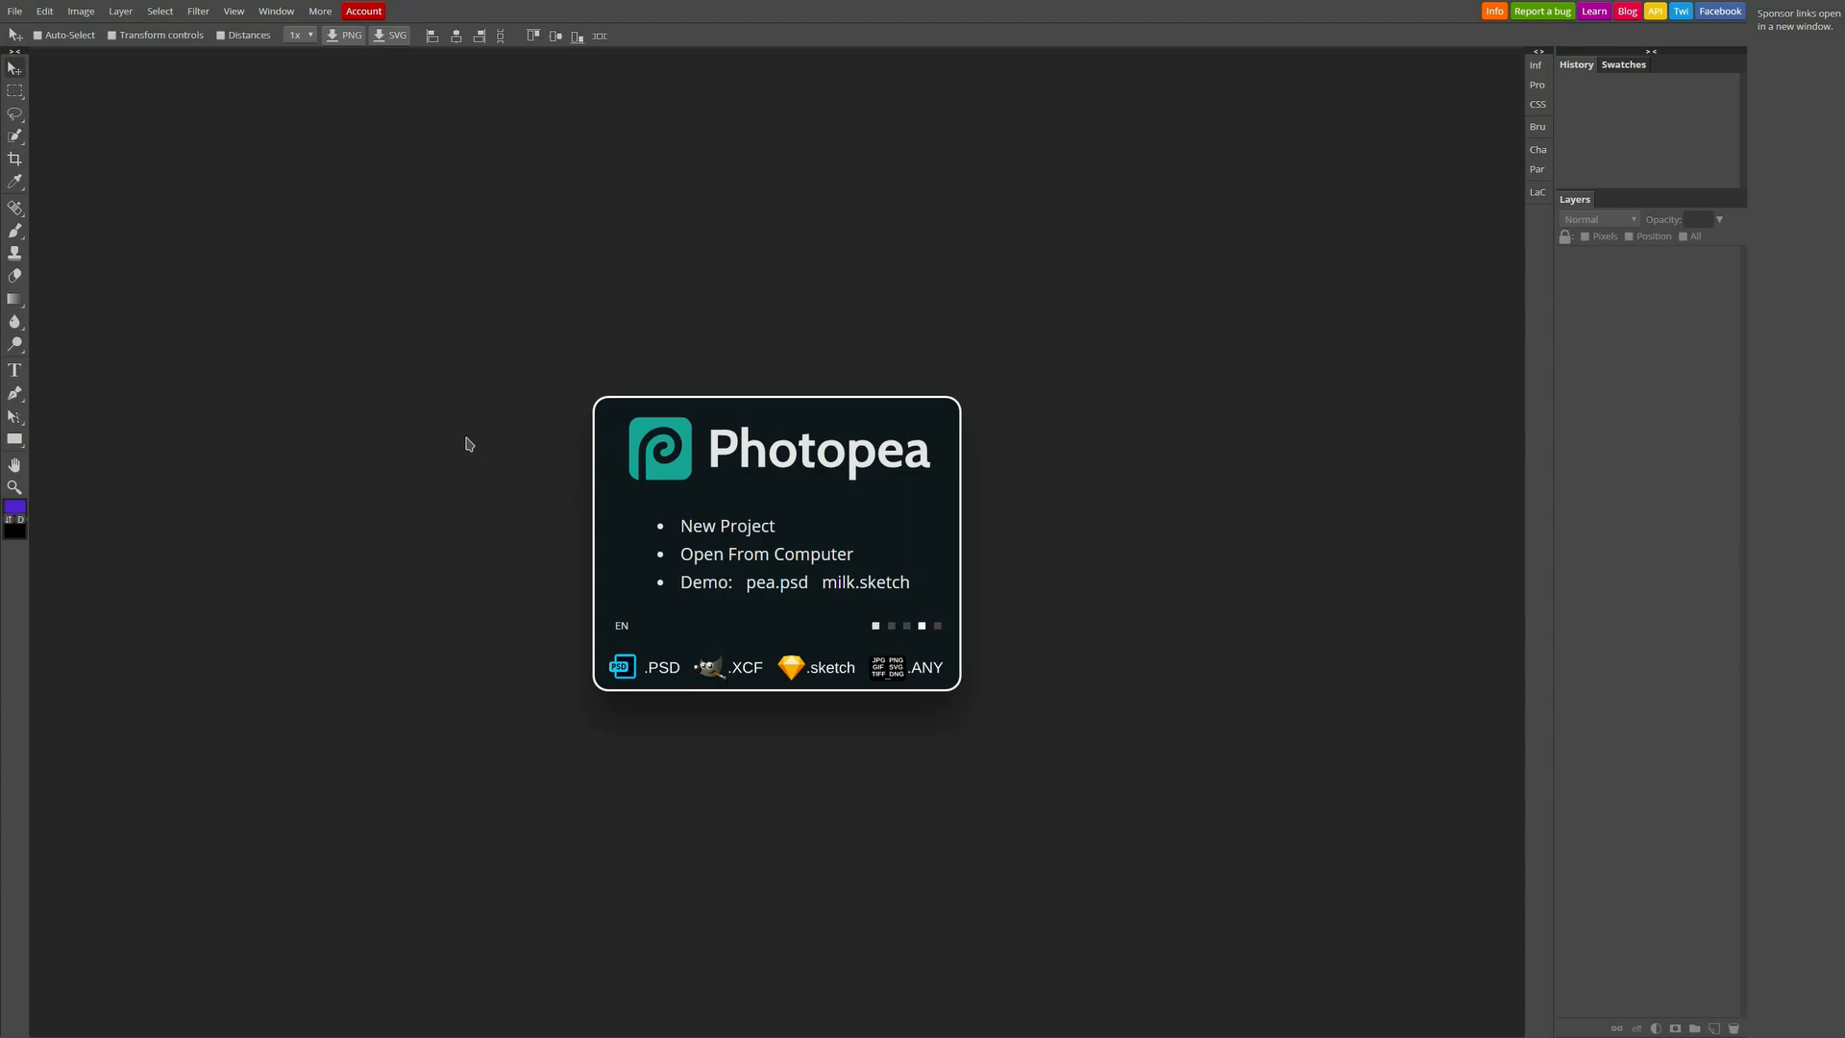
mouse_move(449, 438)
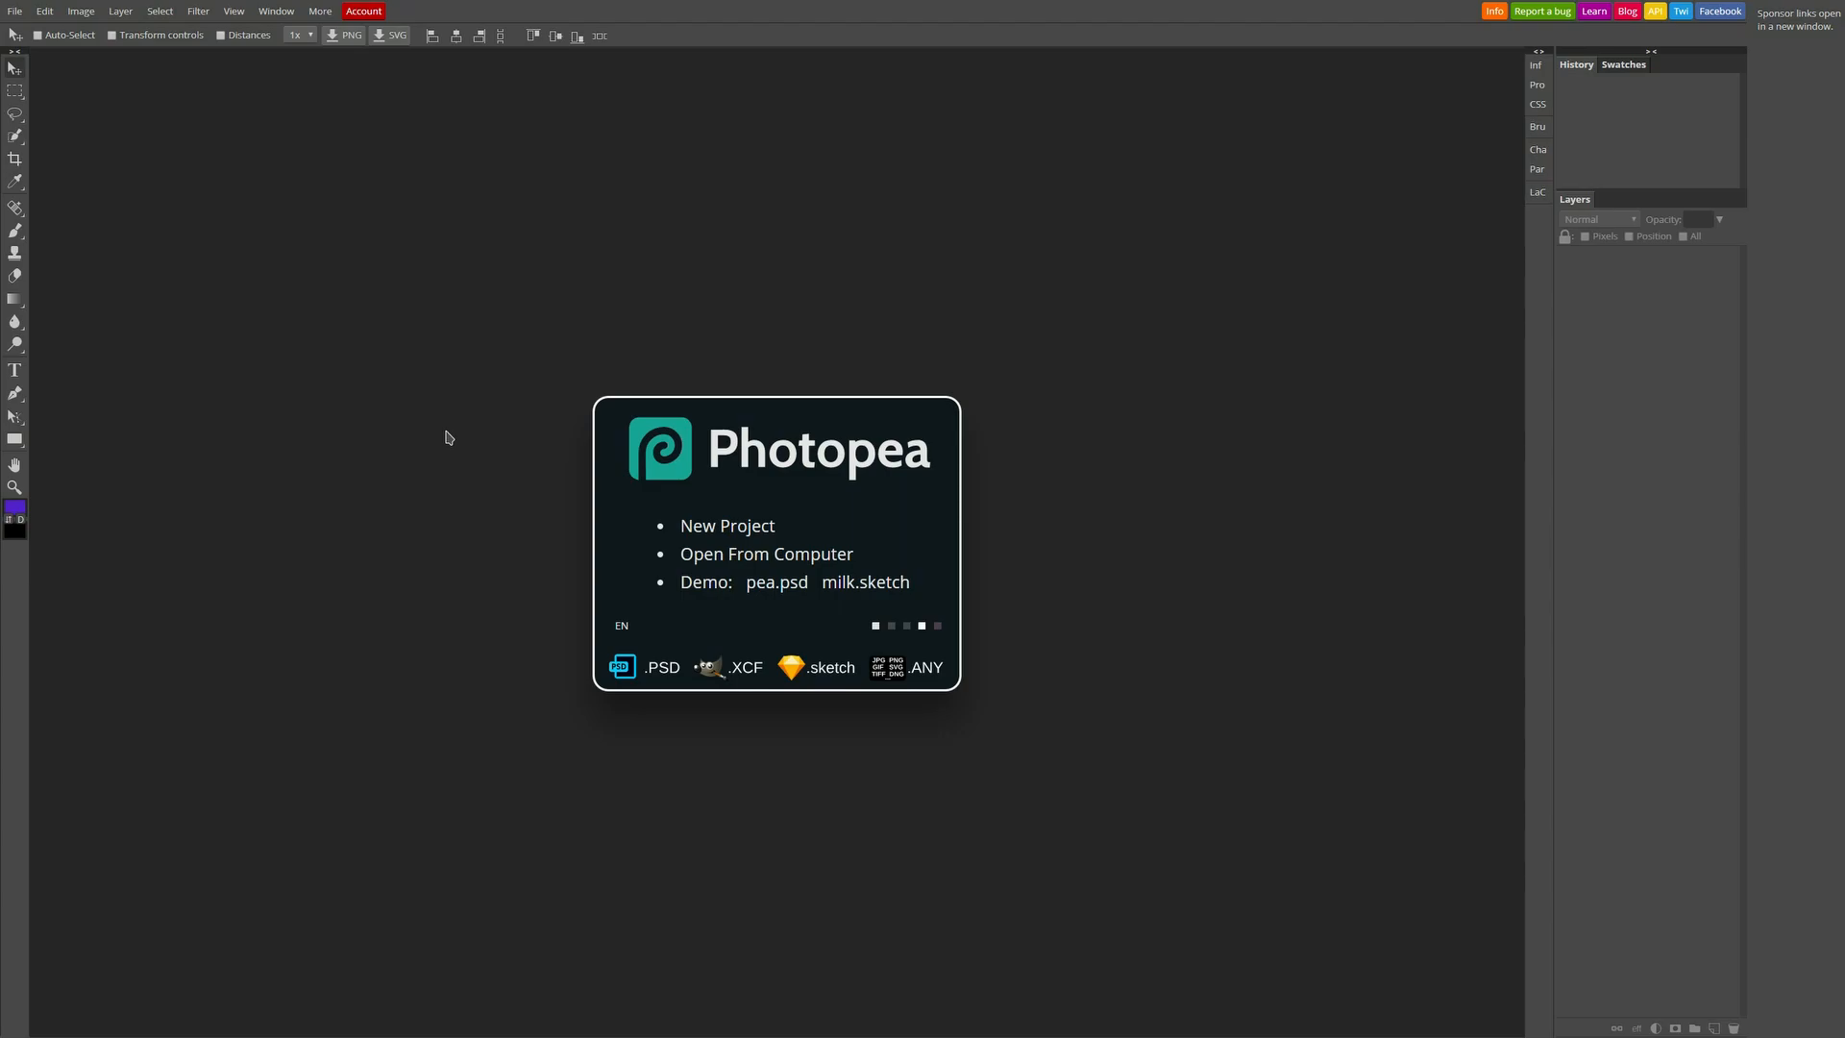
mouse_move(510, 204)
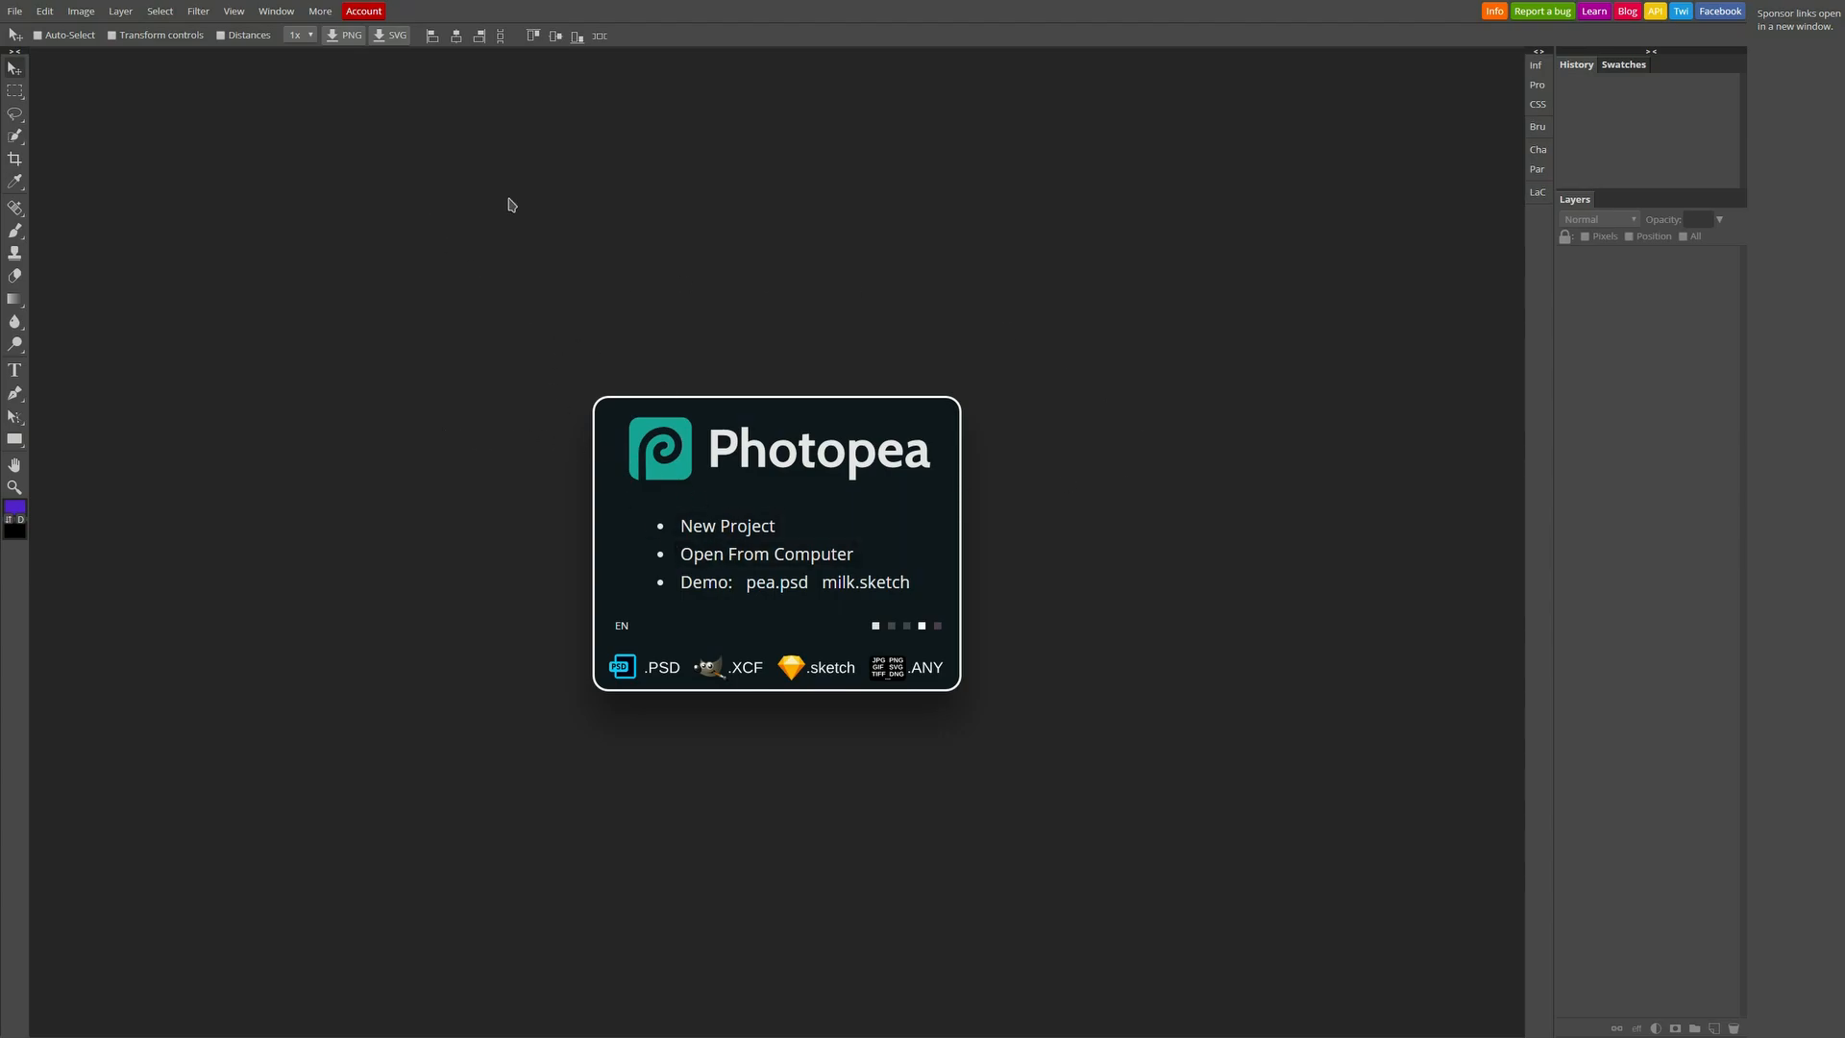
mouse_move(350, 262)
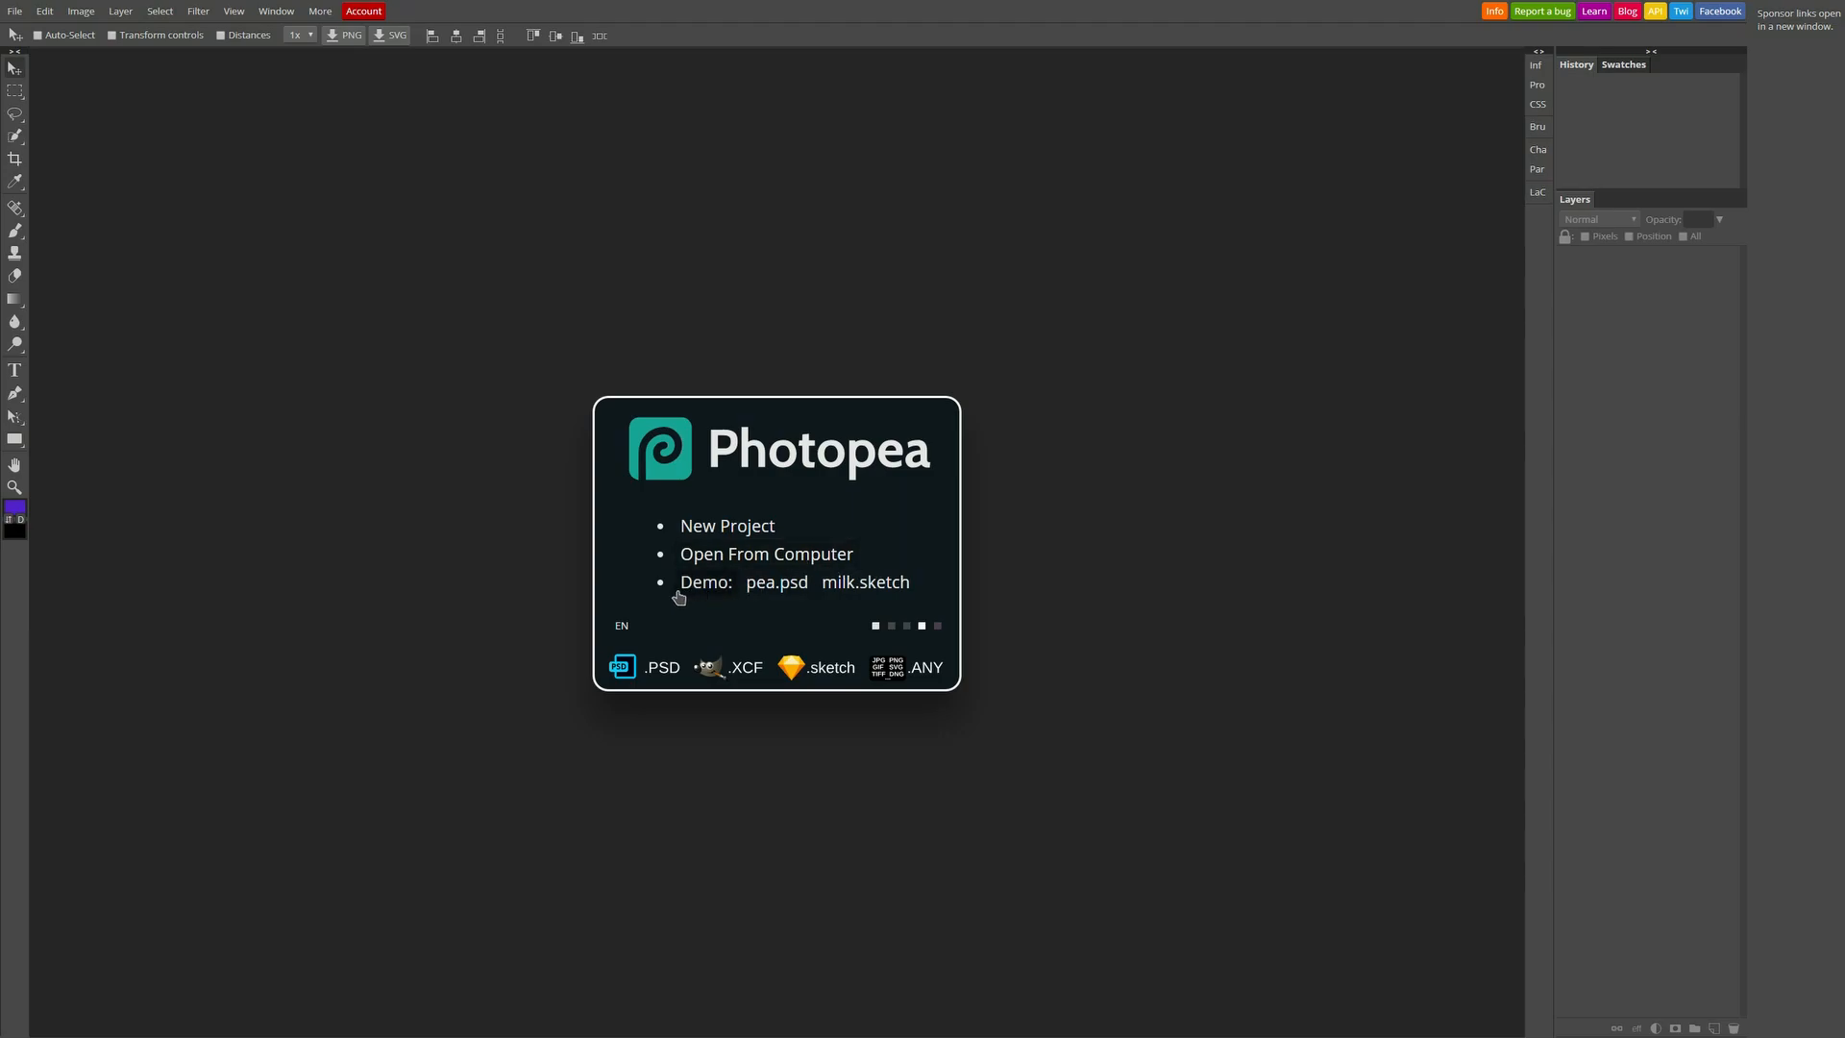
mouse_move(770, 594)
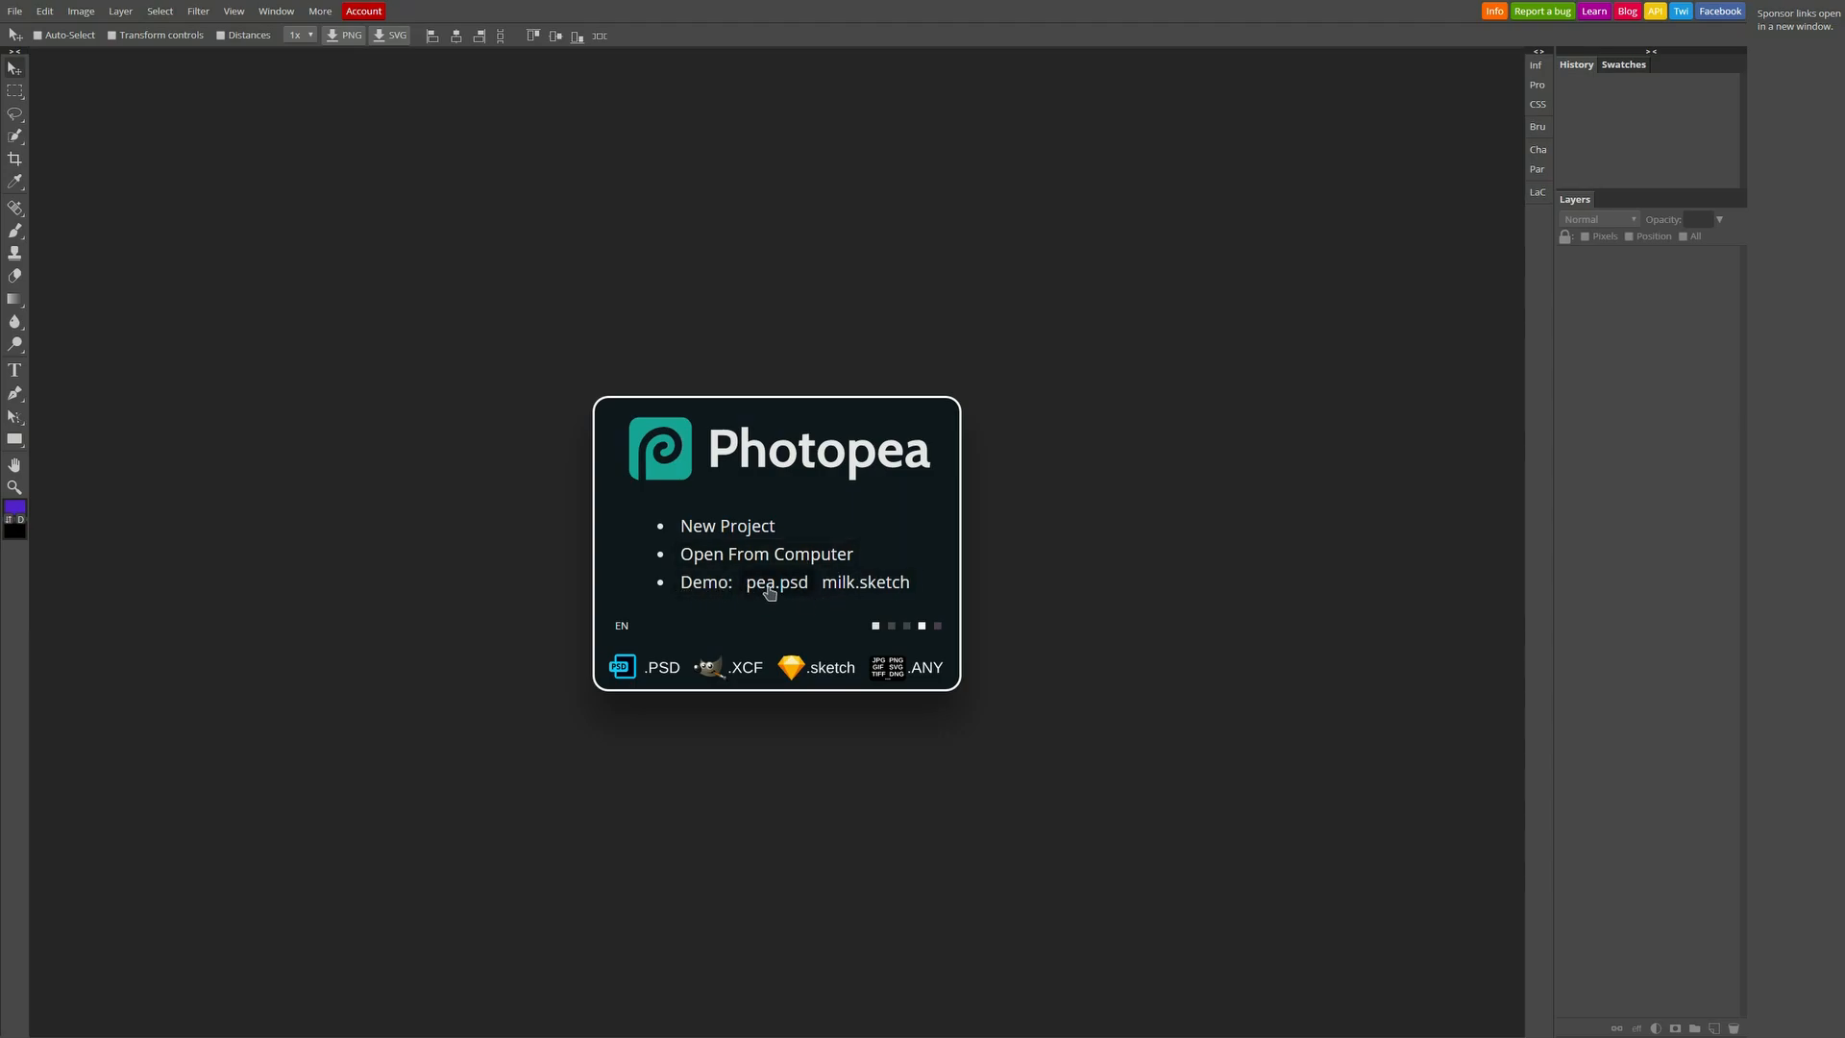
mouse_move(693, 609)
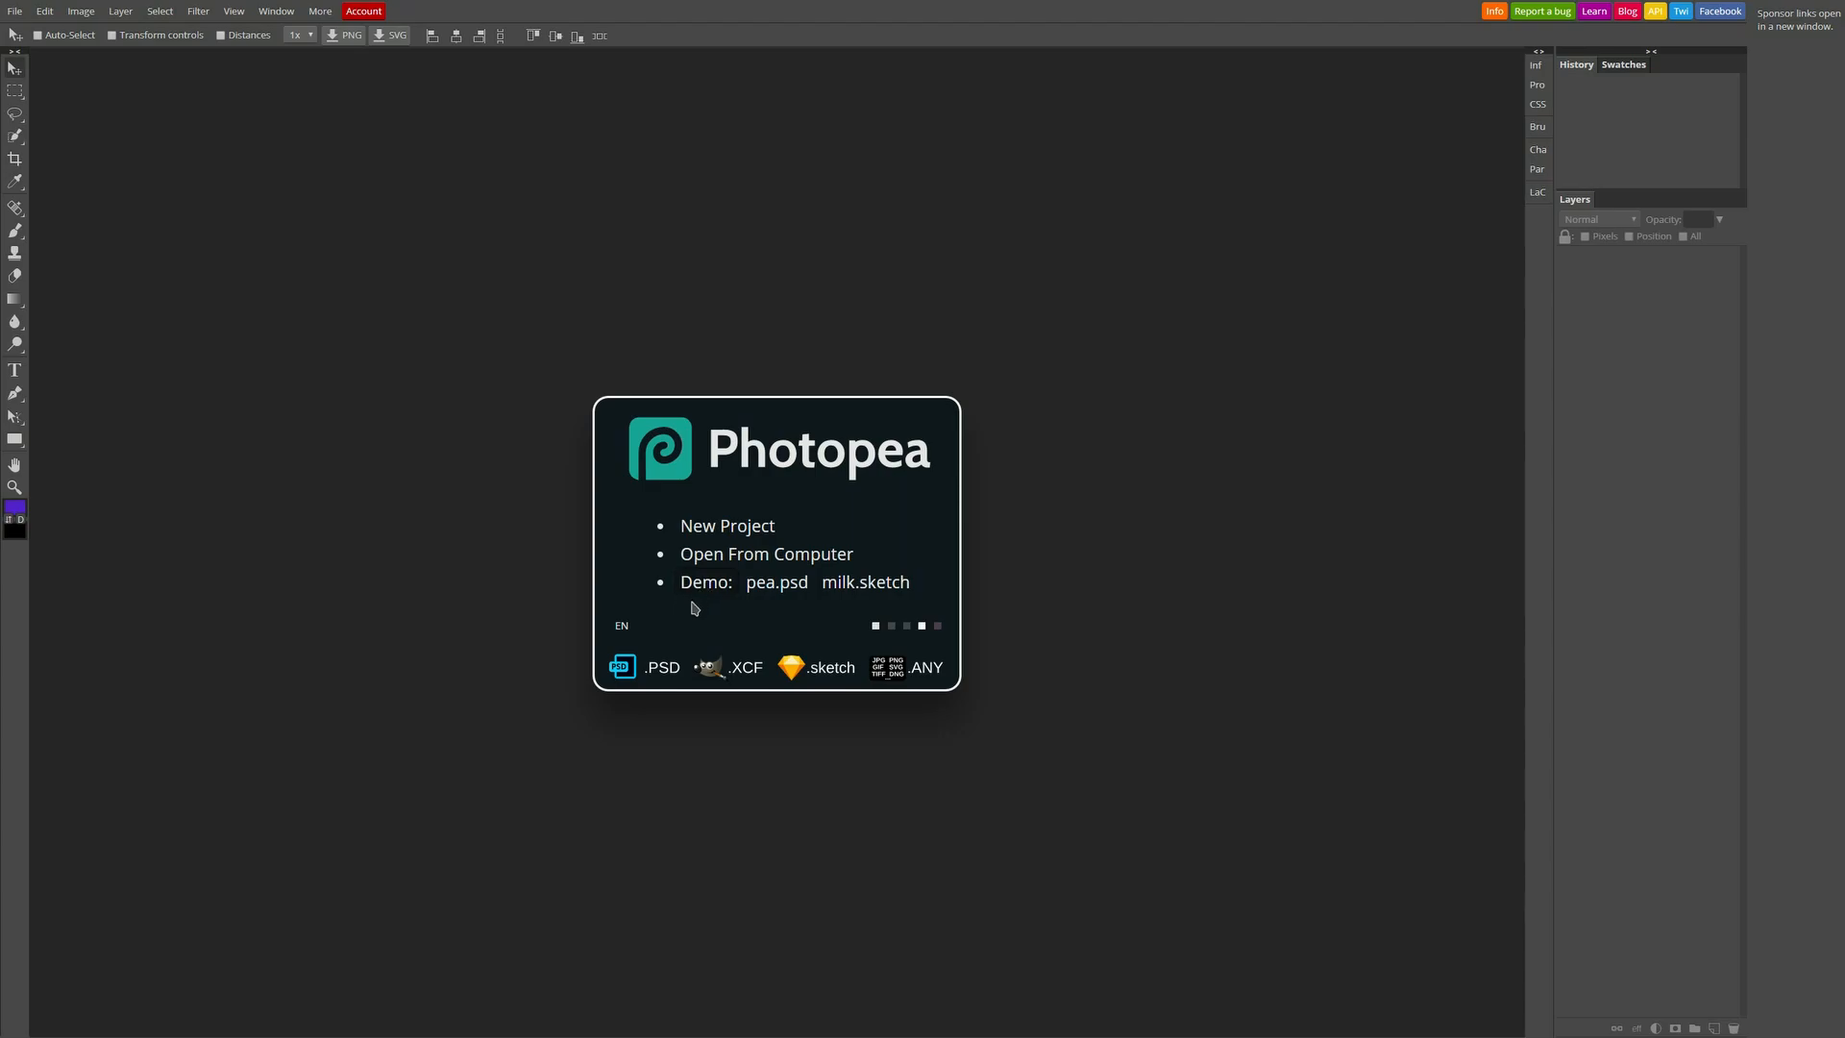
mouse_move(647, 632)
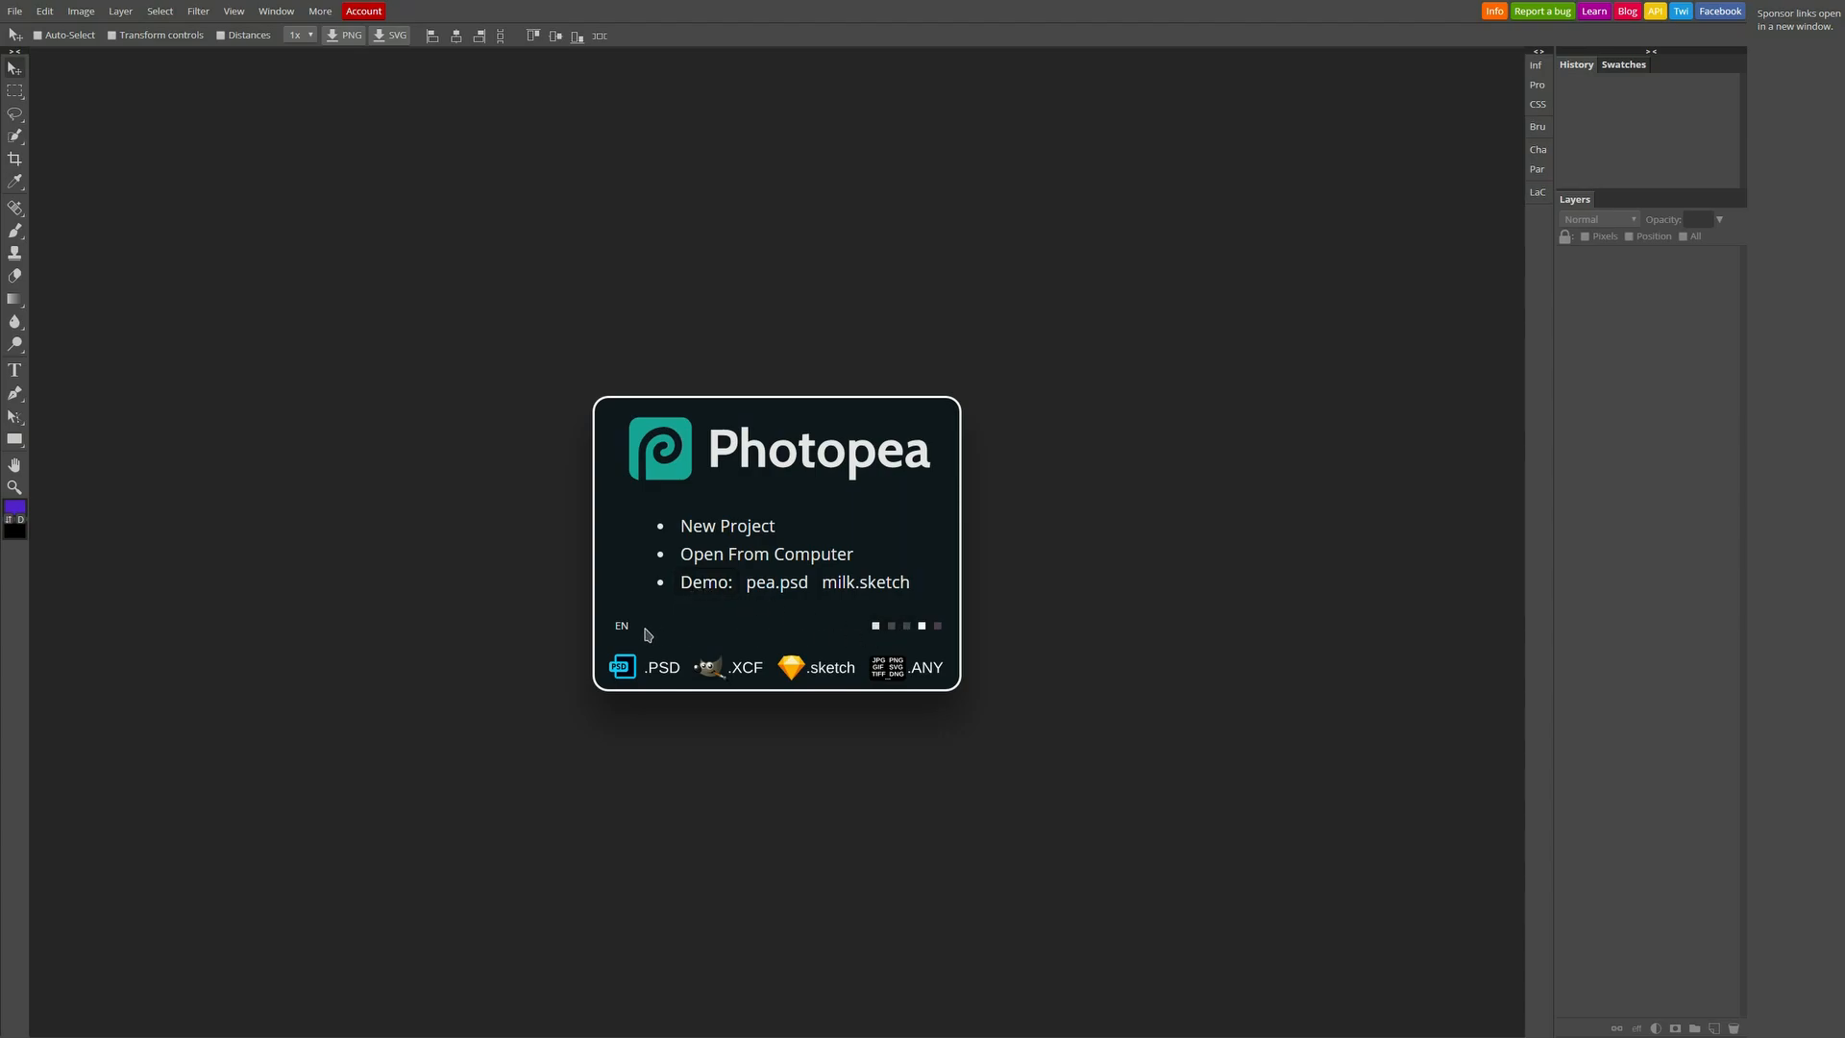
mouse_move(624, 636)
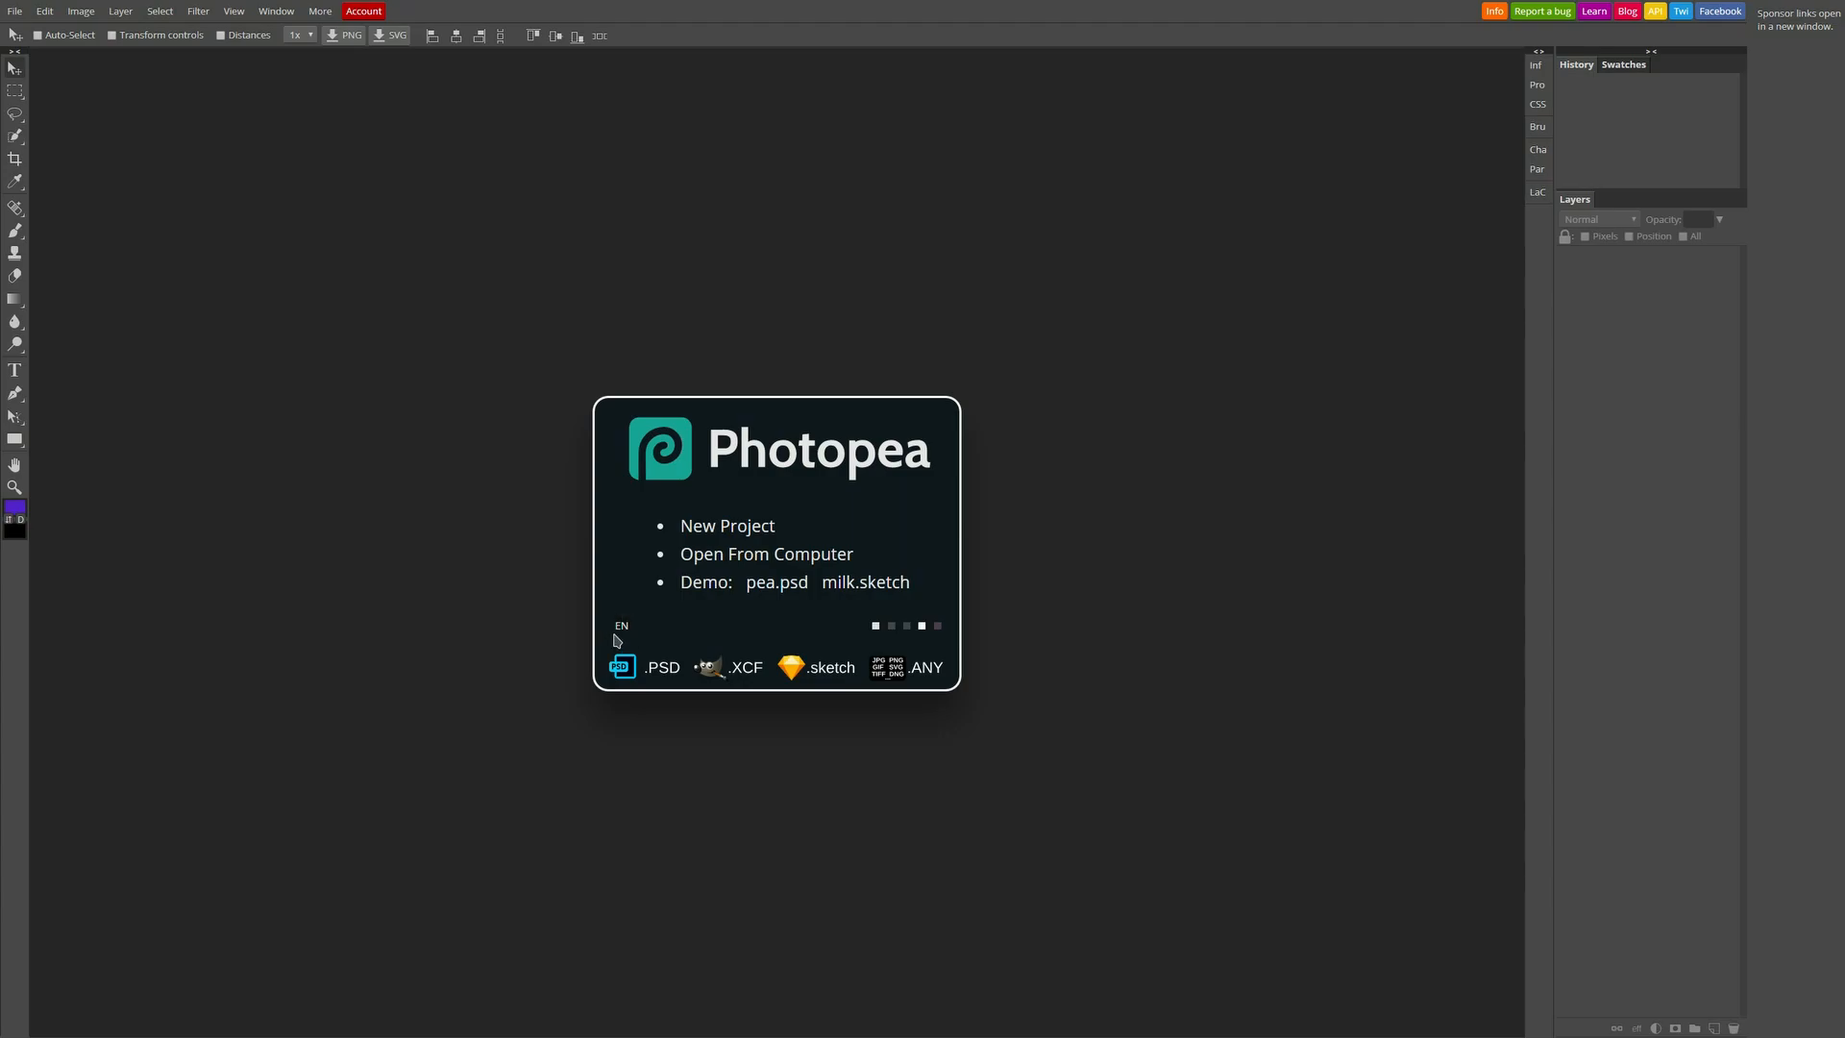
mouse_move(635, 627)
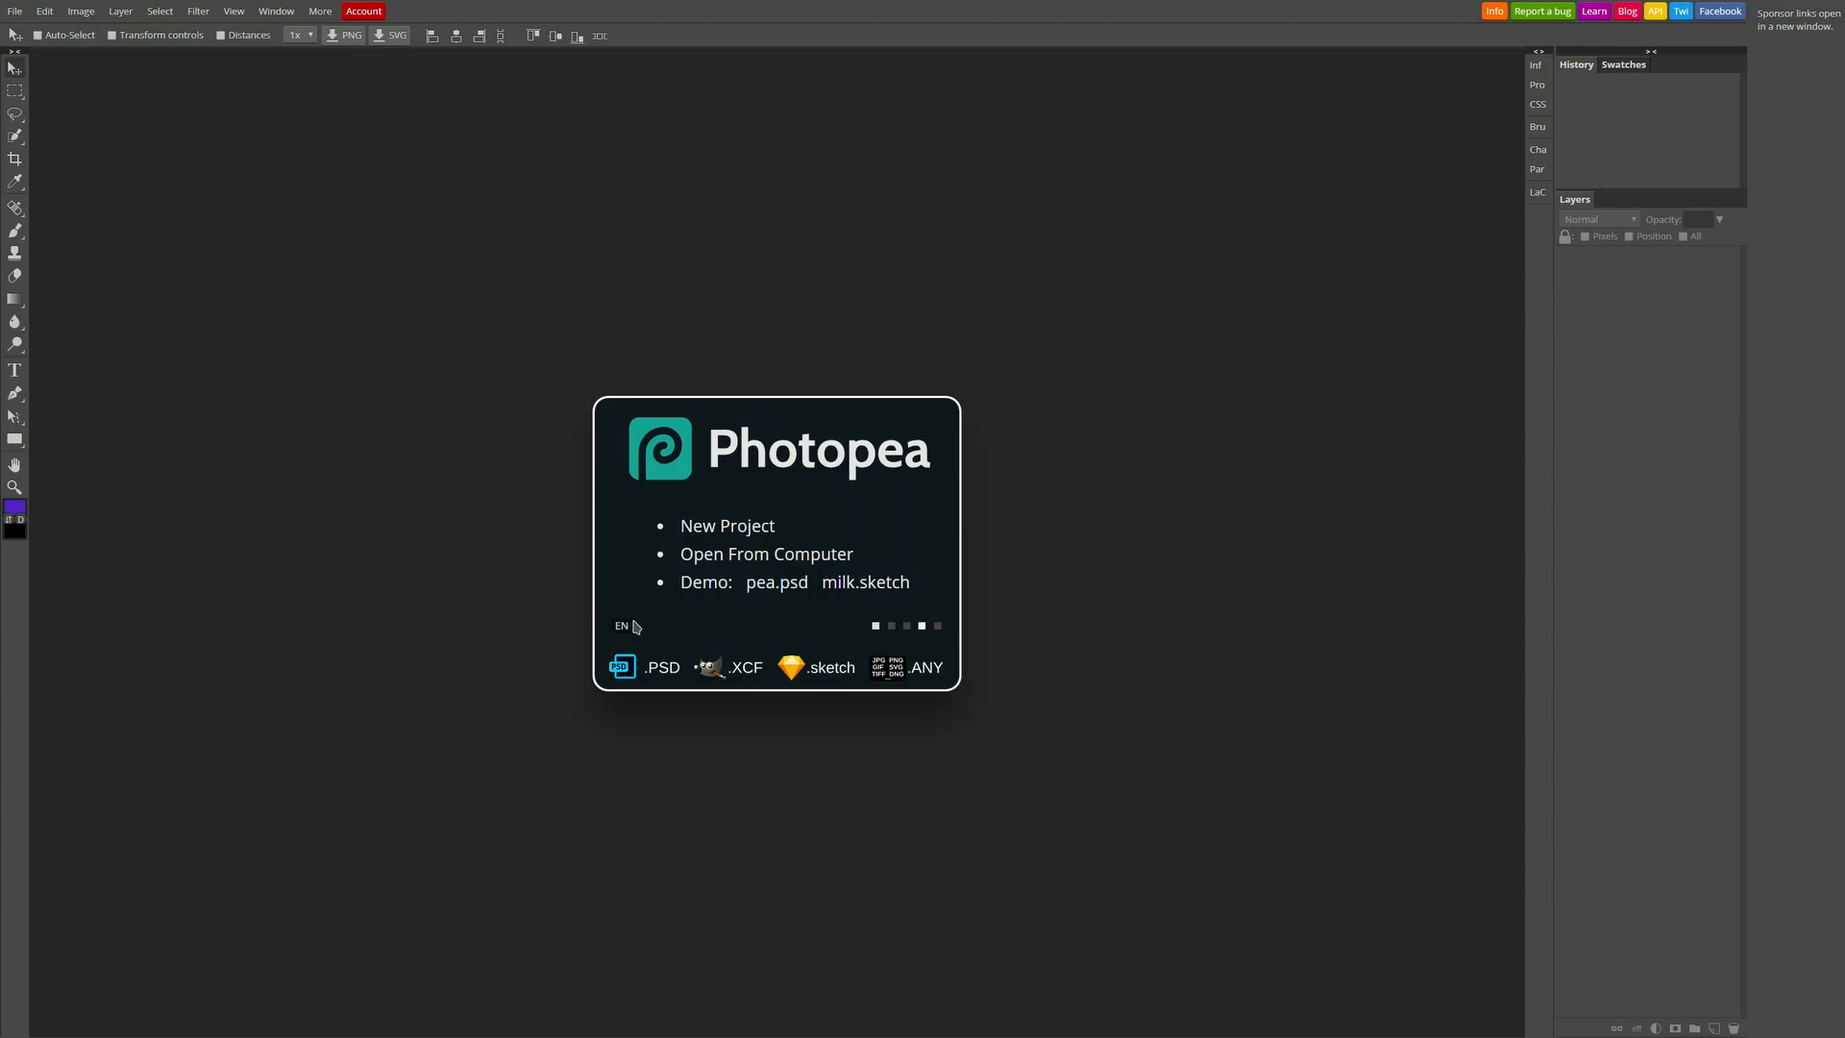
mouse_move(640, 675)
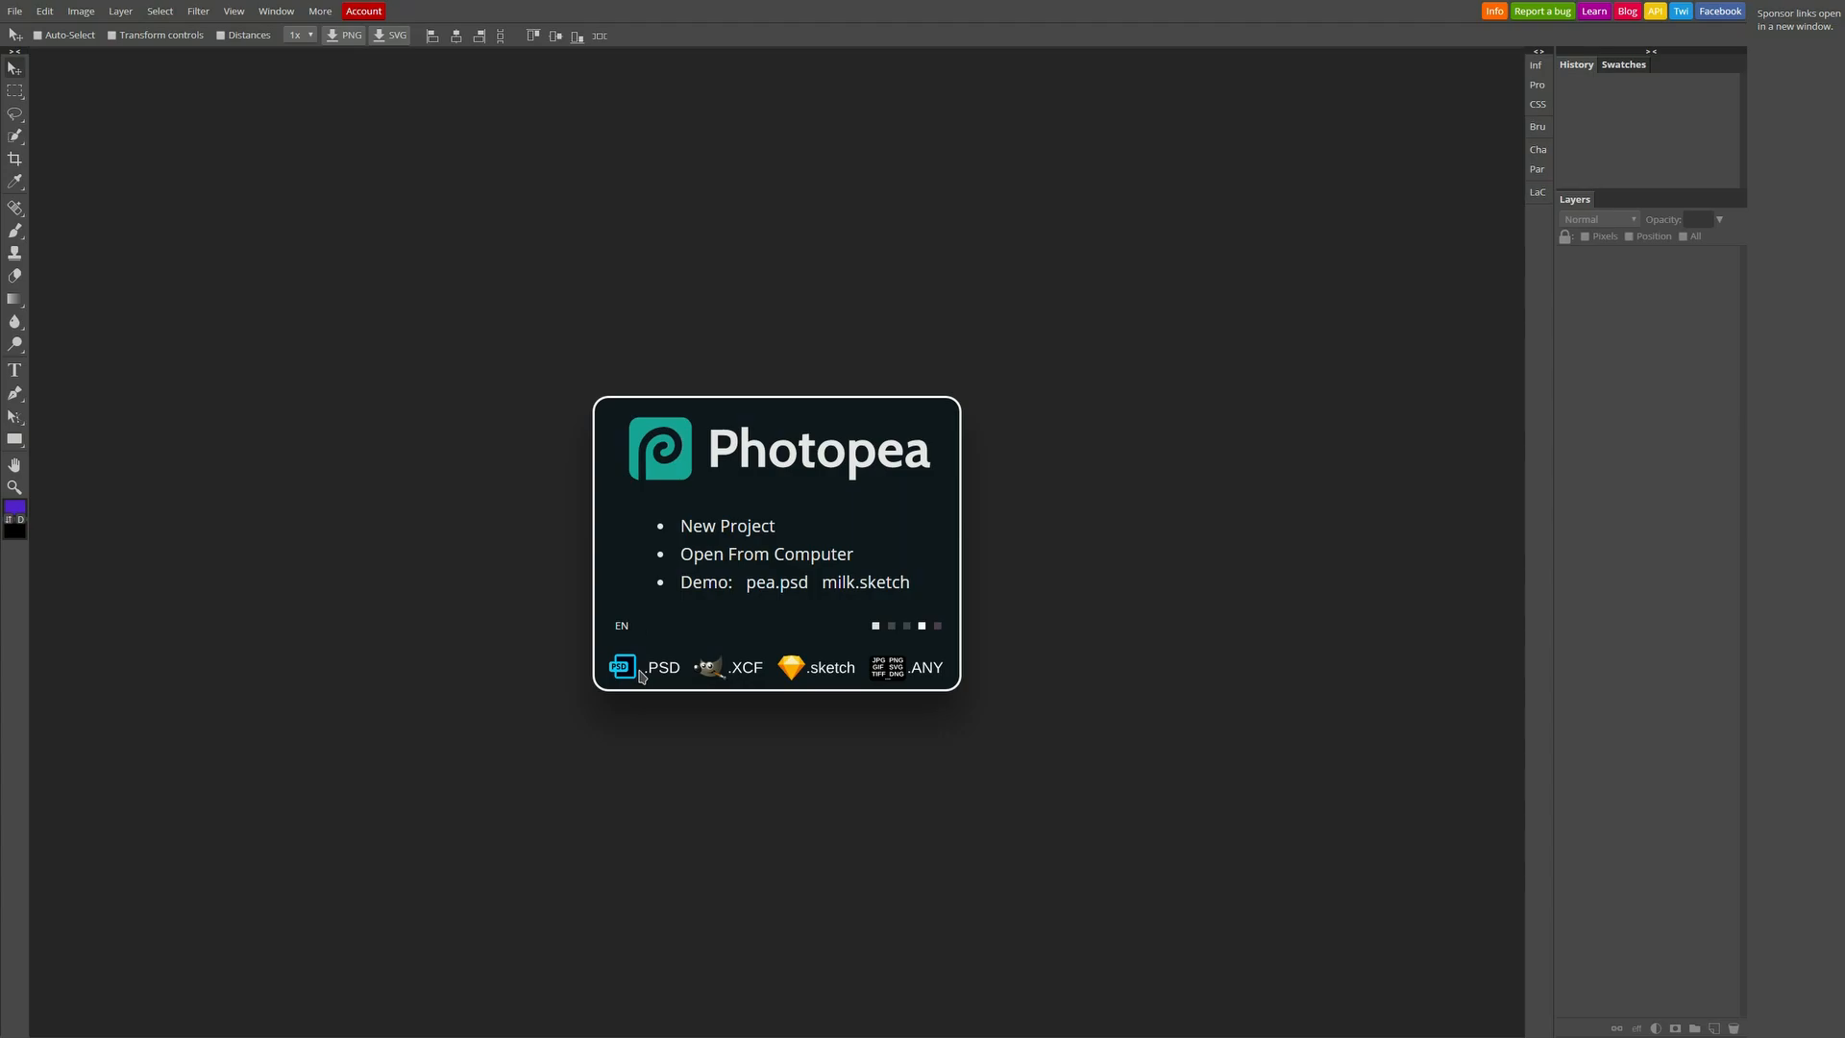
mouse_move(616, 682)
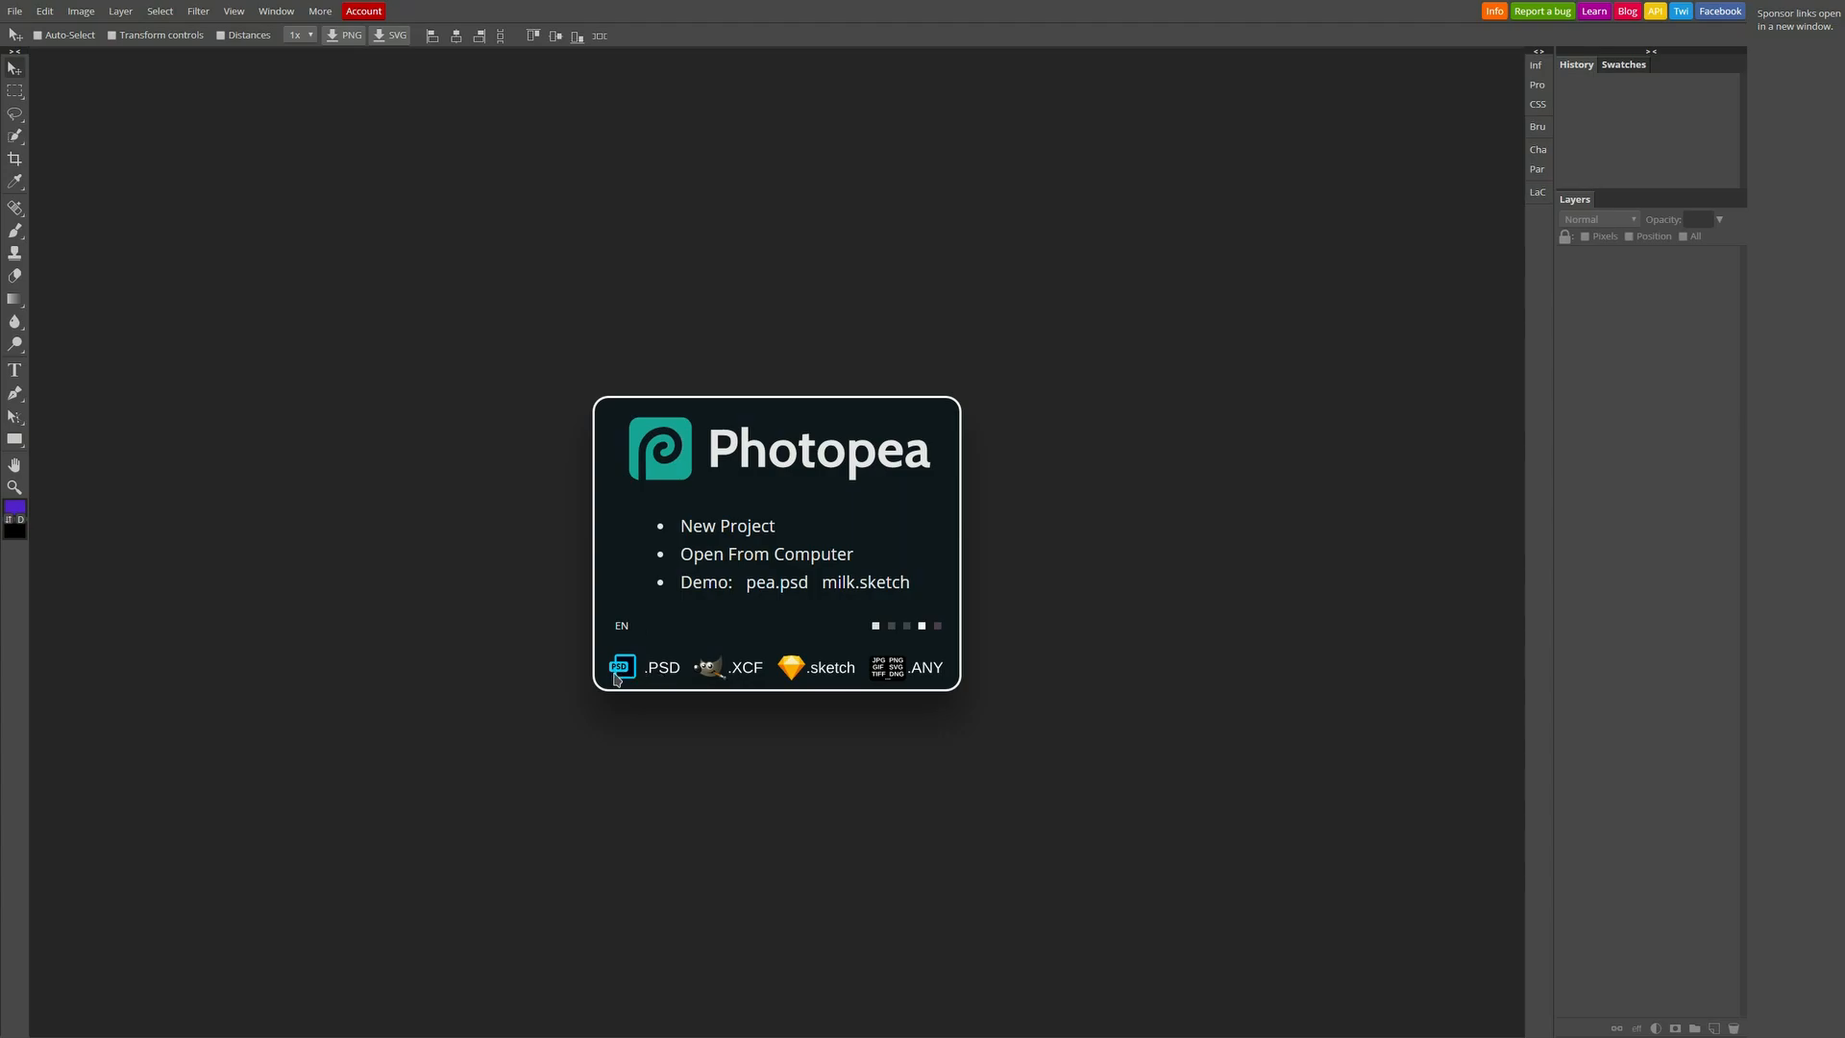
mouse_move(648, 660)
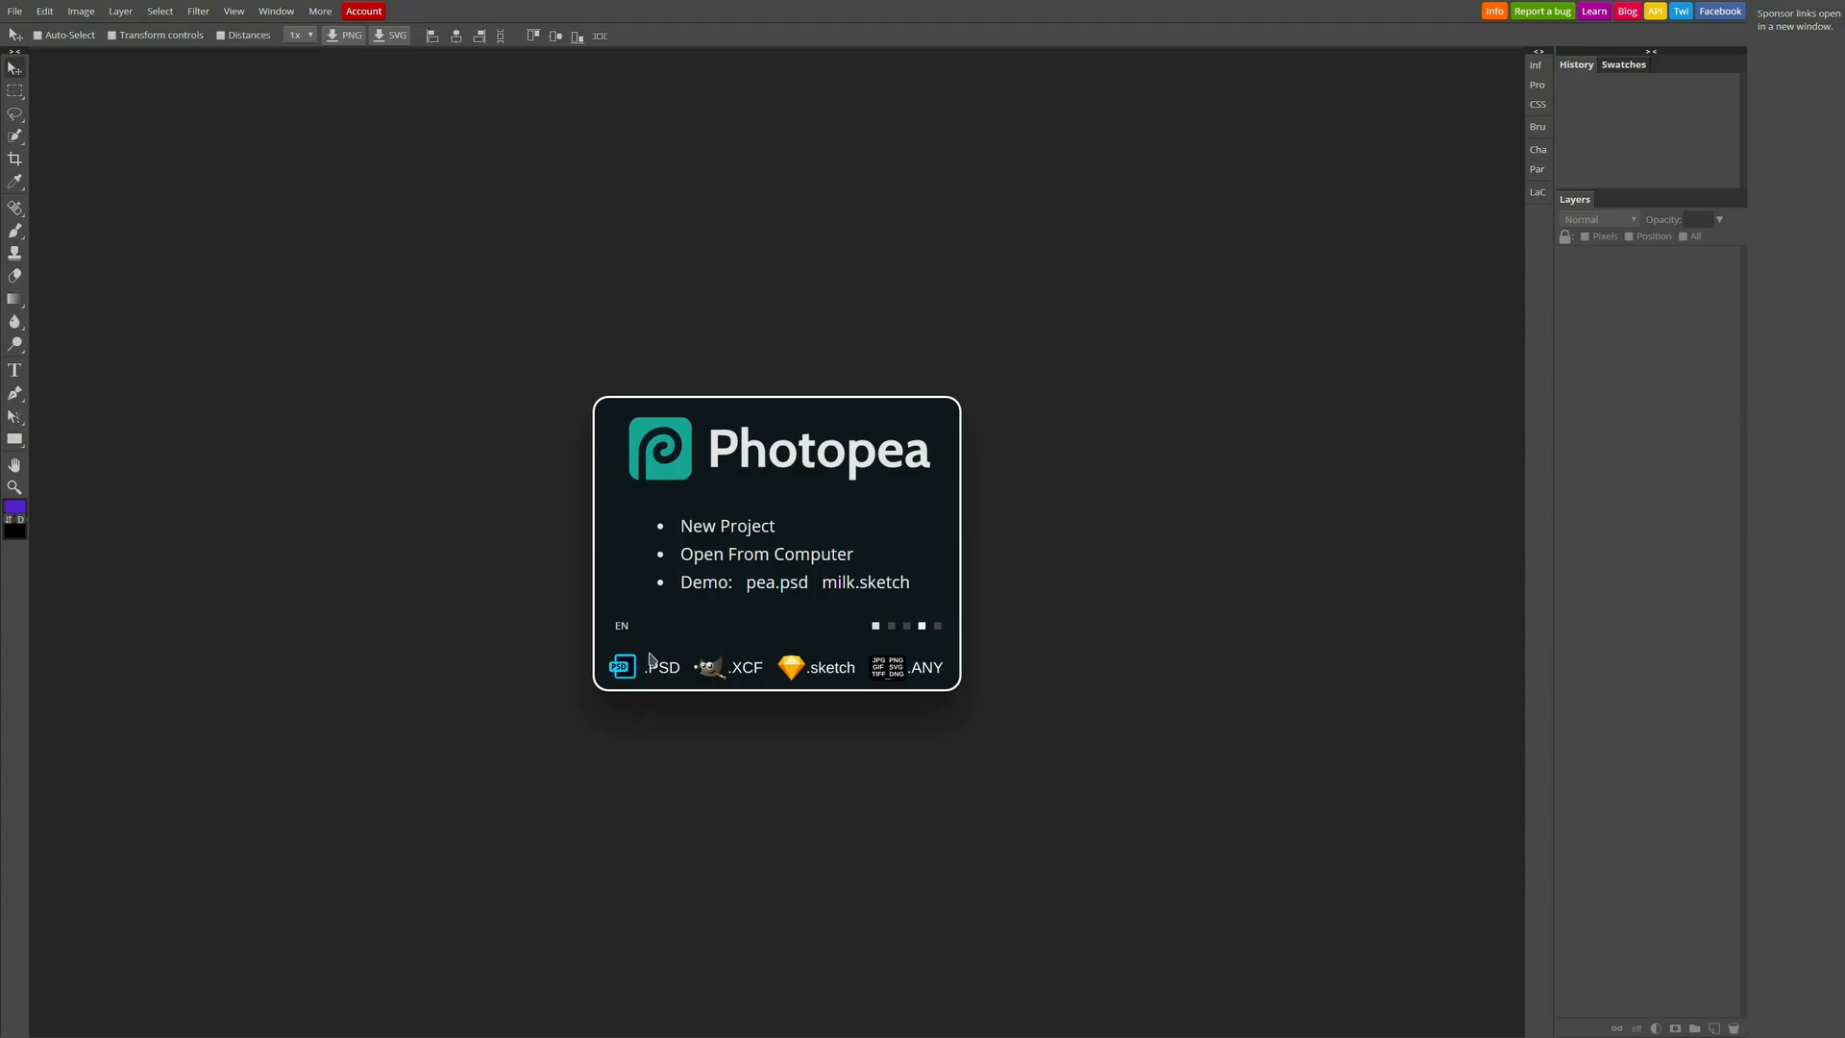
mouse_move(727, 685)
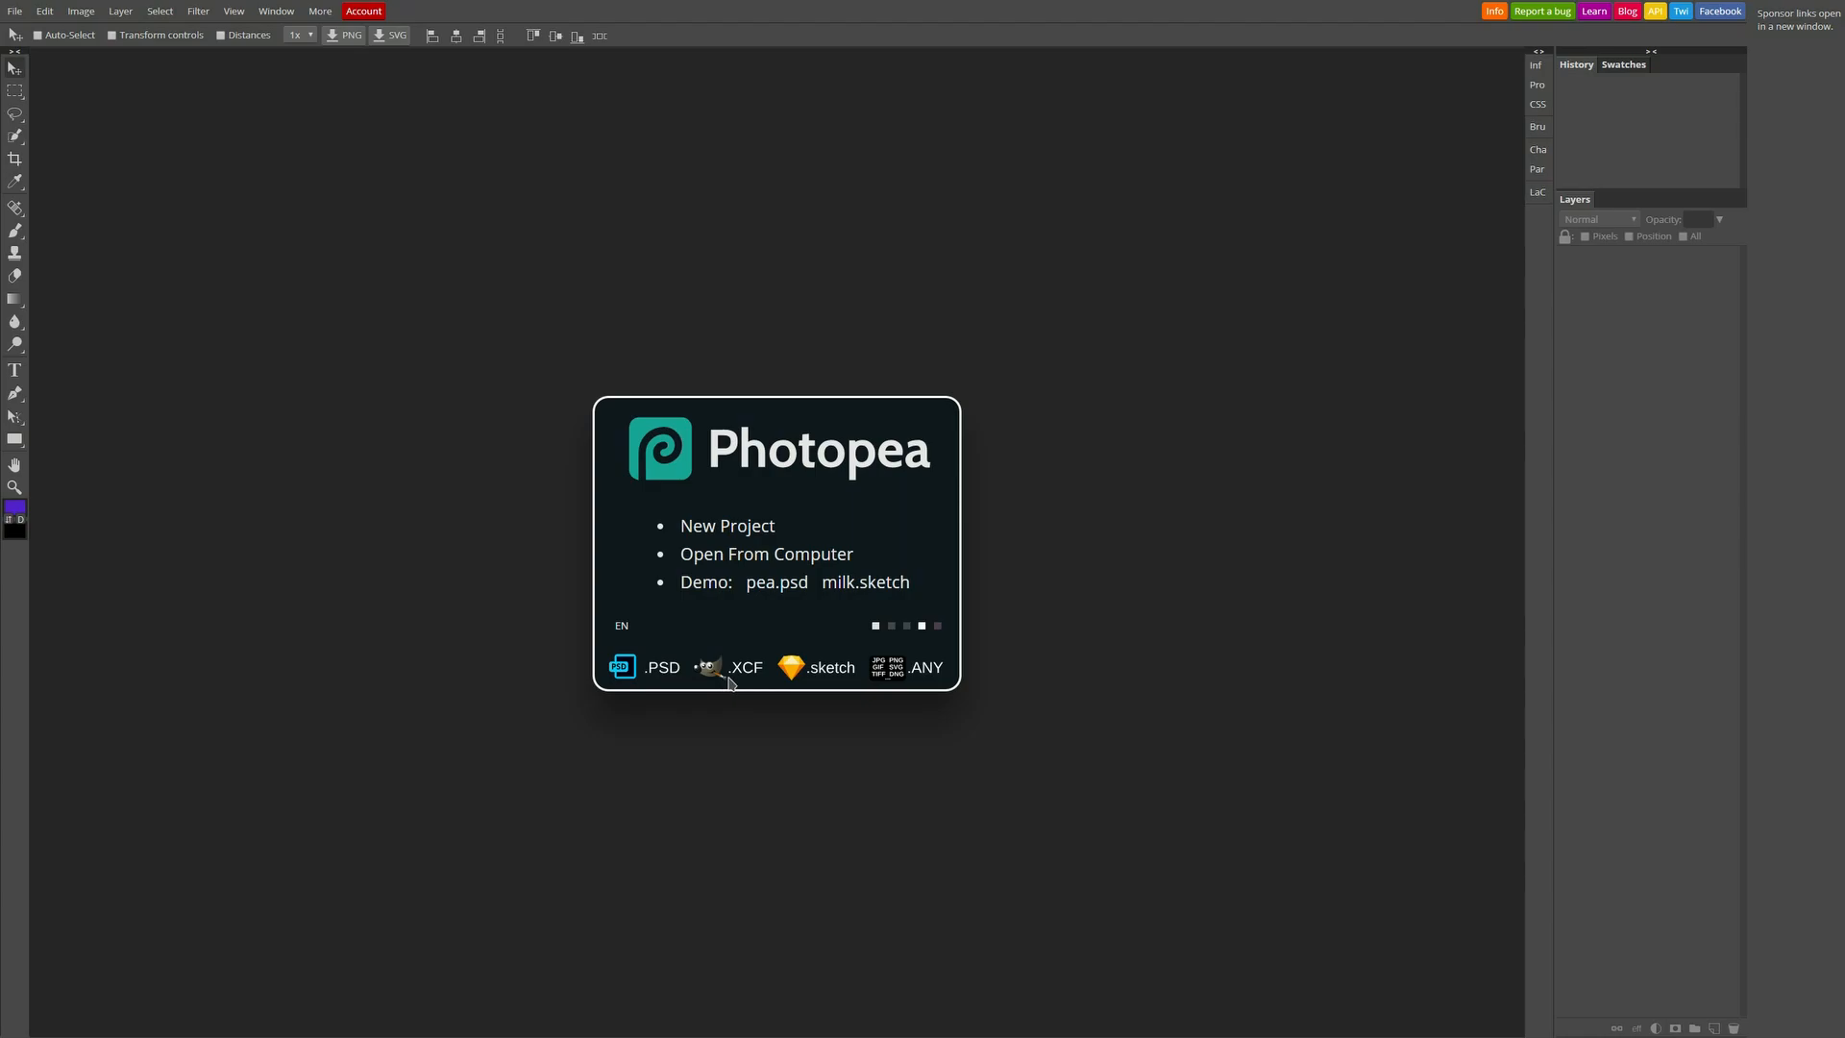
Create a blank 1280 × 720 px 'New Project' with a white Background layer
click(727, 525)
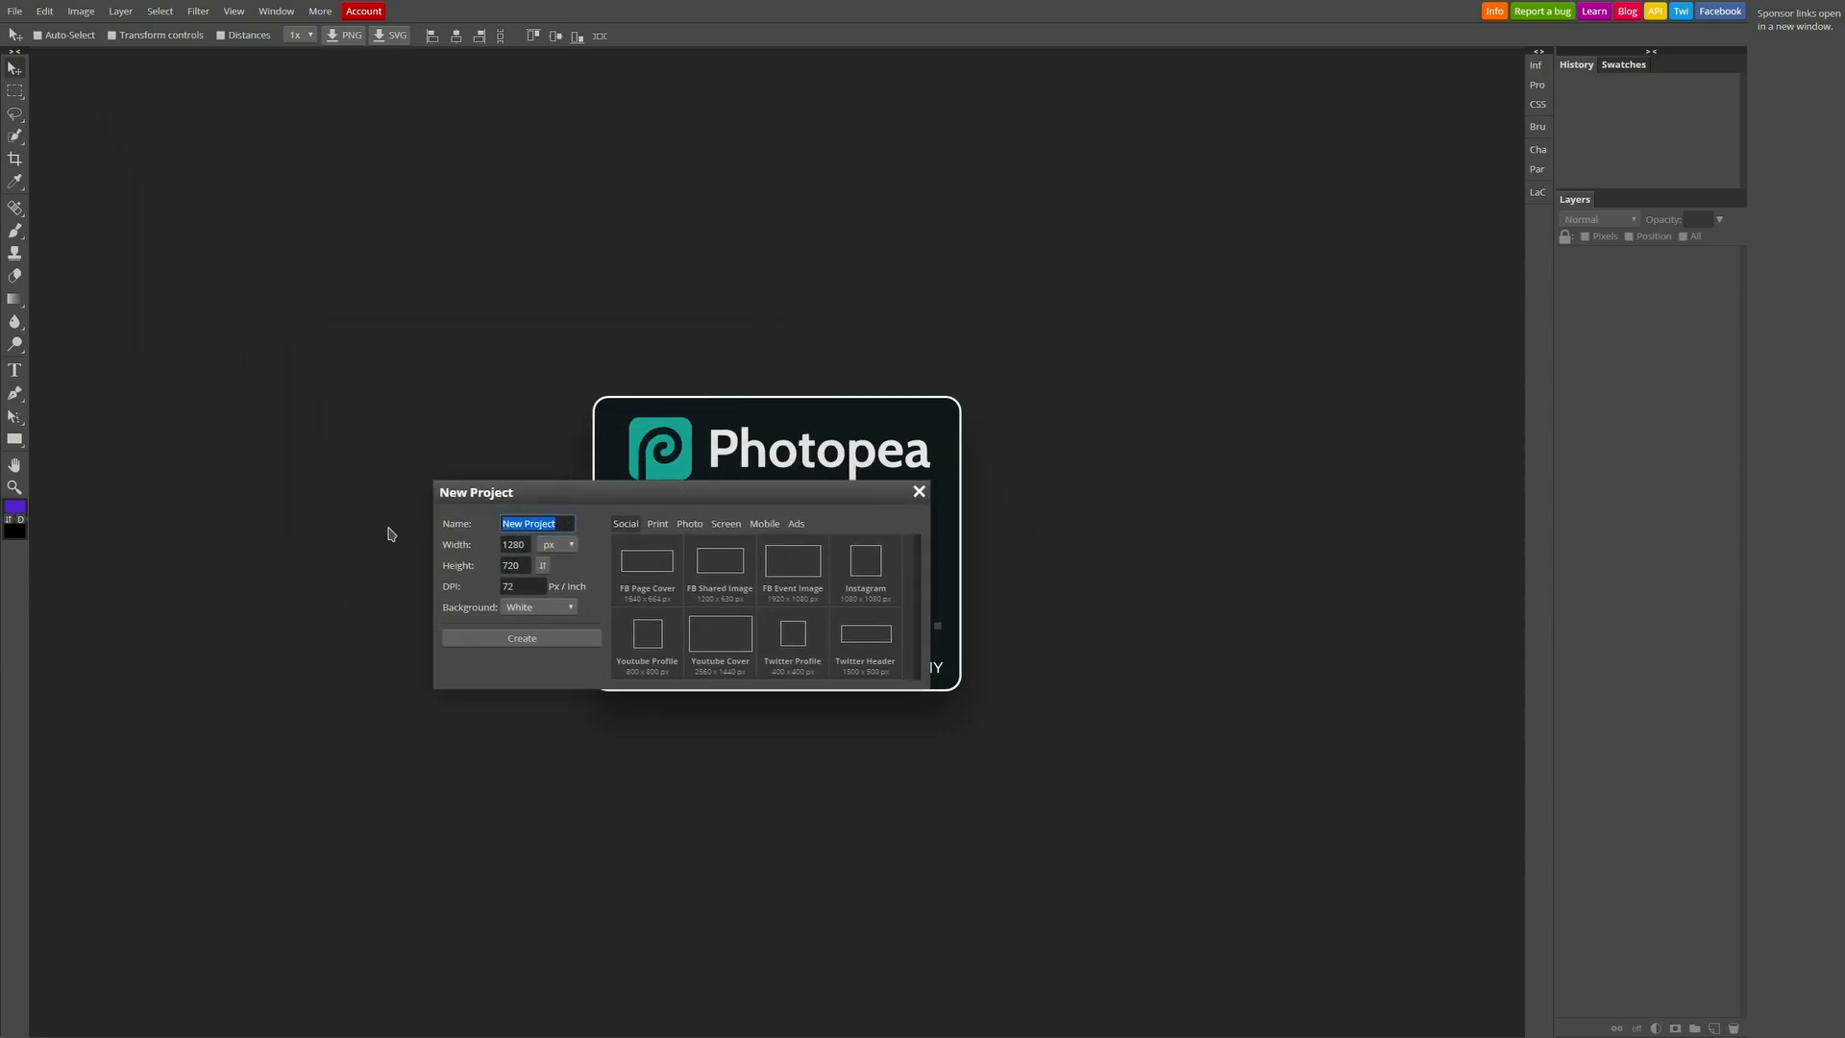
click(513, 543)
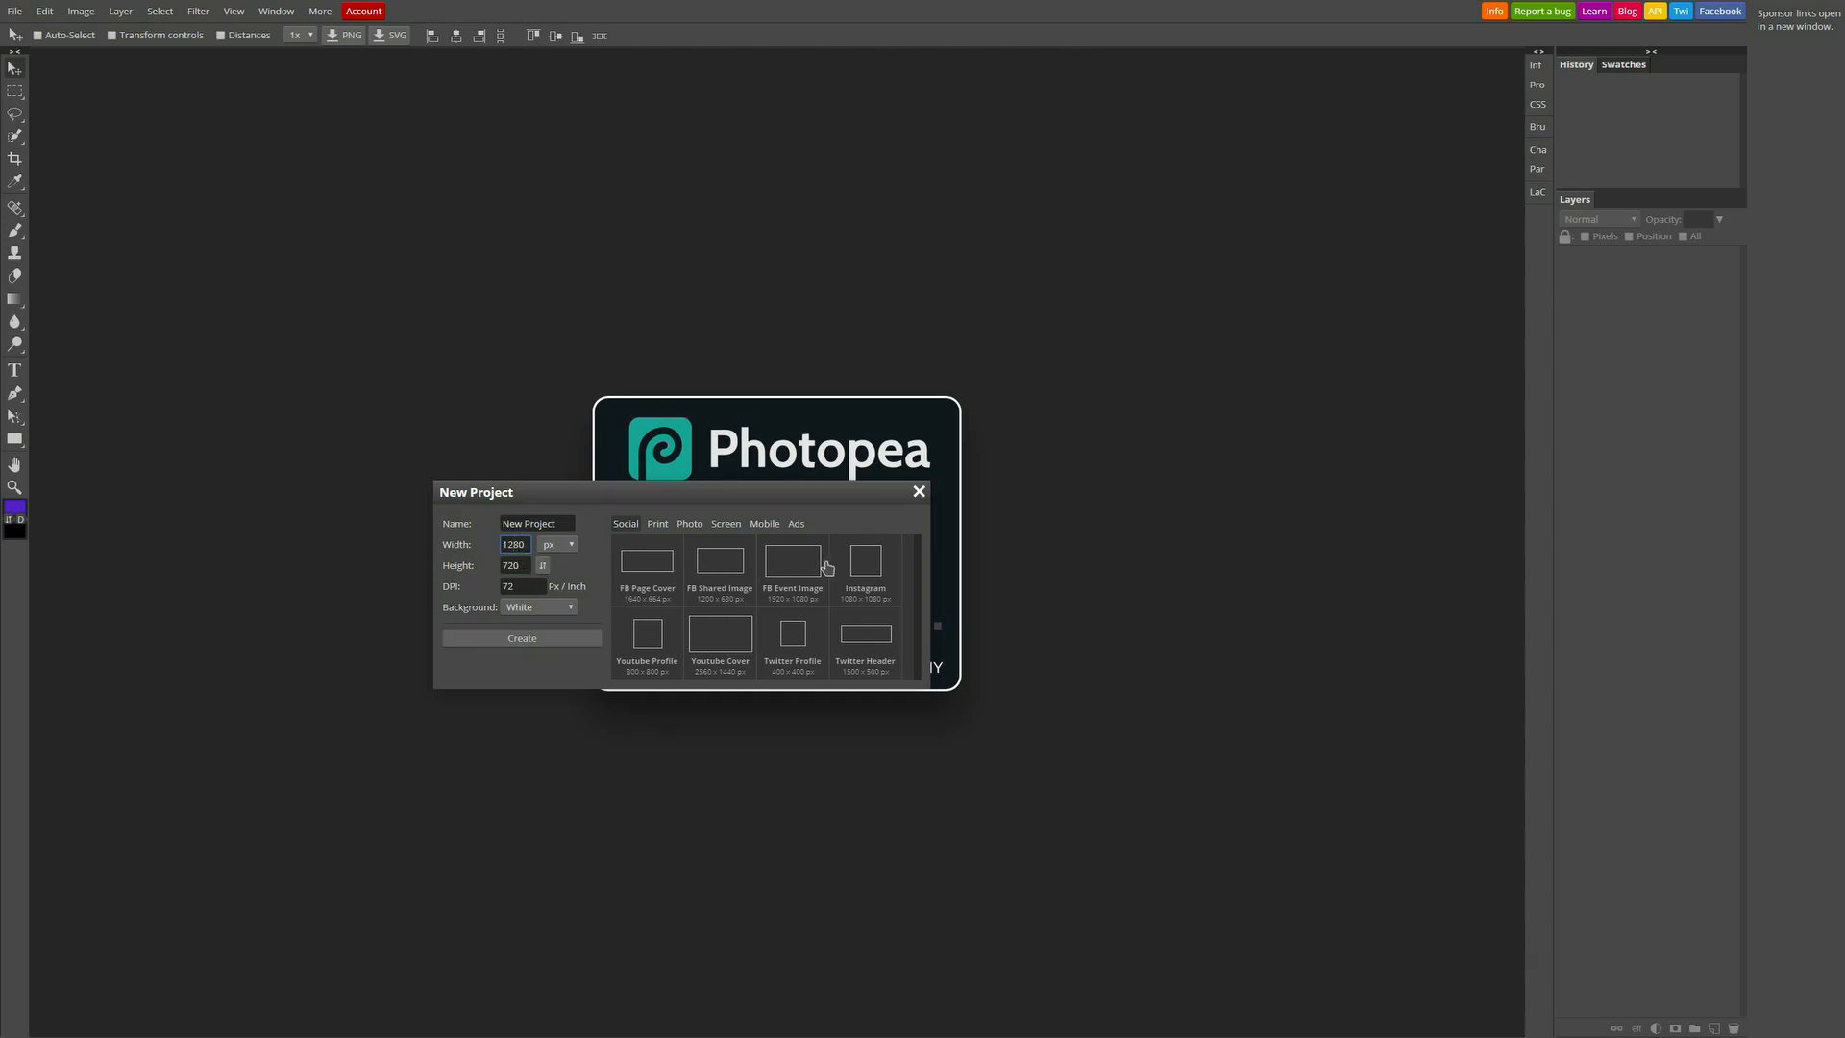
mouse_move(540, 636)
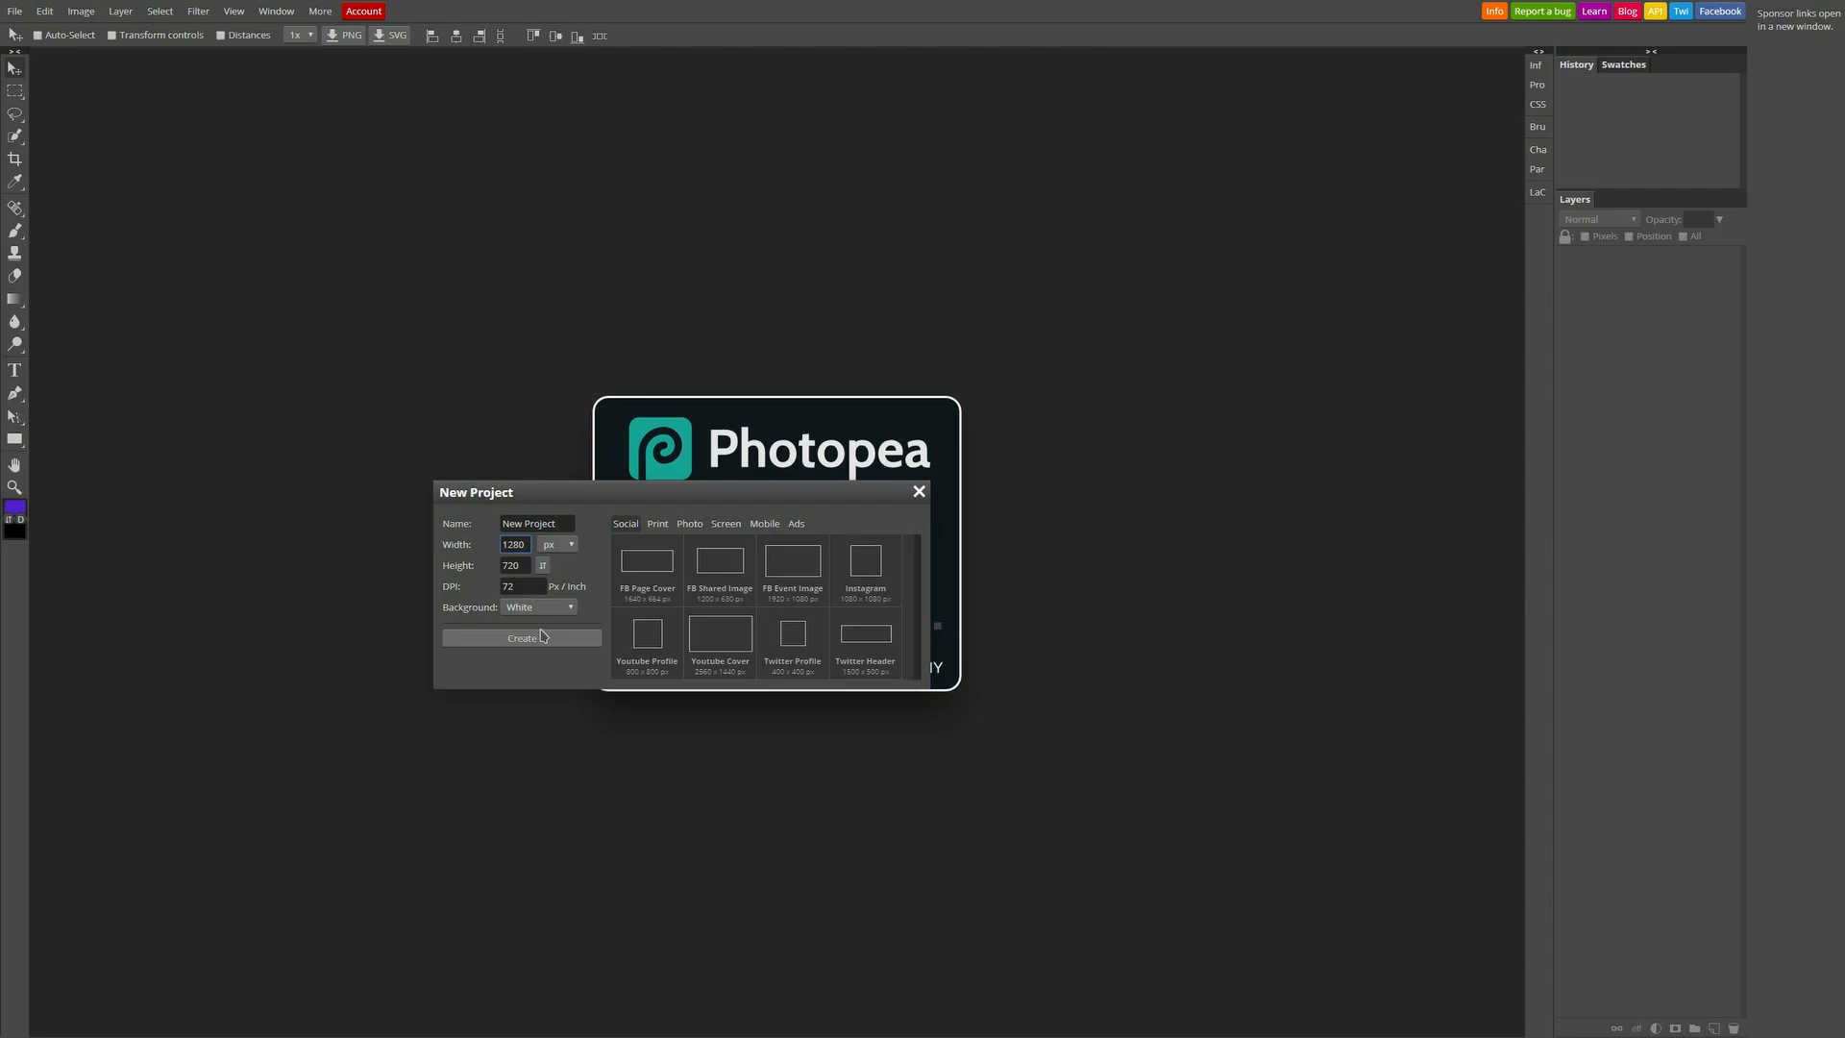
click(522, 638)
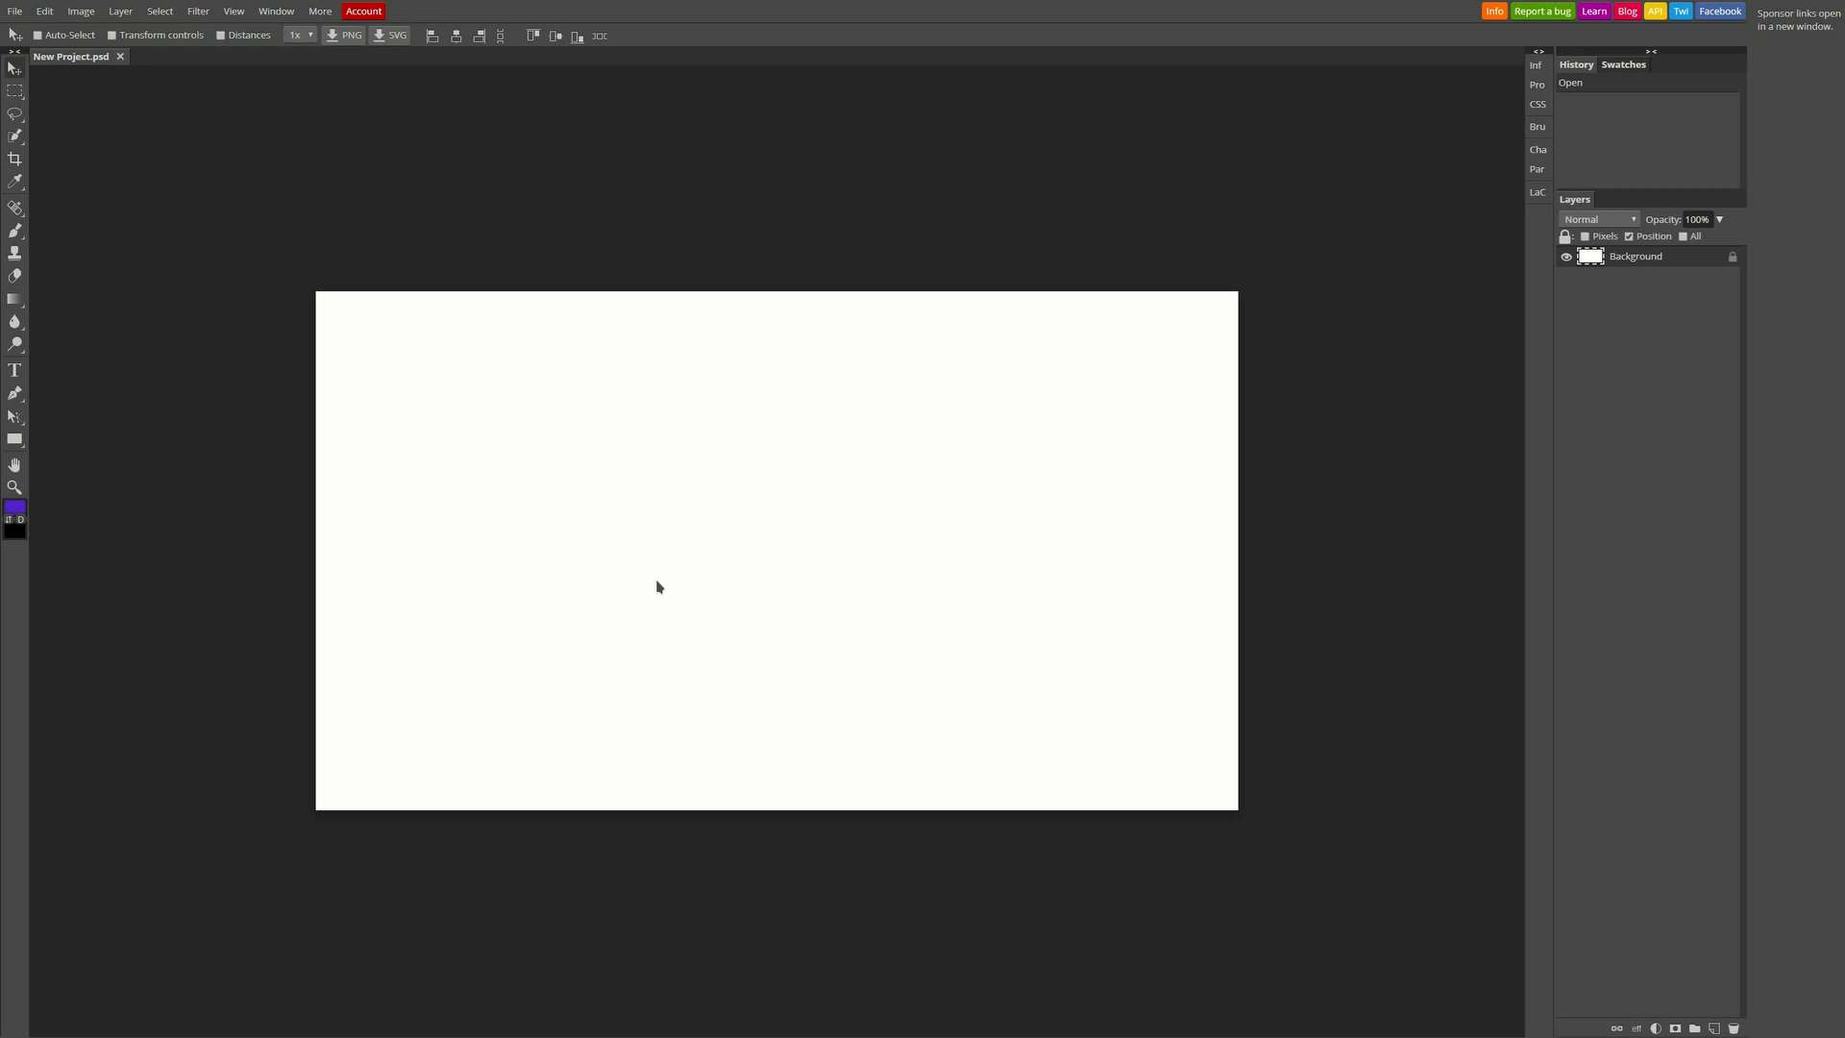
mouse_move(434, 380)
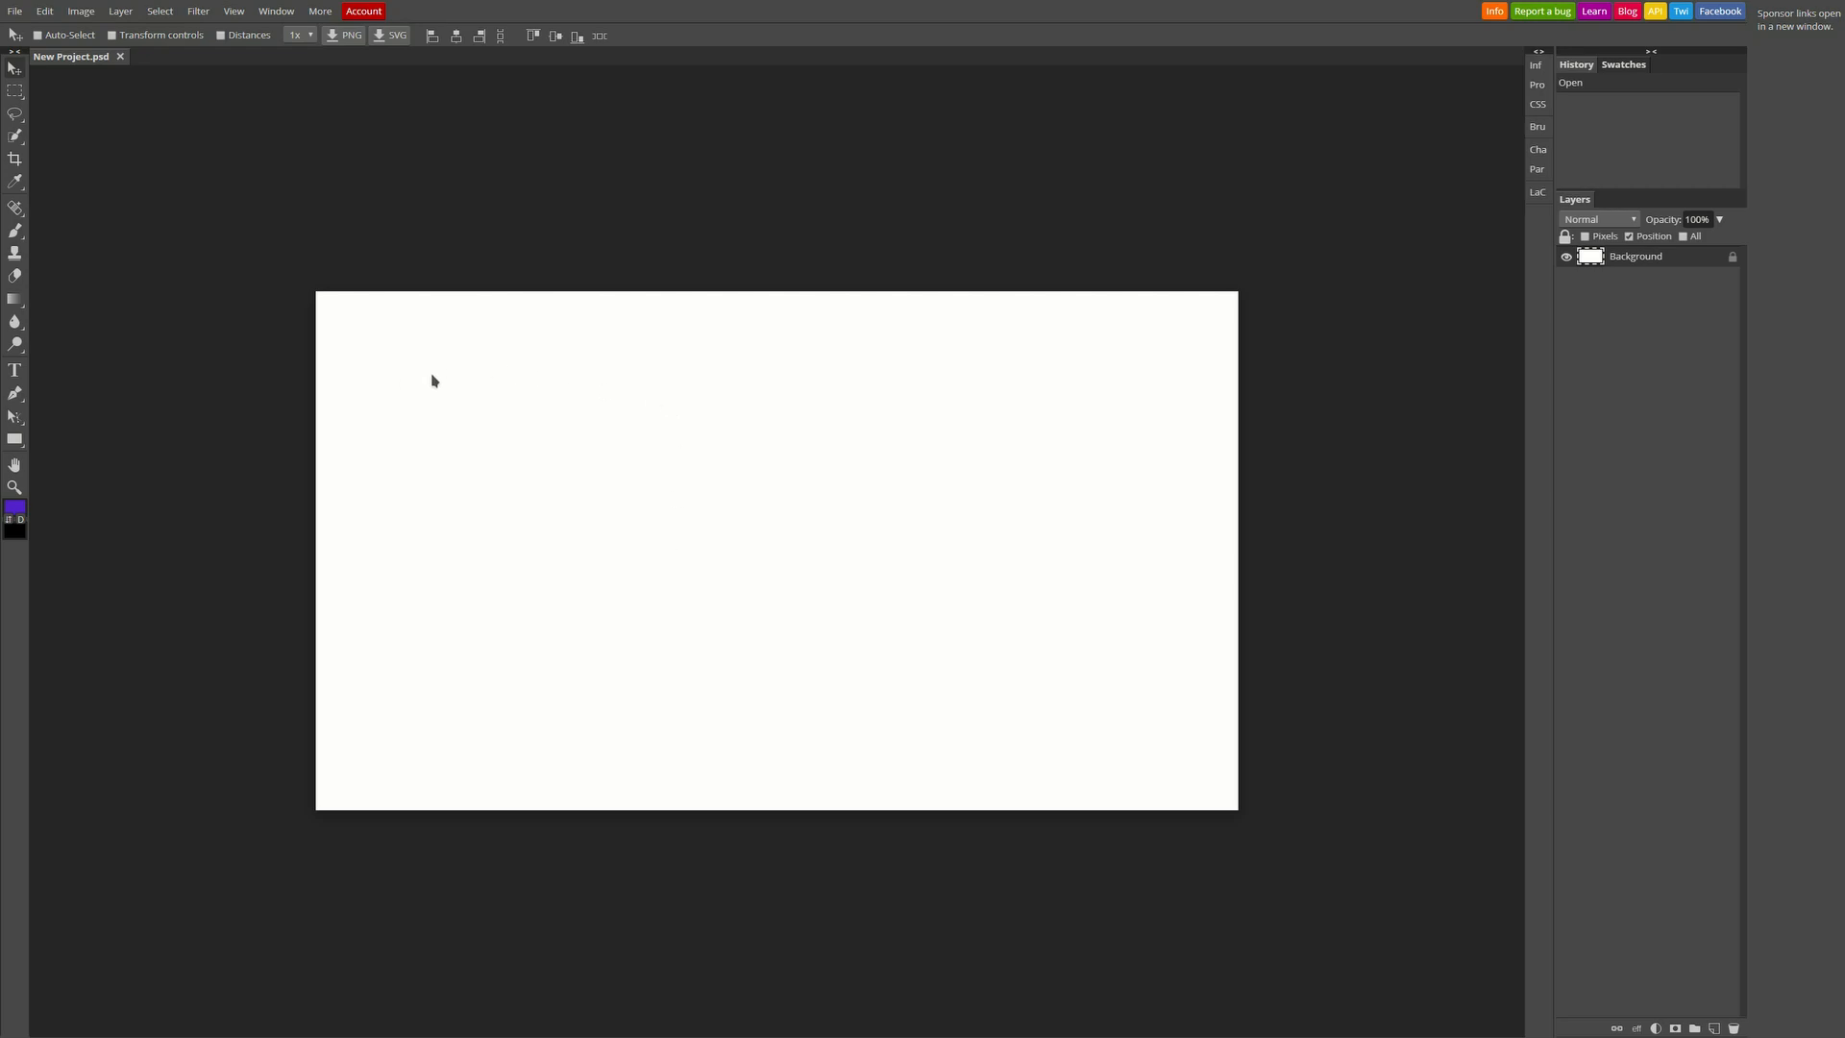
mouse_move(703, 476)
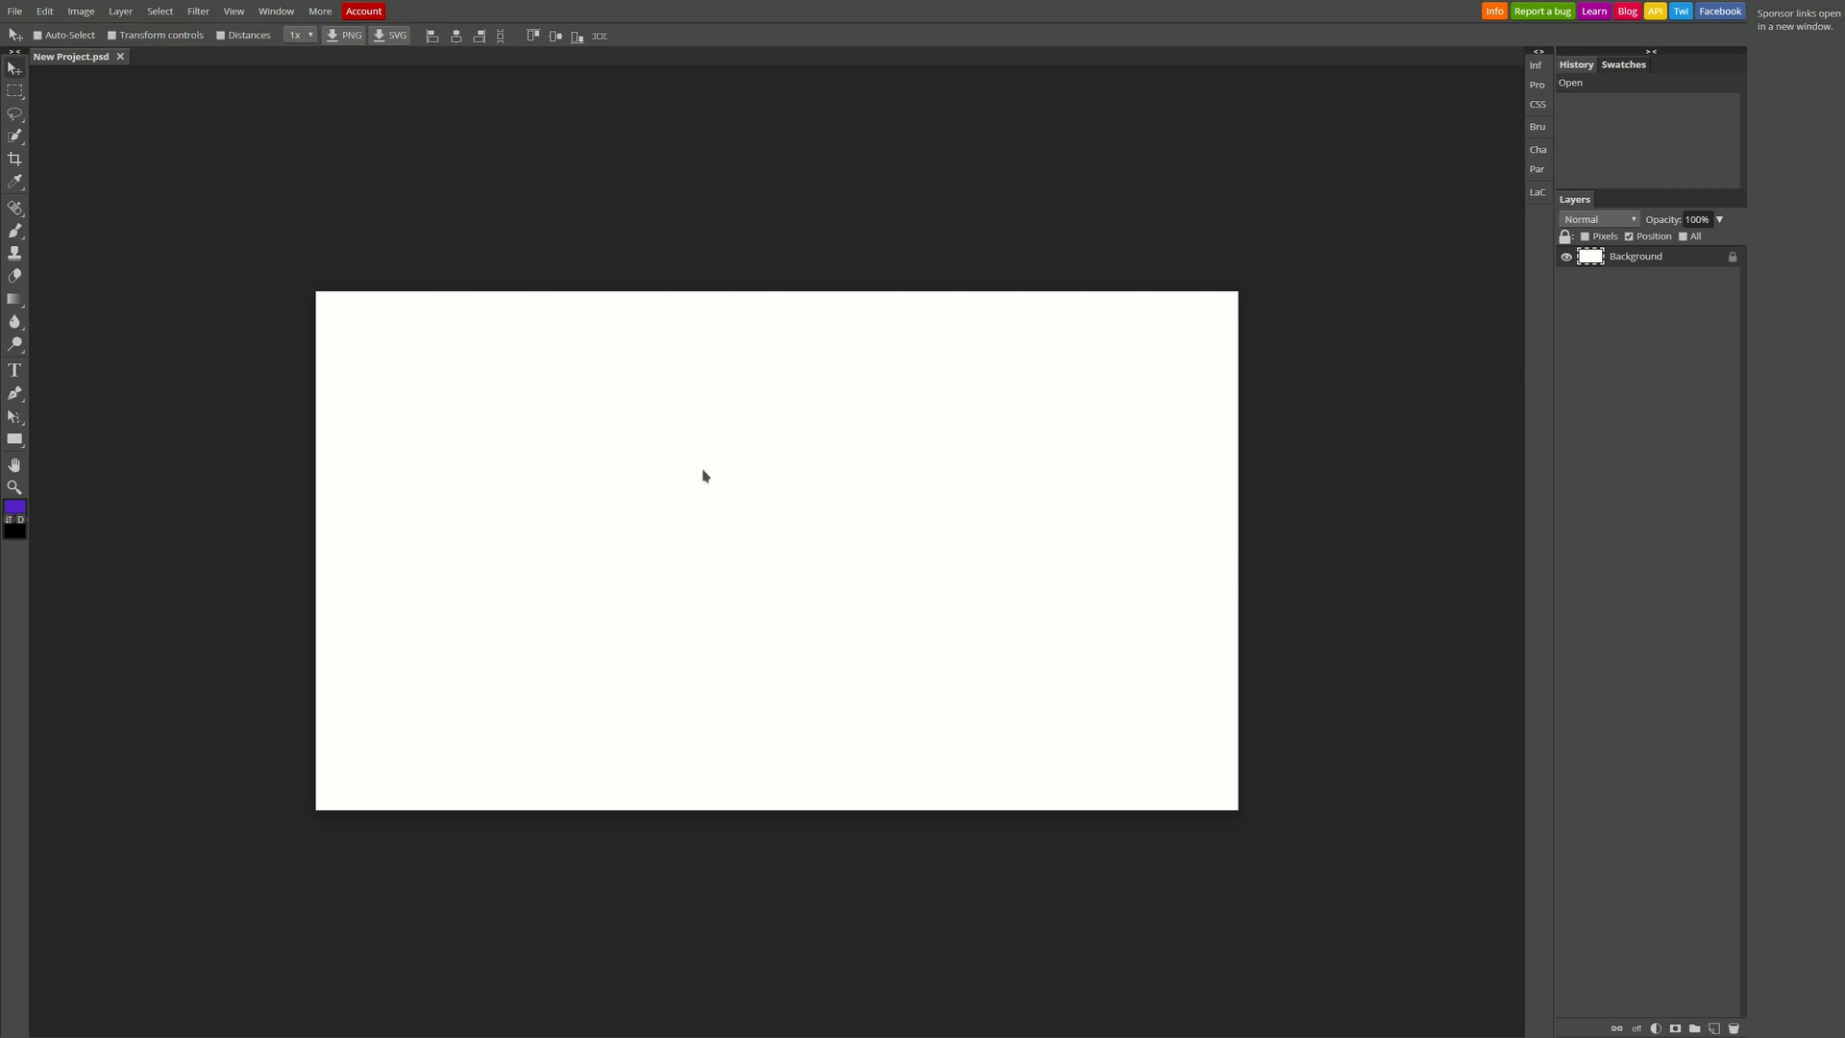
mouse_move(672, 428)
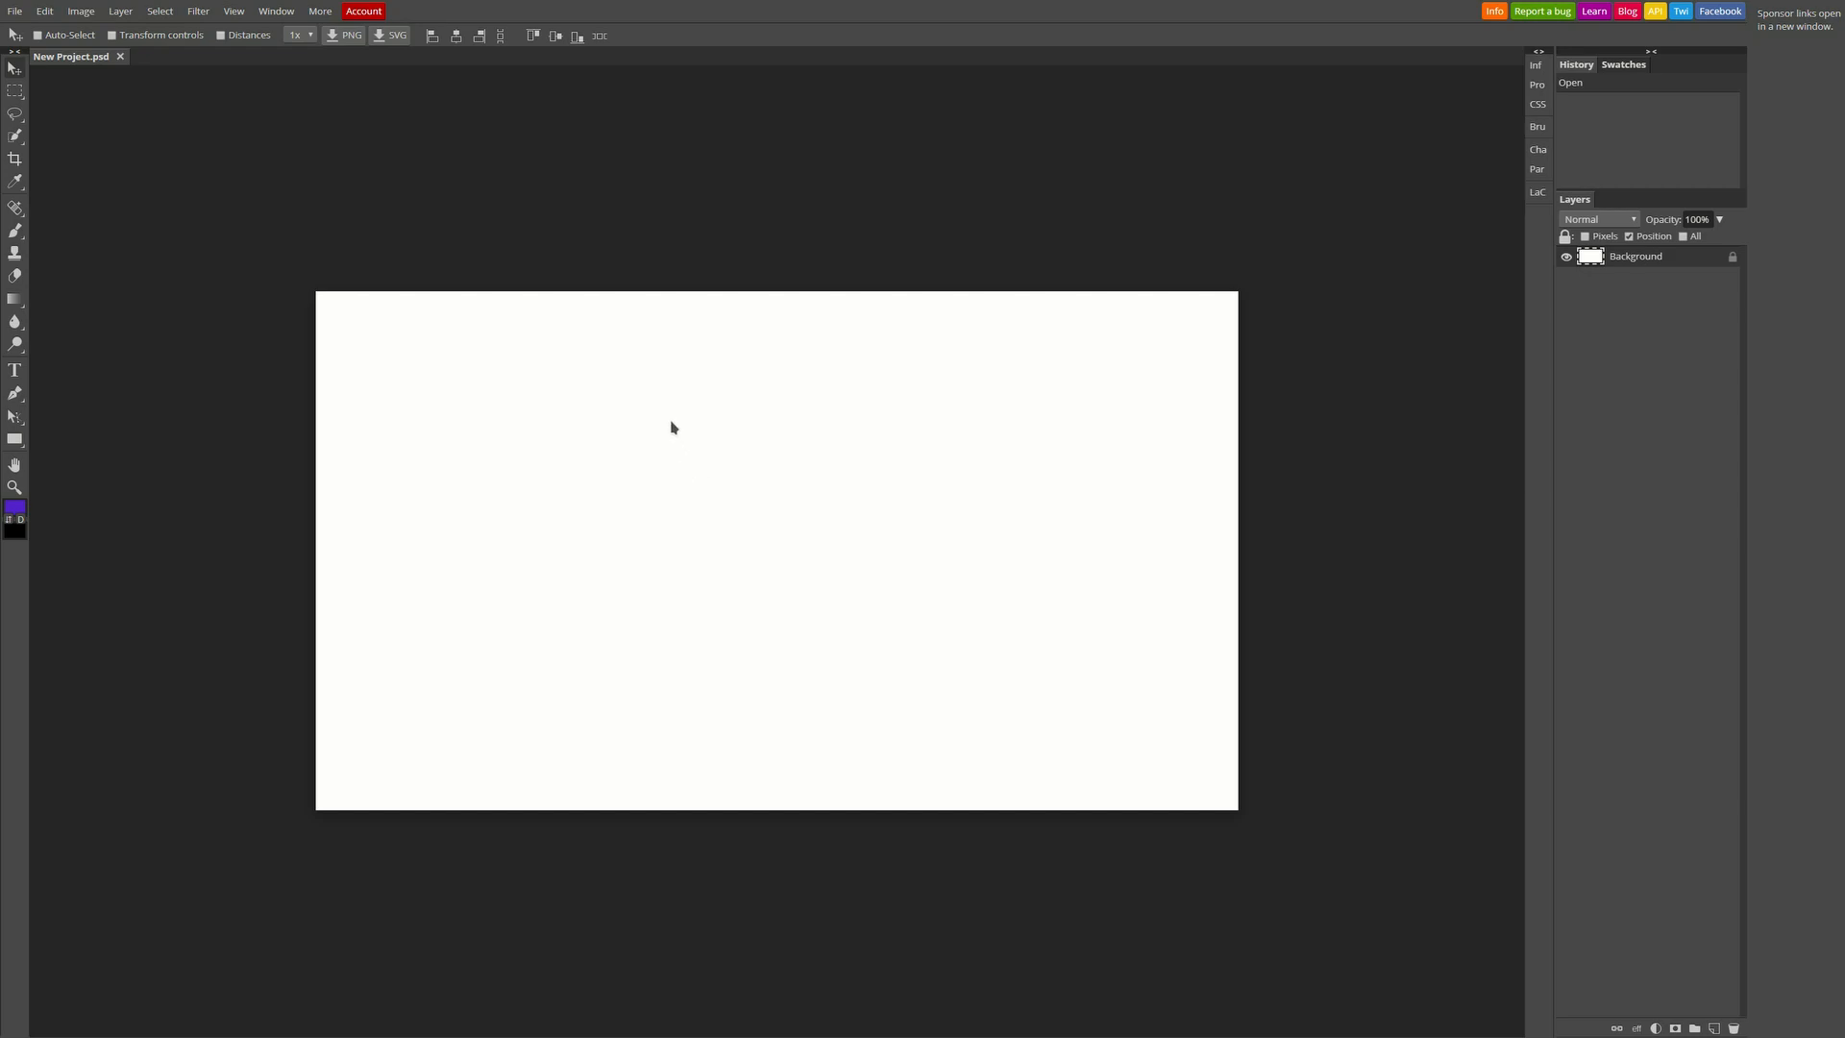
mouse_move(648, 389)
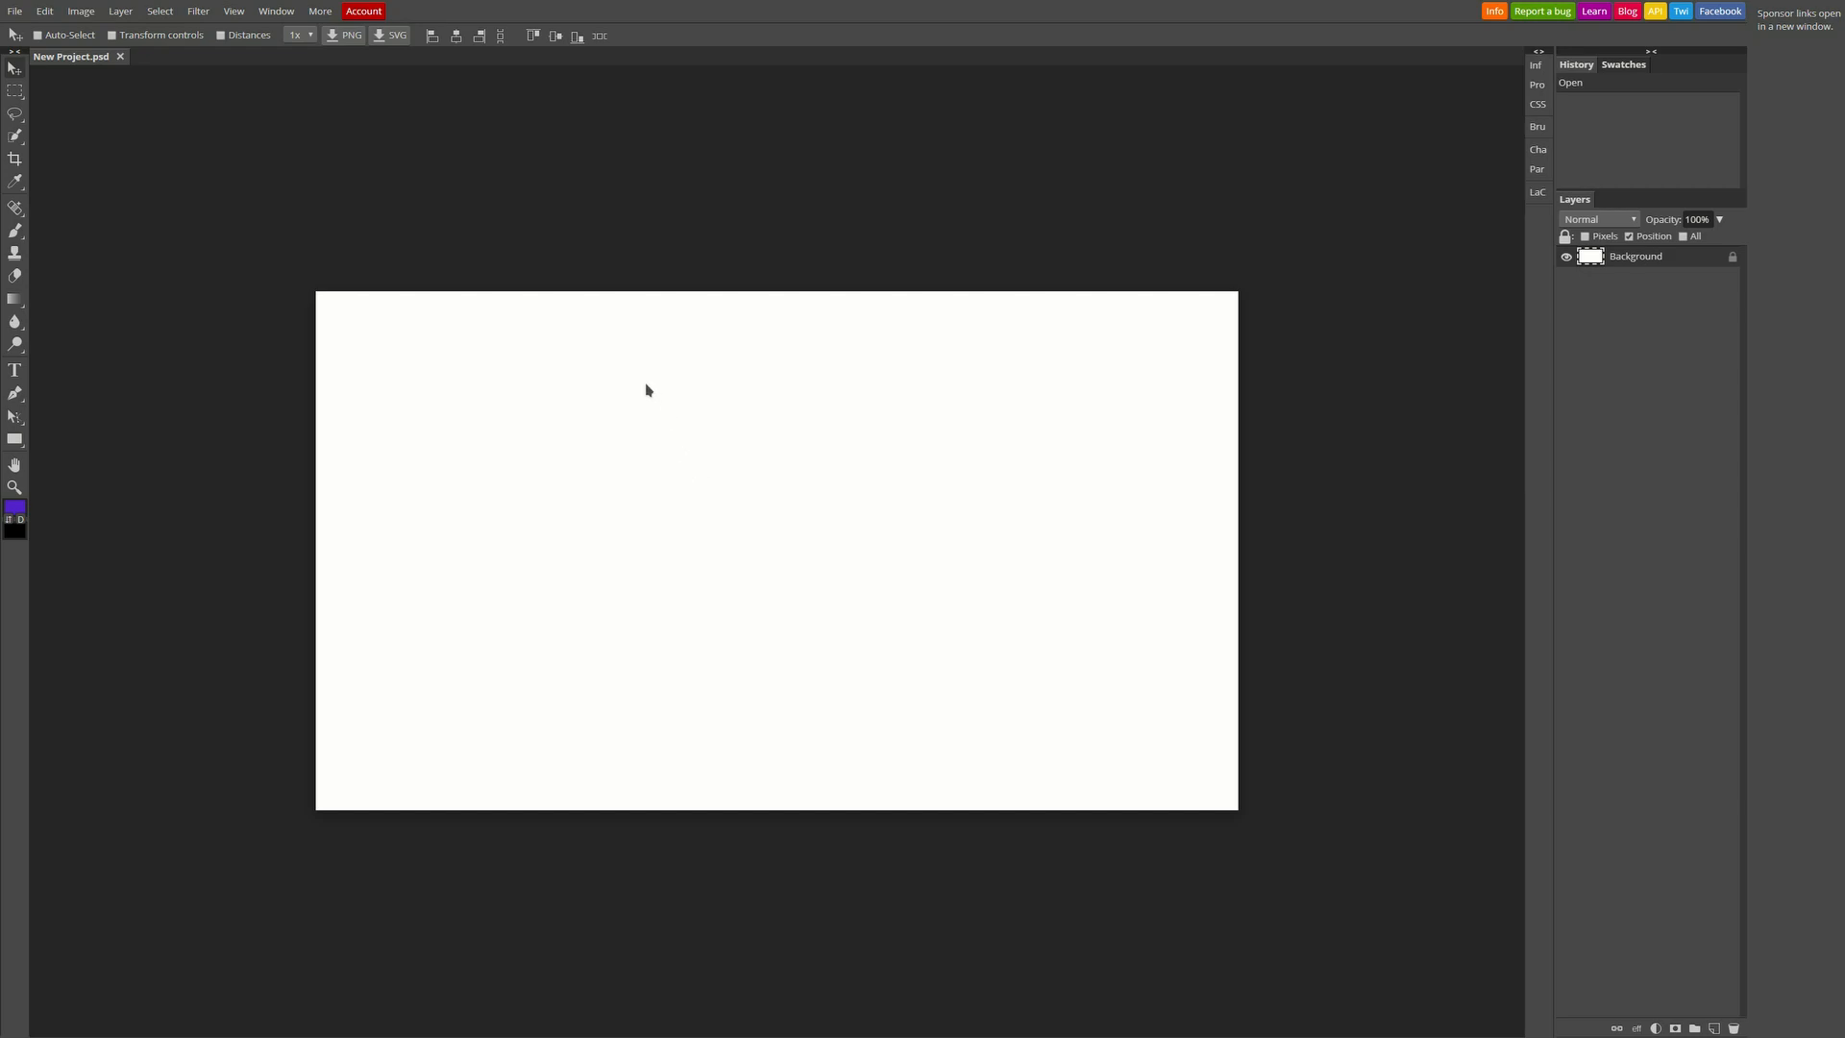
mouse_move(498, 379)
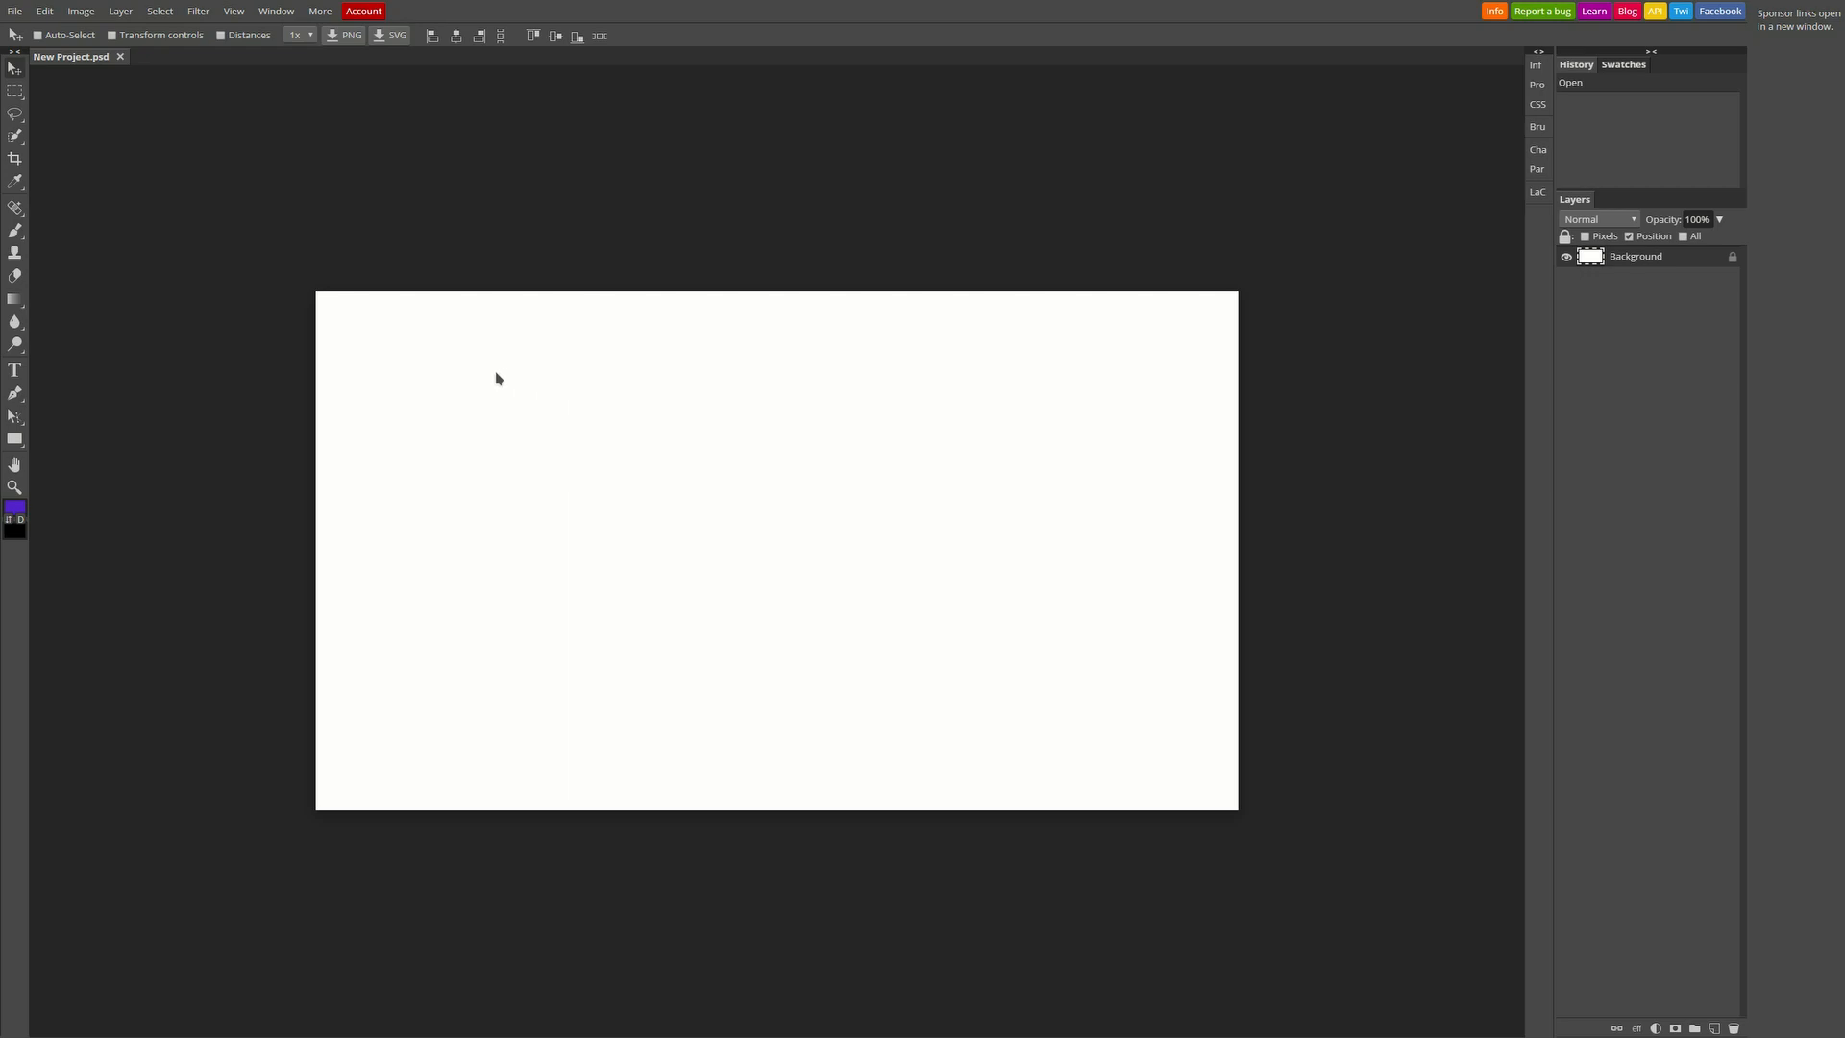
Select the Brush Tool from the left toolbar
click(15, 135)
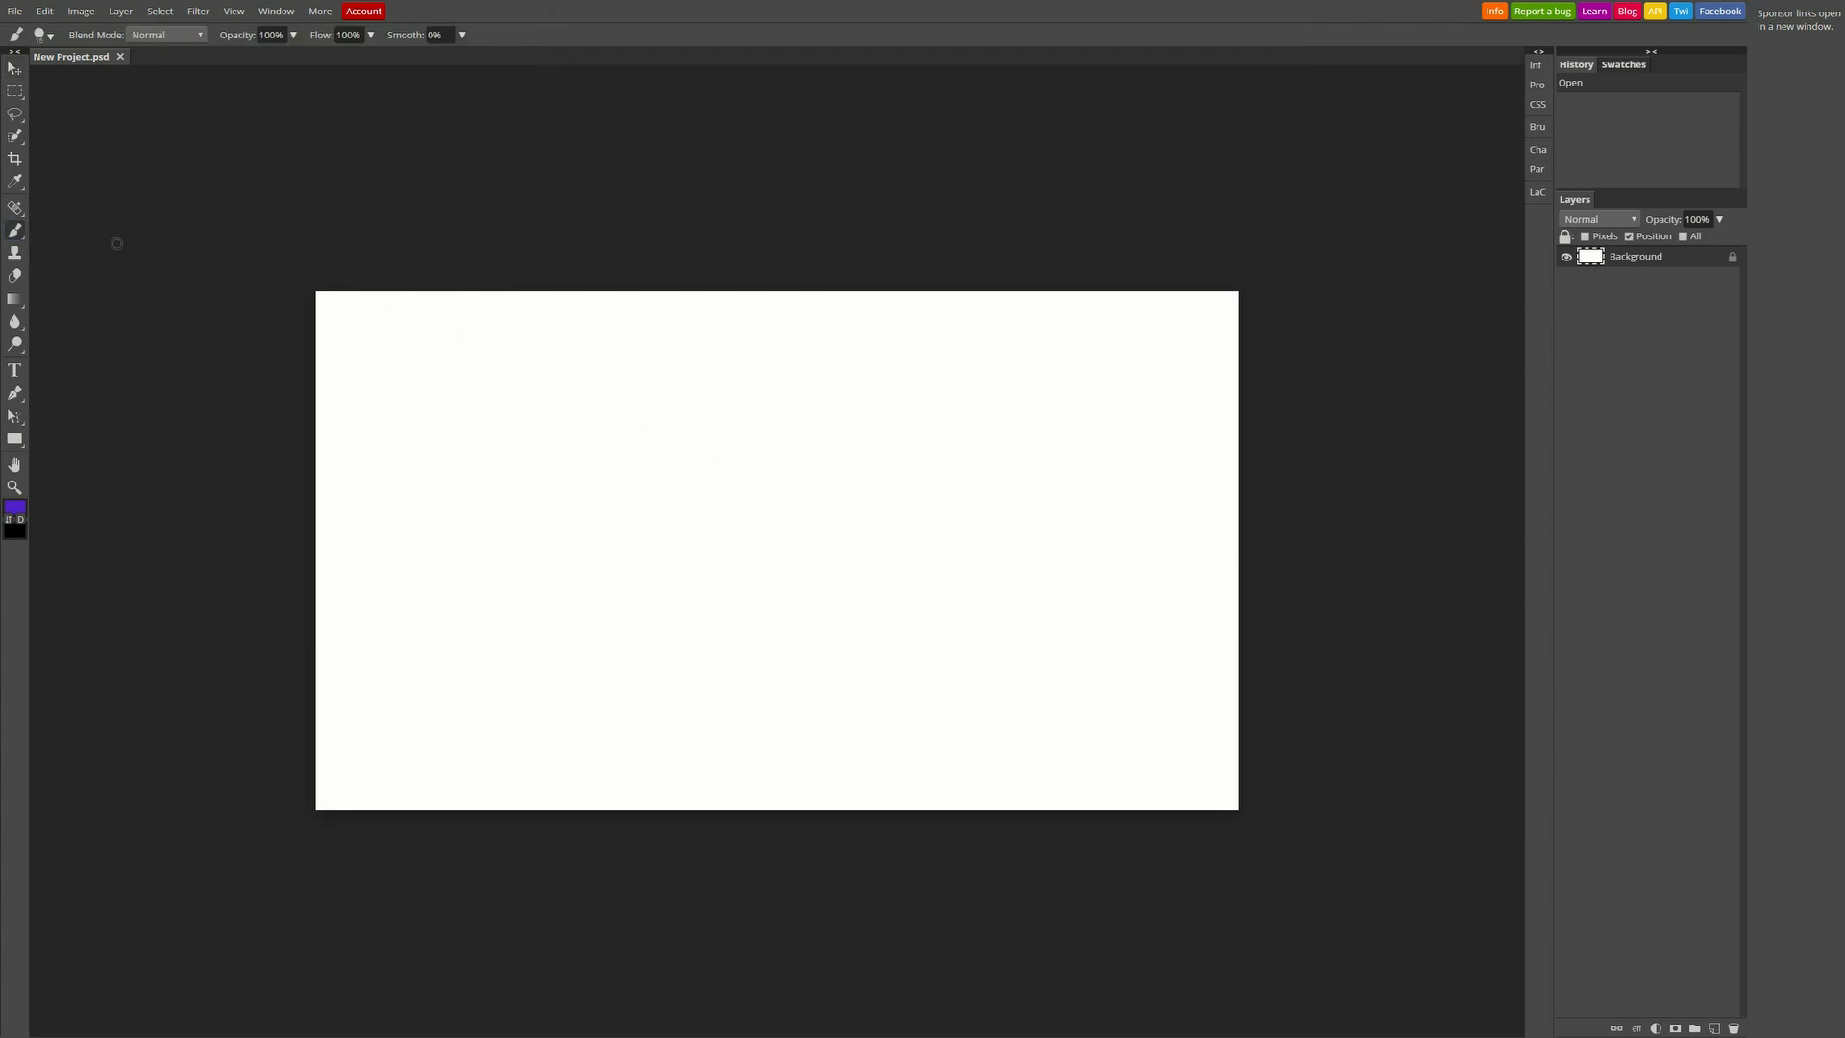
Draw a purple prompt symbol and handwrite 'Terminal Linux' beside it
drag(454, 387, 541, 541)
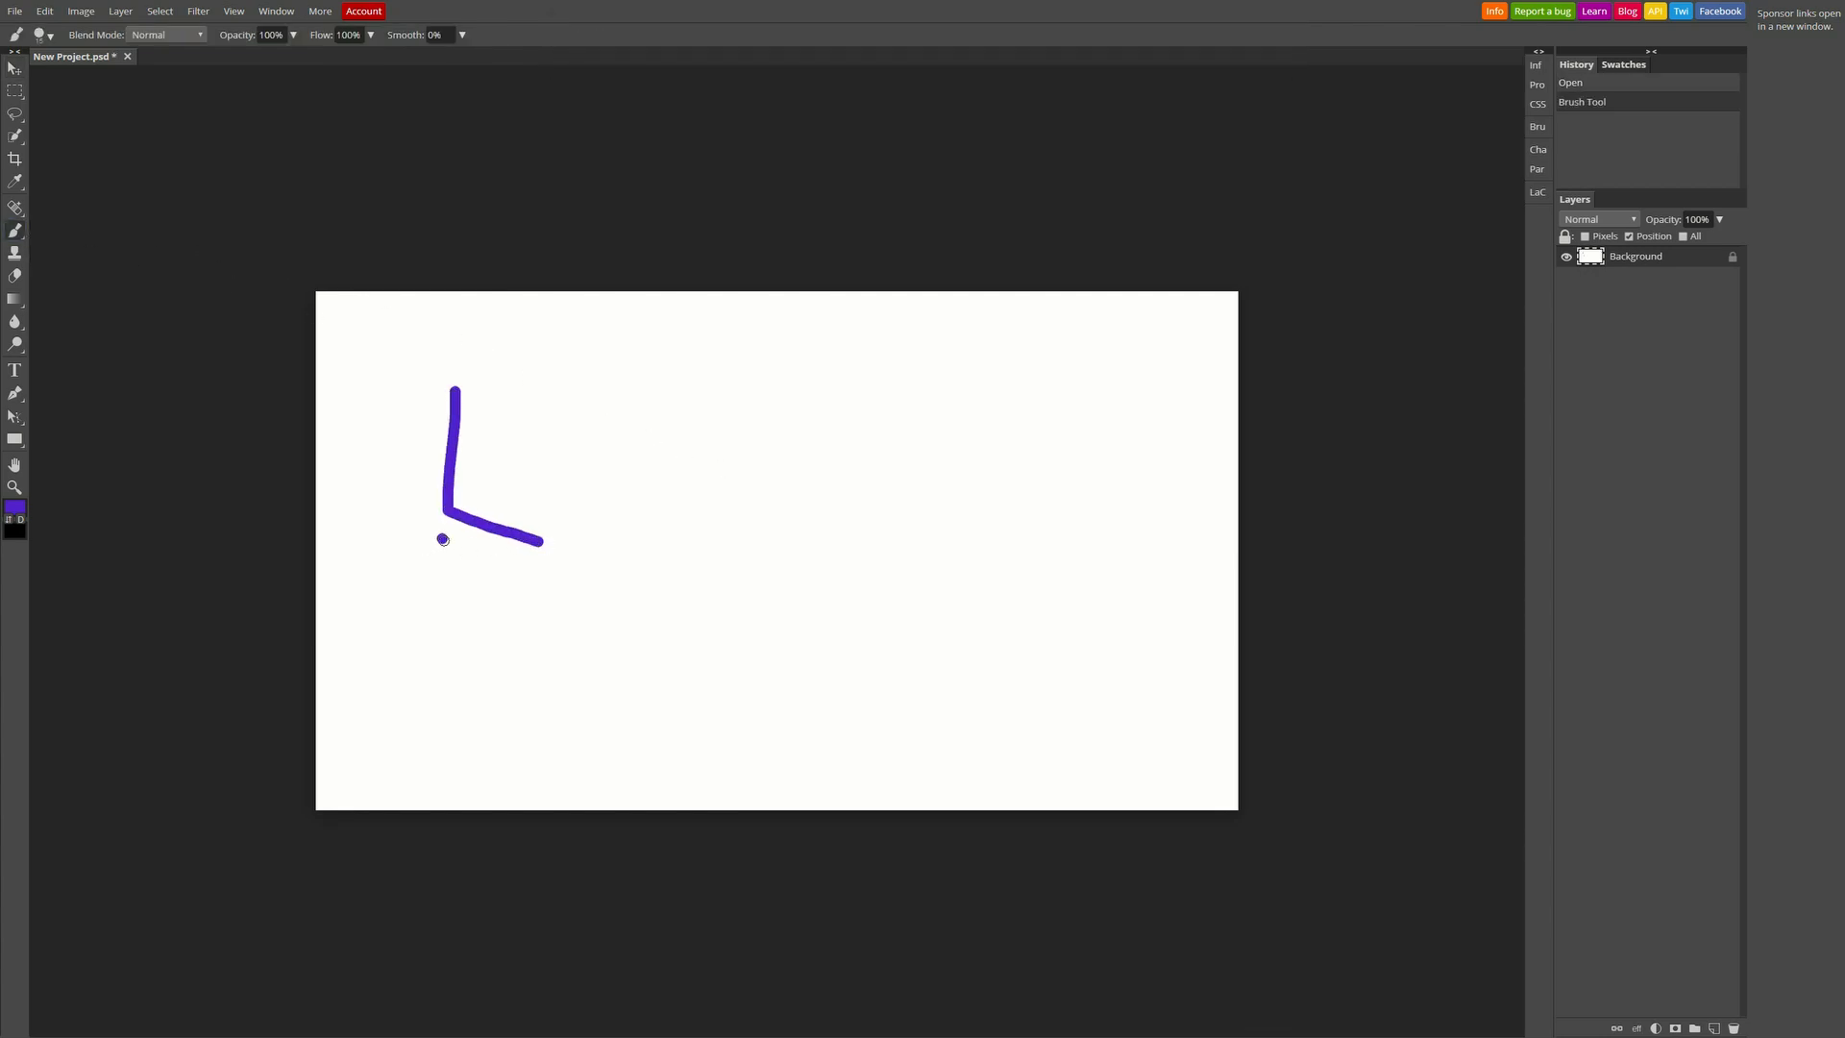
drag(410, 546, 653, 682)
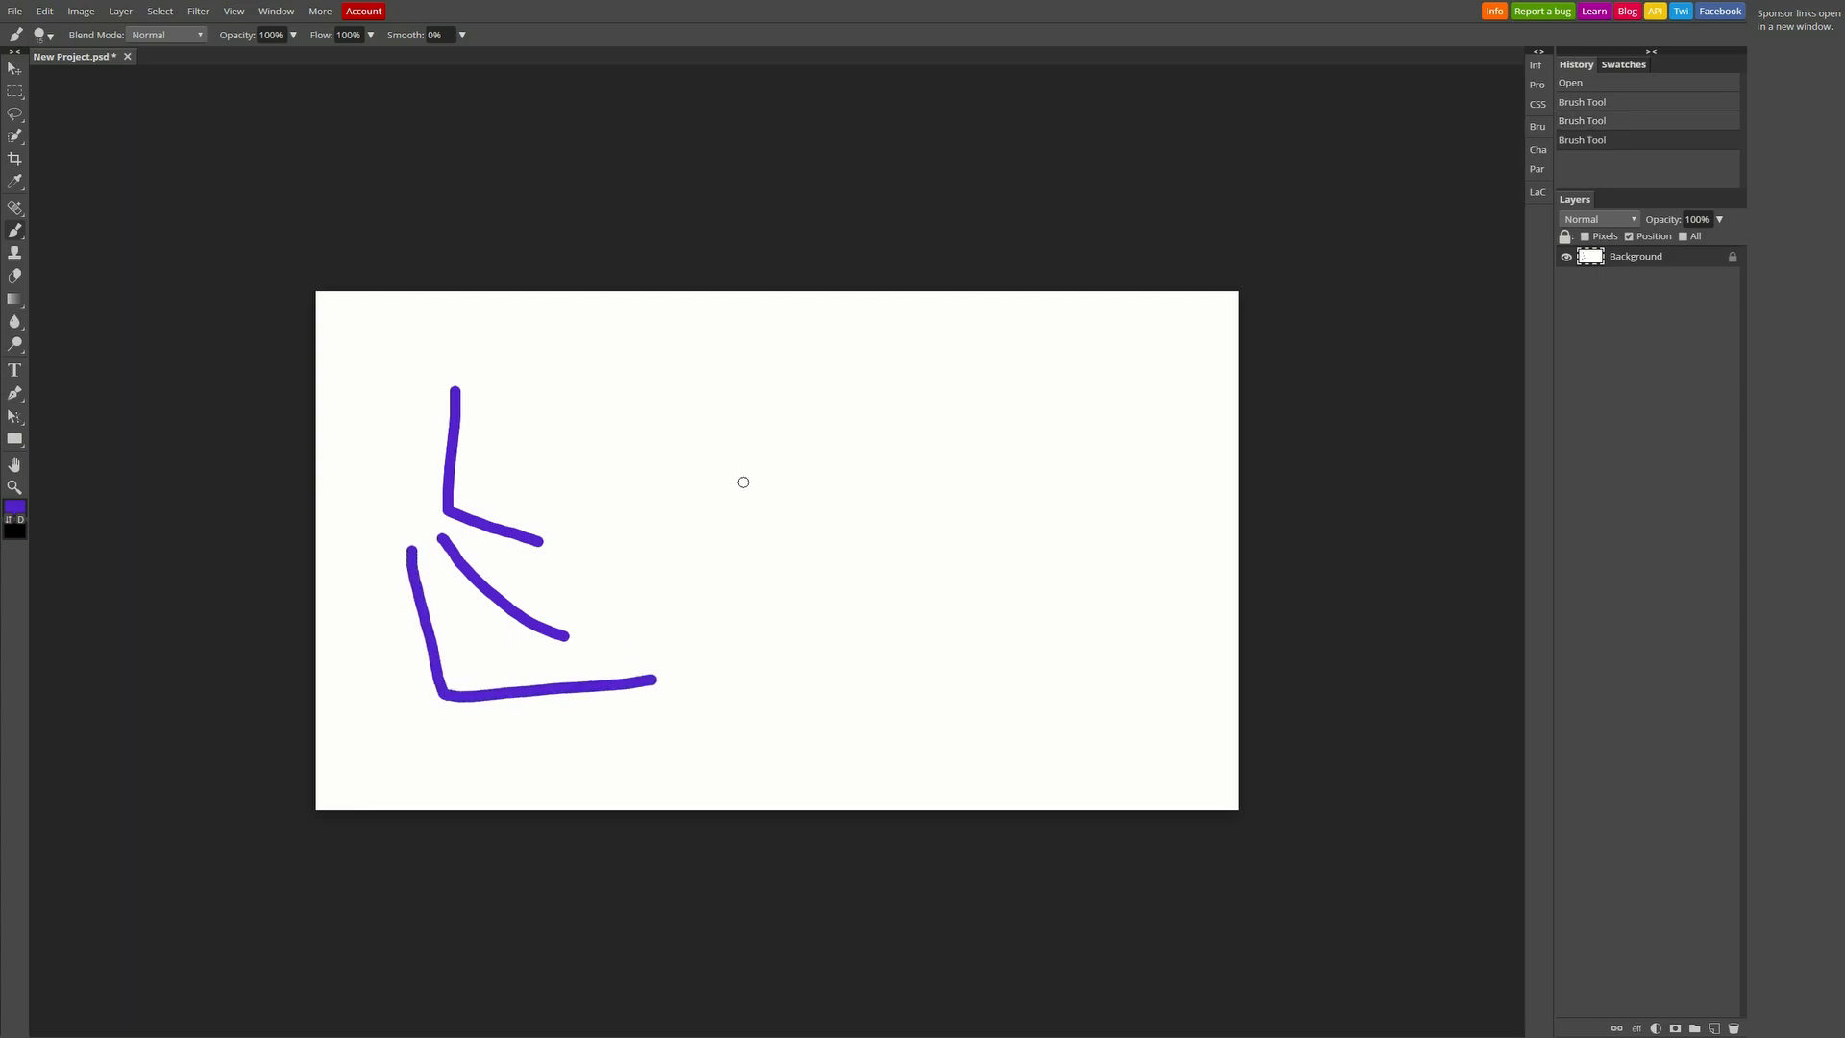
drag(676, 429, 808, 586)
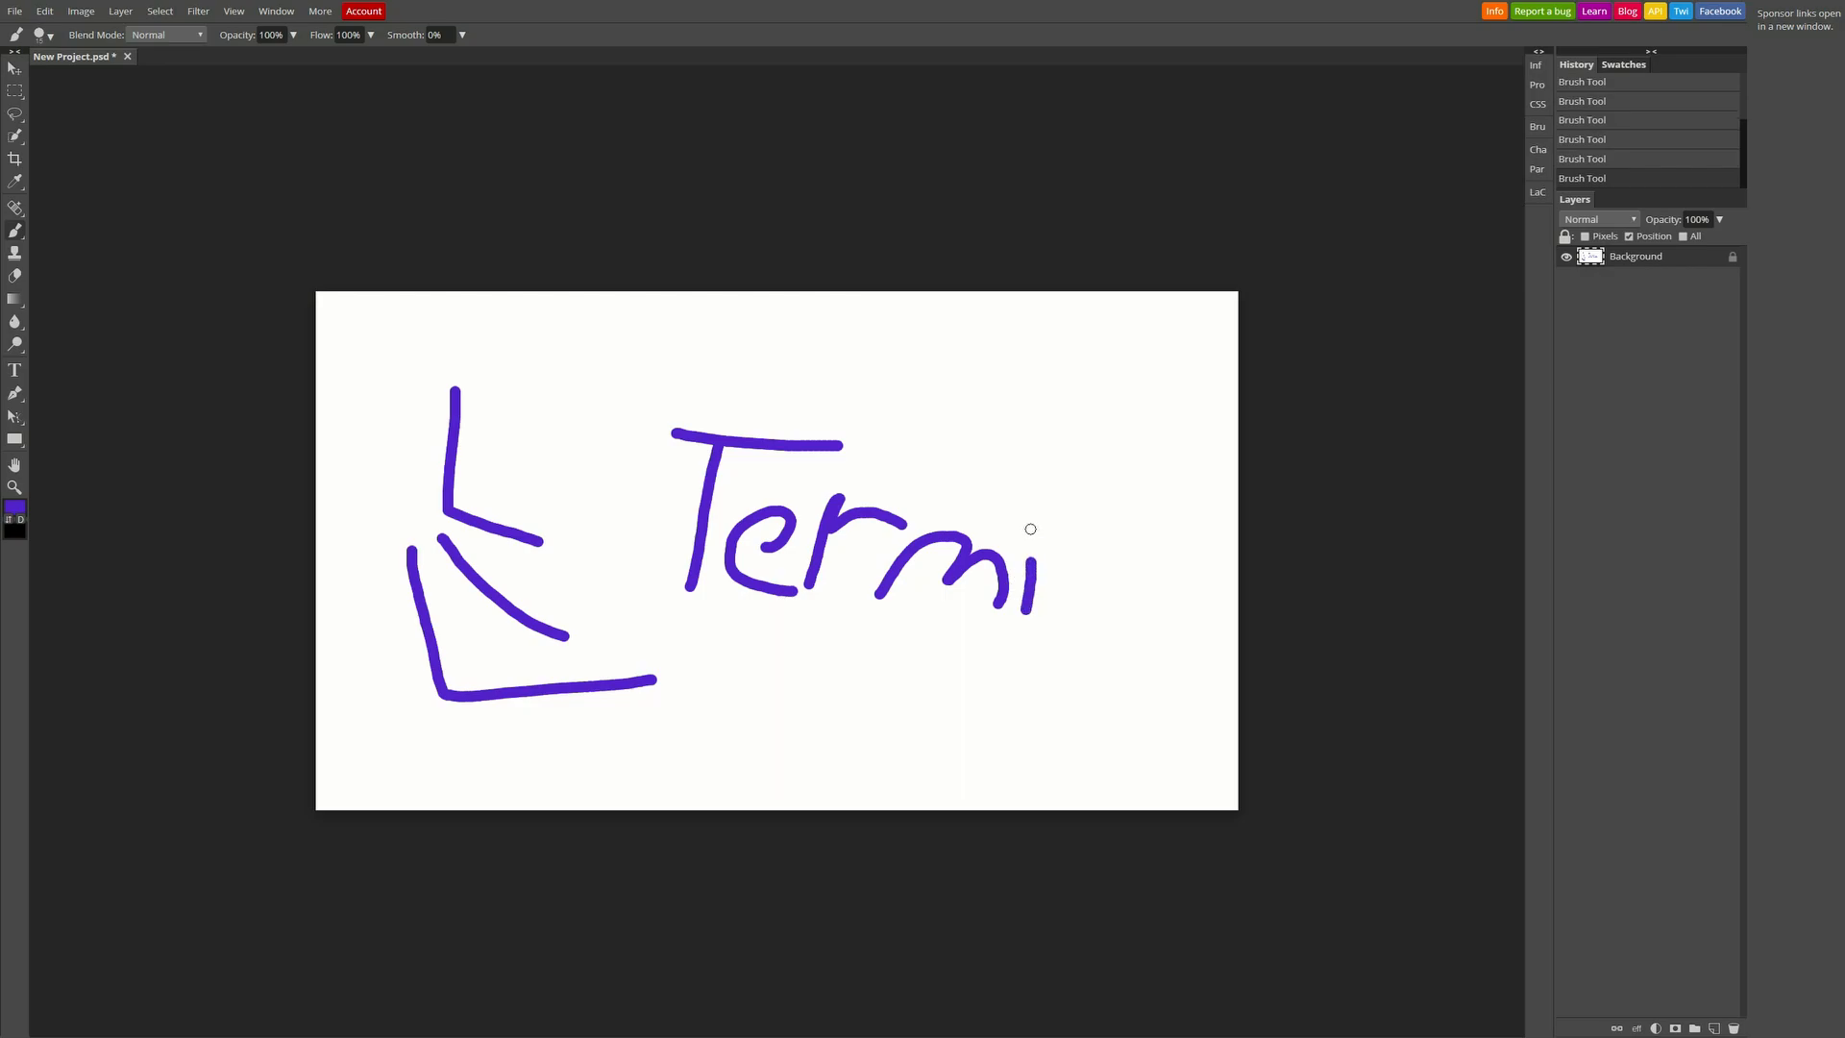
drag(1023, 541, 1165, 562)
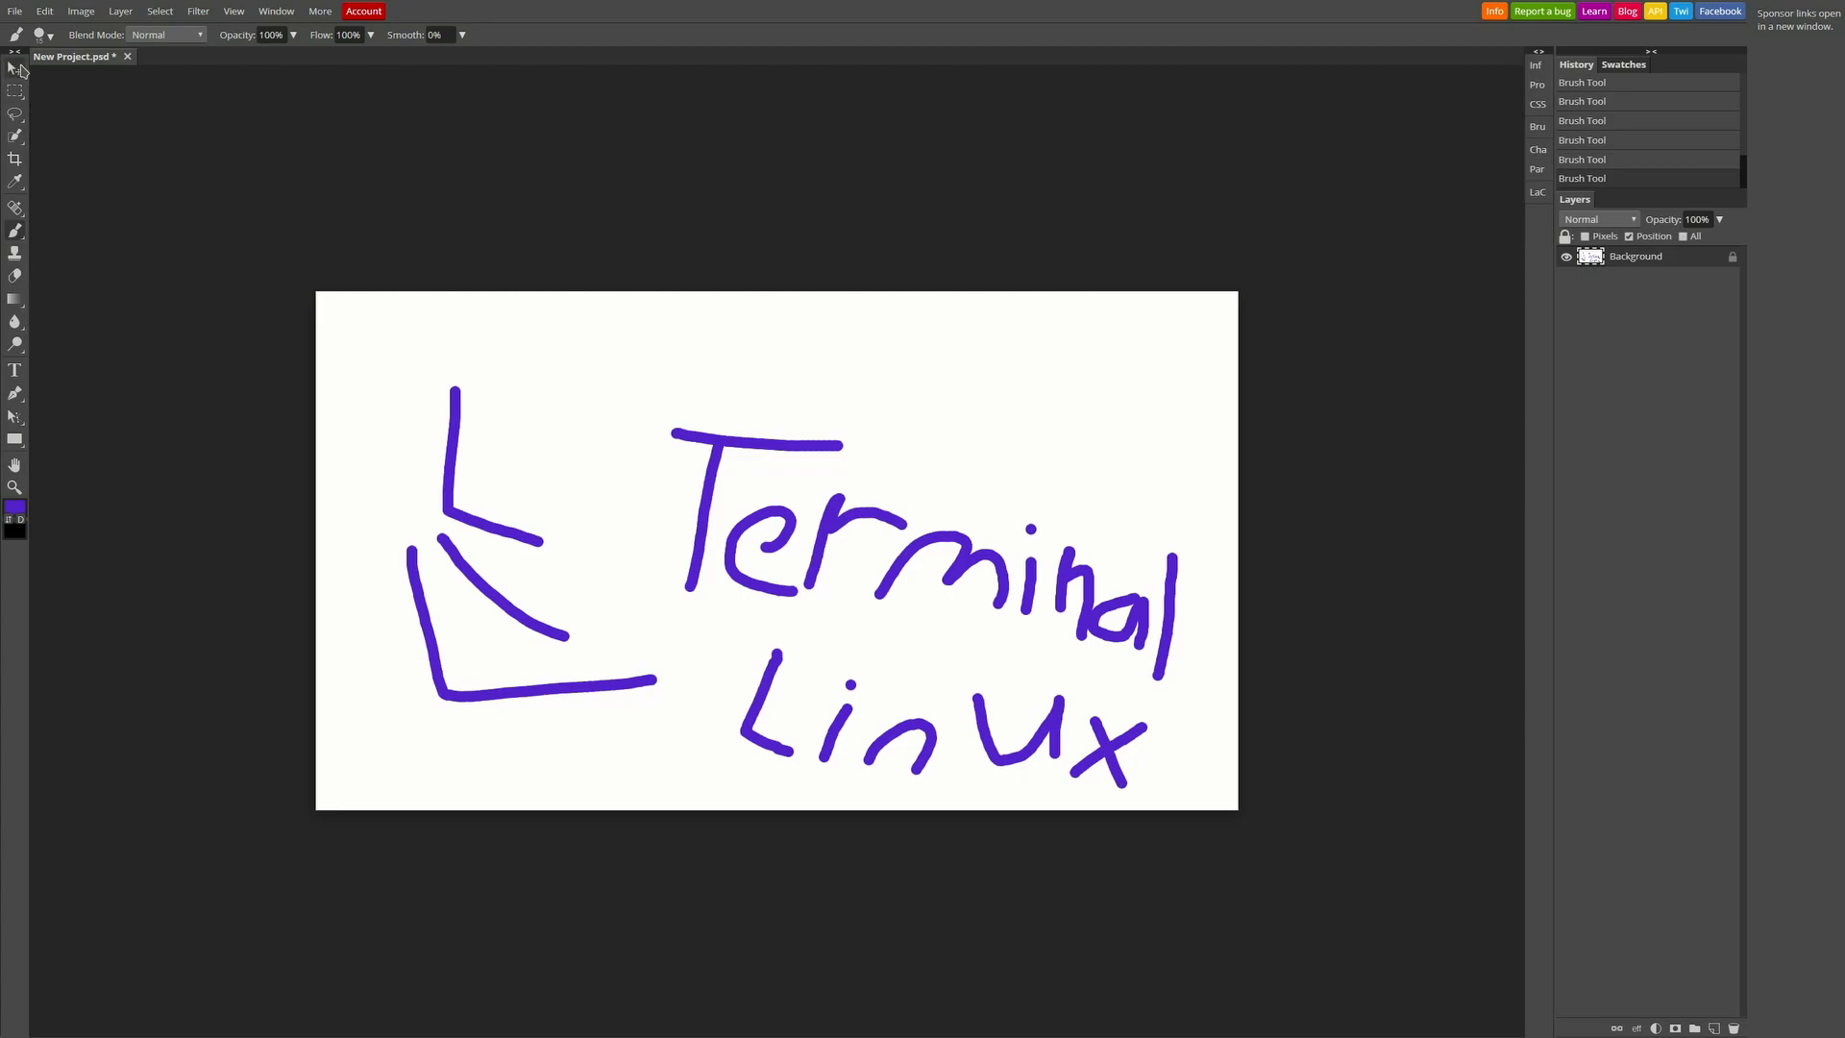
Marquee a rectangle around the drawing, then browse toolbar tools including the dodge/burn/sponge group
click(12, 70)
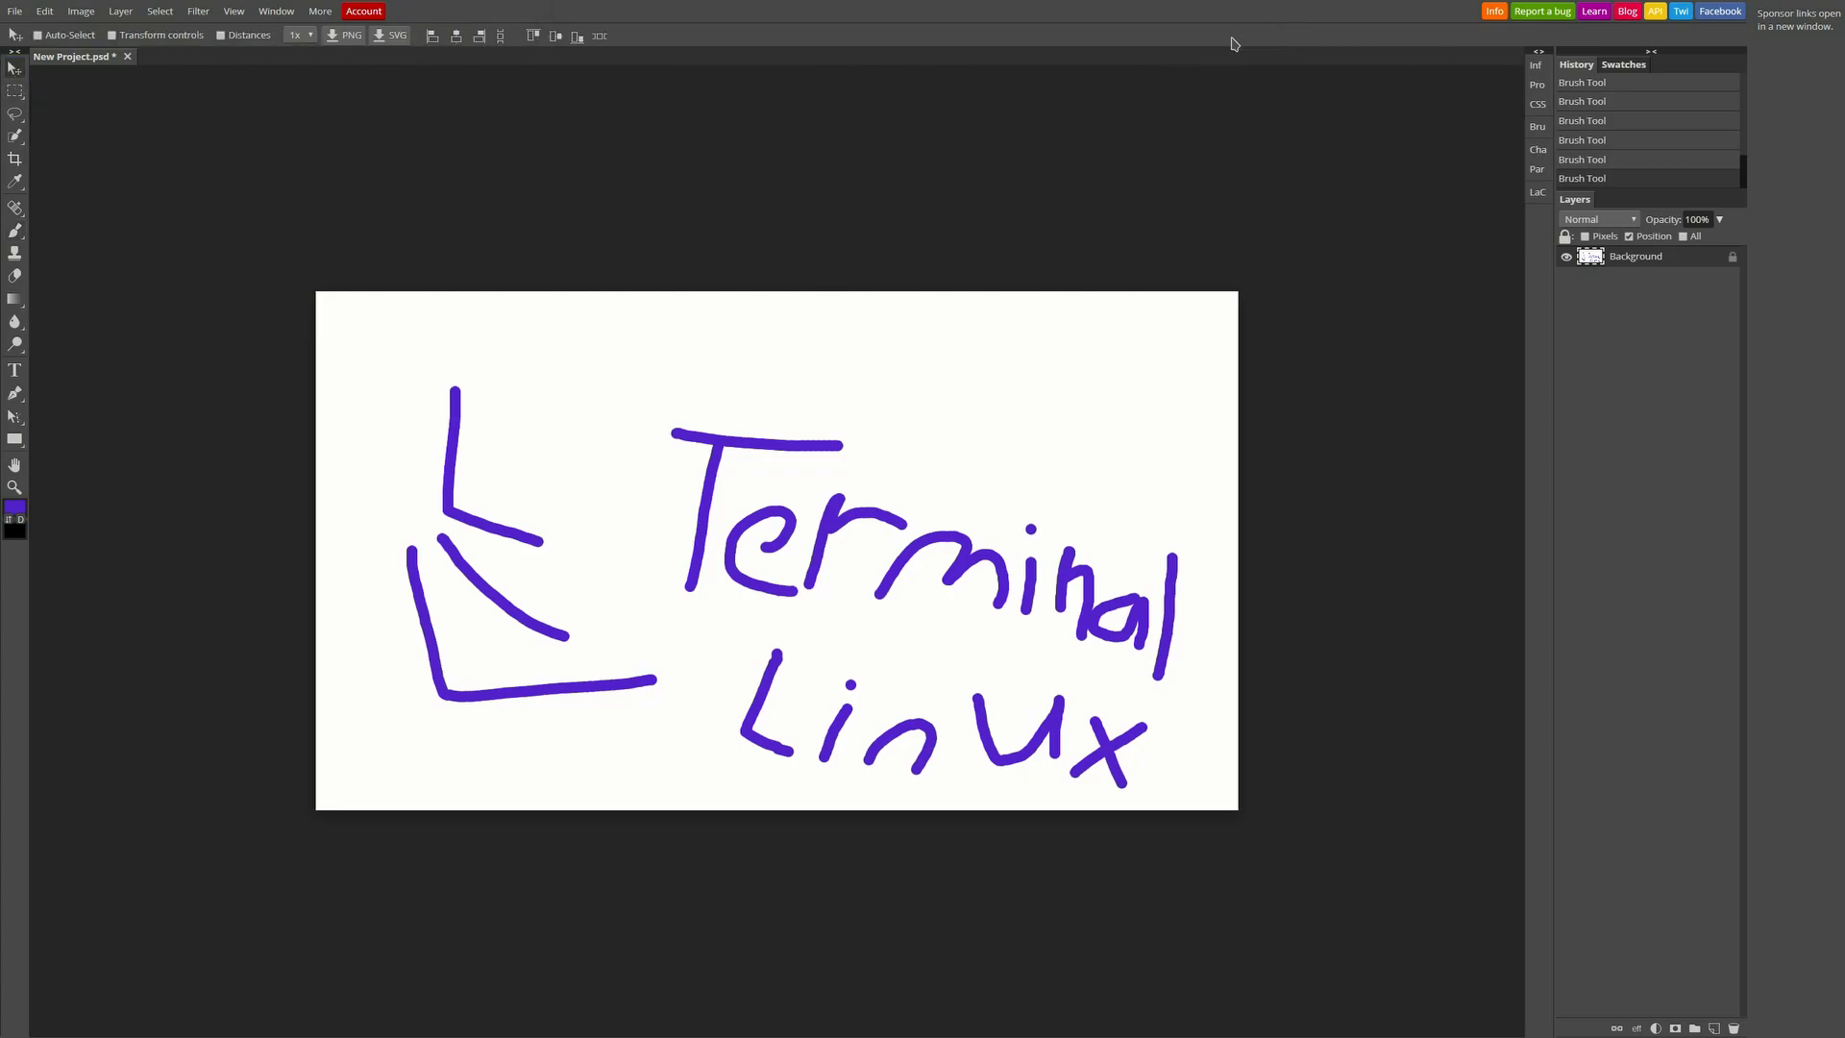
drag(353, 320, 1137, 762)
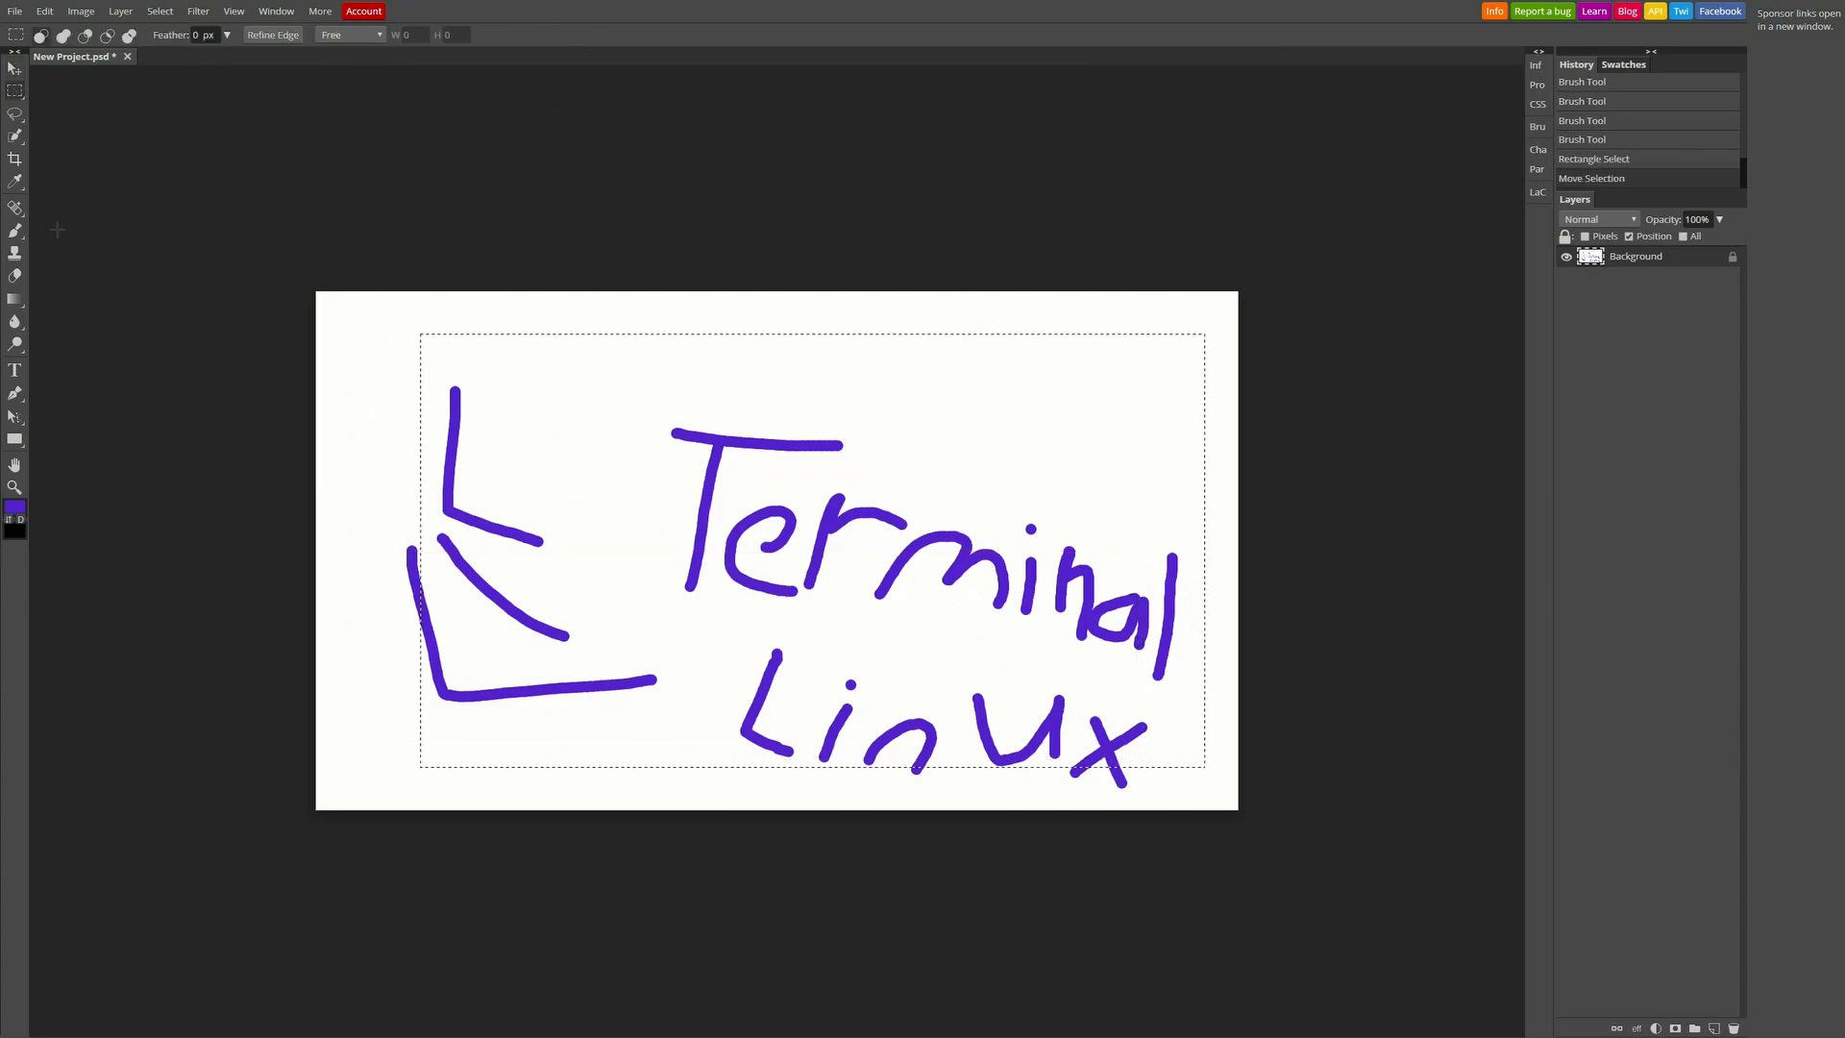
click(14, 159)
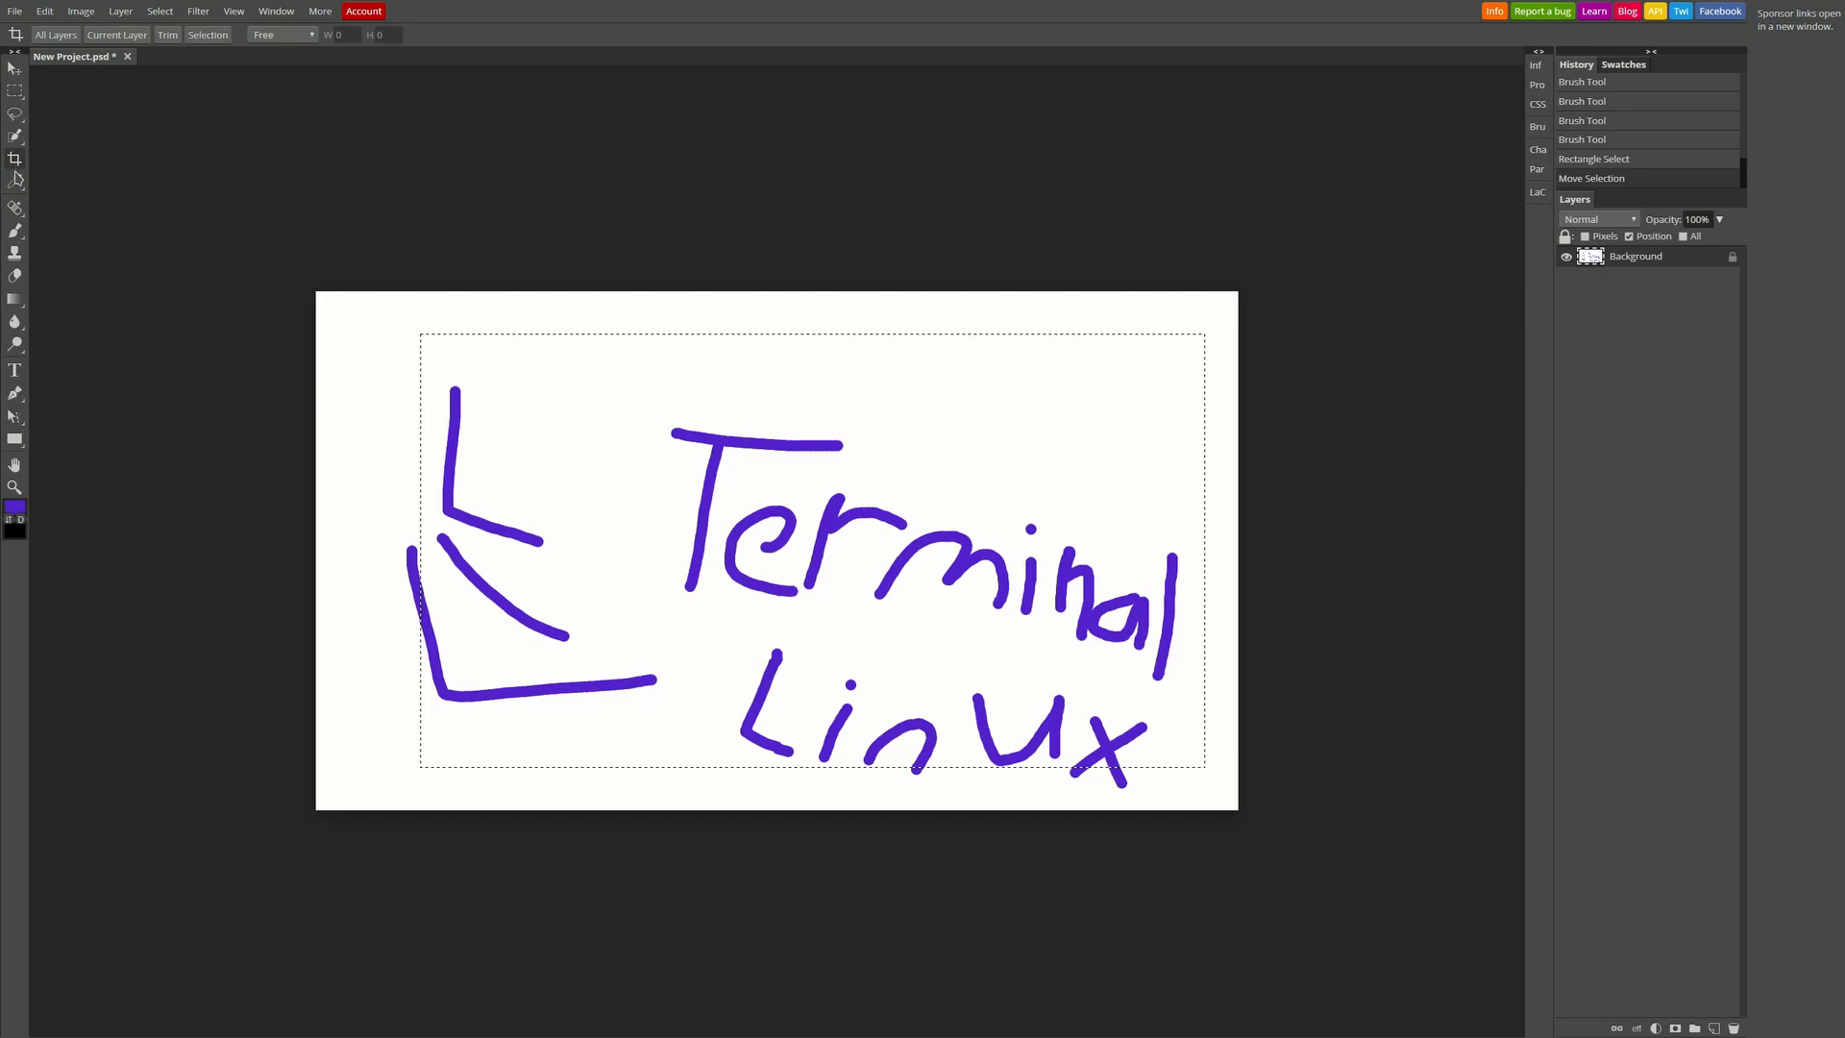
click(14, 209)
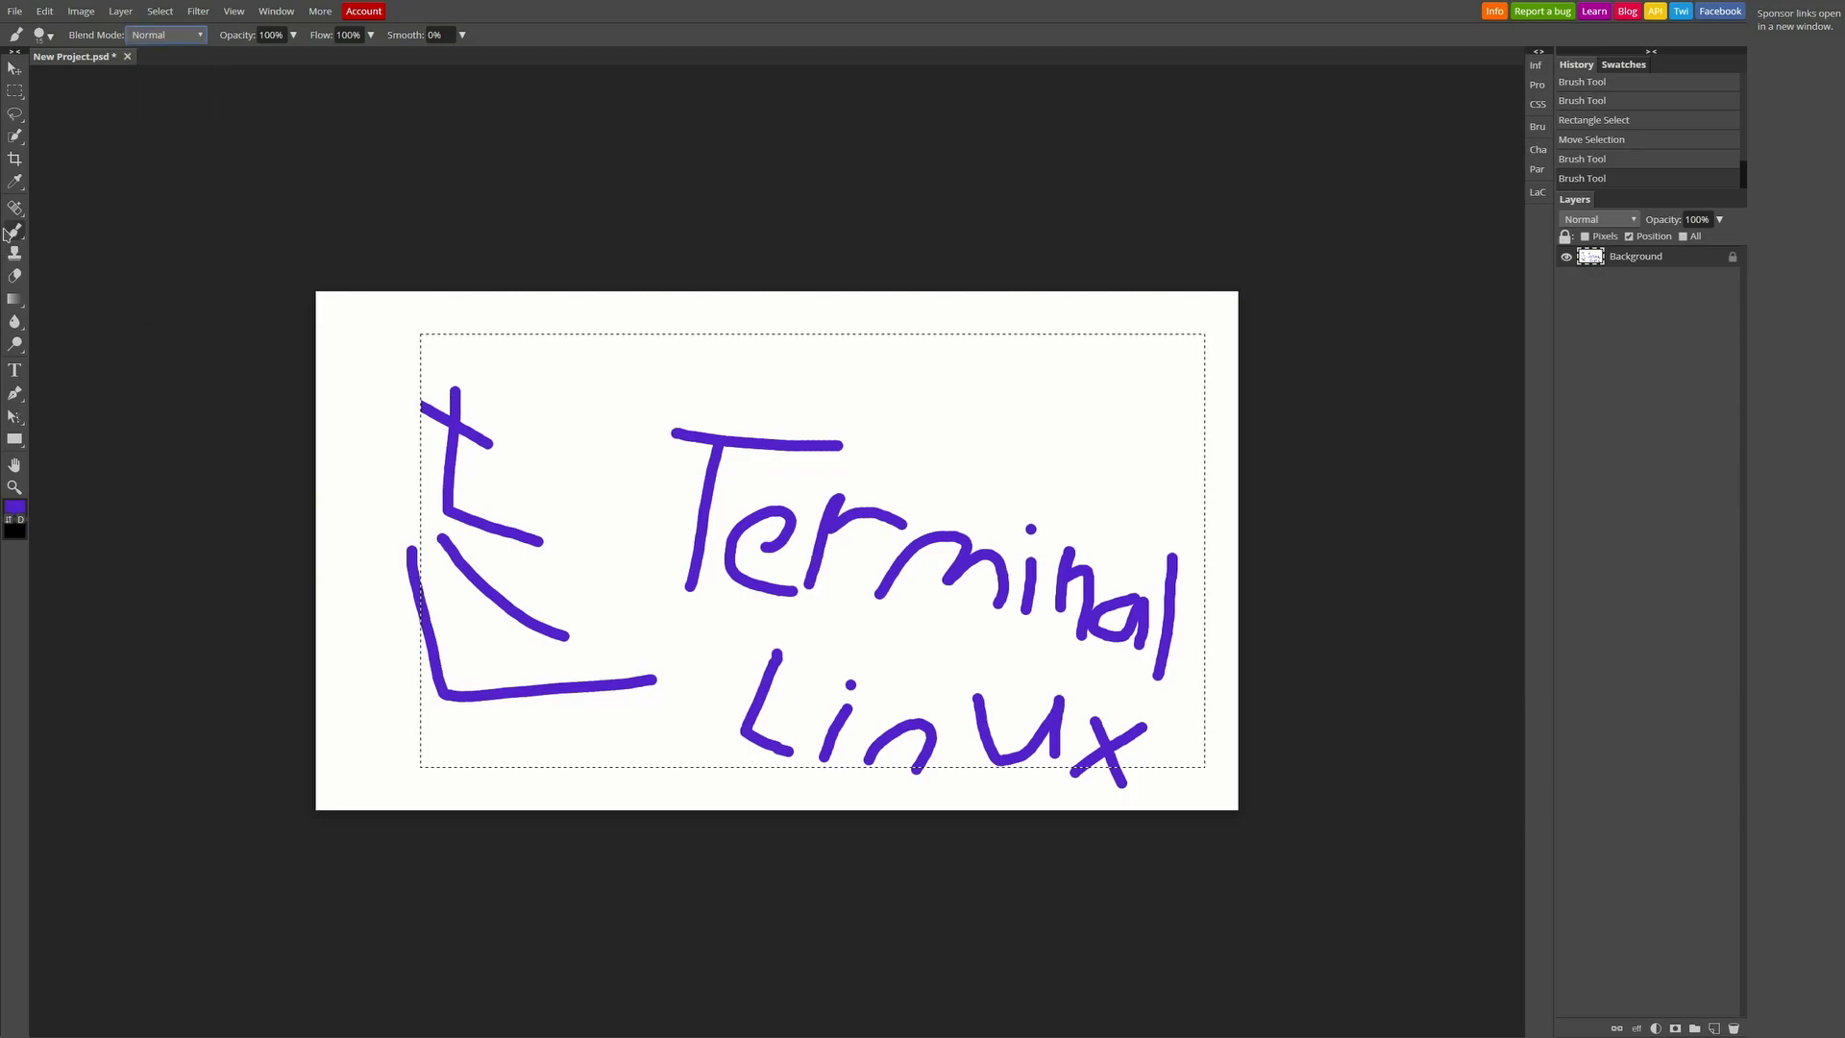
click(16, 234)
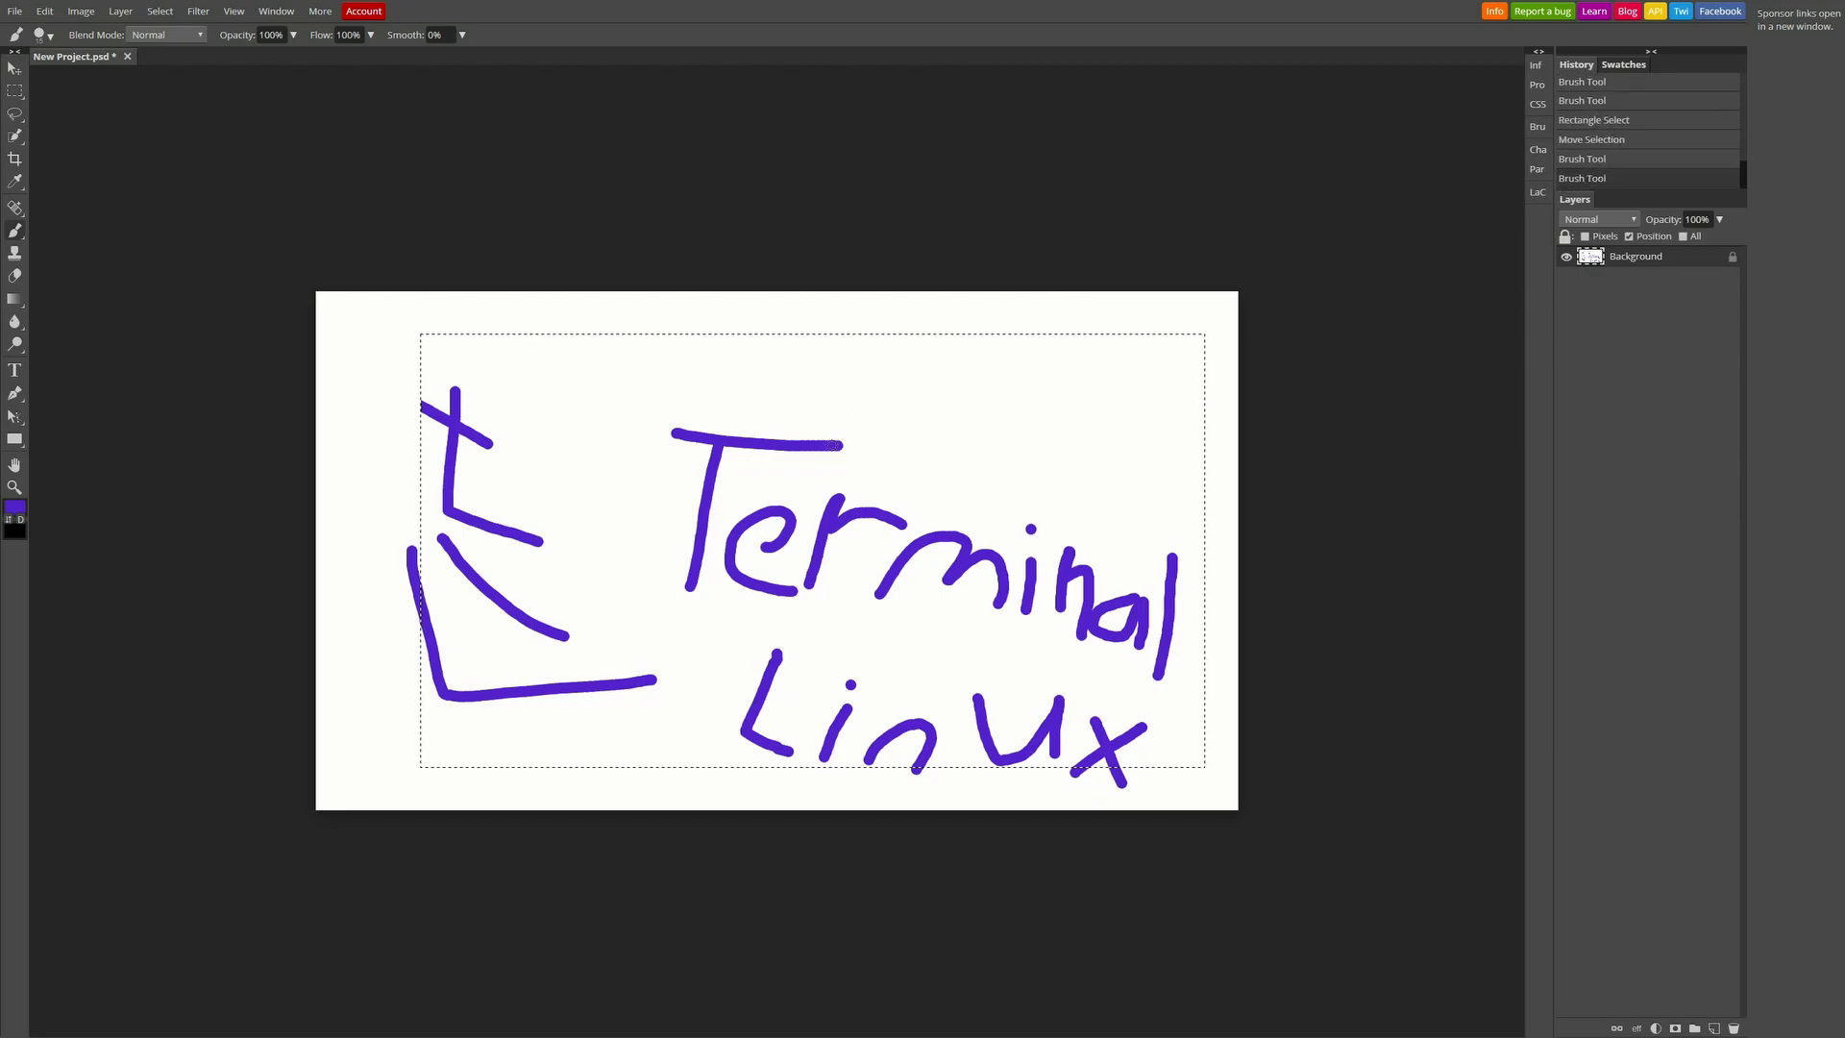
mouse_move(225, 125)
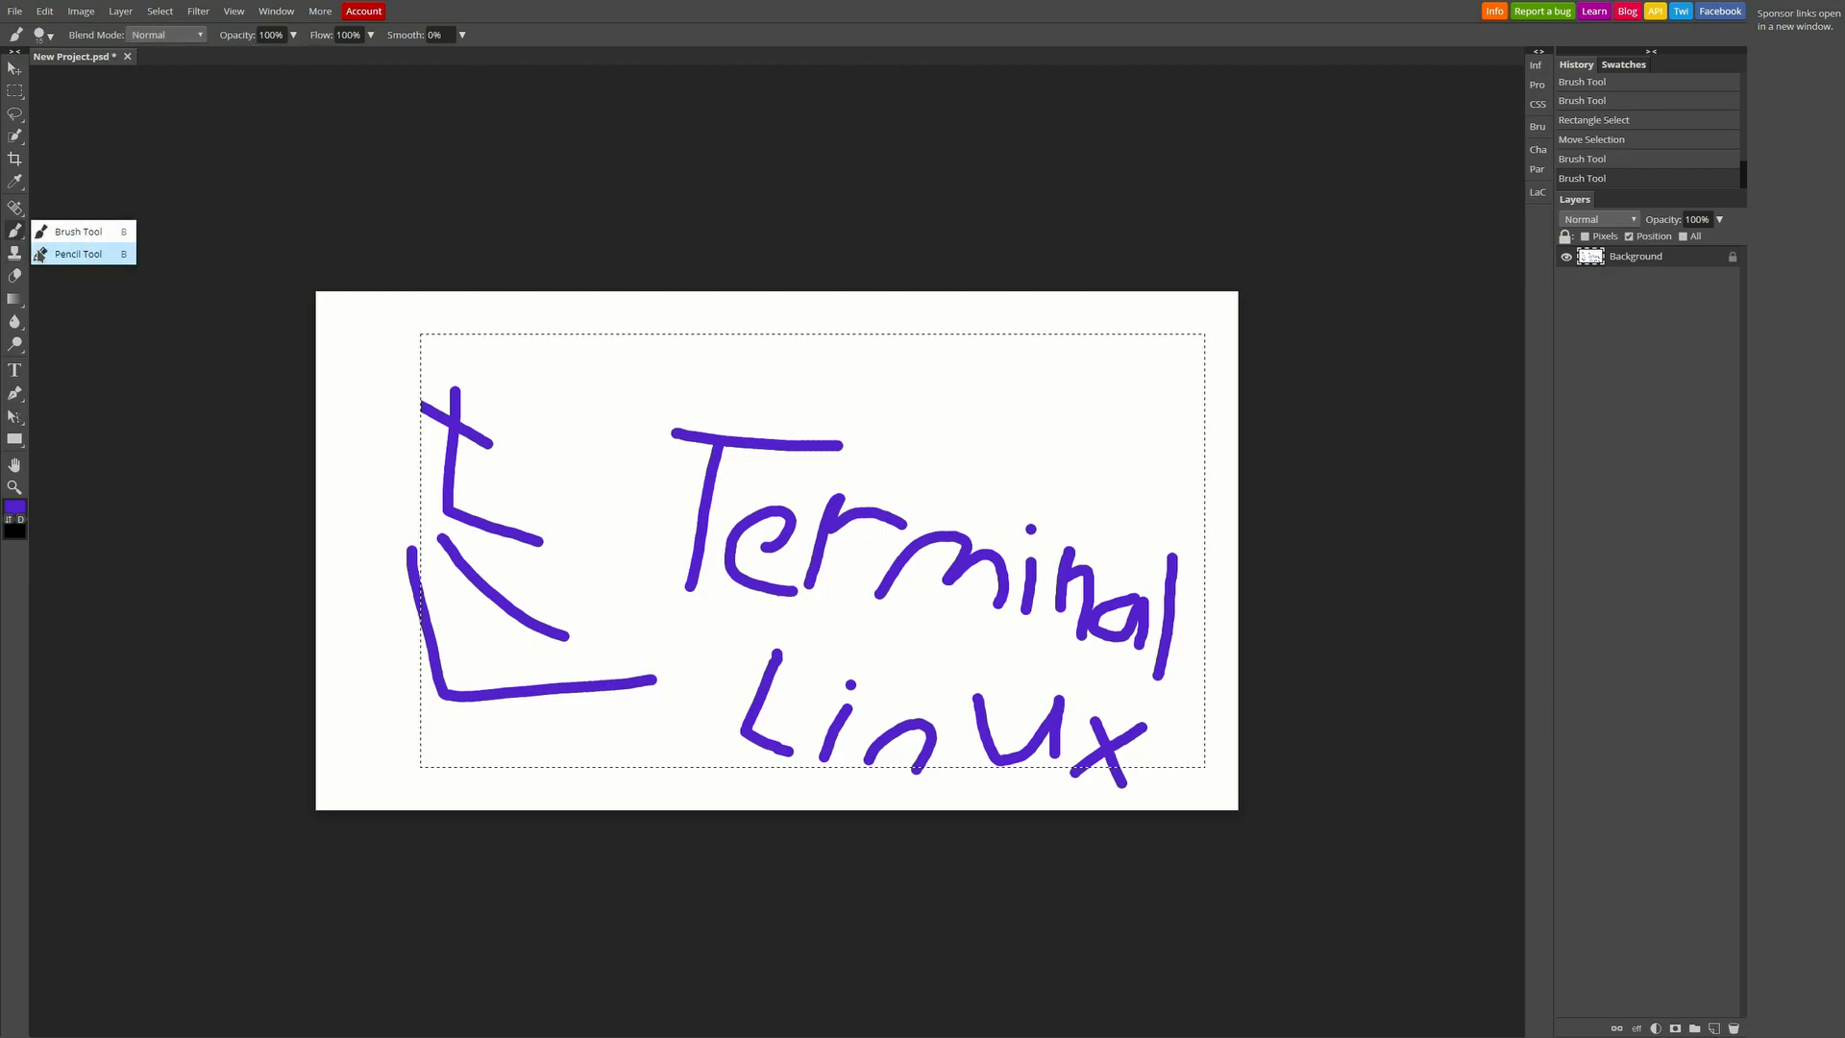
mouse_move(13, 274)
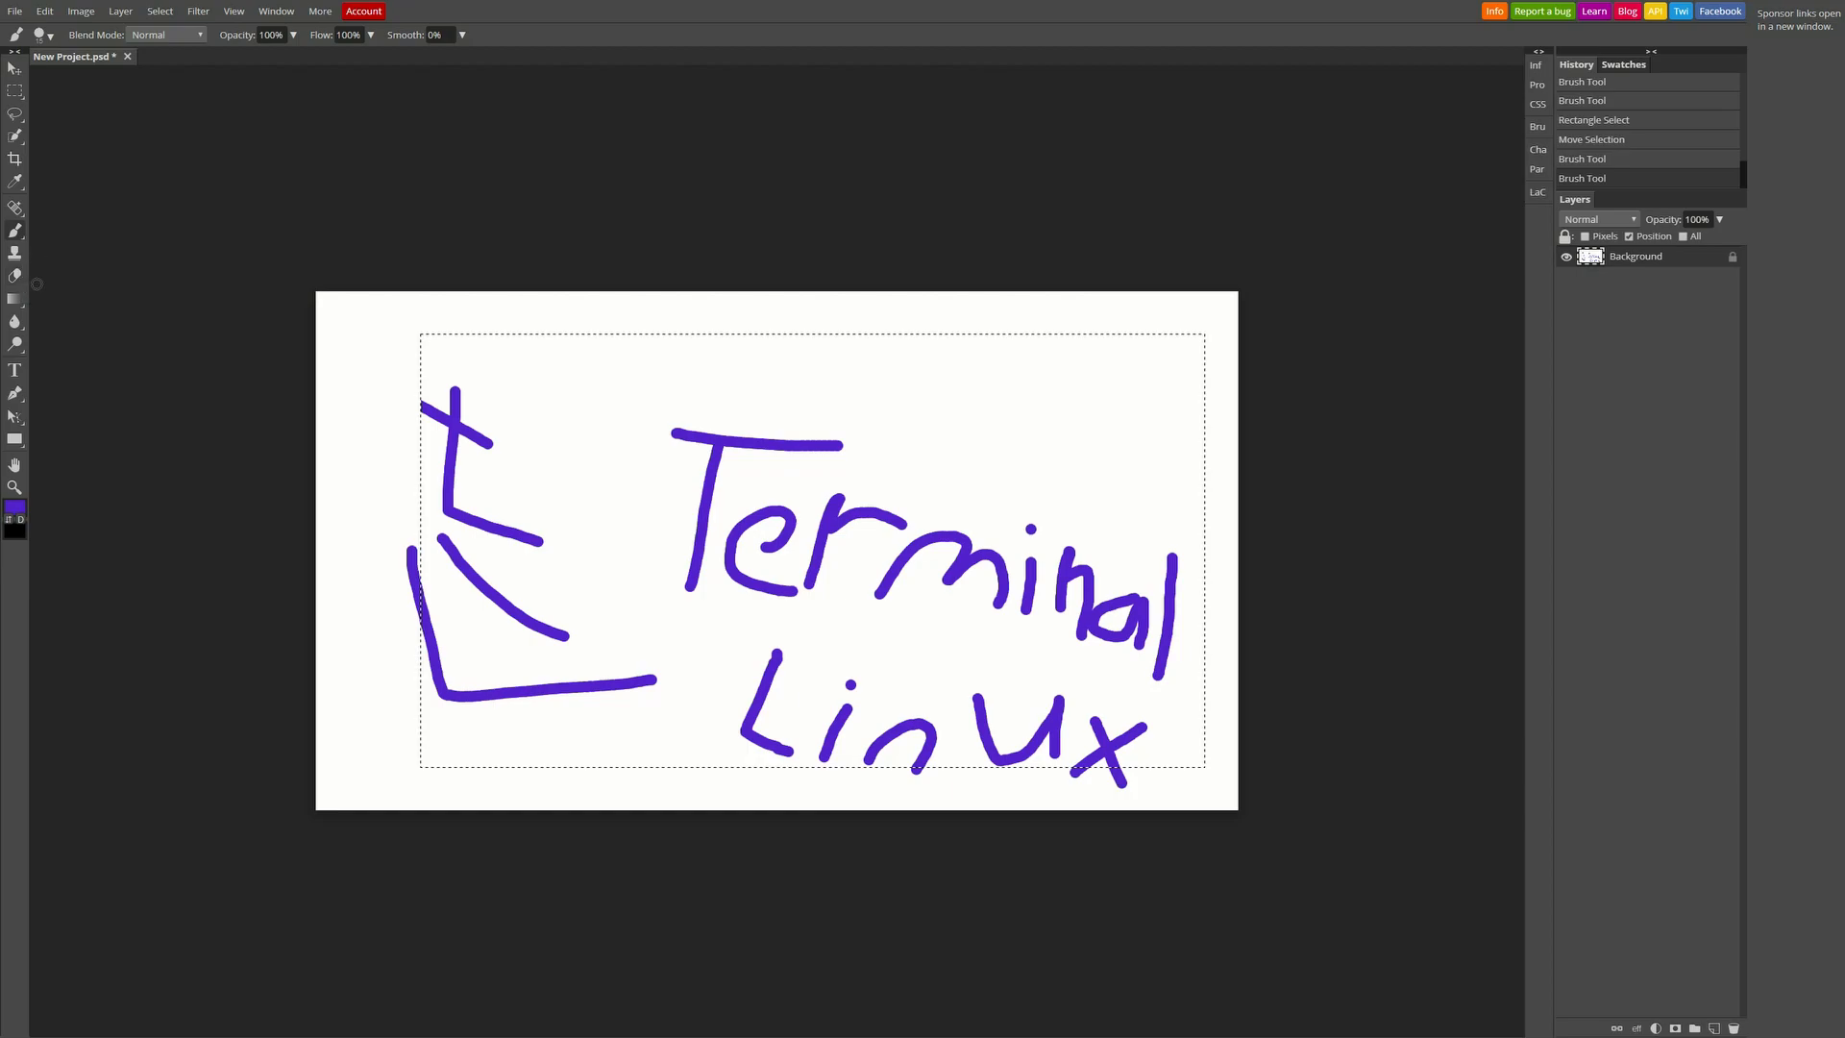
click(15, 299)
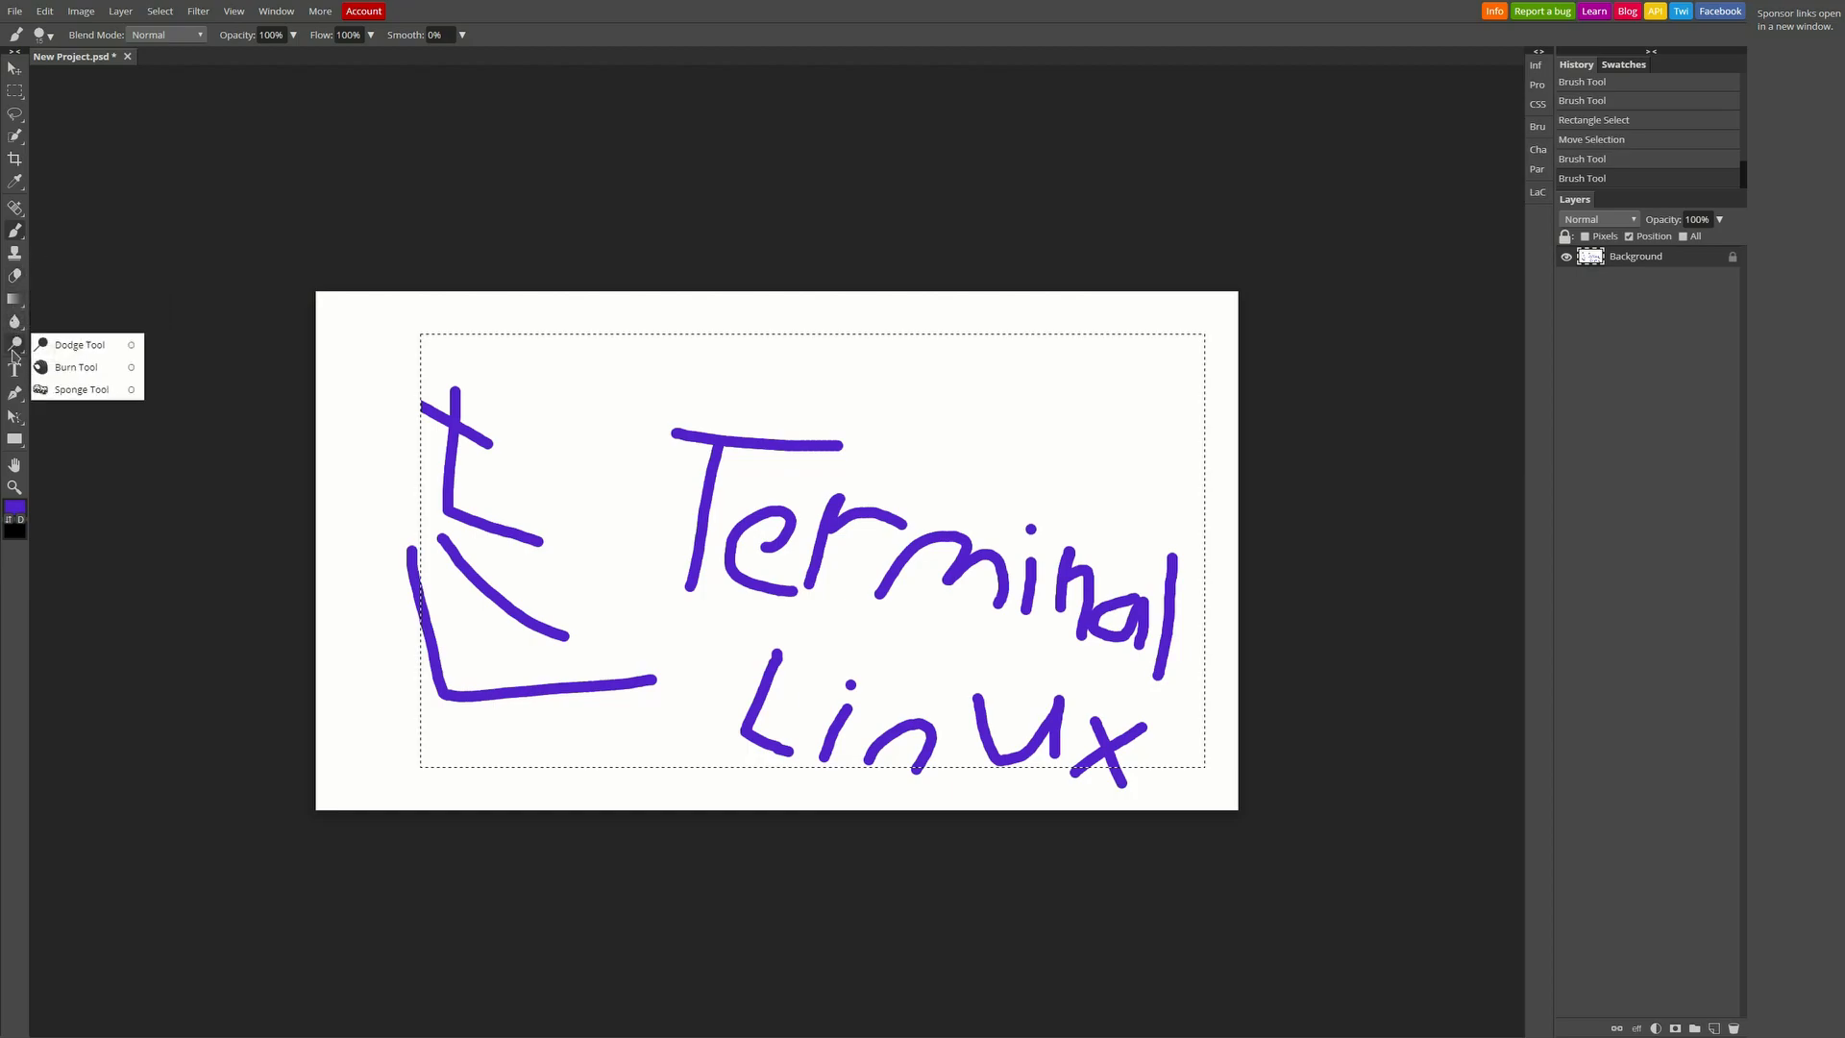
click(14, 323)
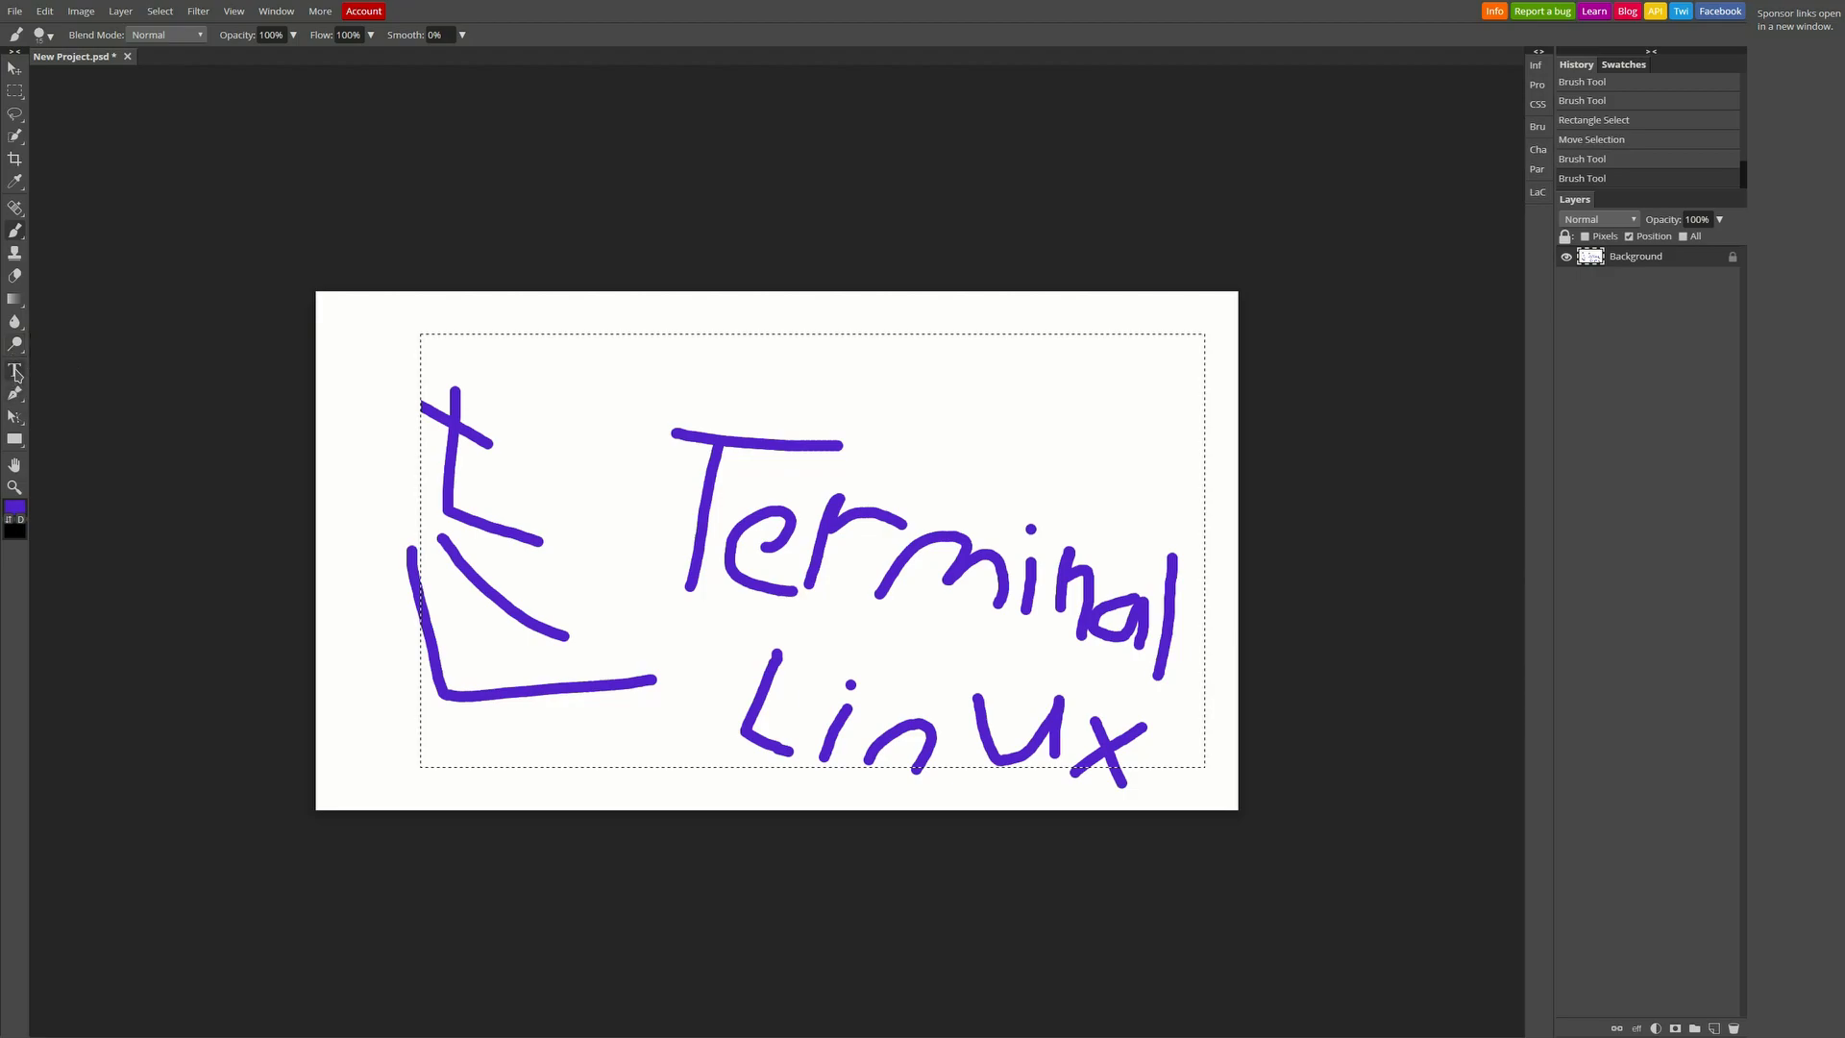
mouse_move(15, 416)
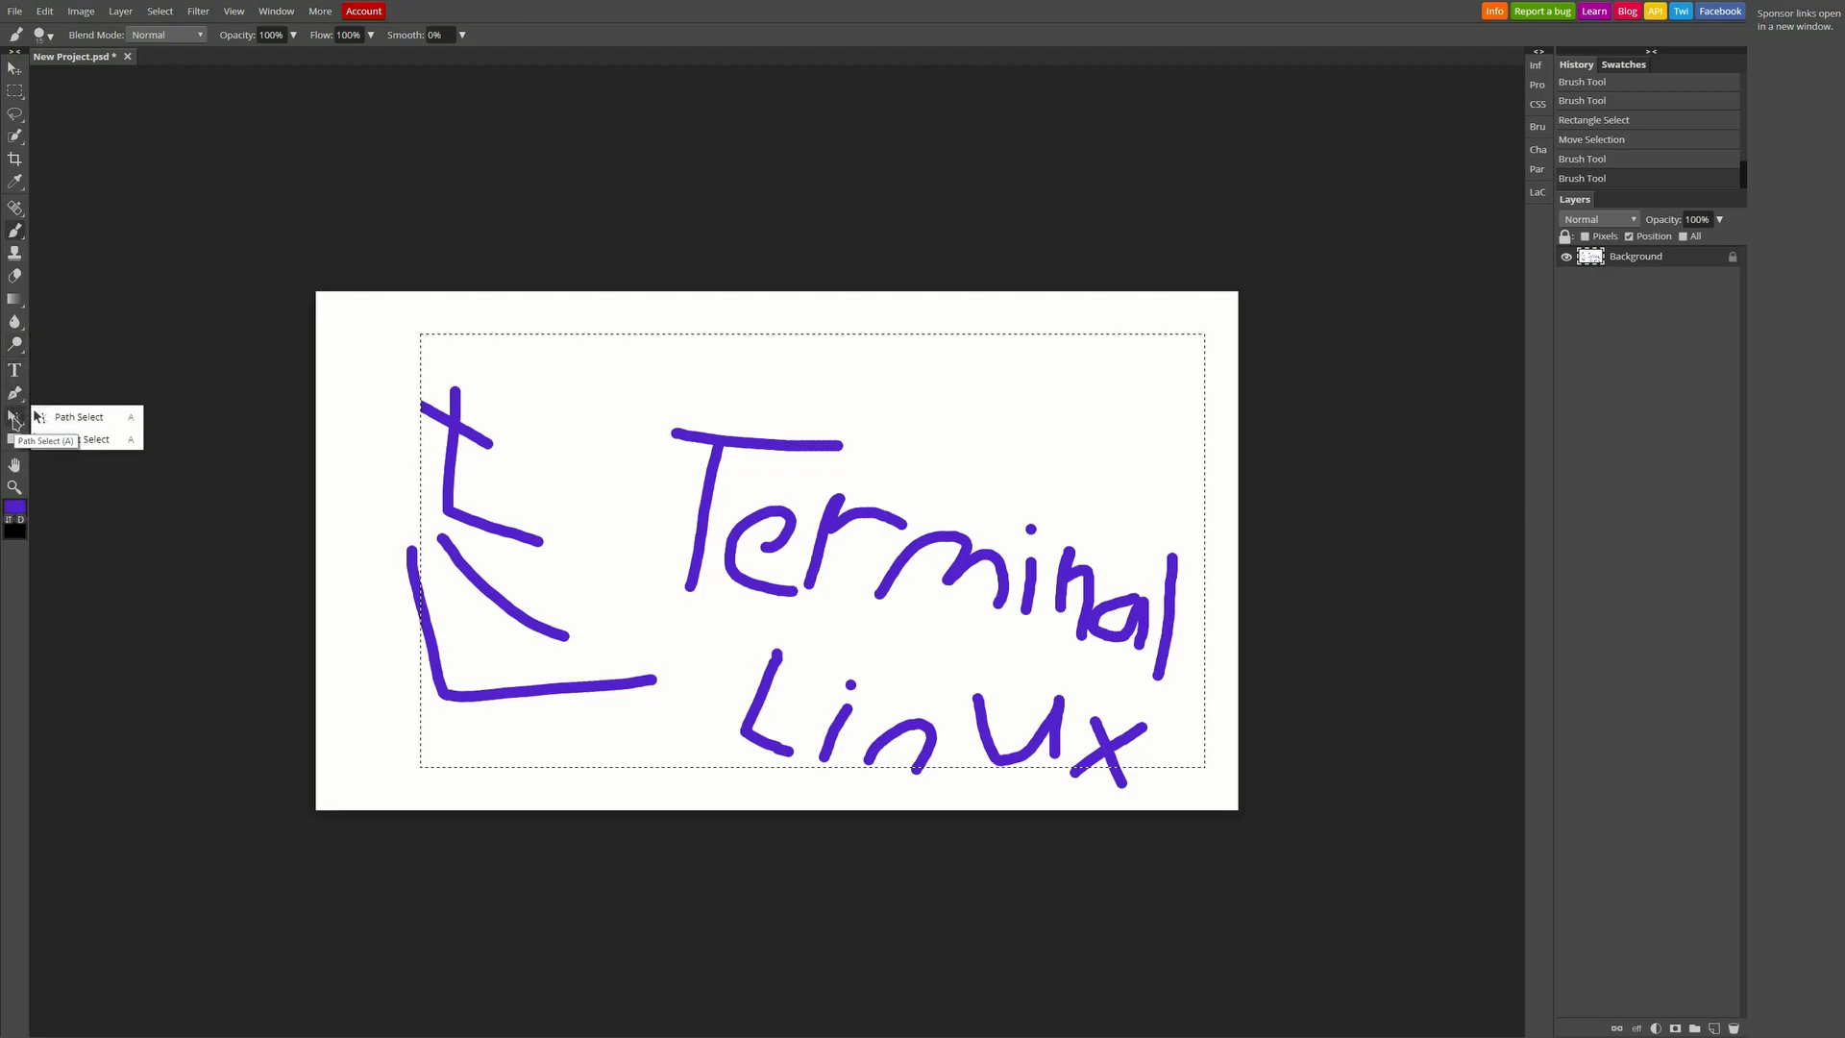
click(15, 441)
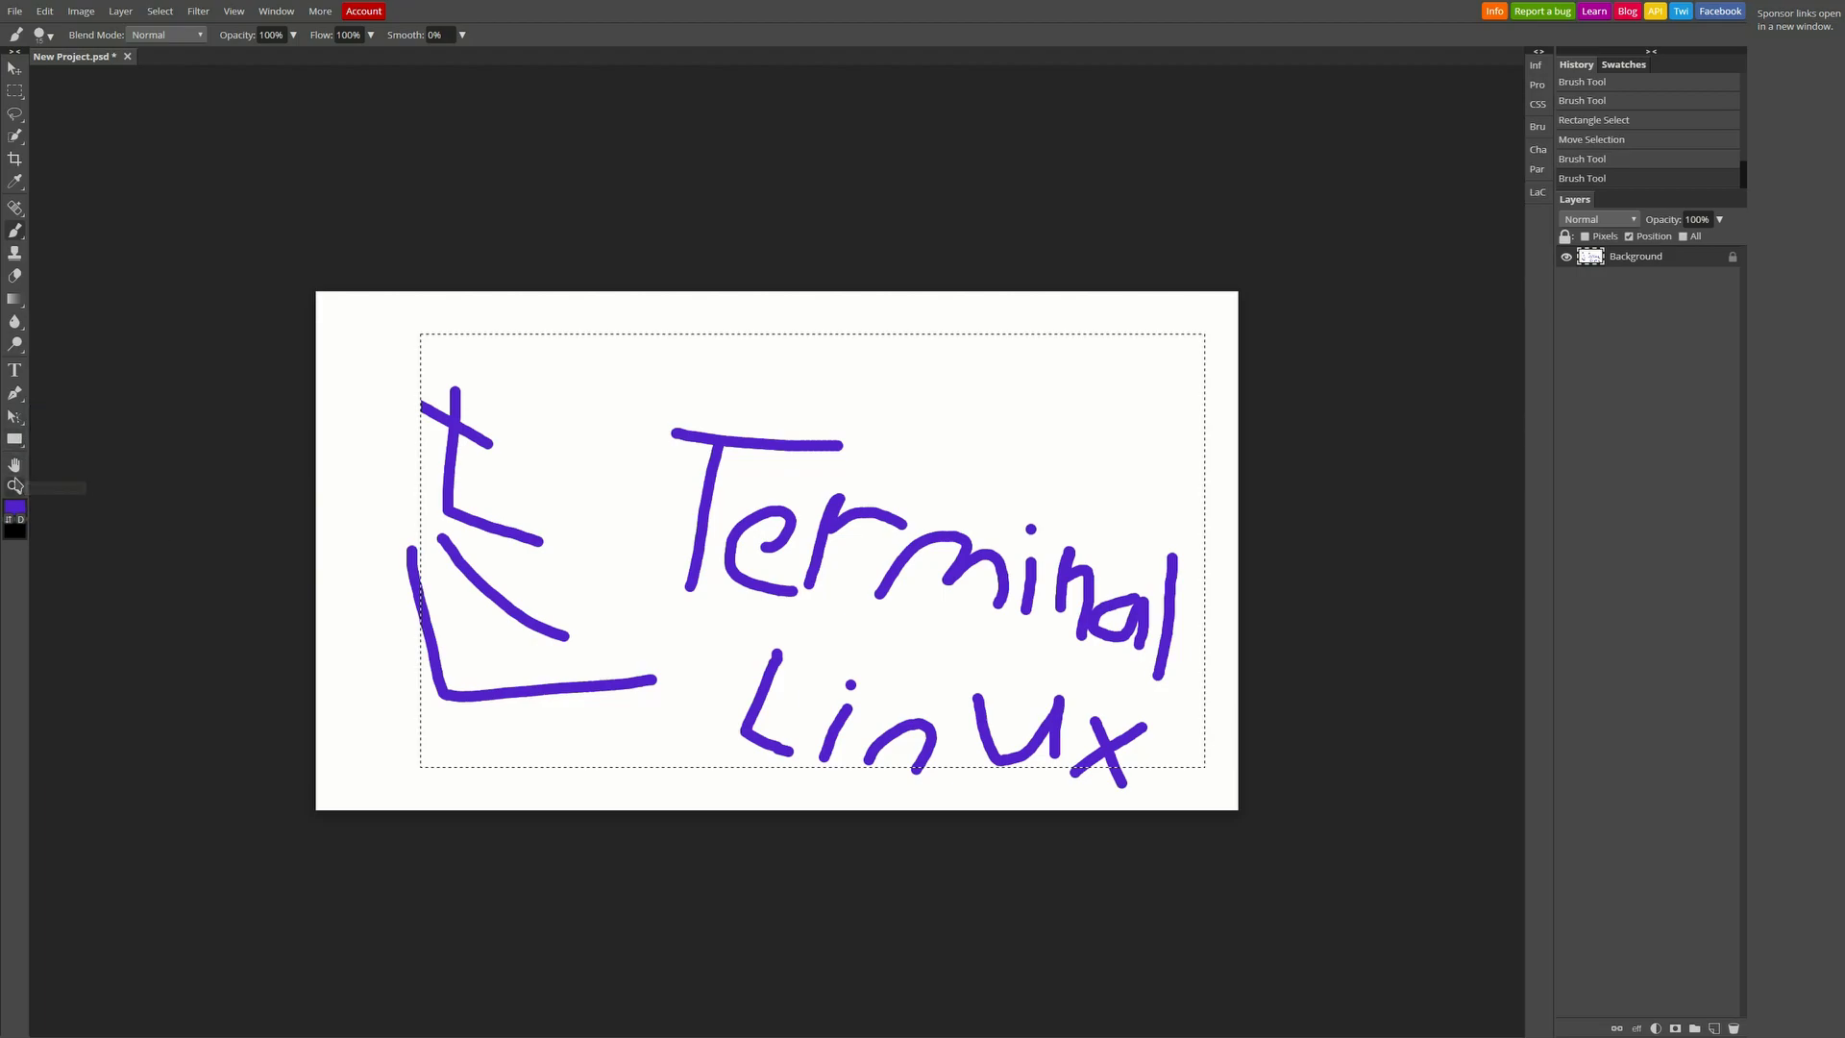
mouse_move(583, 449)
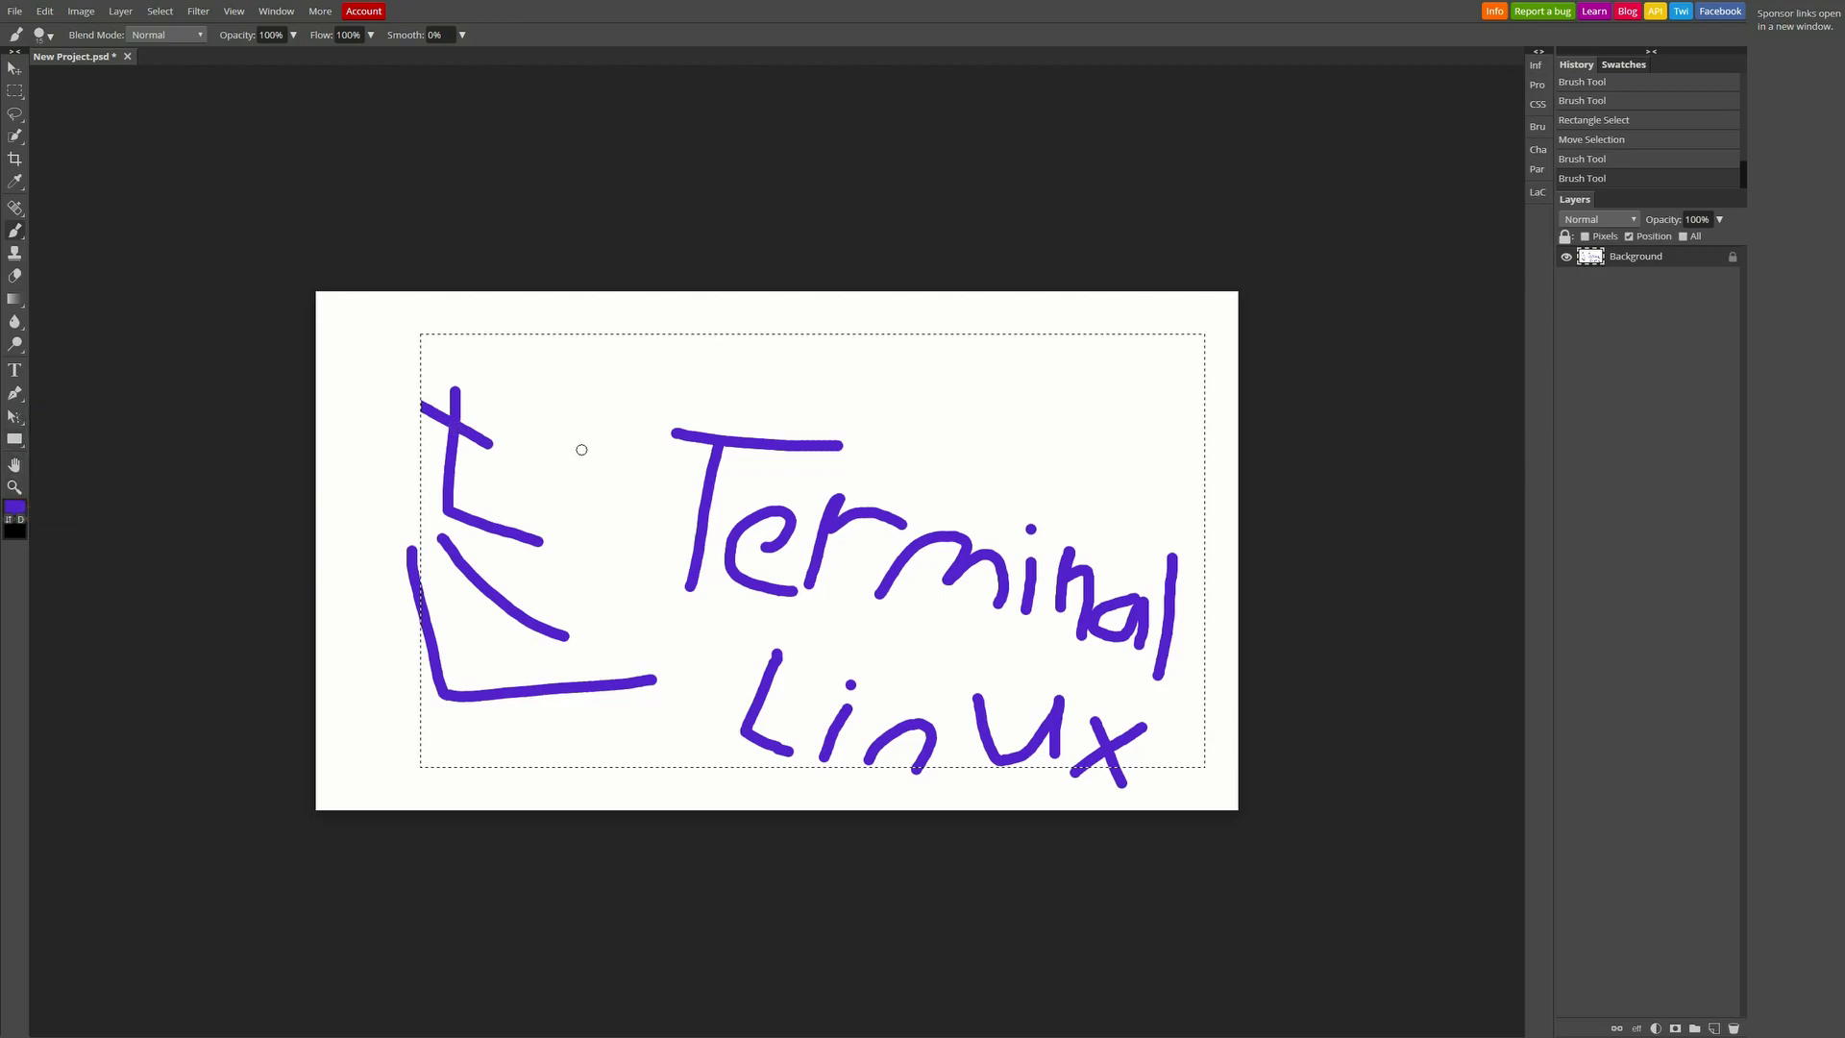
mouse_move(494, 450)
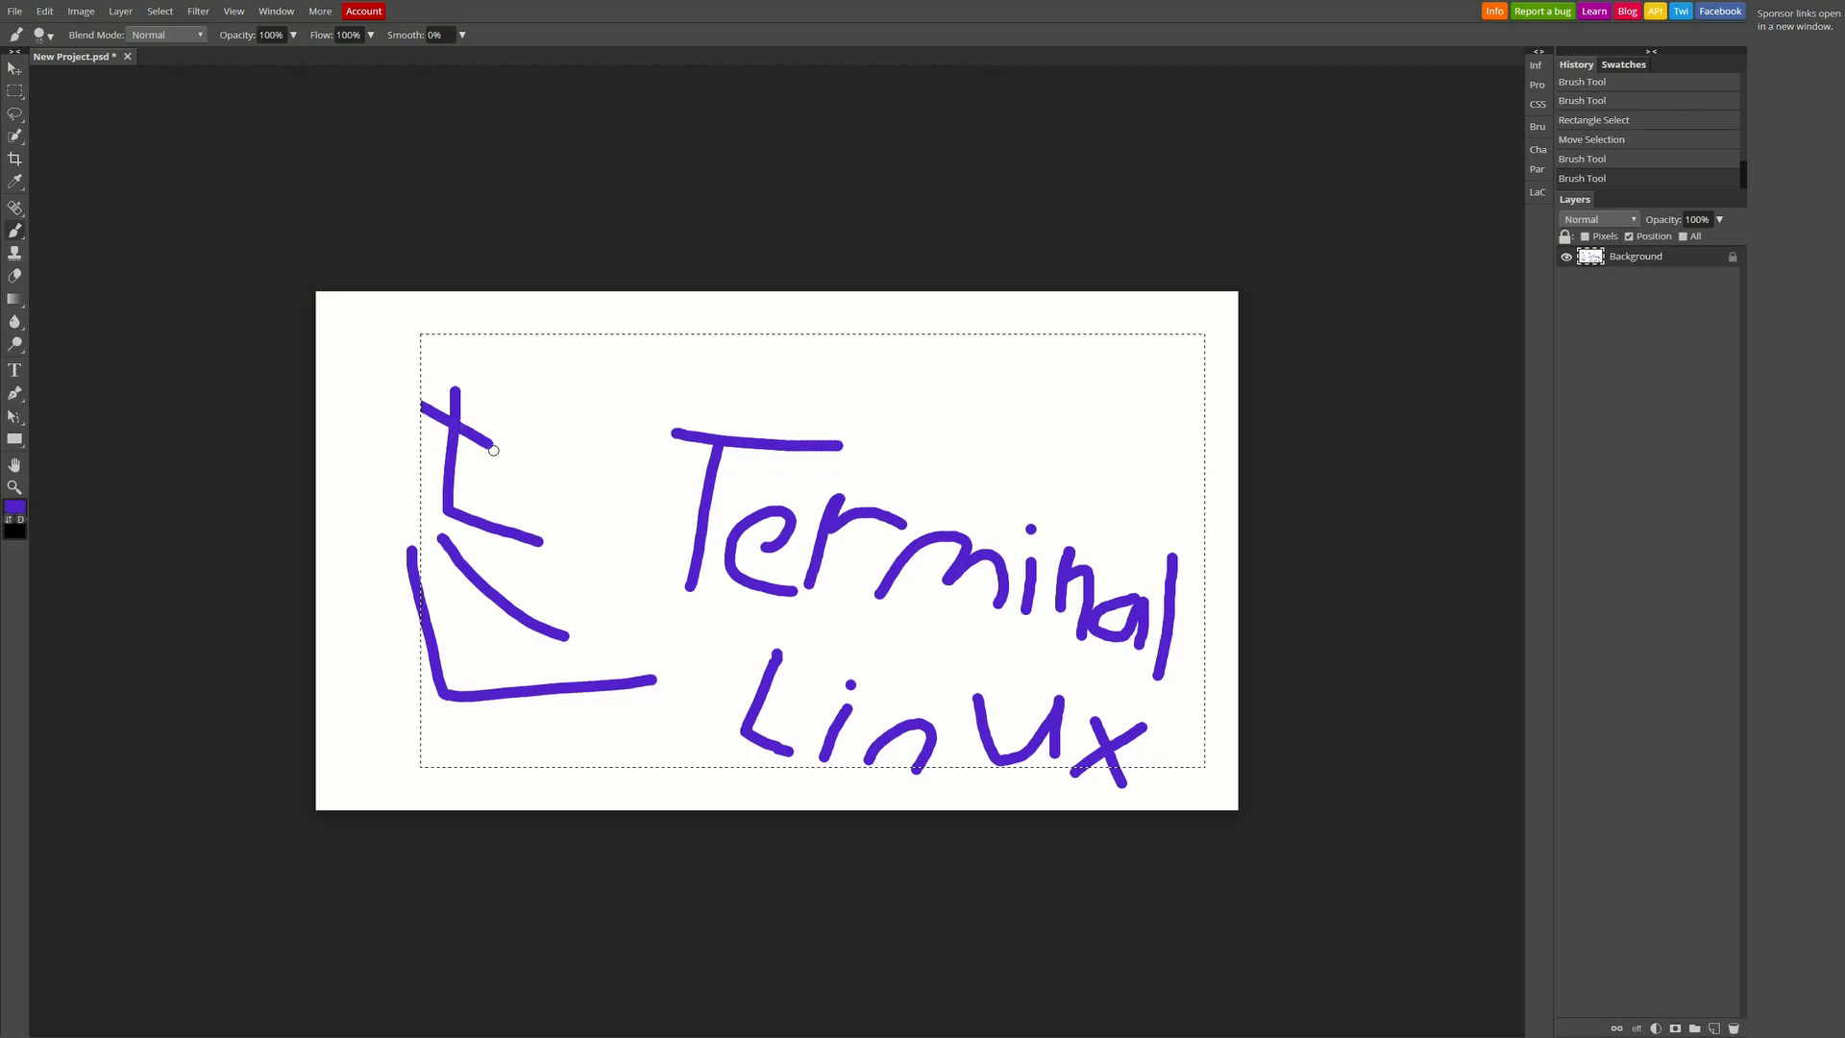
mouse_move(10, 12)
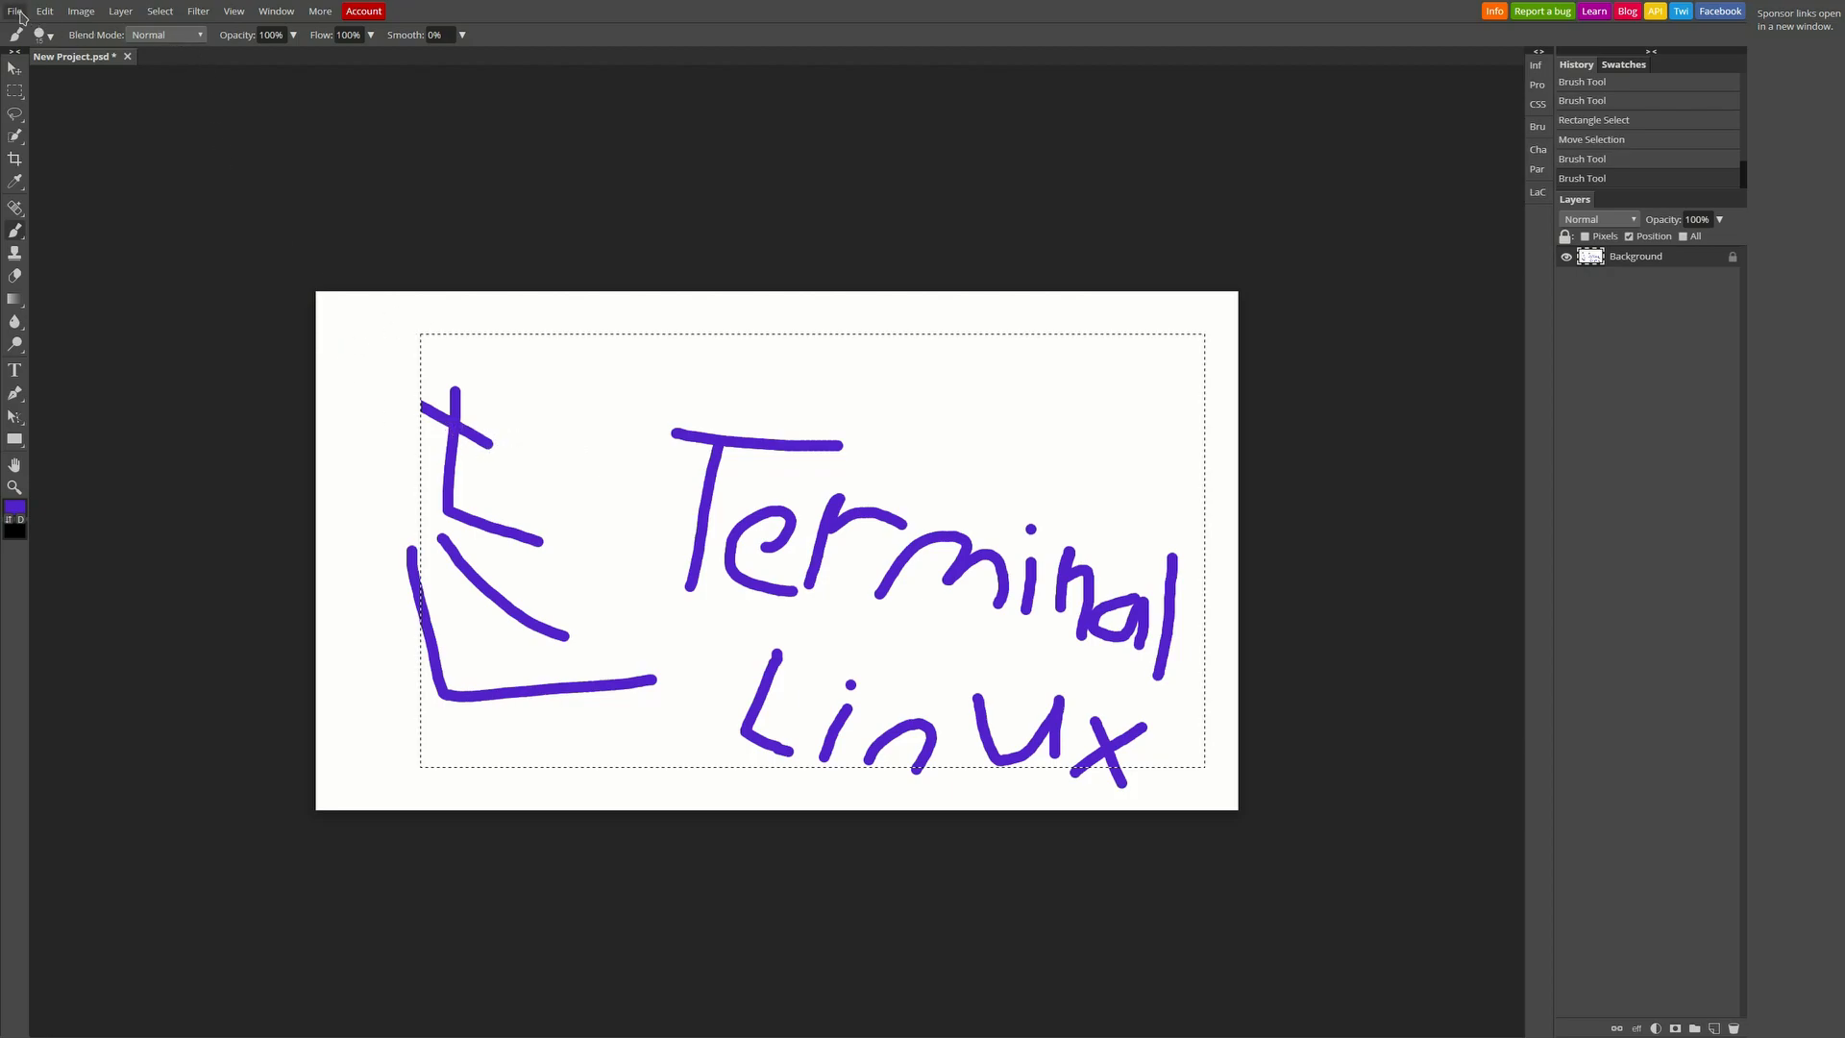
click(14, 115)
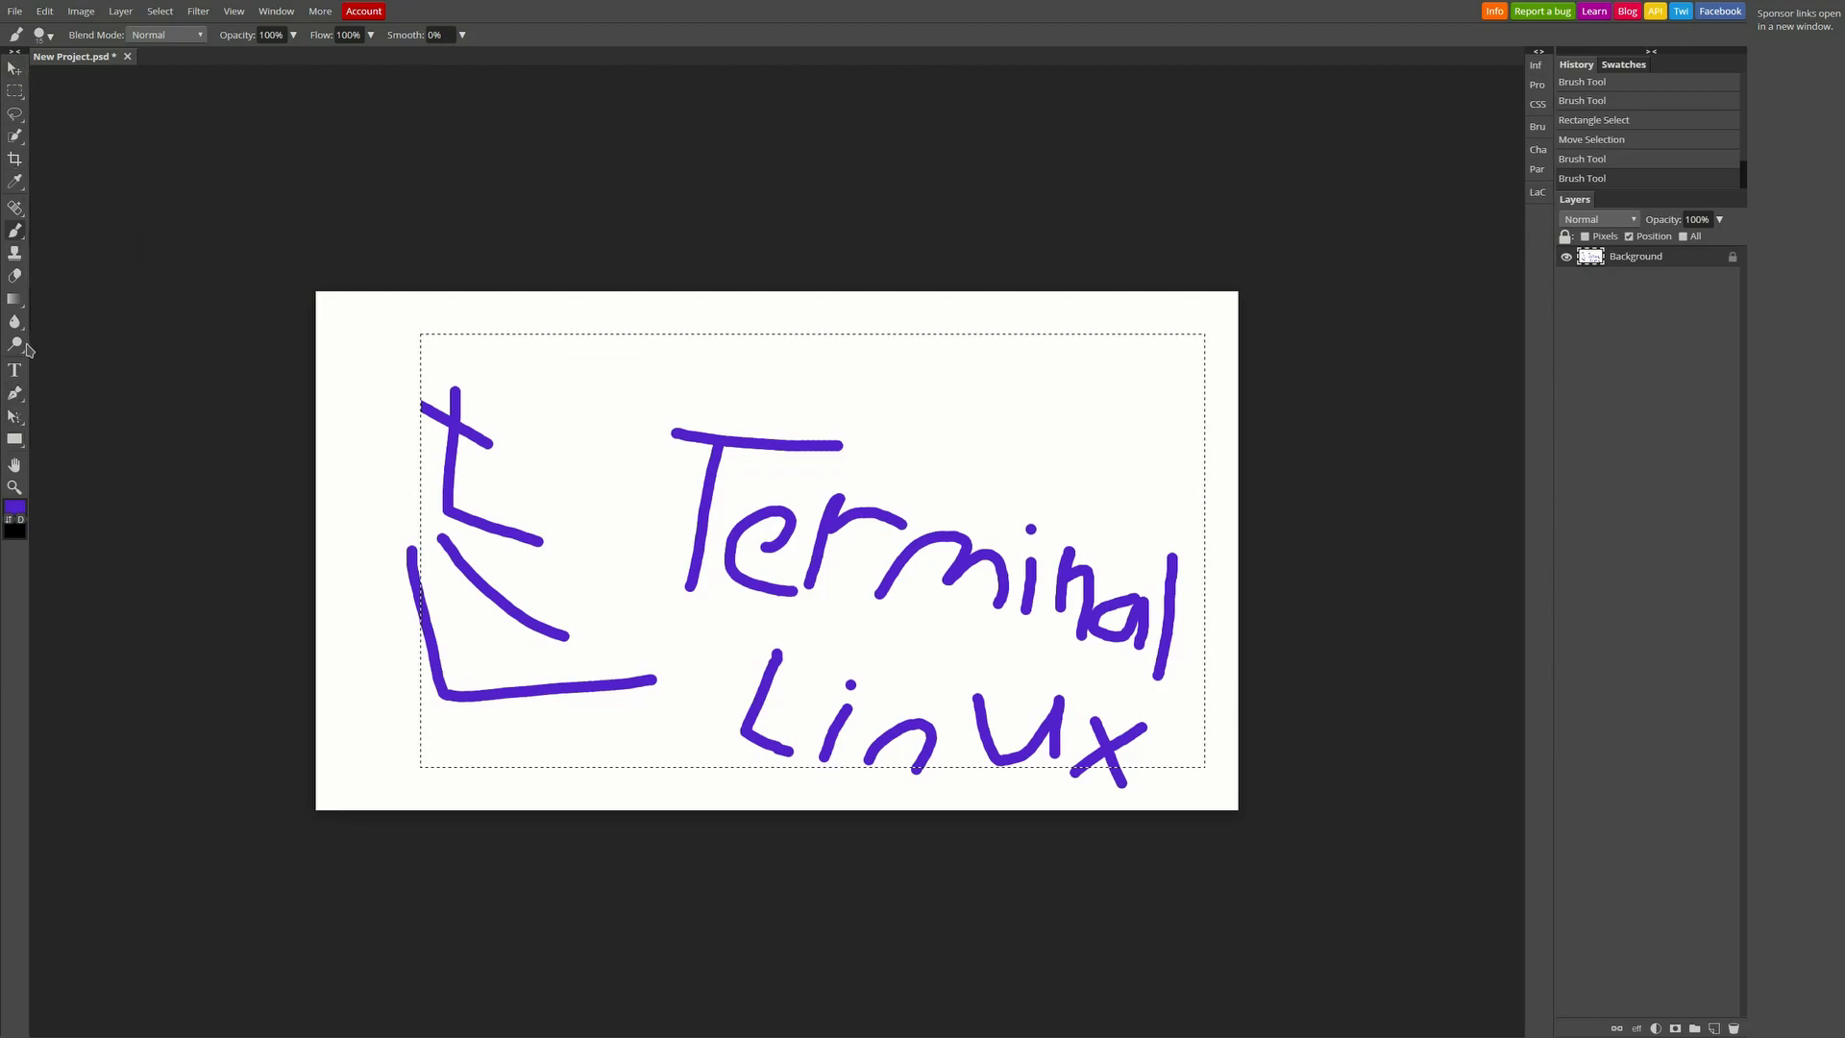
mouse_move(42, 316)
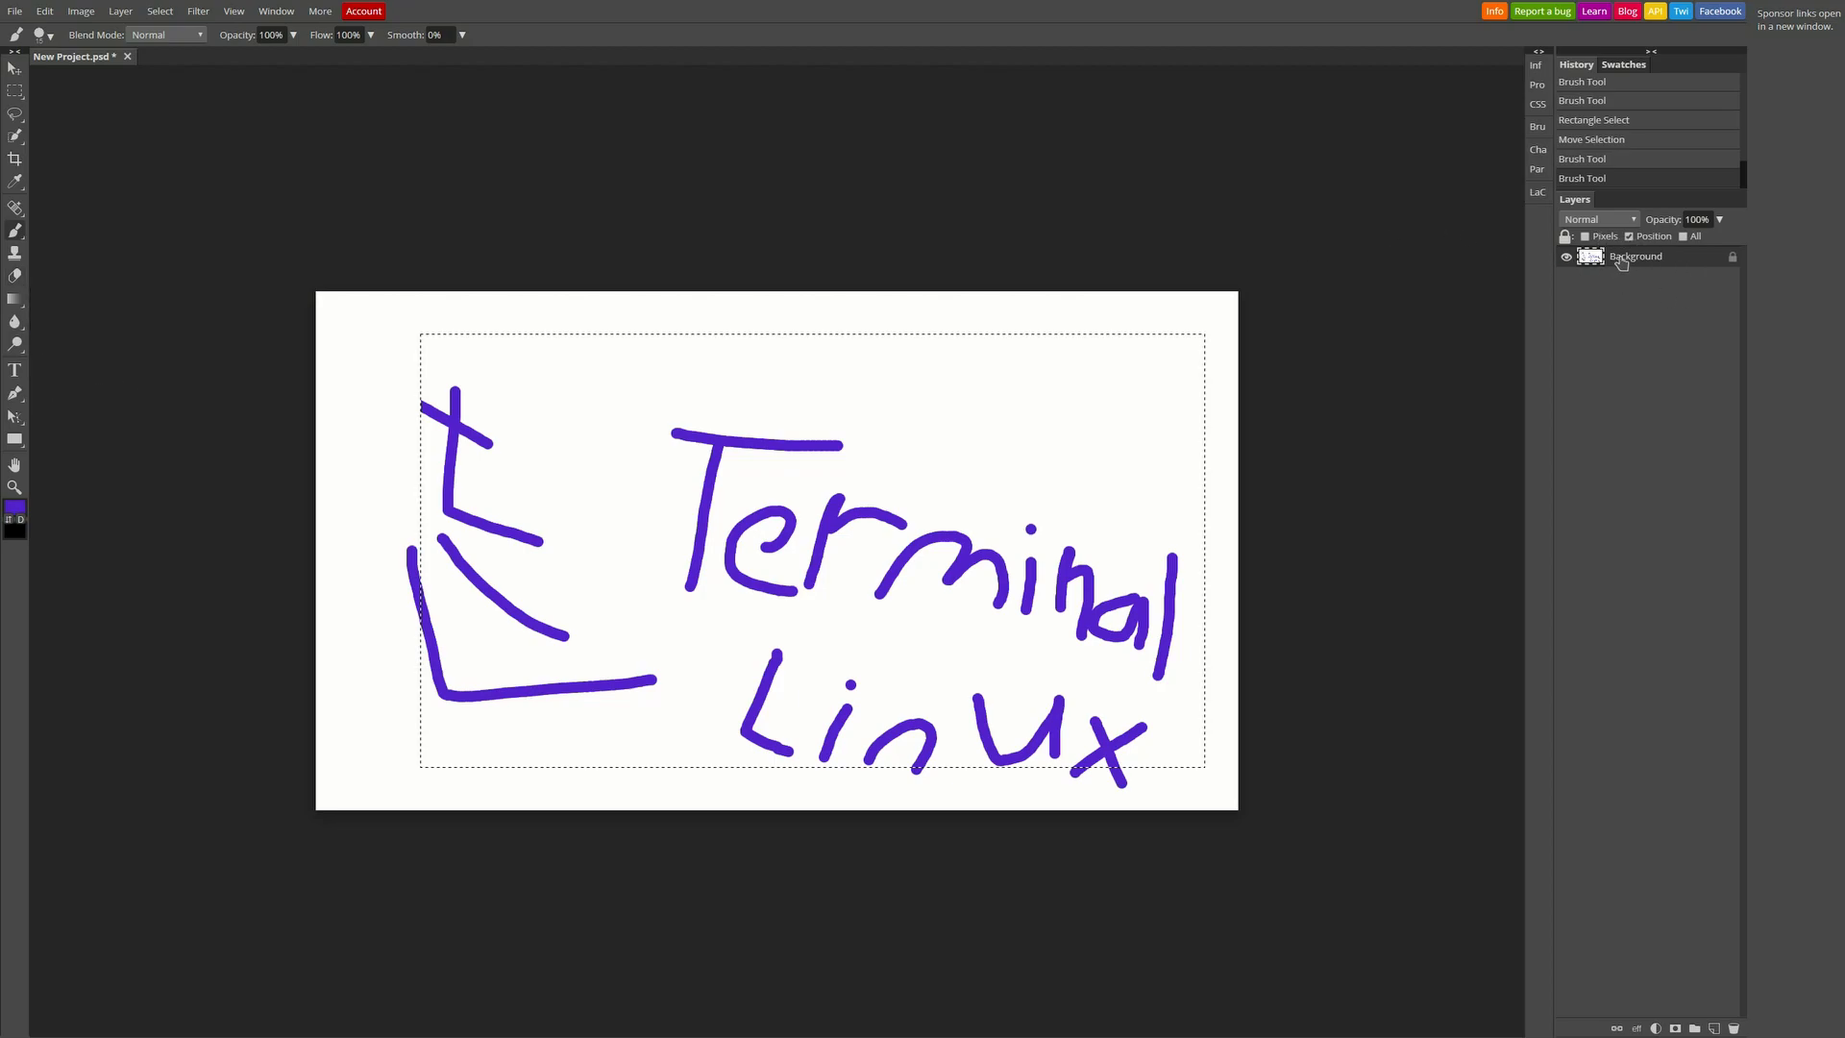
right_click(1635, 257)
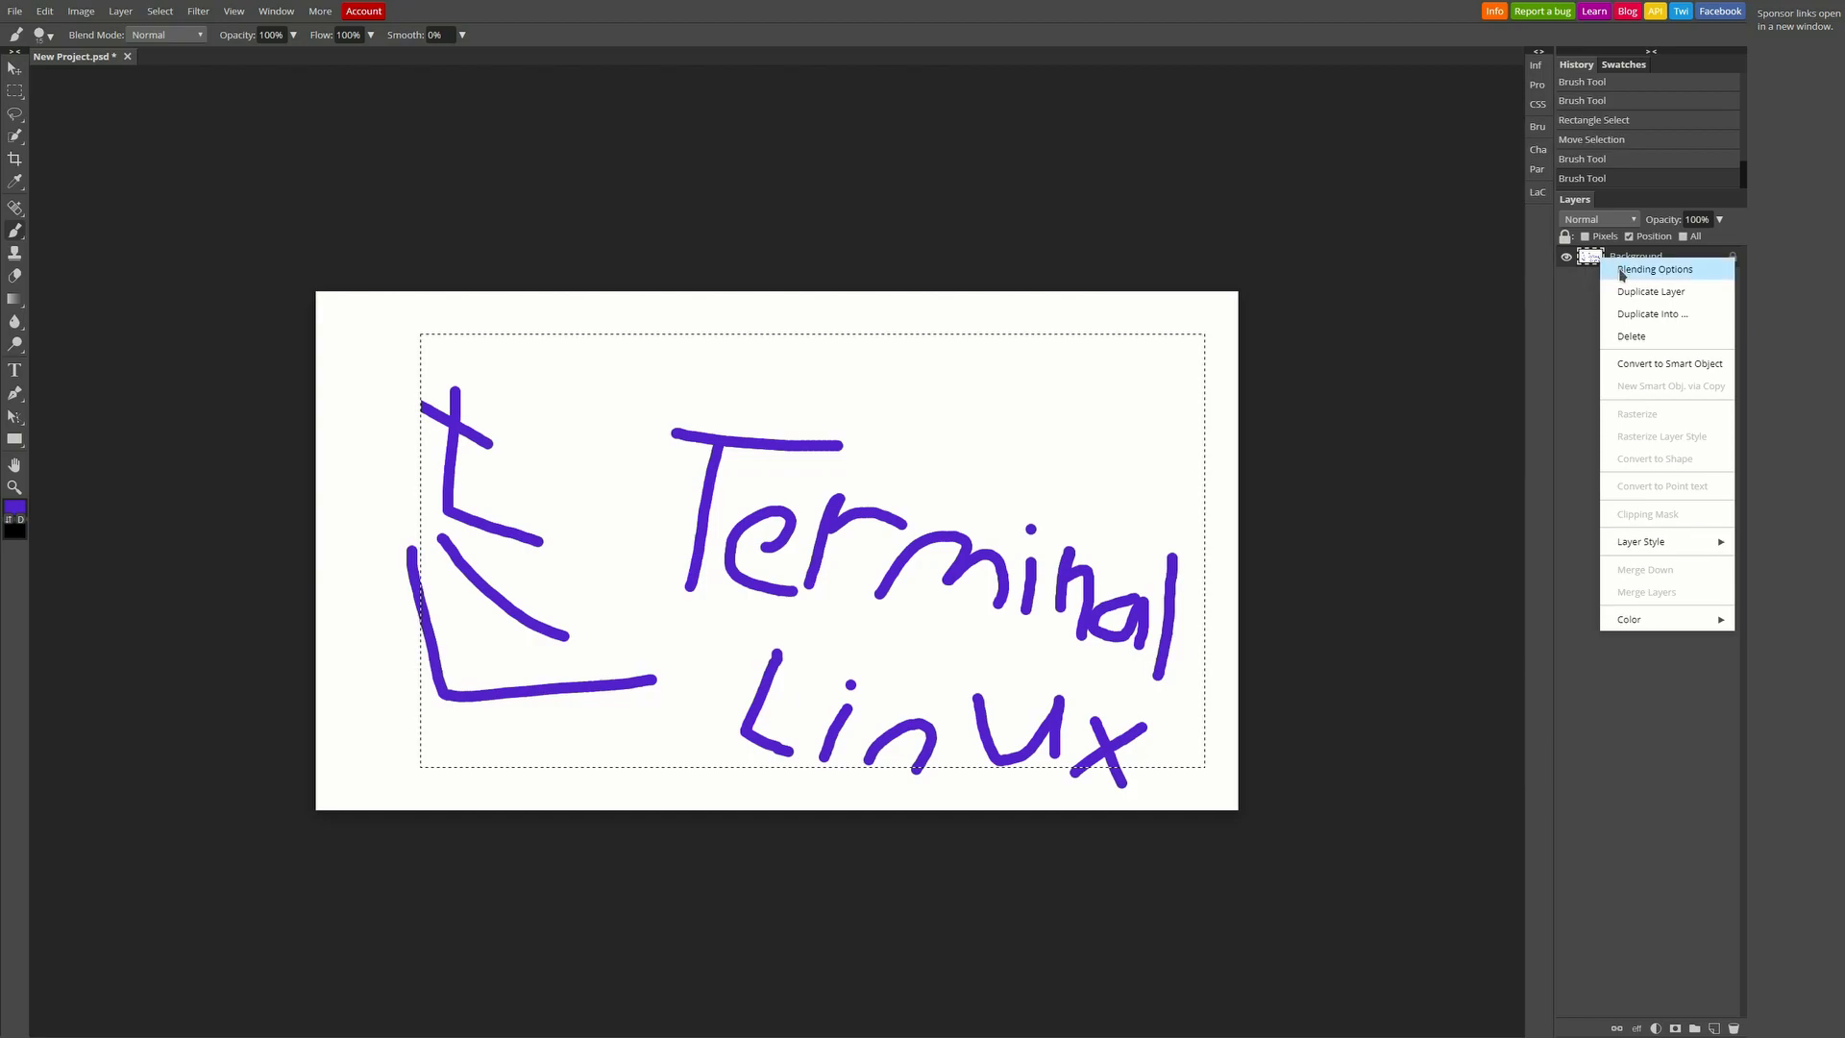
mouse_move(1689, 300)
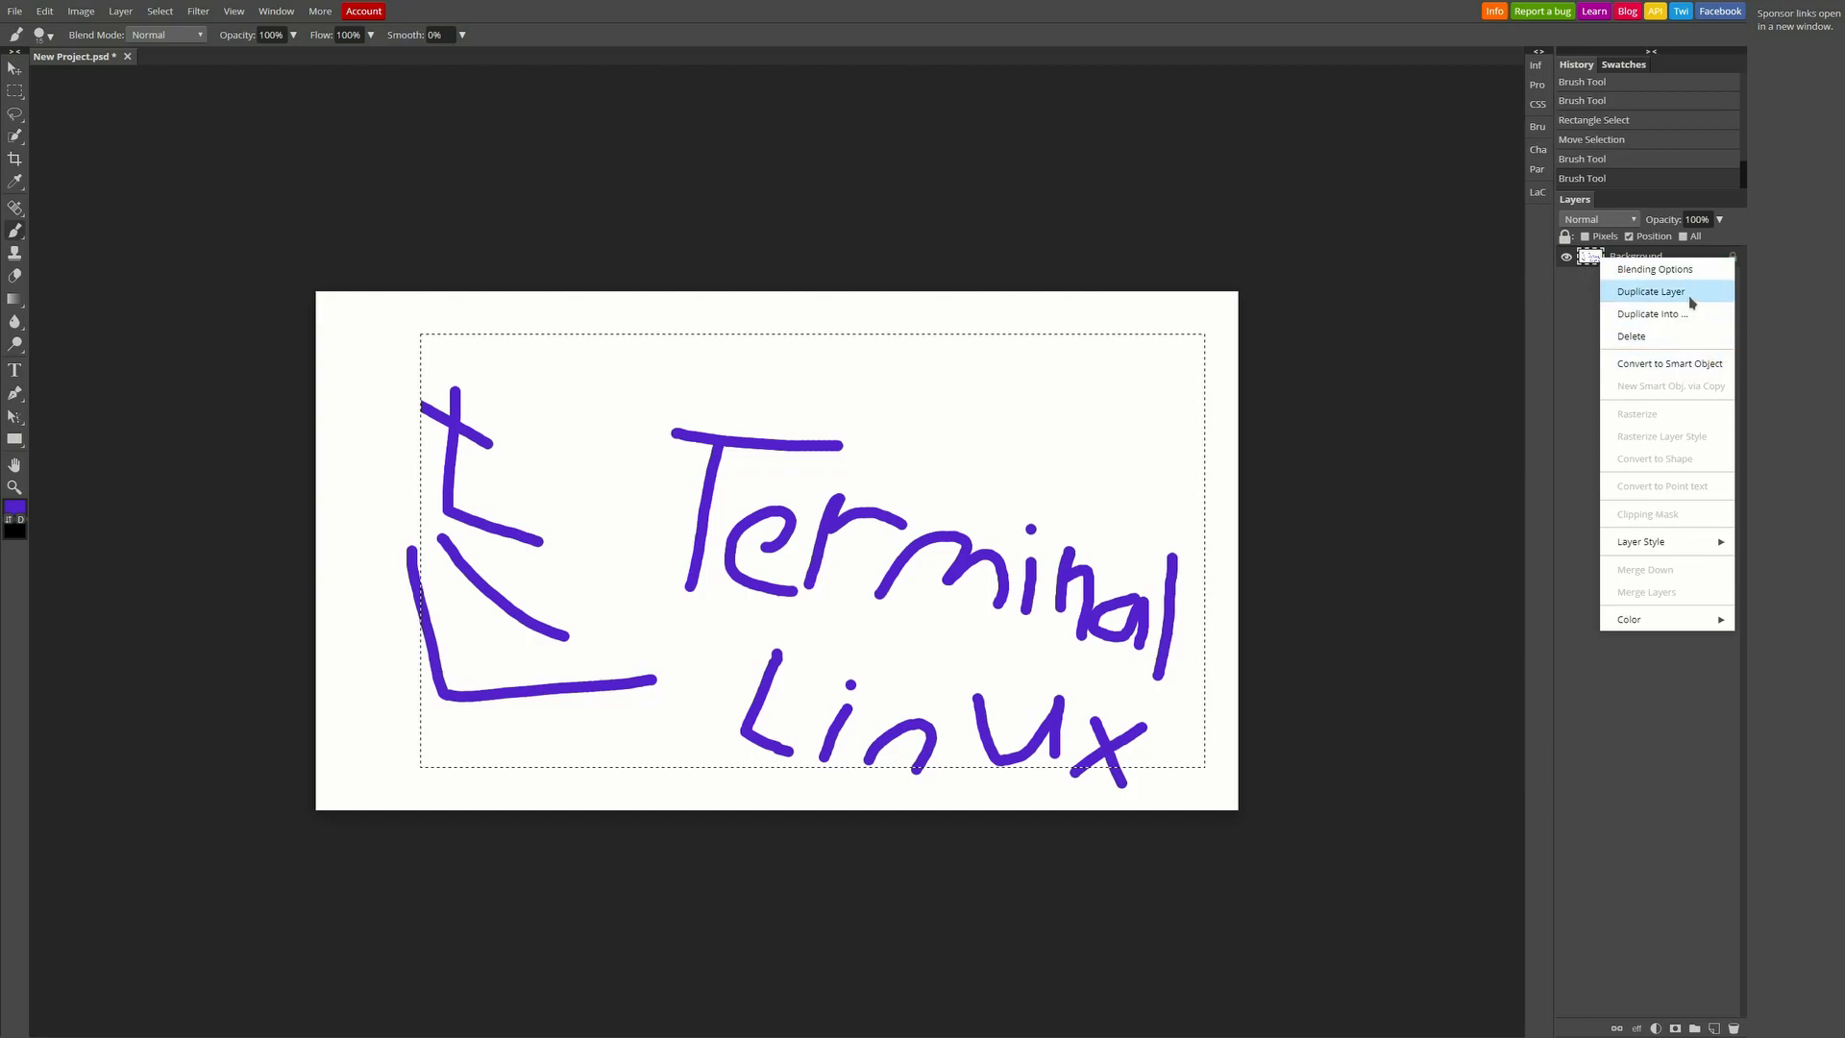
mouse_move(1684, 557)
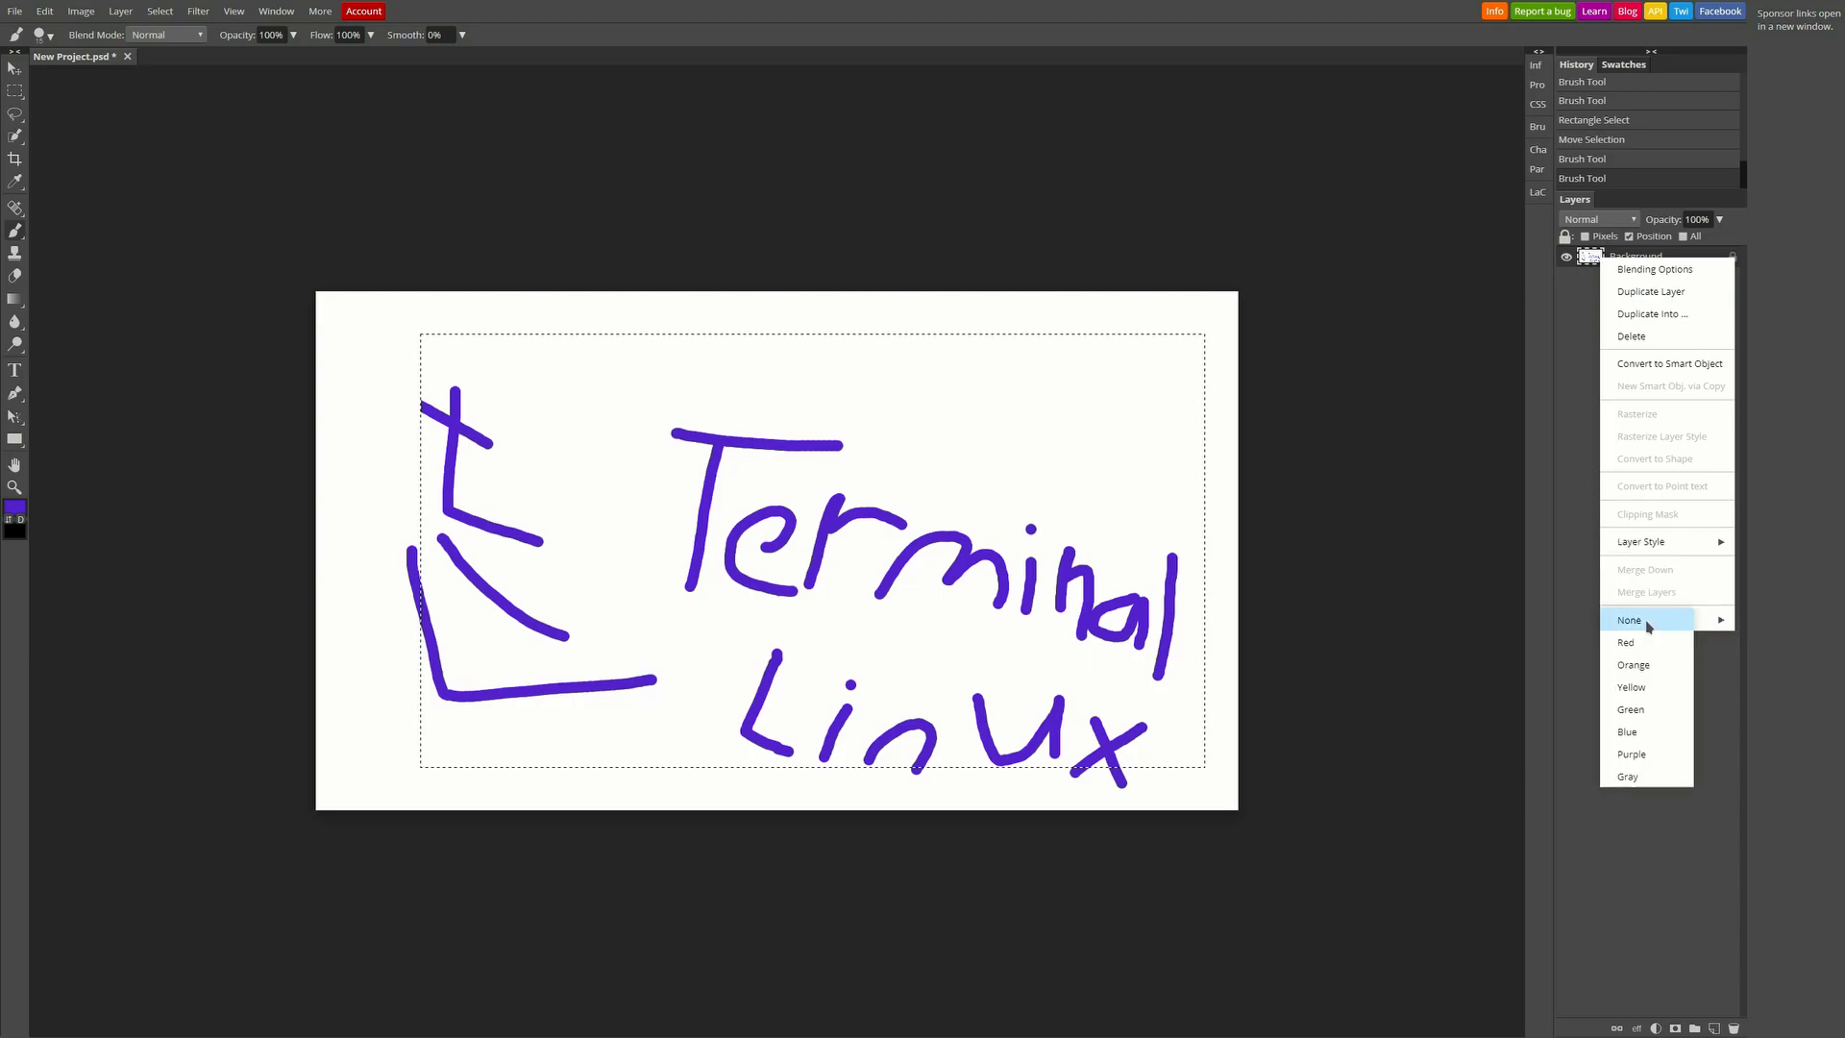
click(1646, 618)
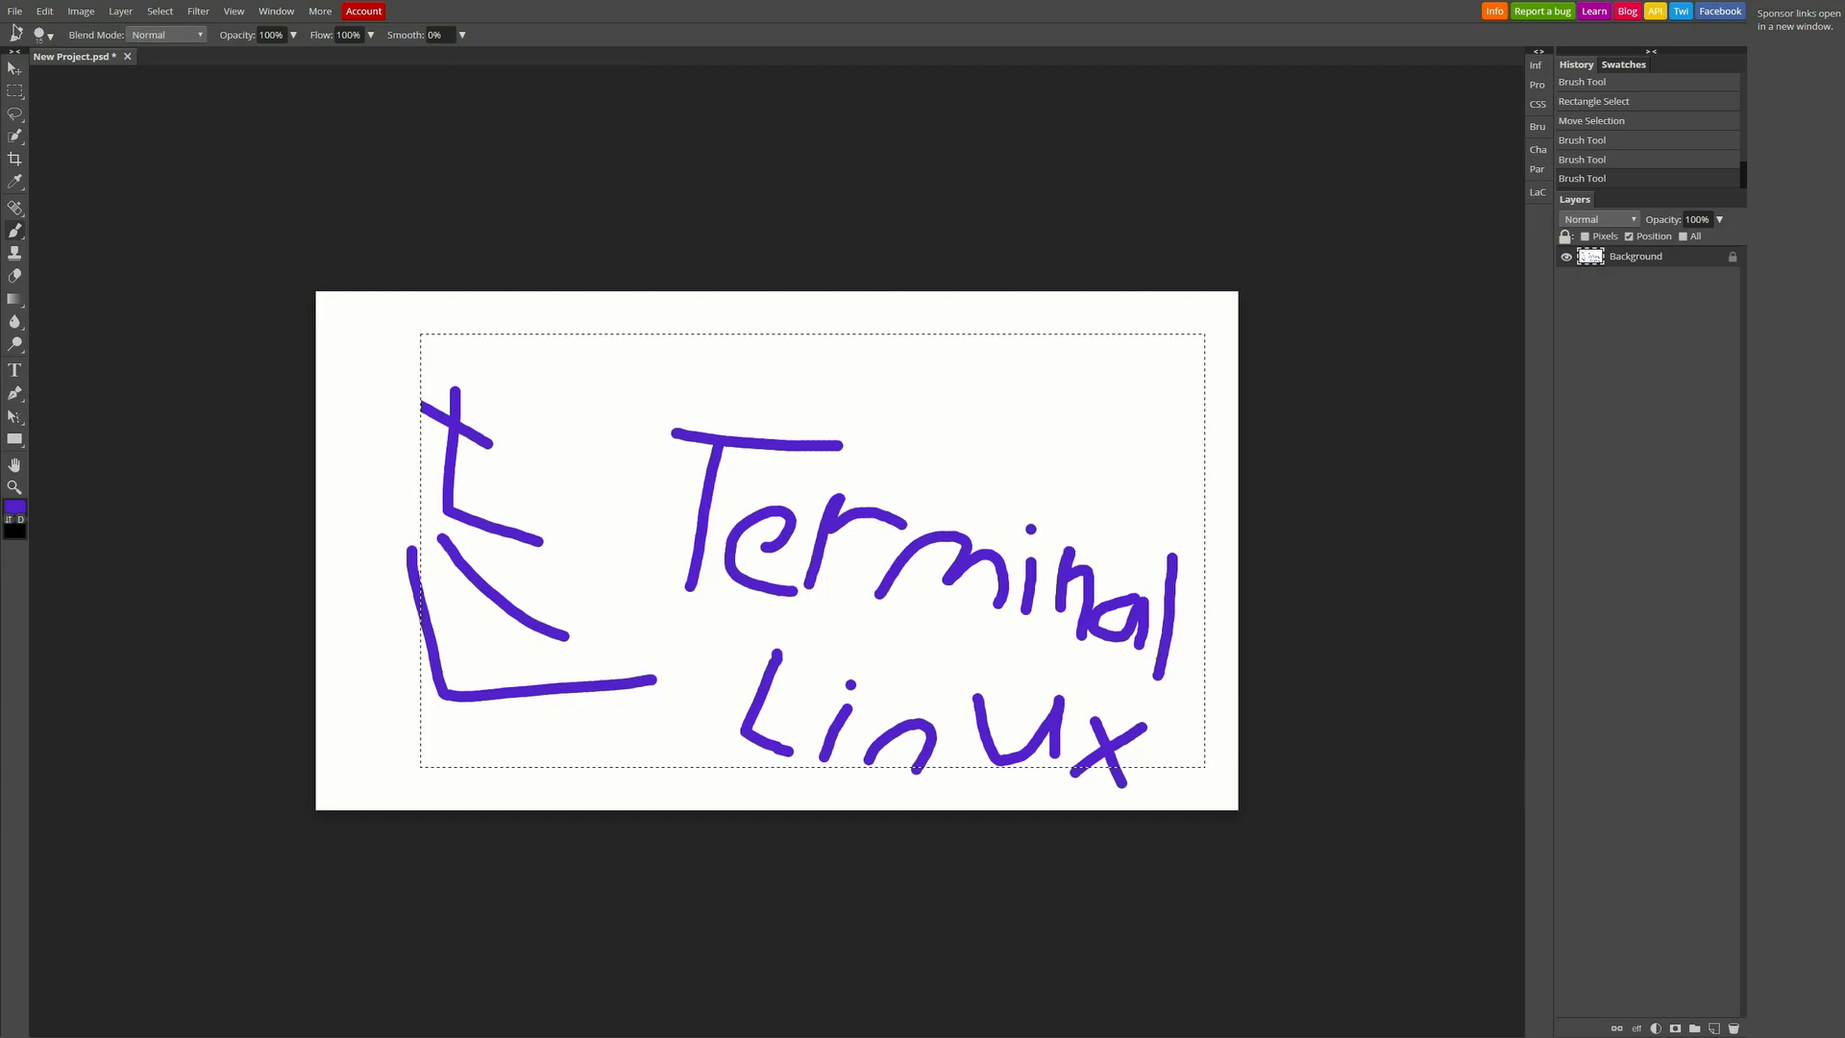
click(13, 10)
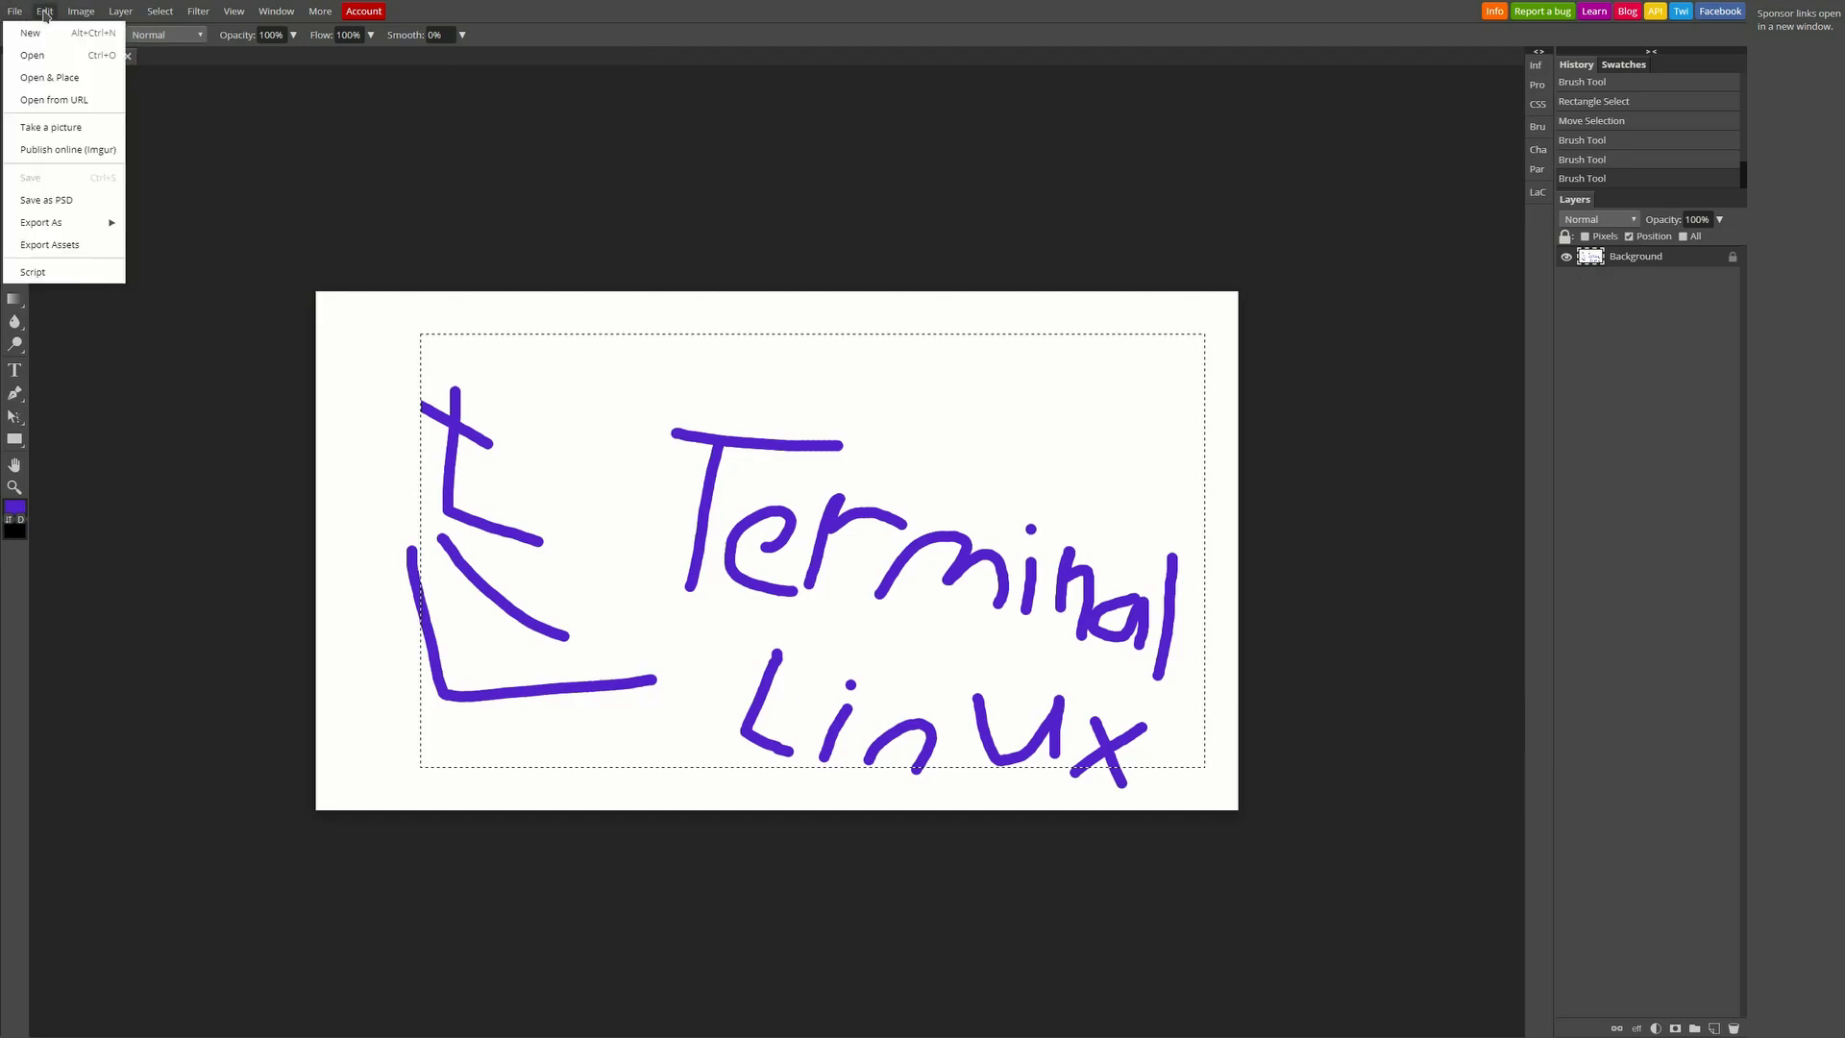
click(41, 10)
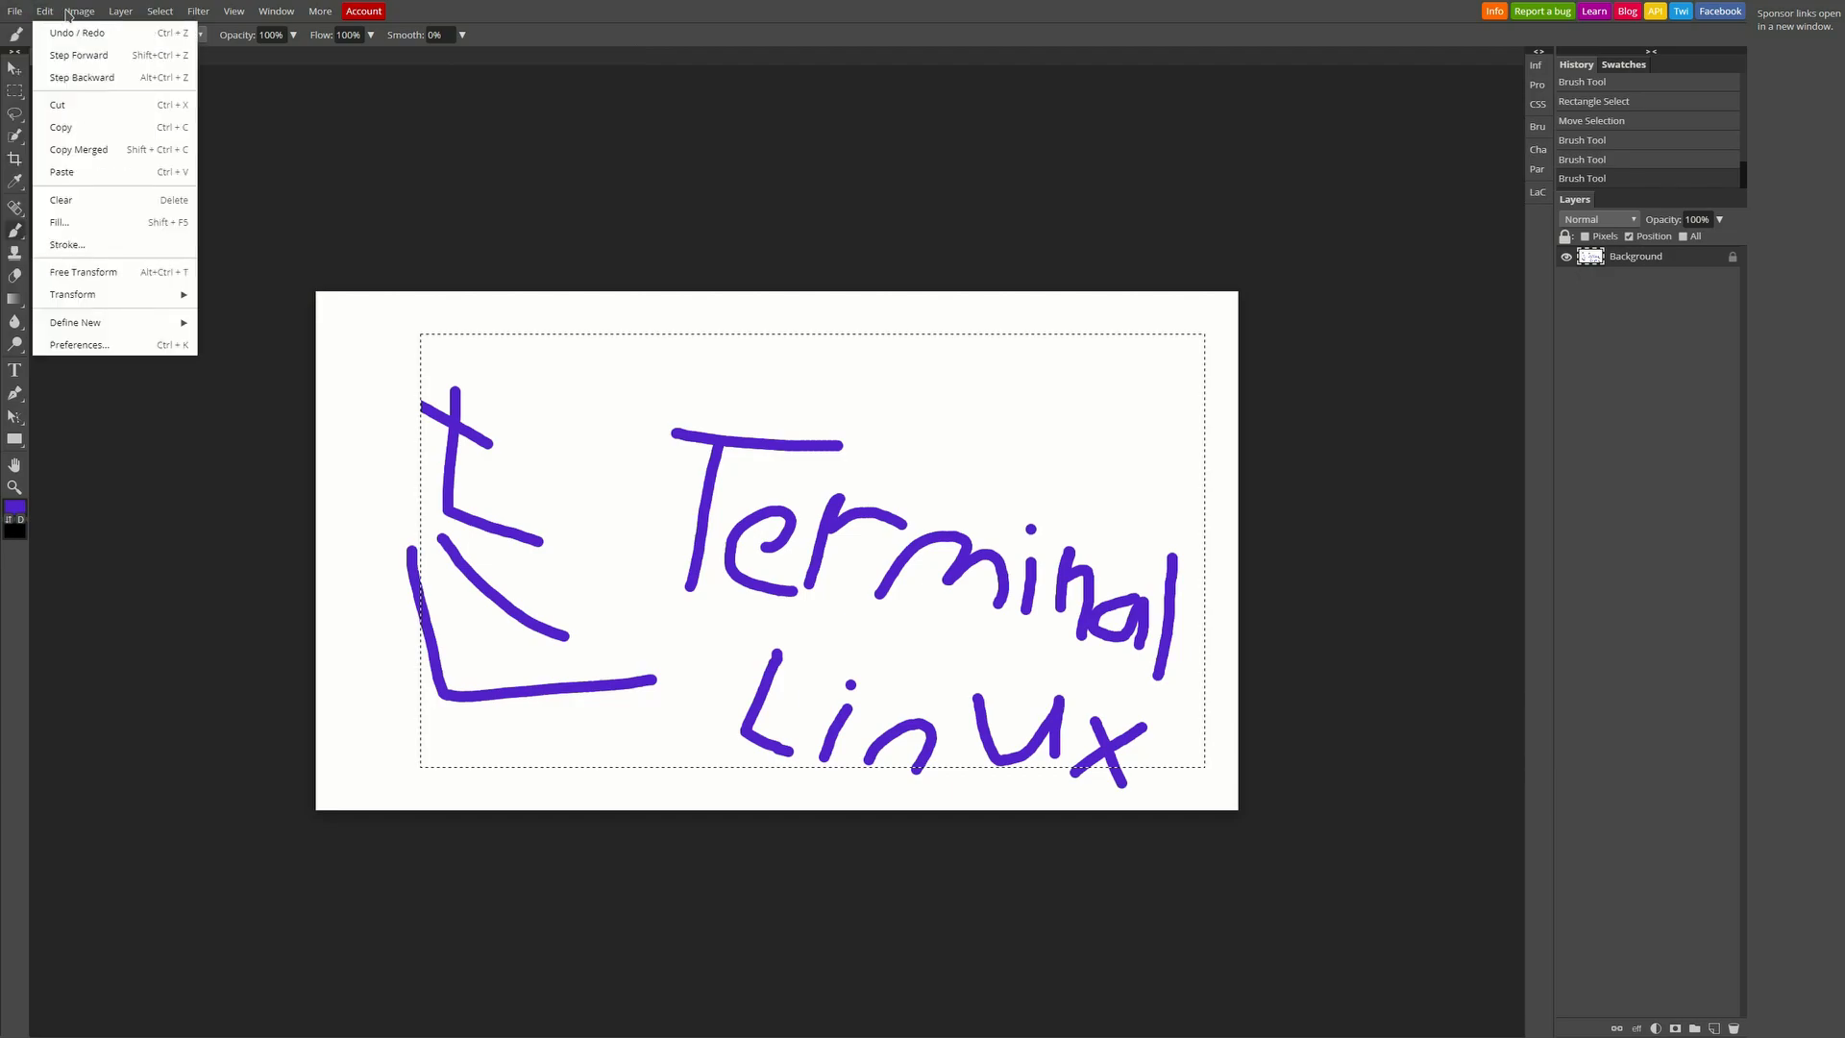
click(85, 12)
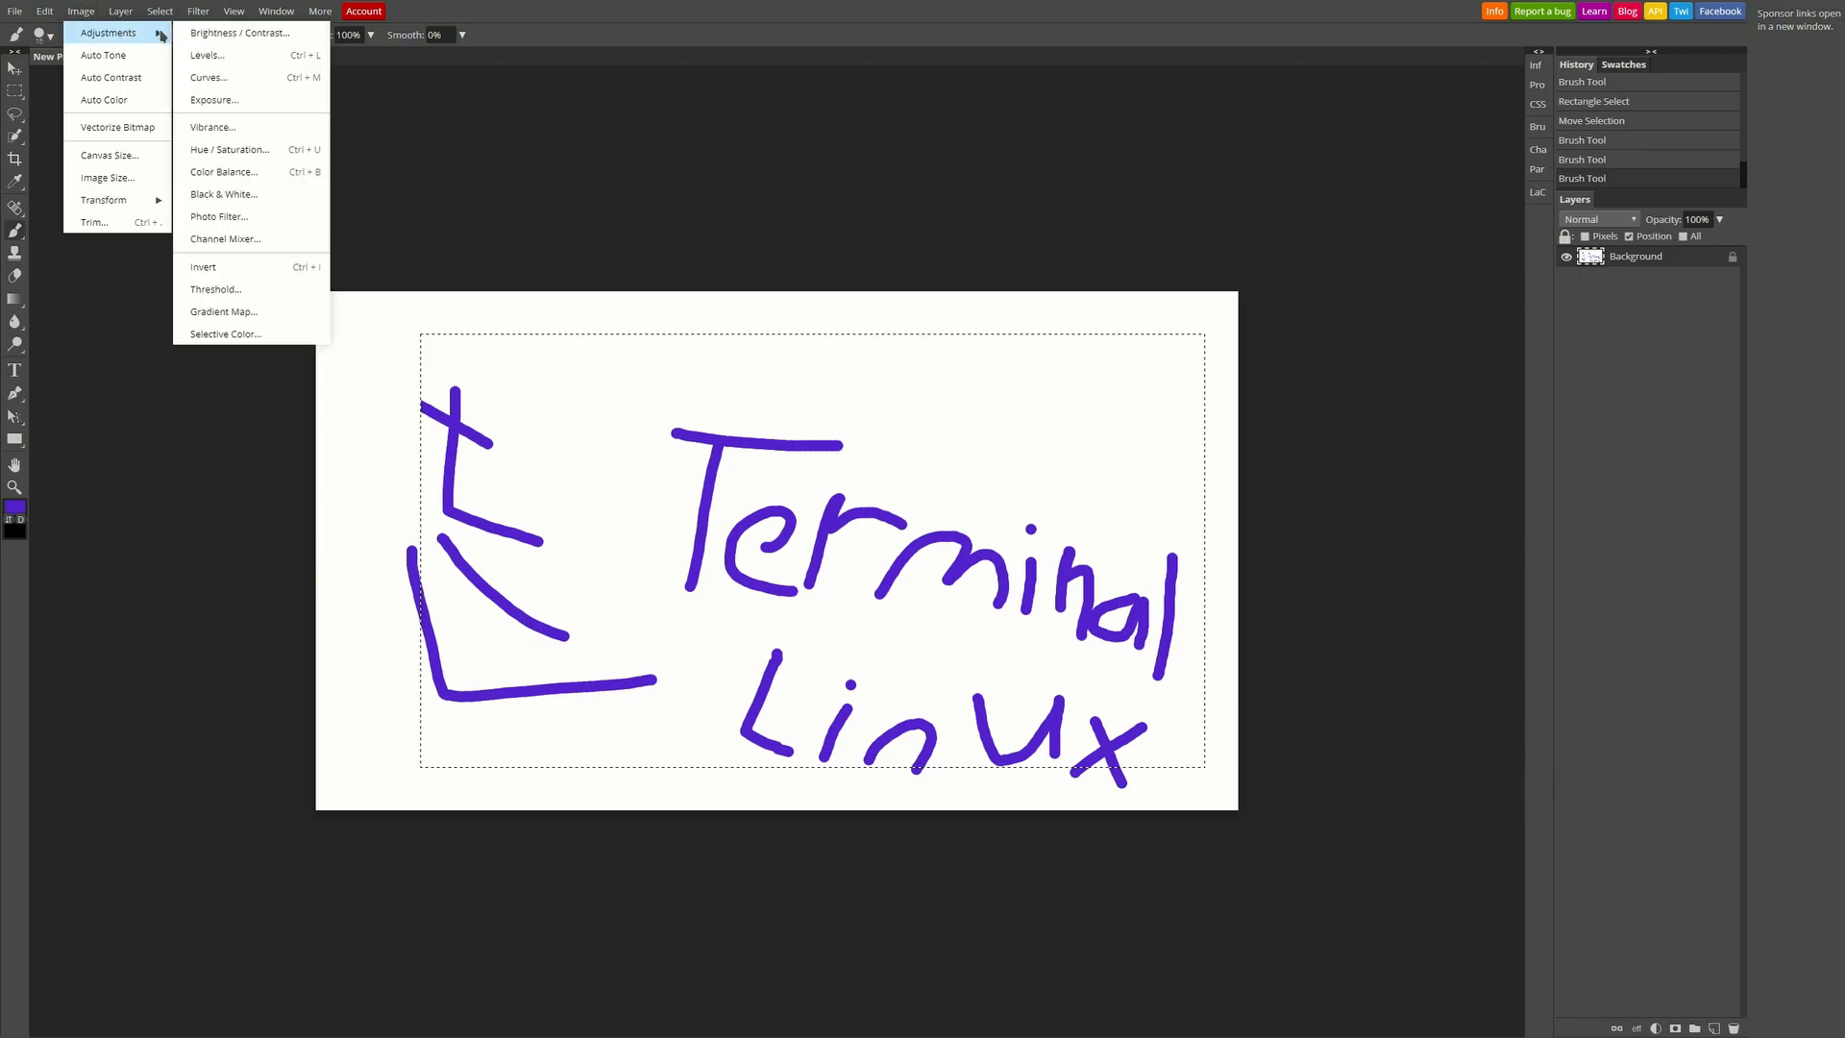
mouse_move(87, 71)
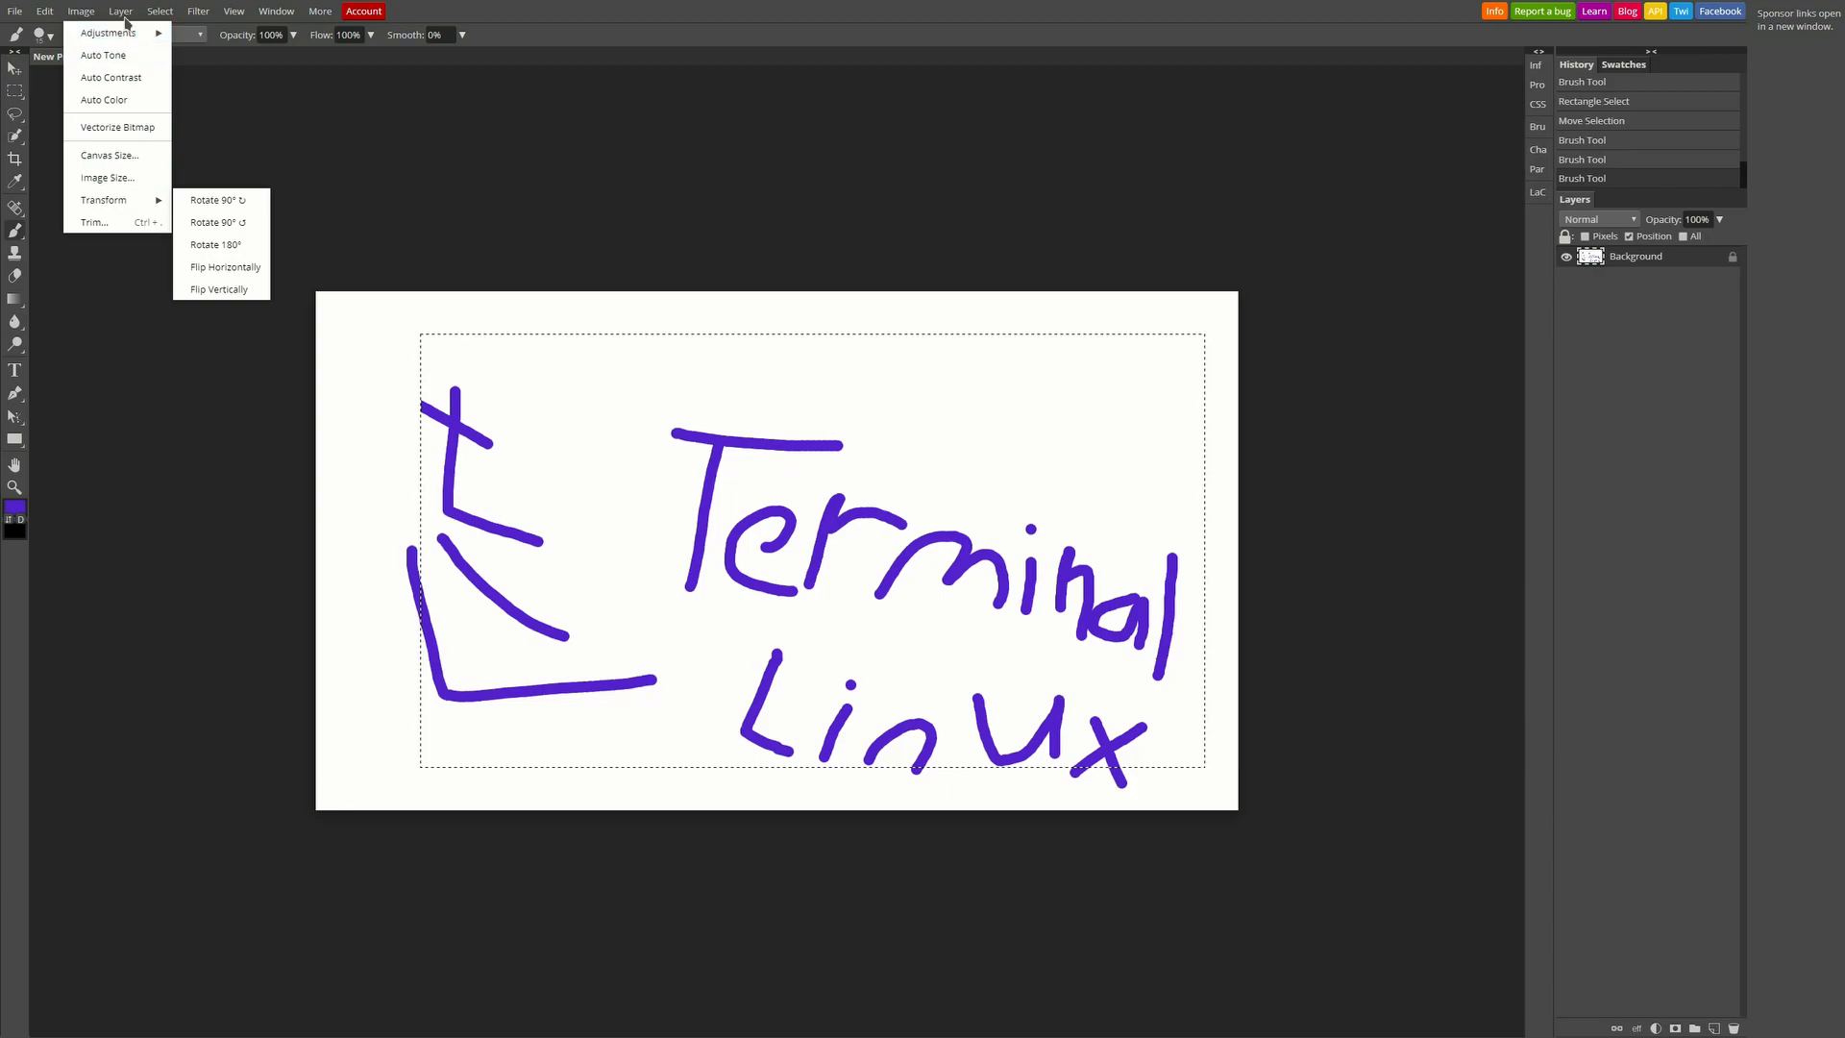
click(159, 12)
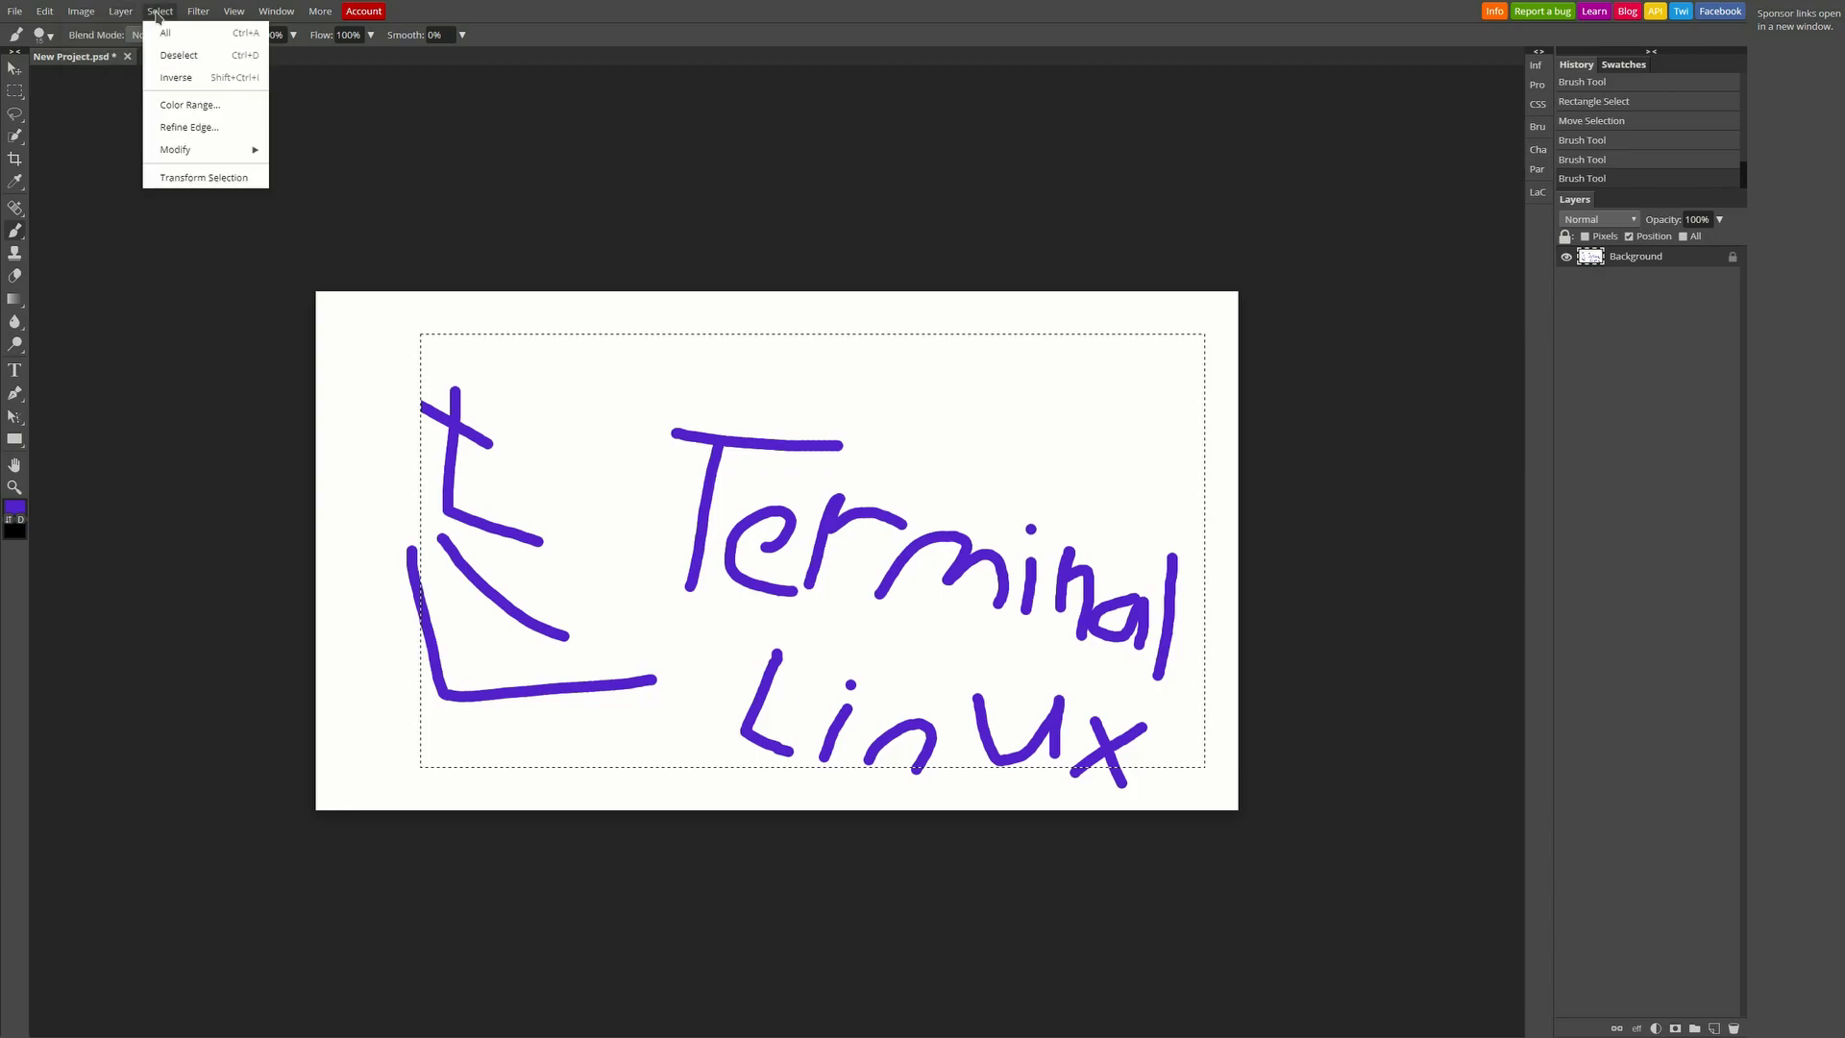
click(197, 11)
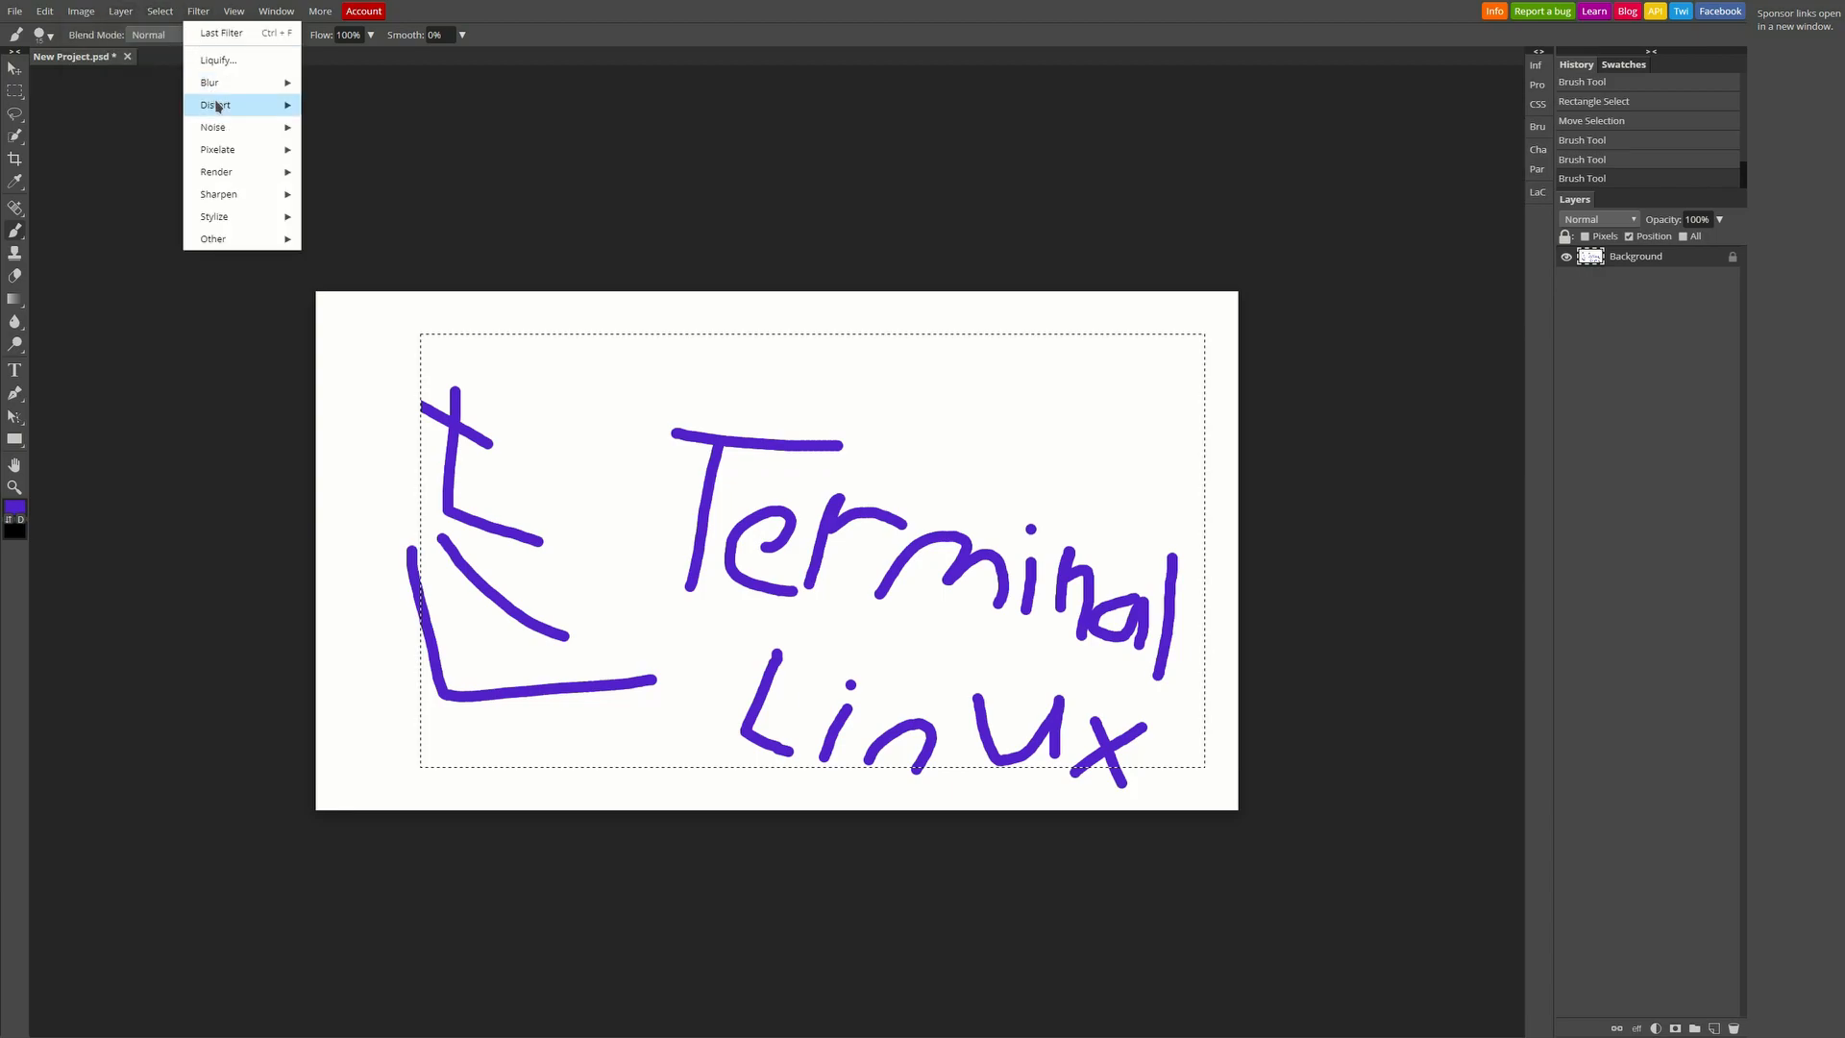
mouse_move(207, 83)
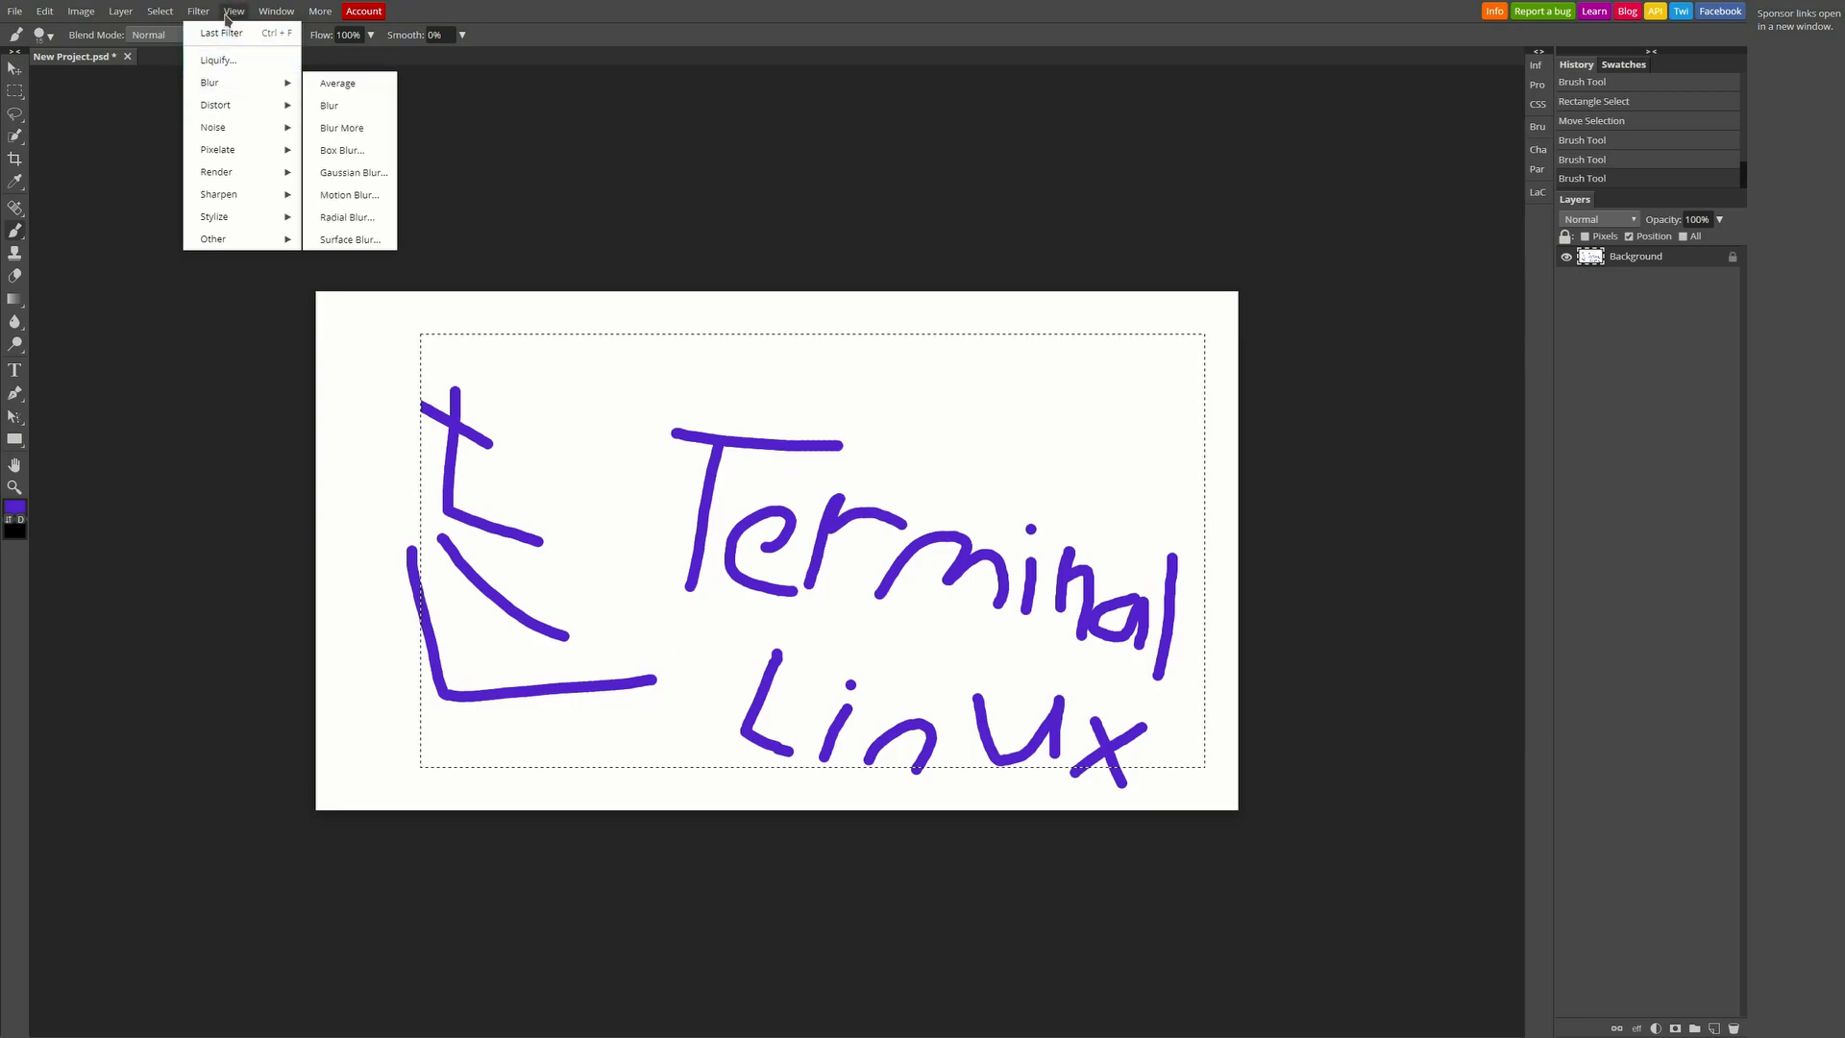
click(233, 11)
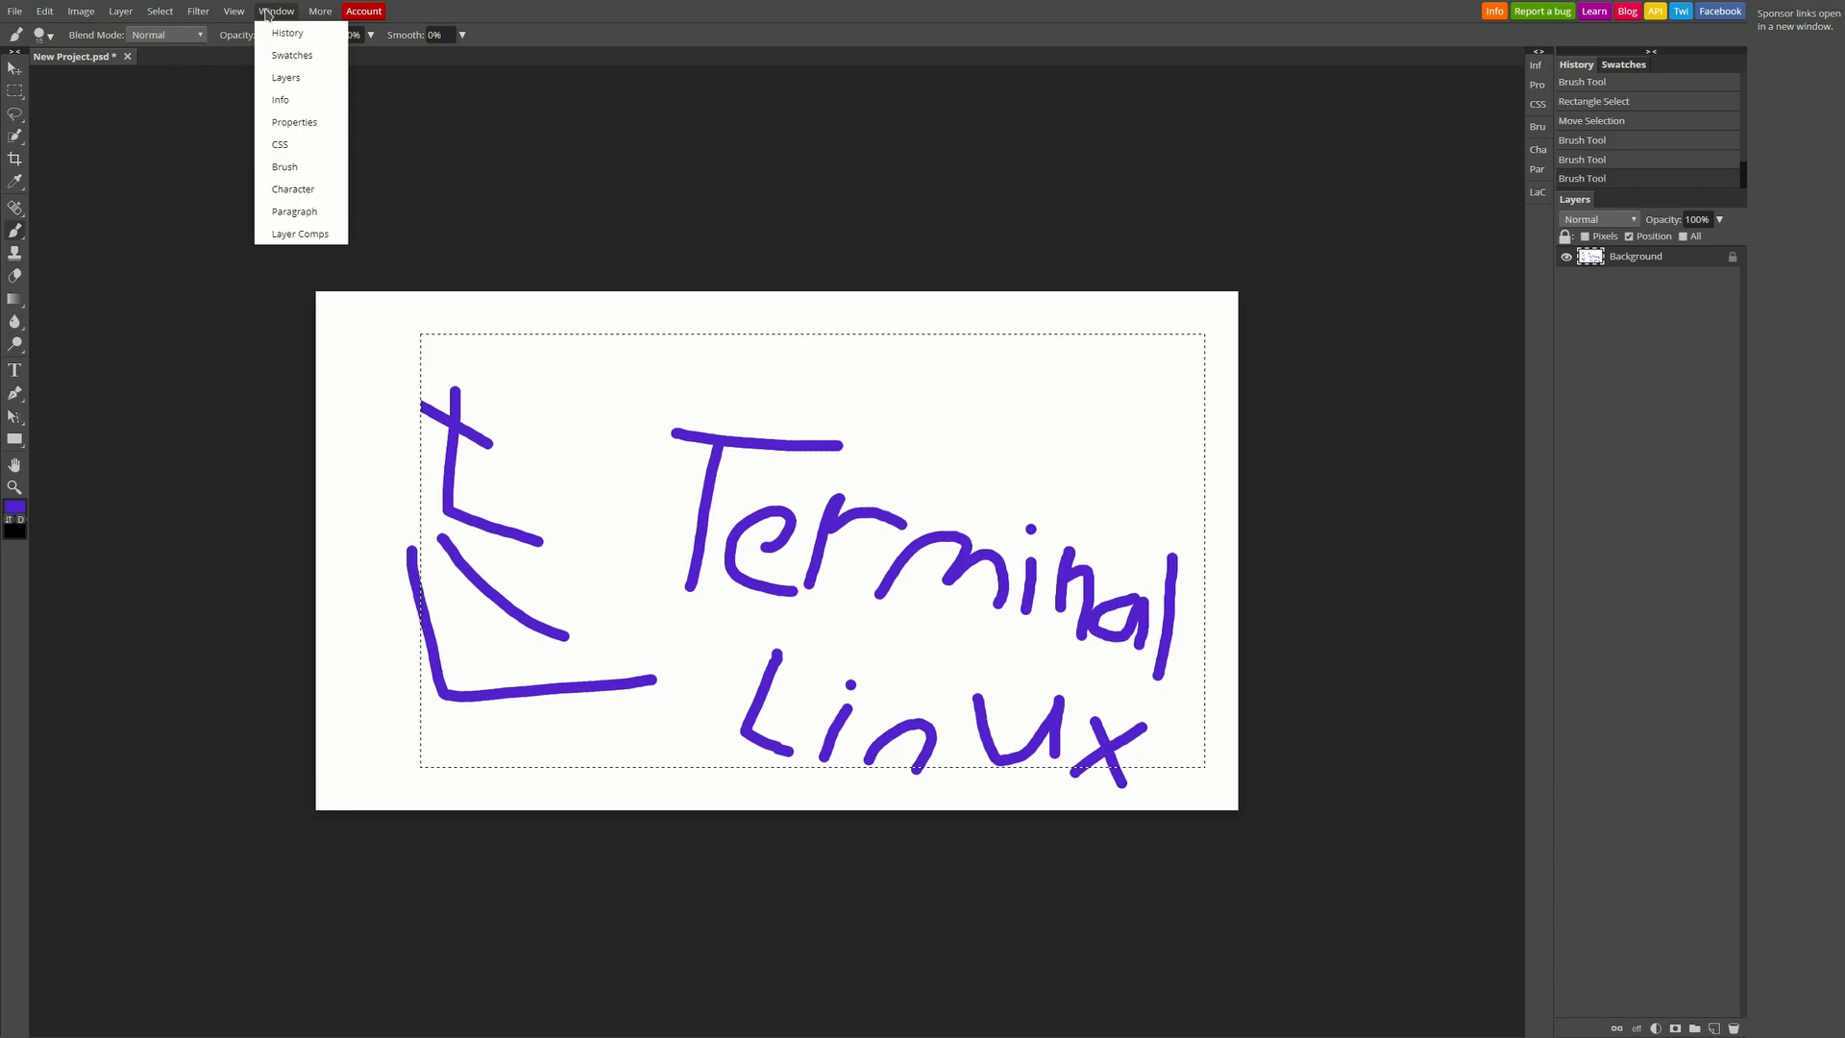
mouse_move(231, 14)
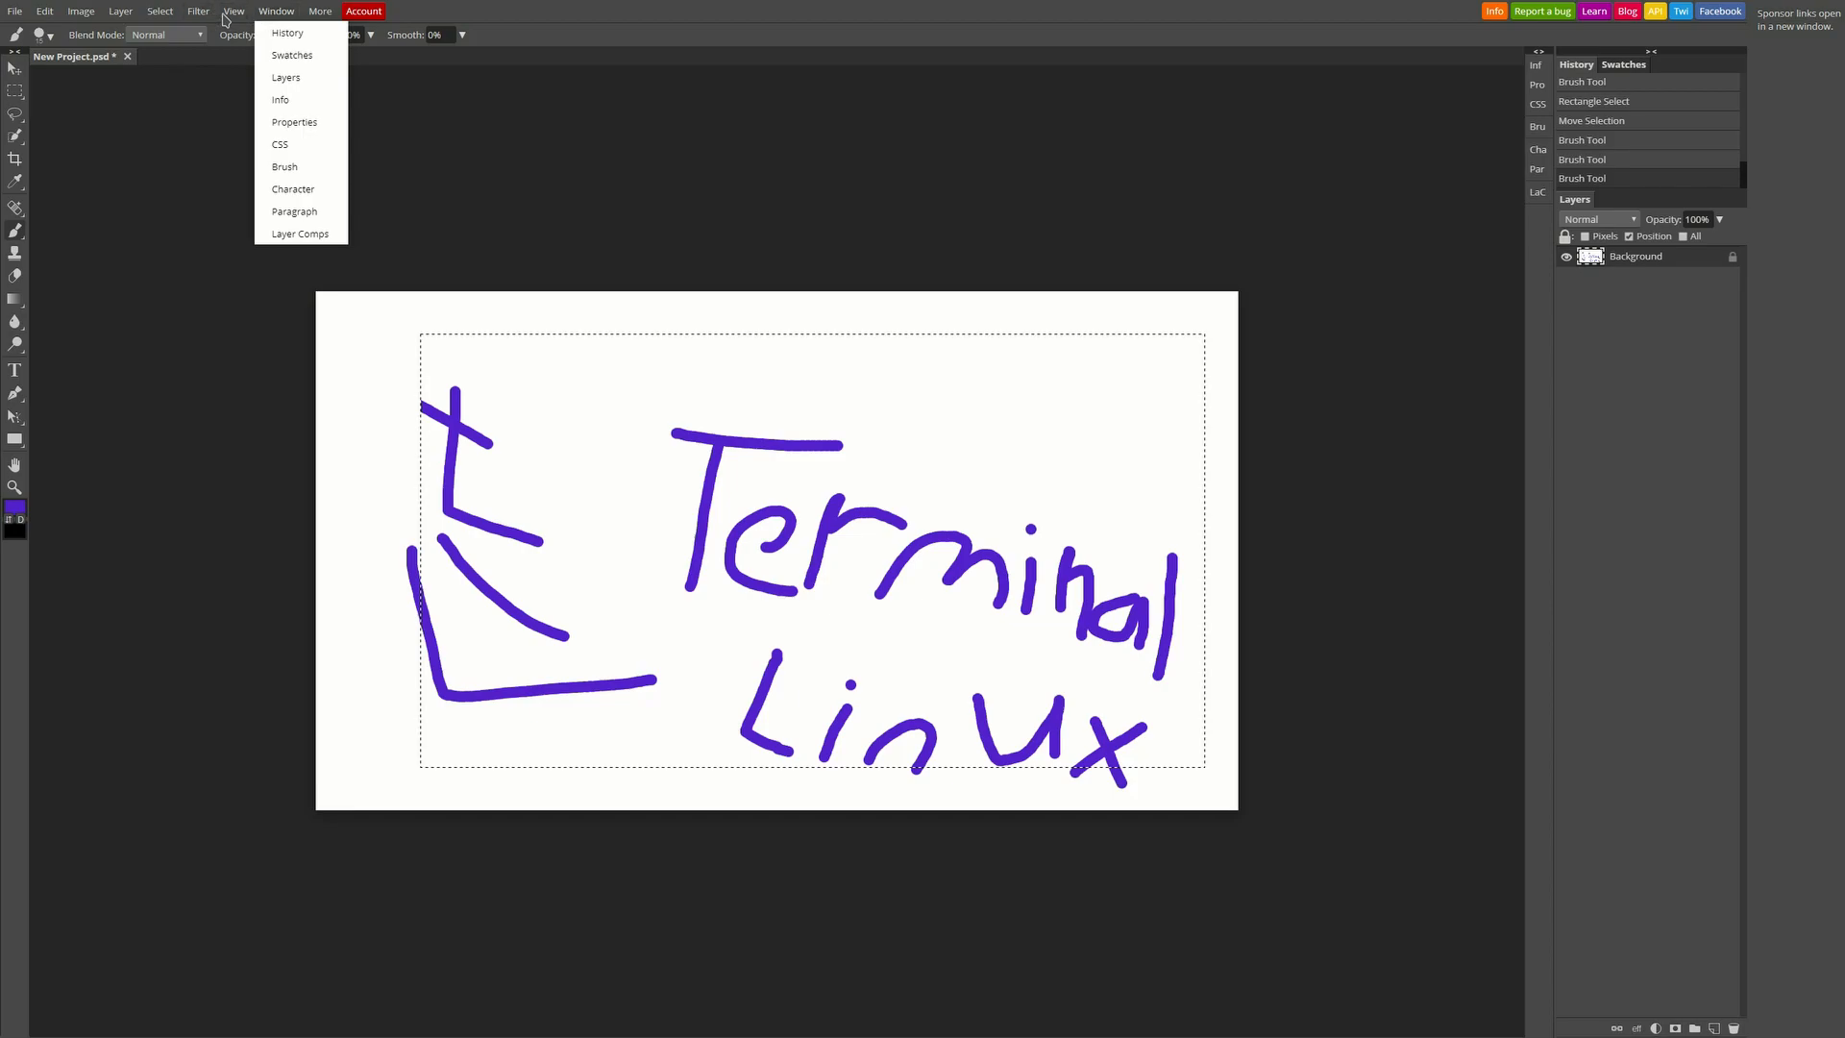
click(319, 11)
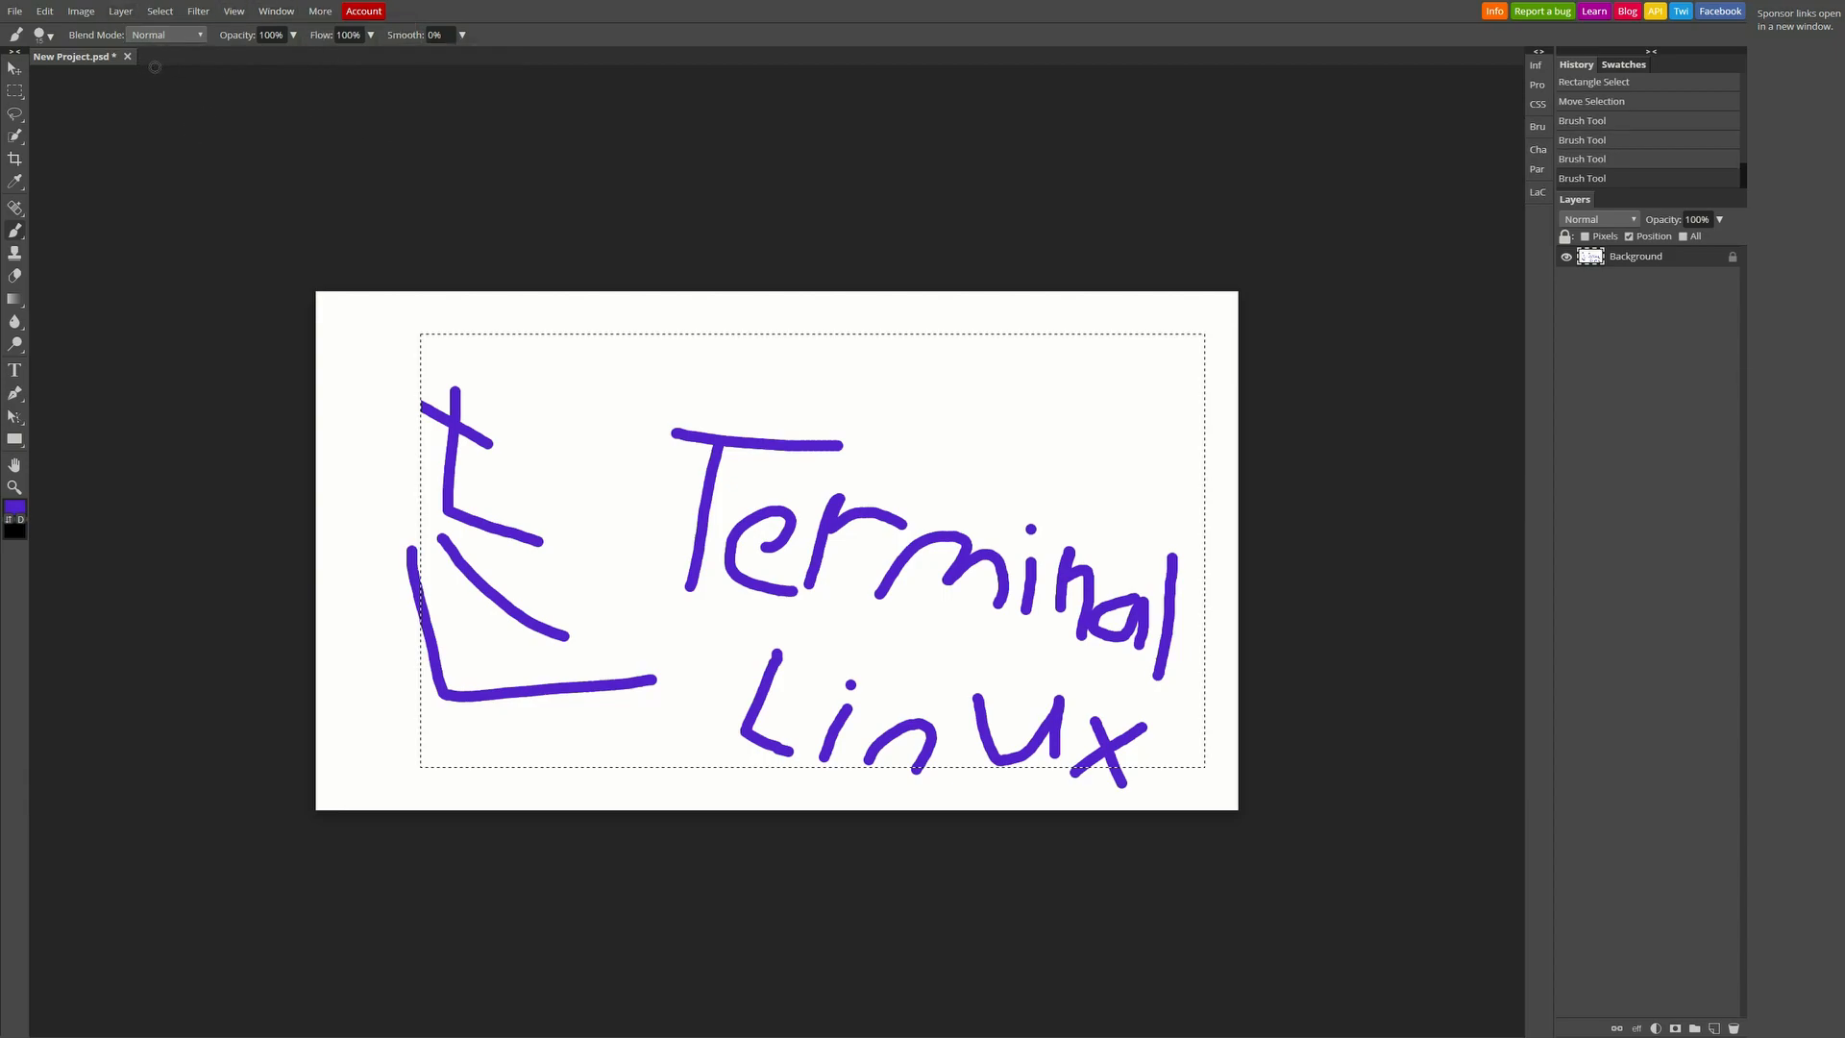
click(236, 11)
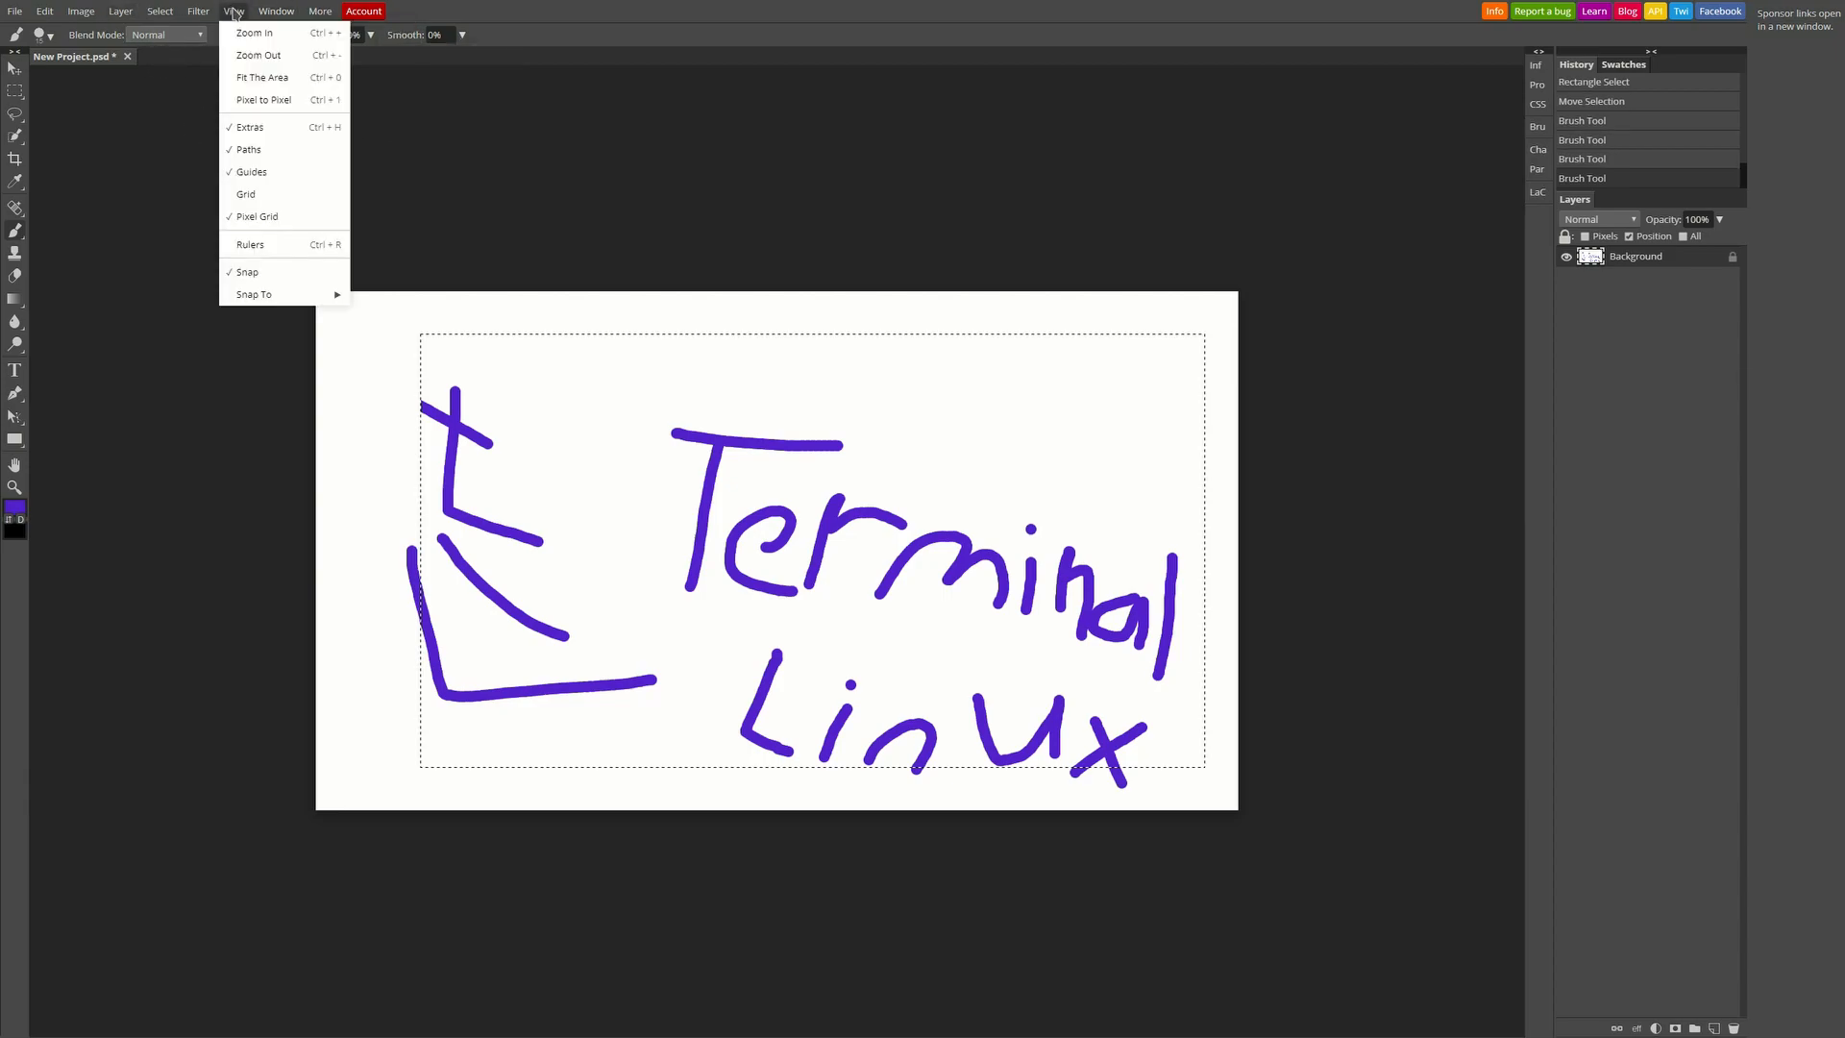
click(196, 11)
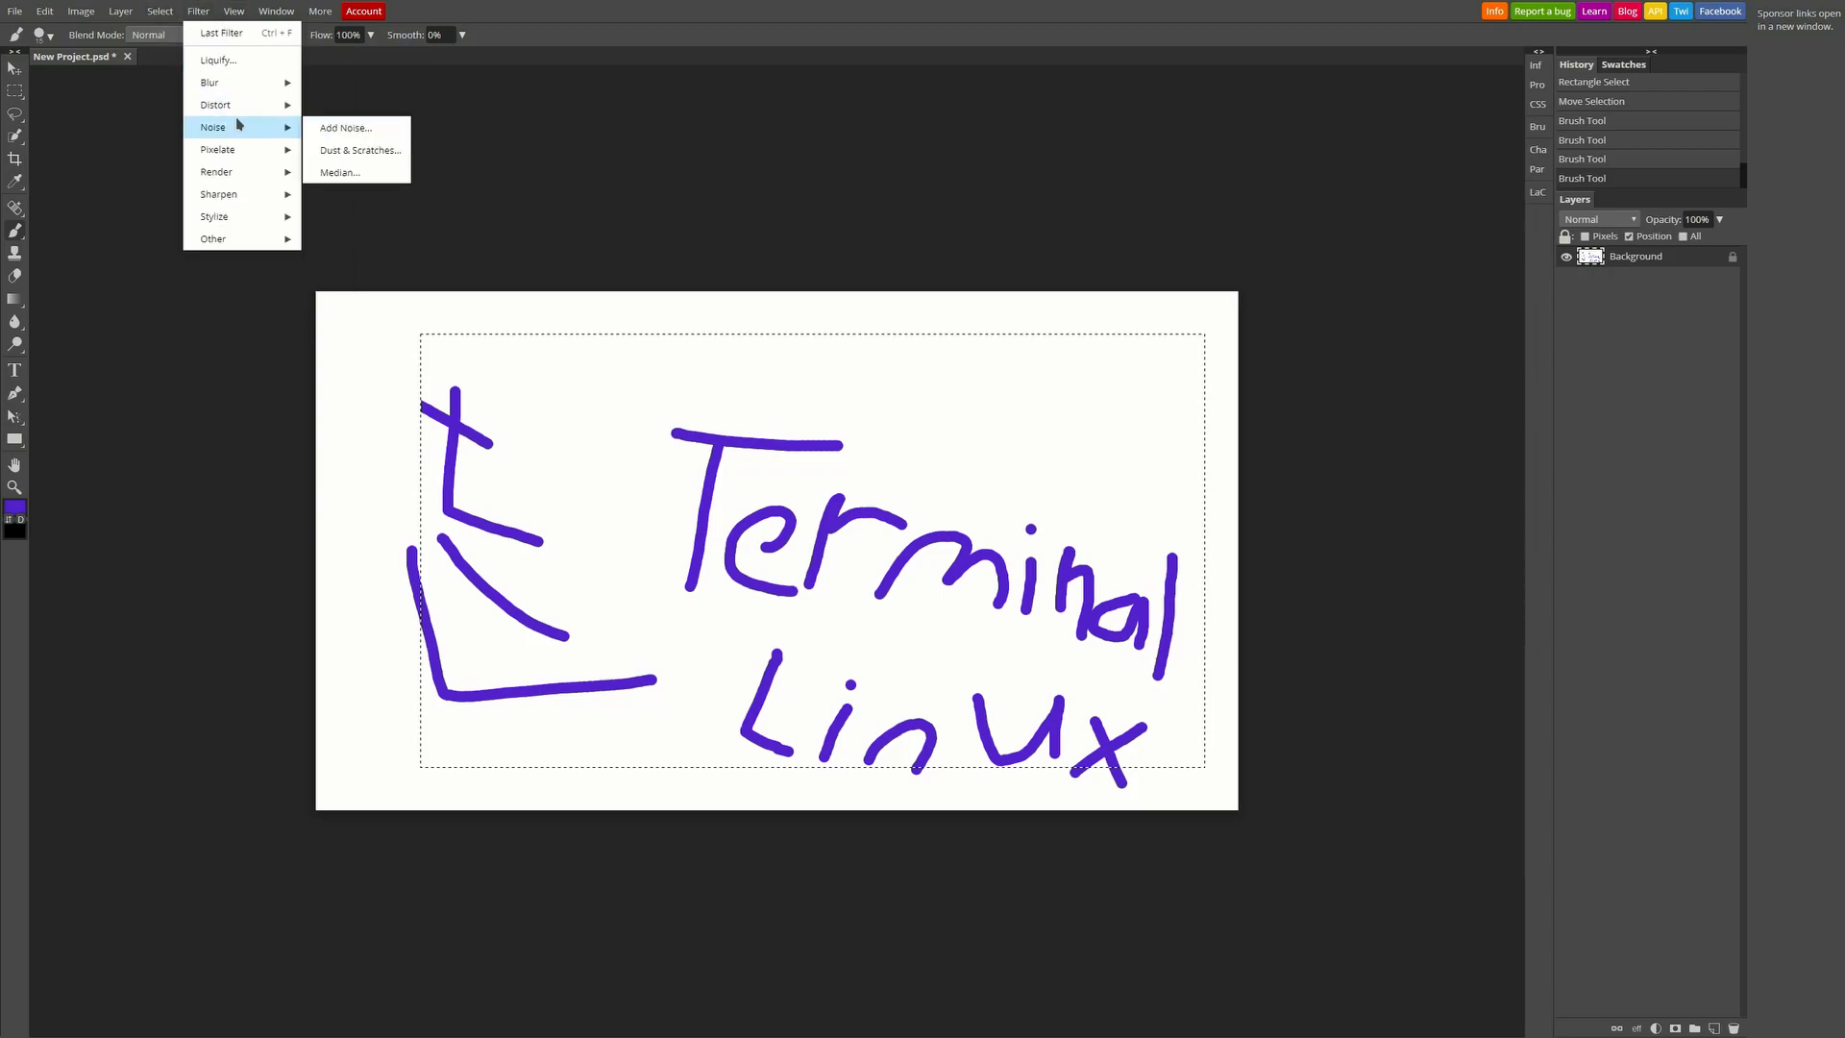
mouse_move(235, 223)
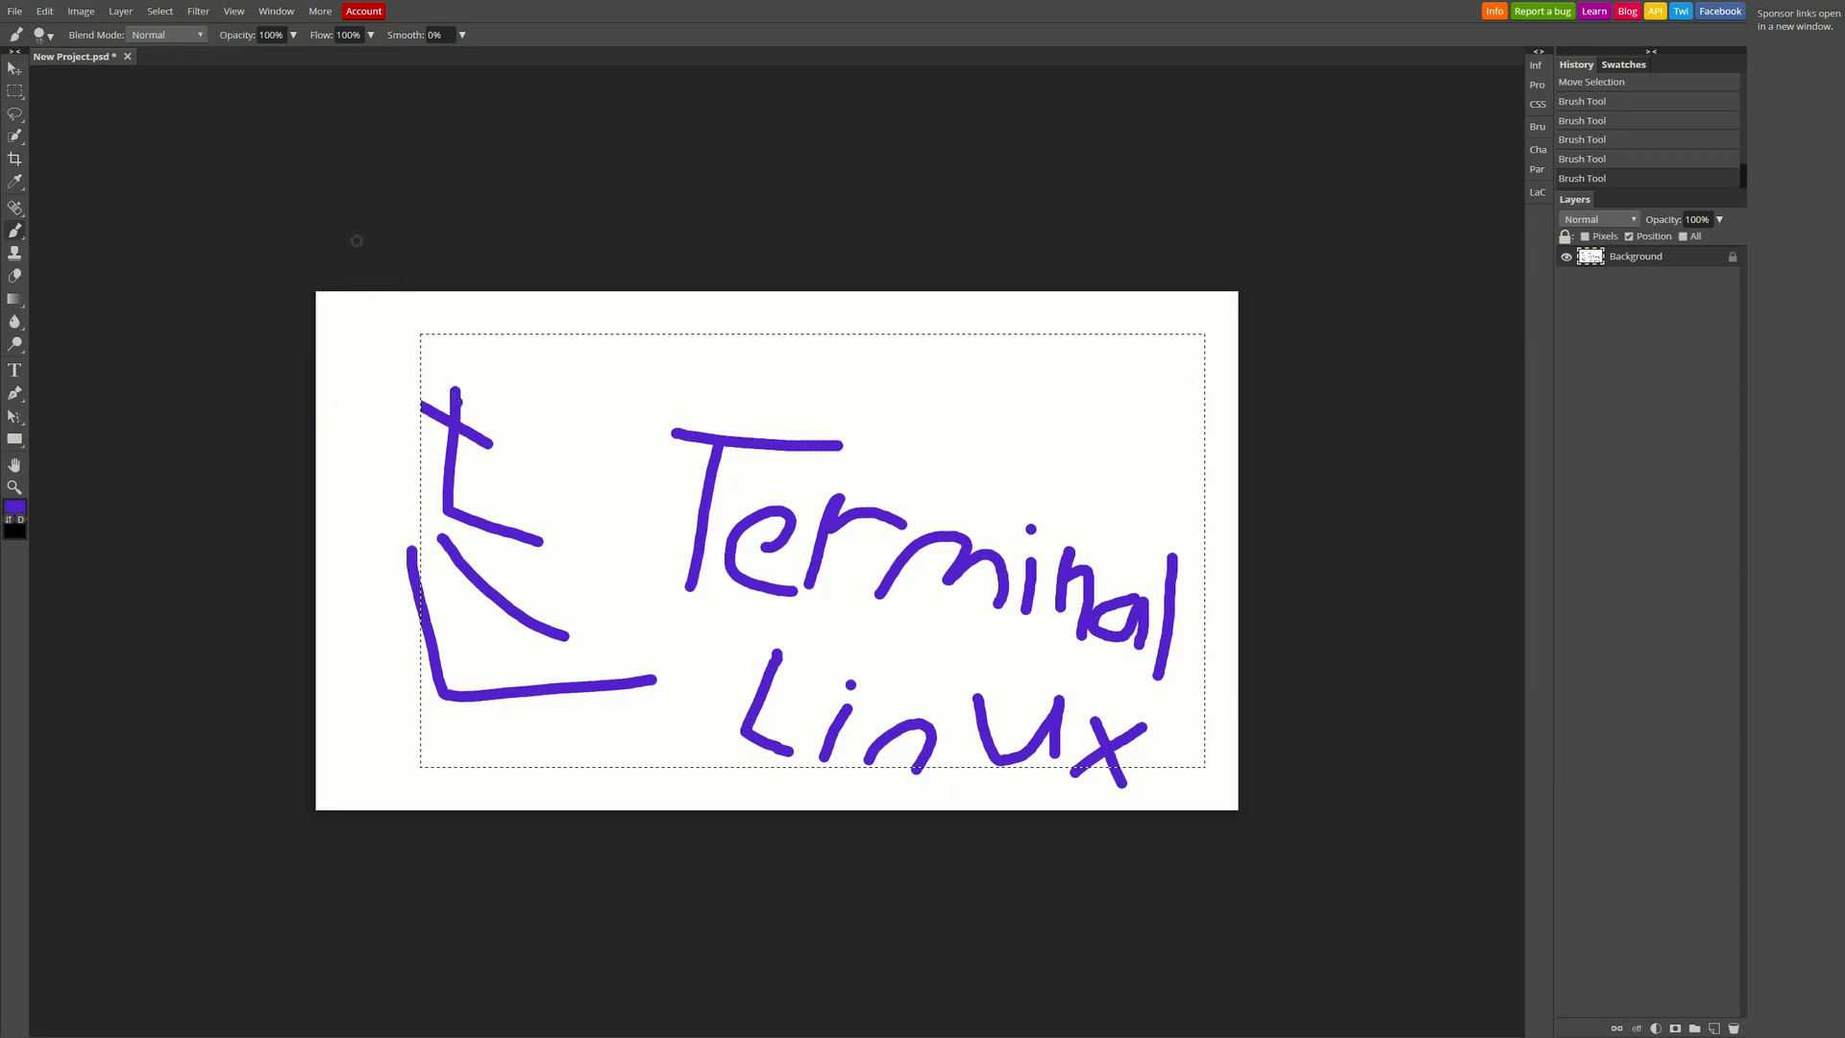
click(321, 11)
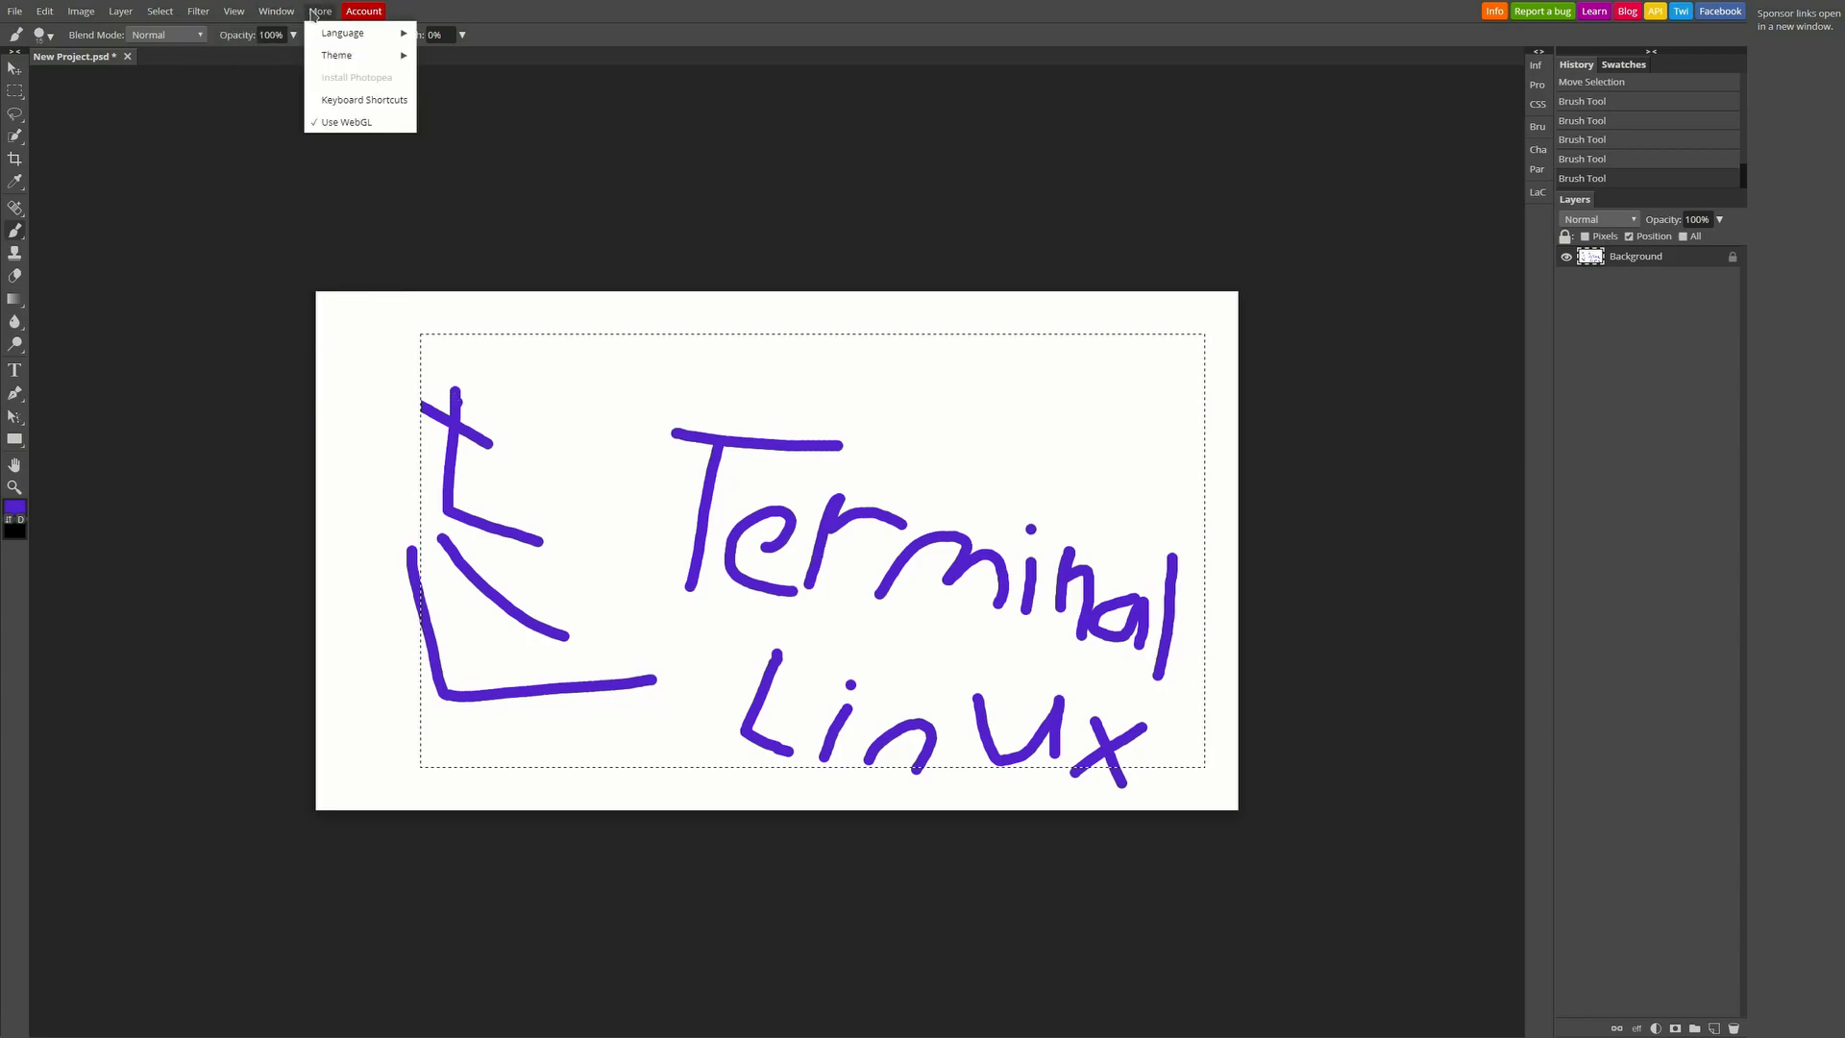
click(342, 32)
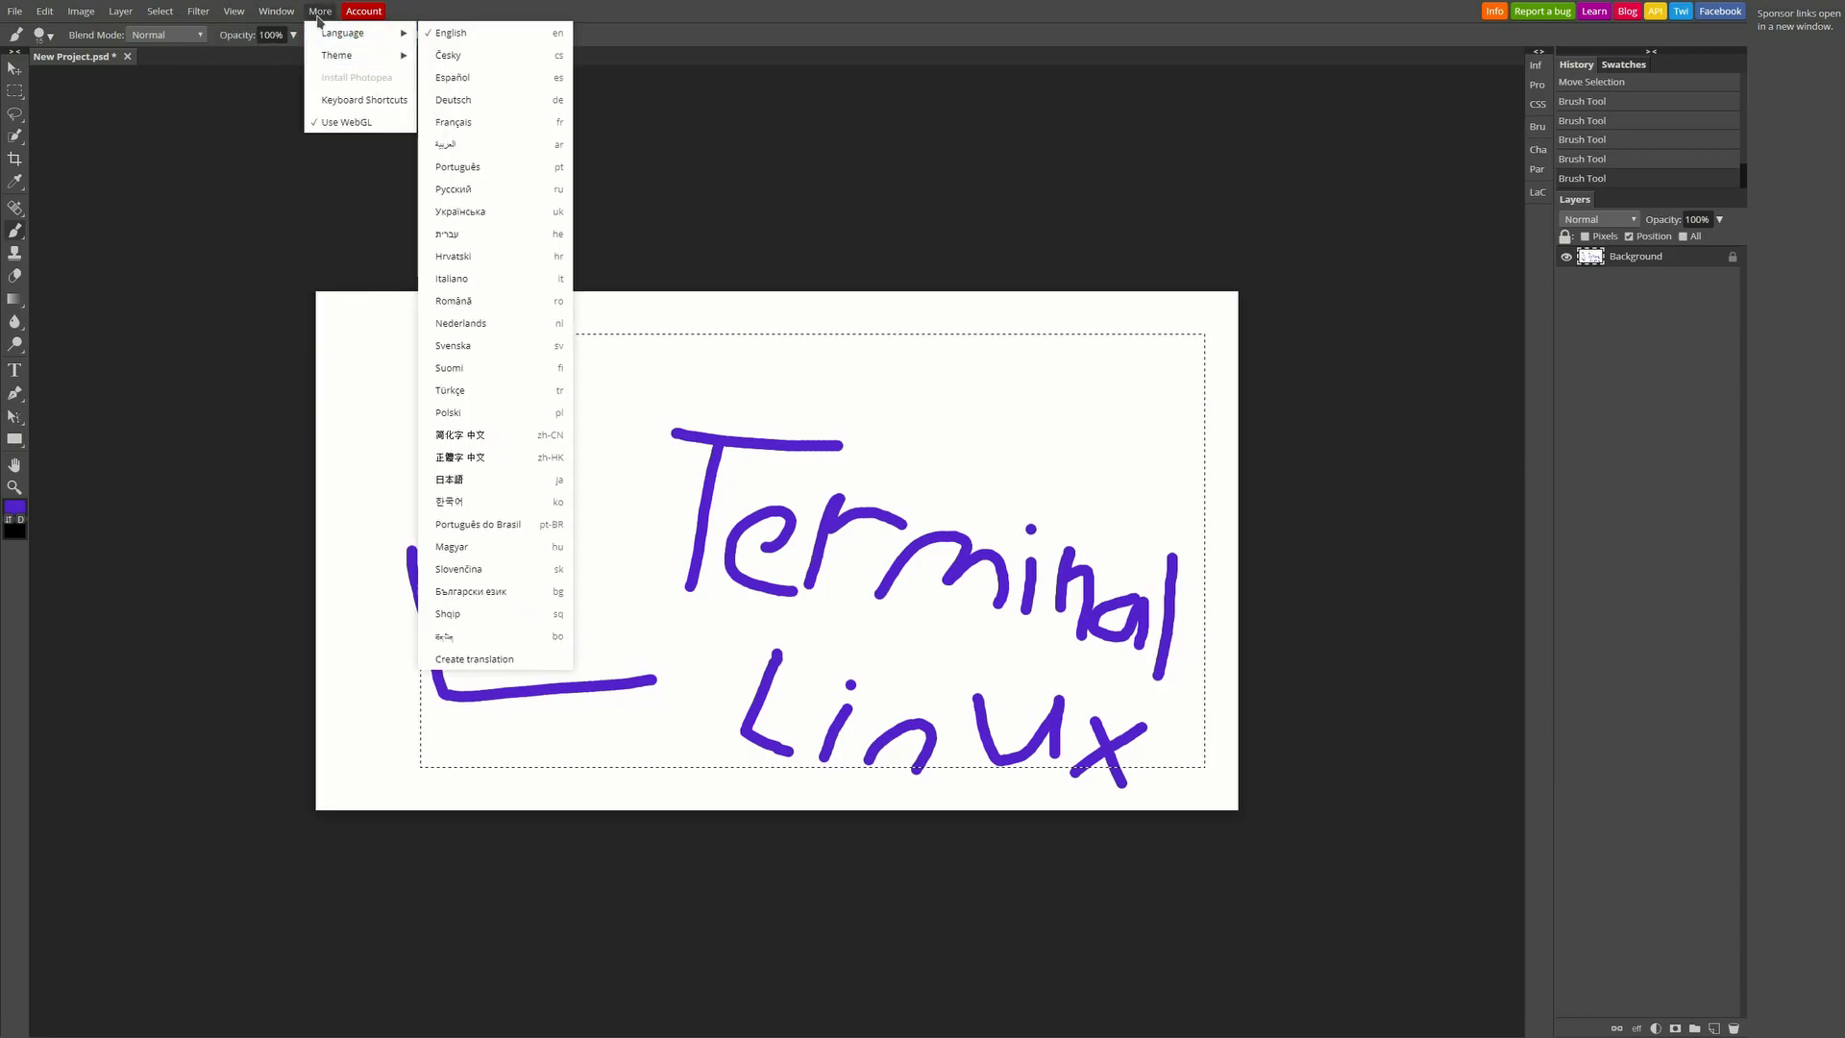
mouse_move(487, 169)
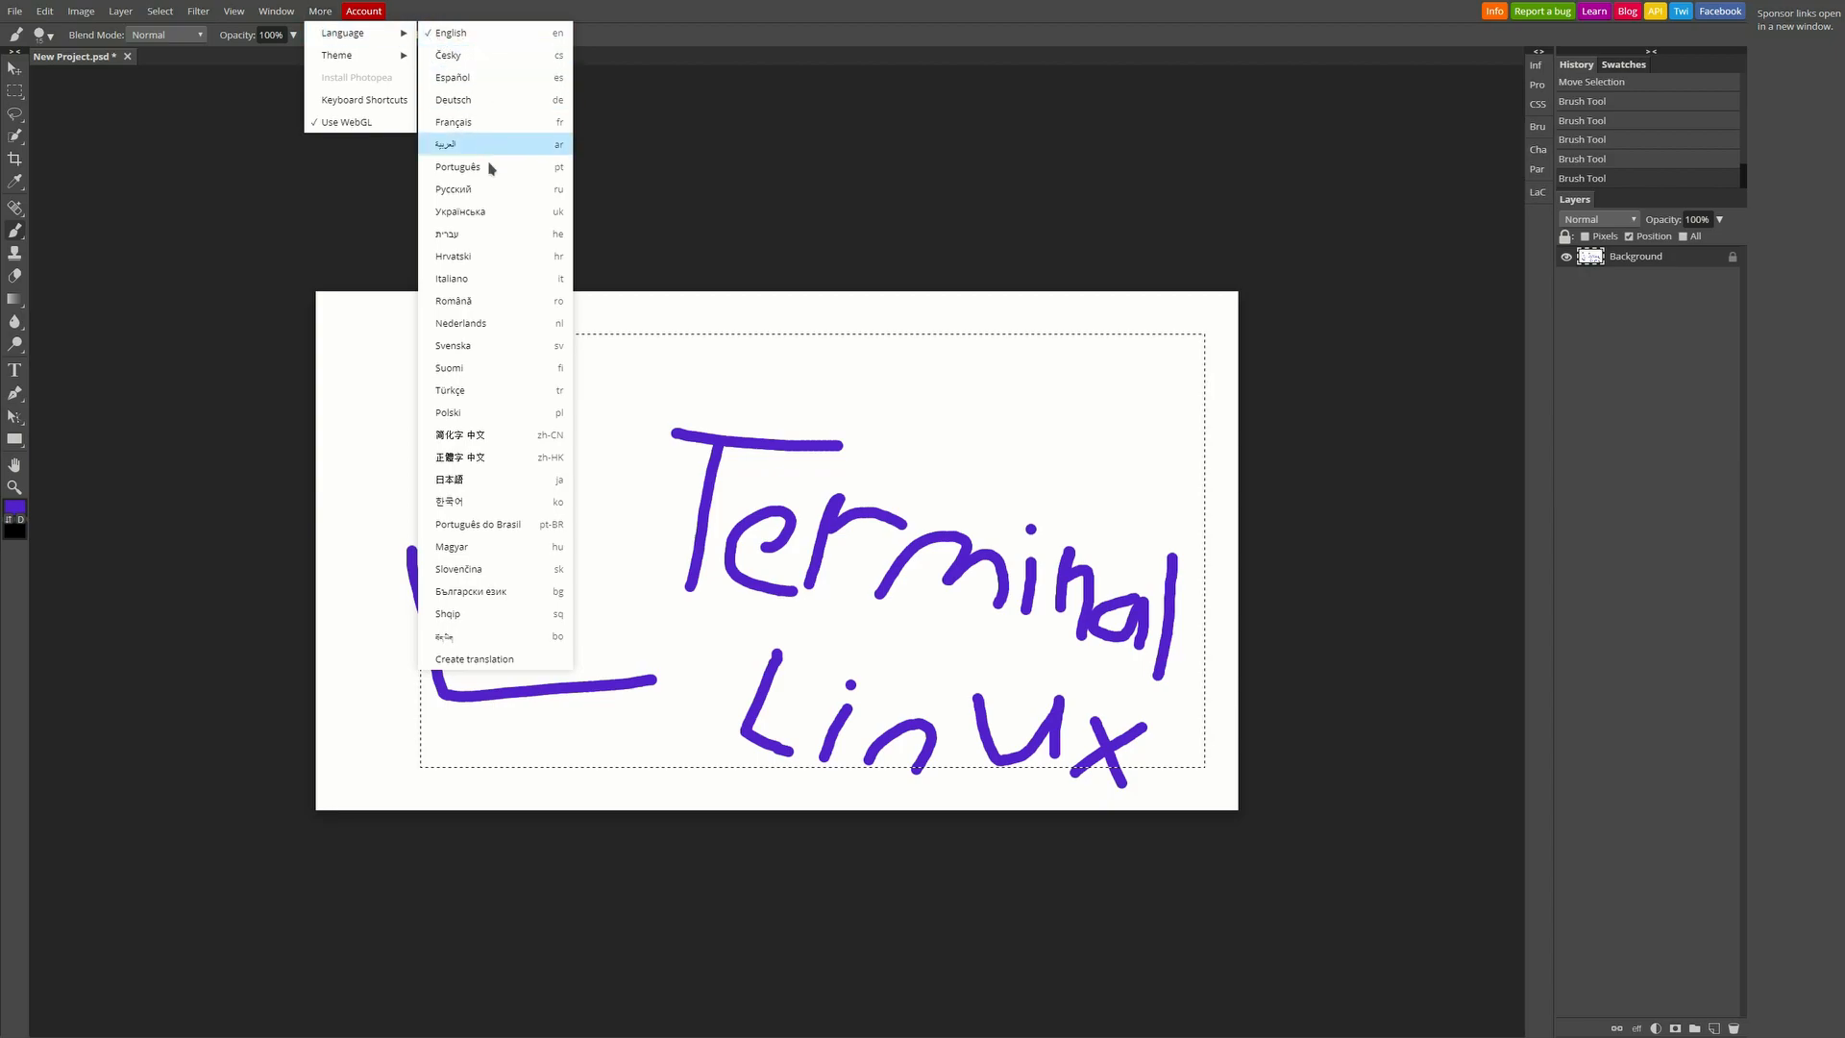
mouse_move(525, 128)
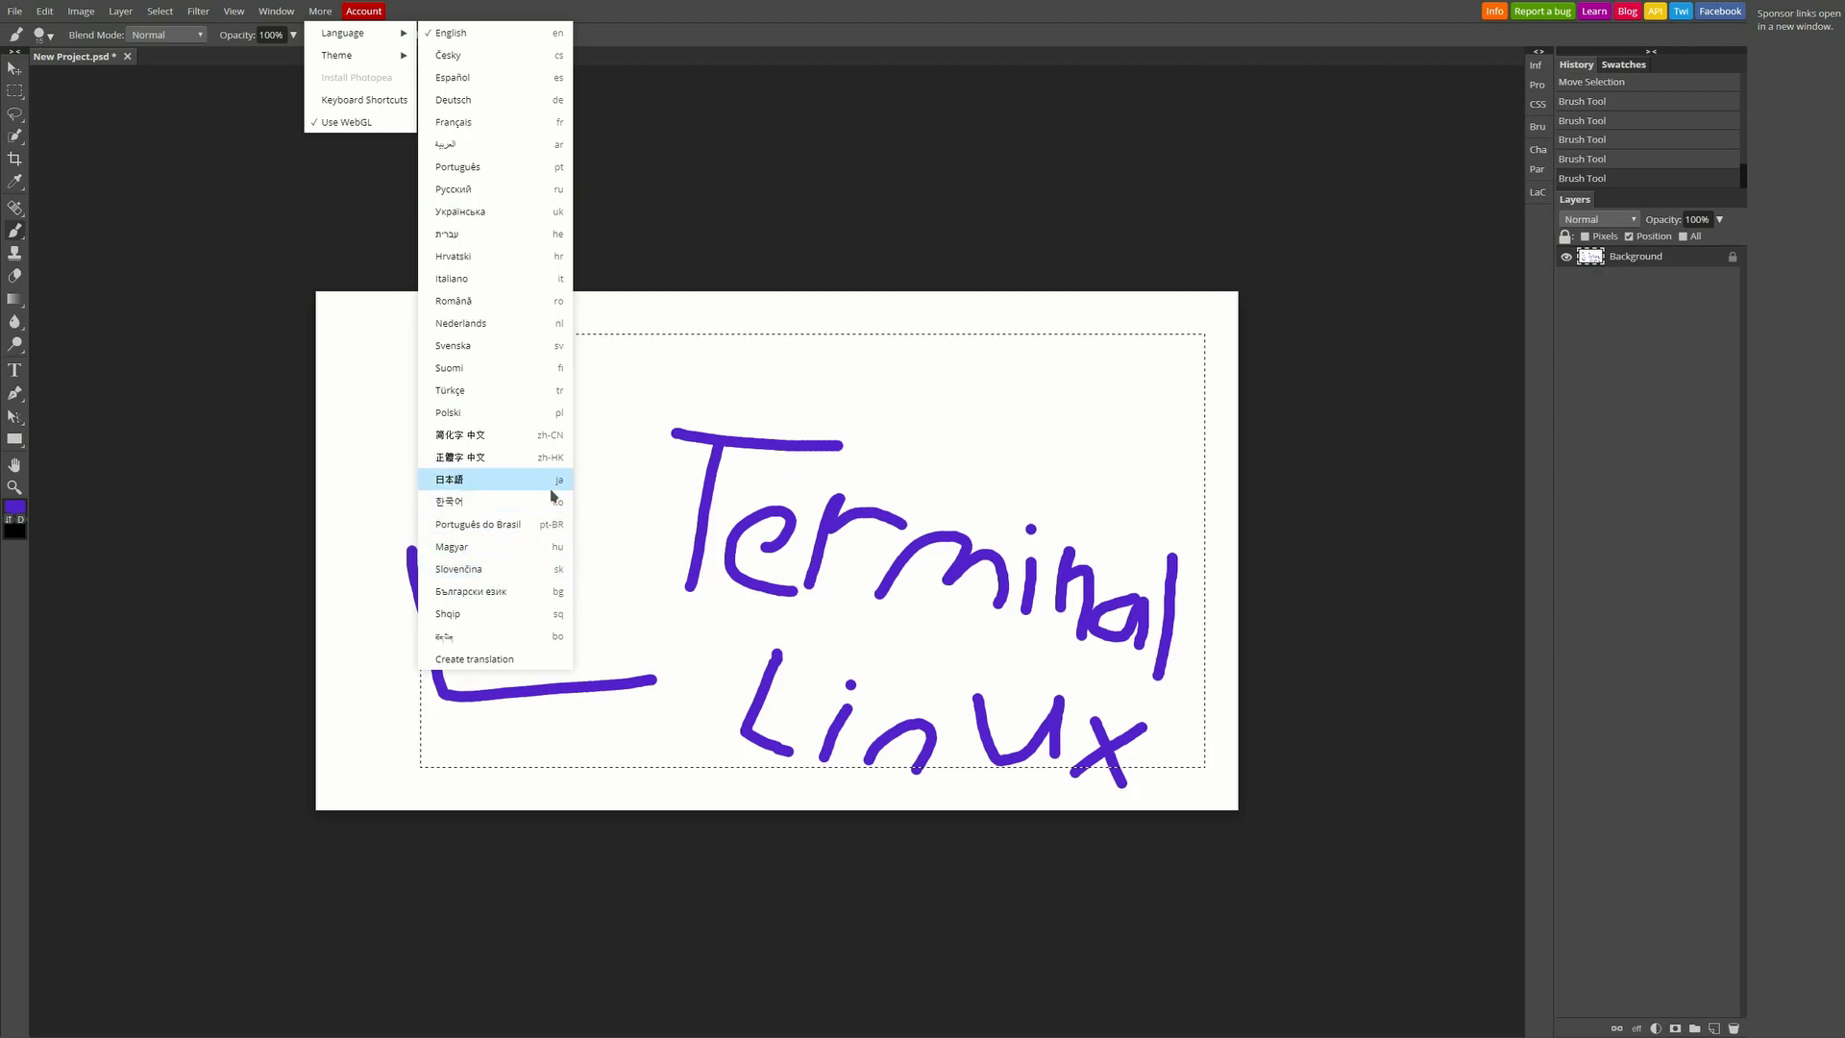
mouse_move(462, 659)
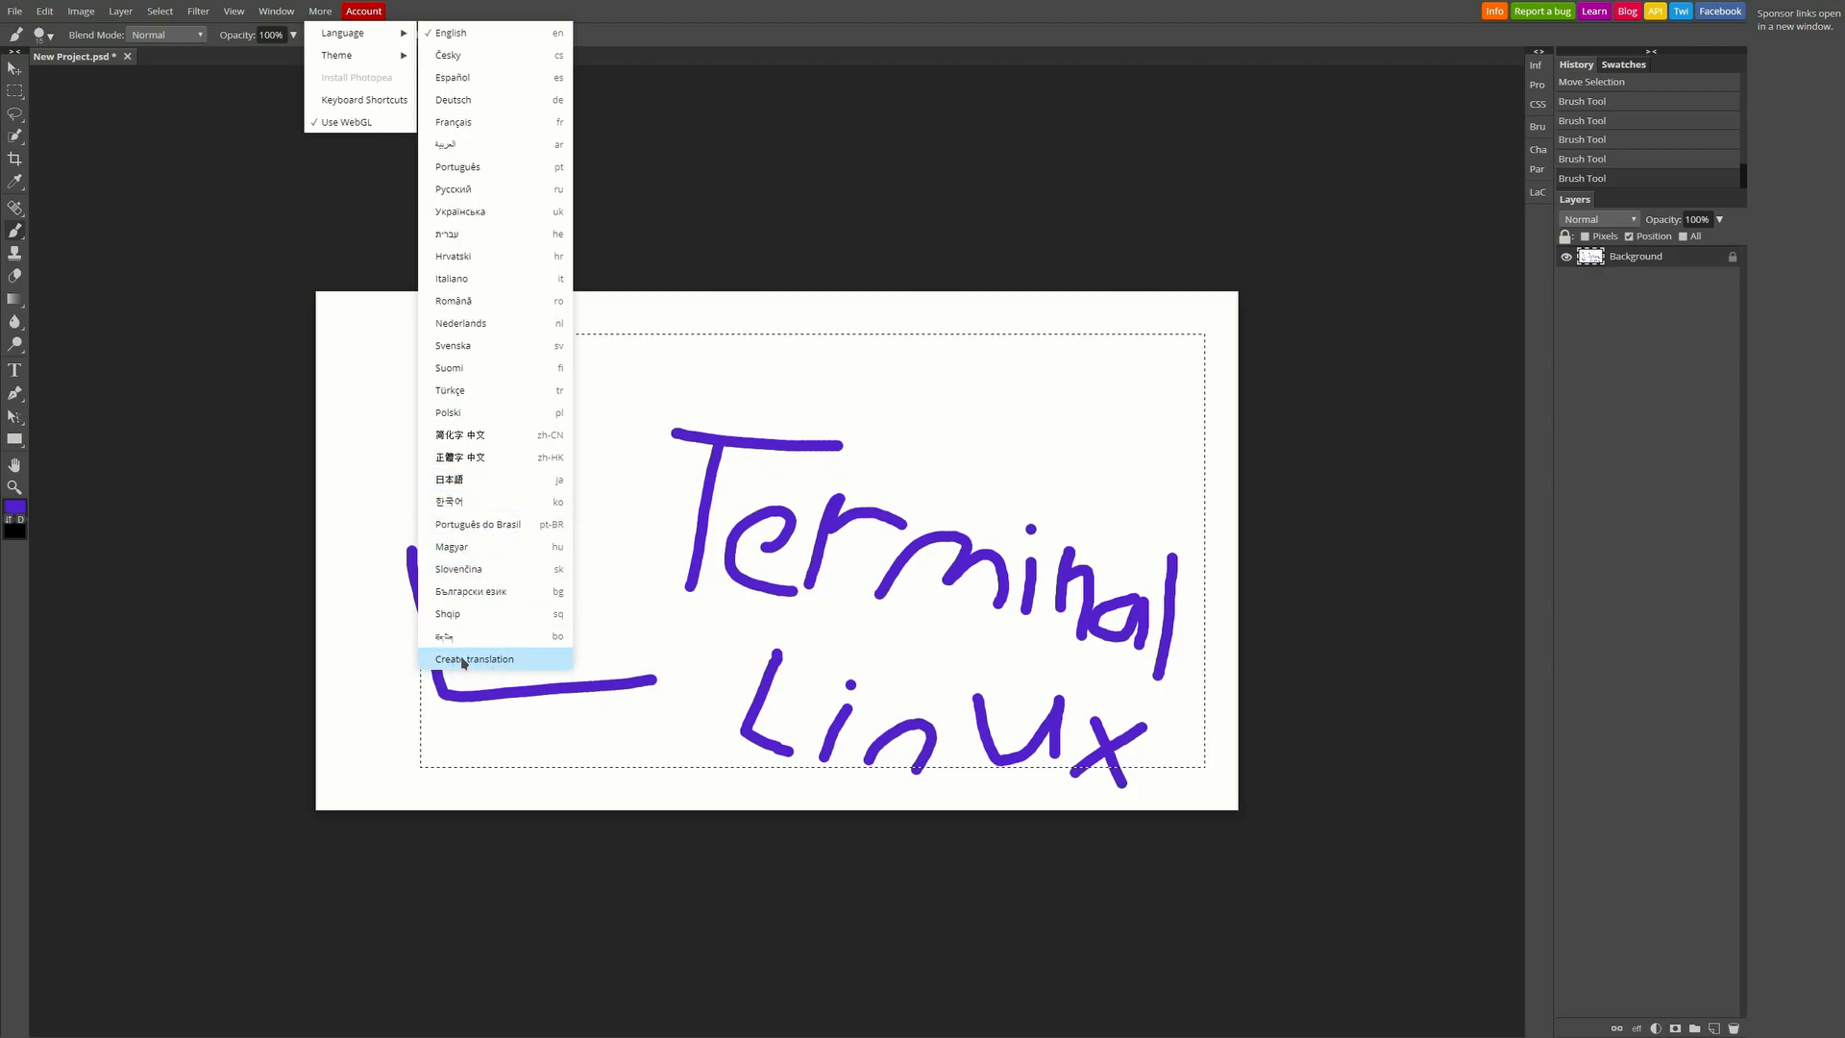
mouse_move(337, 55)
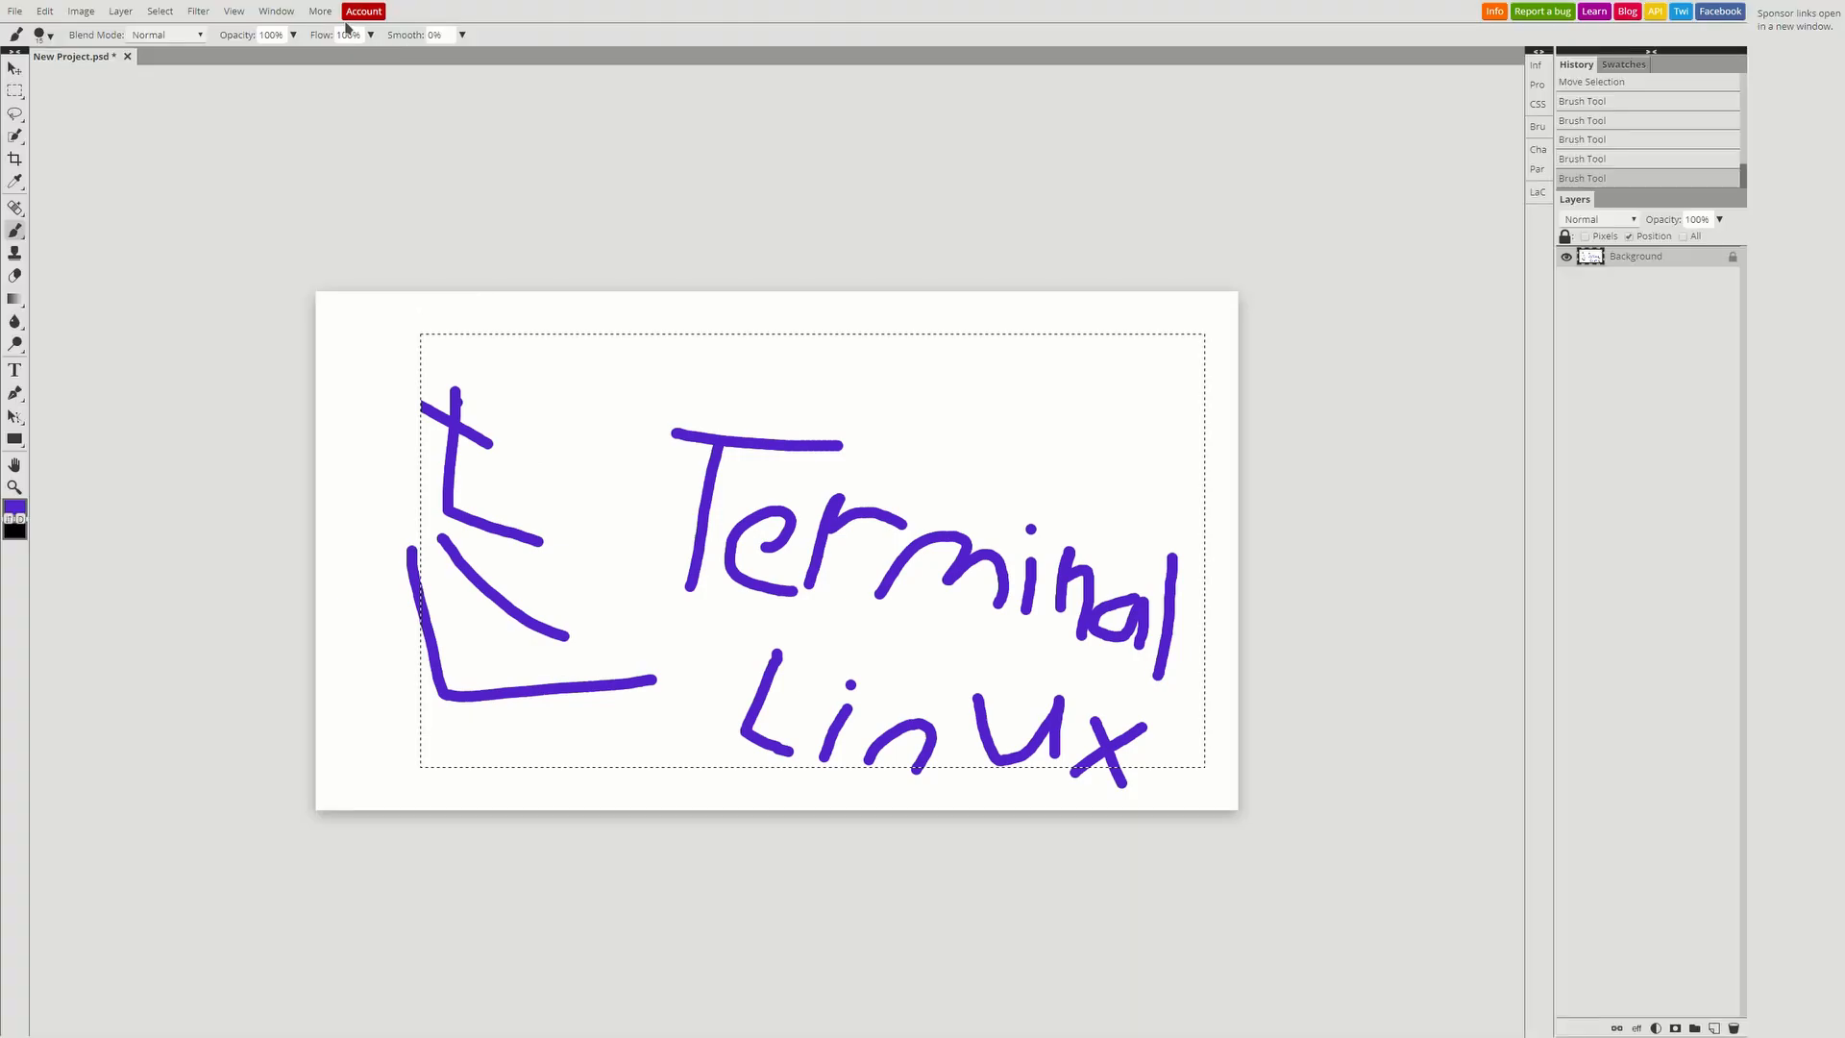
Try the Snow White and Danish Purple themes, then switch the interface to a dark theme
click(322, 11)
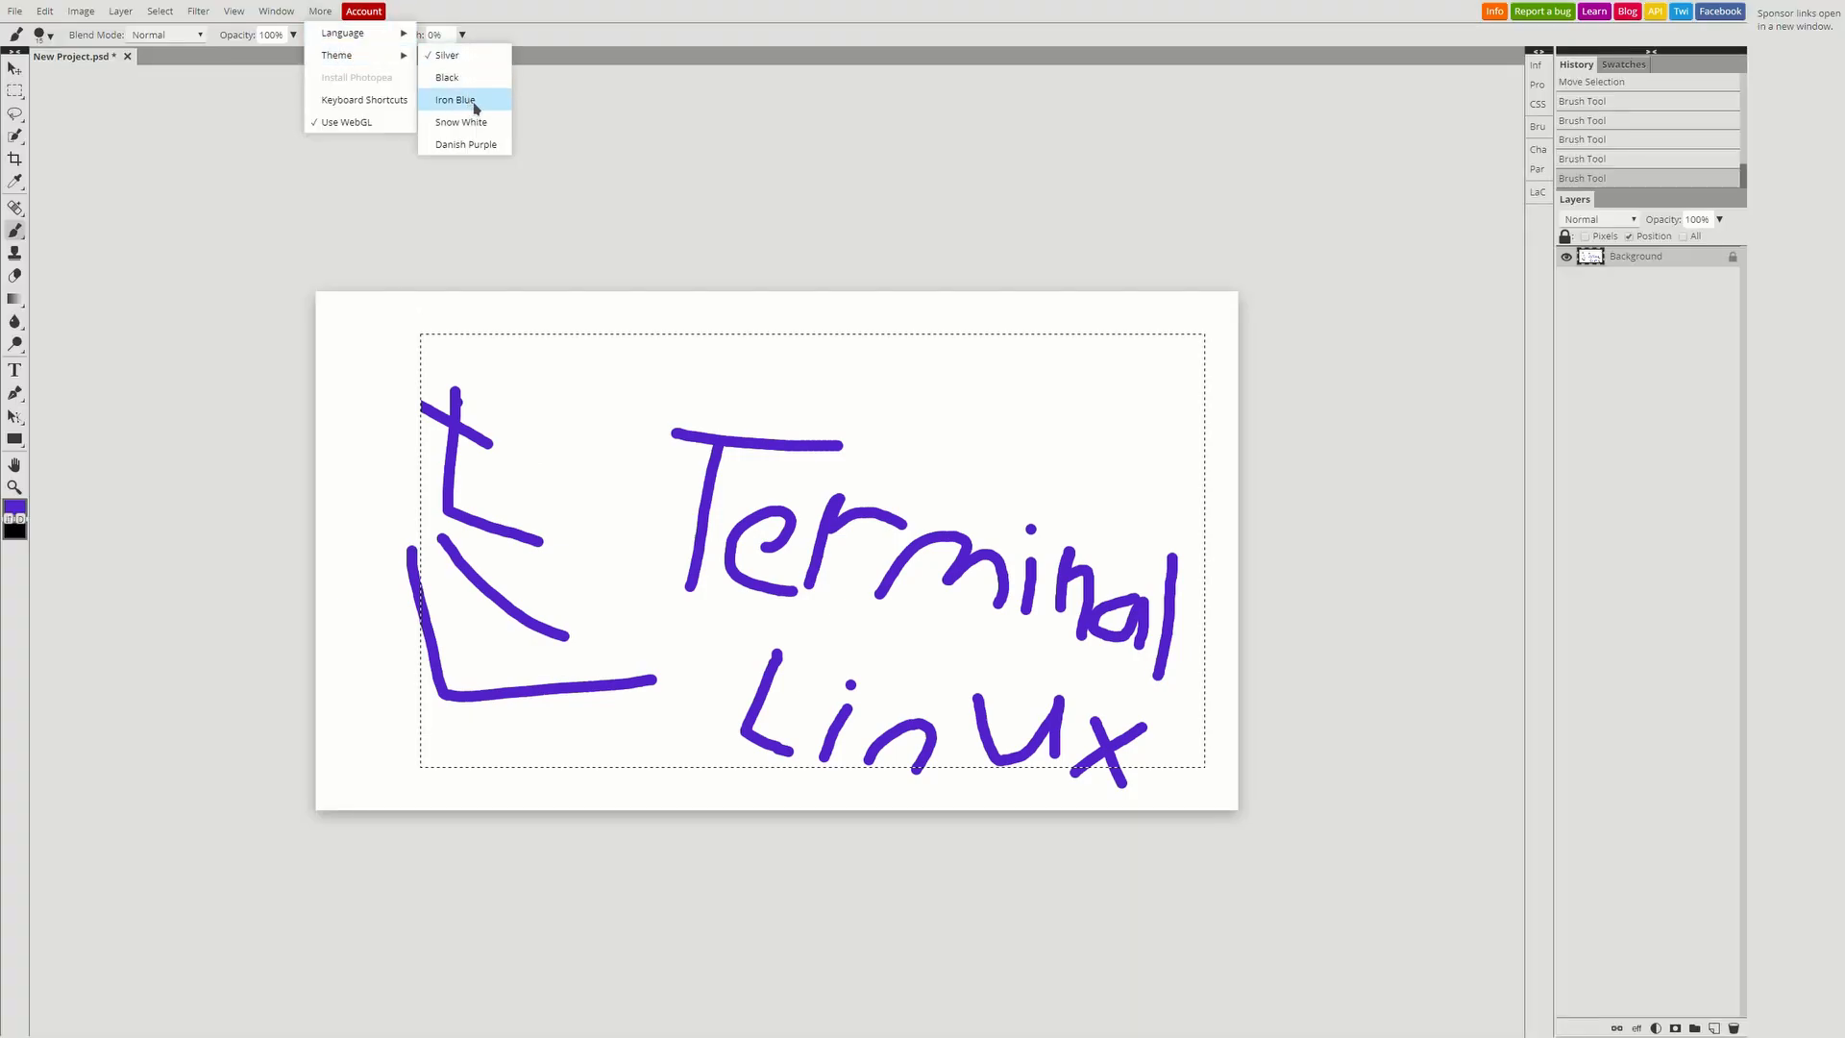
click(447, 76)
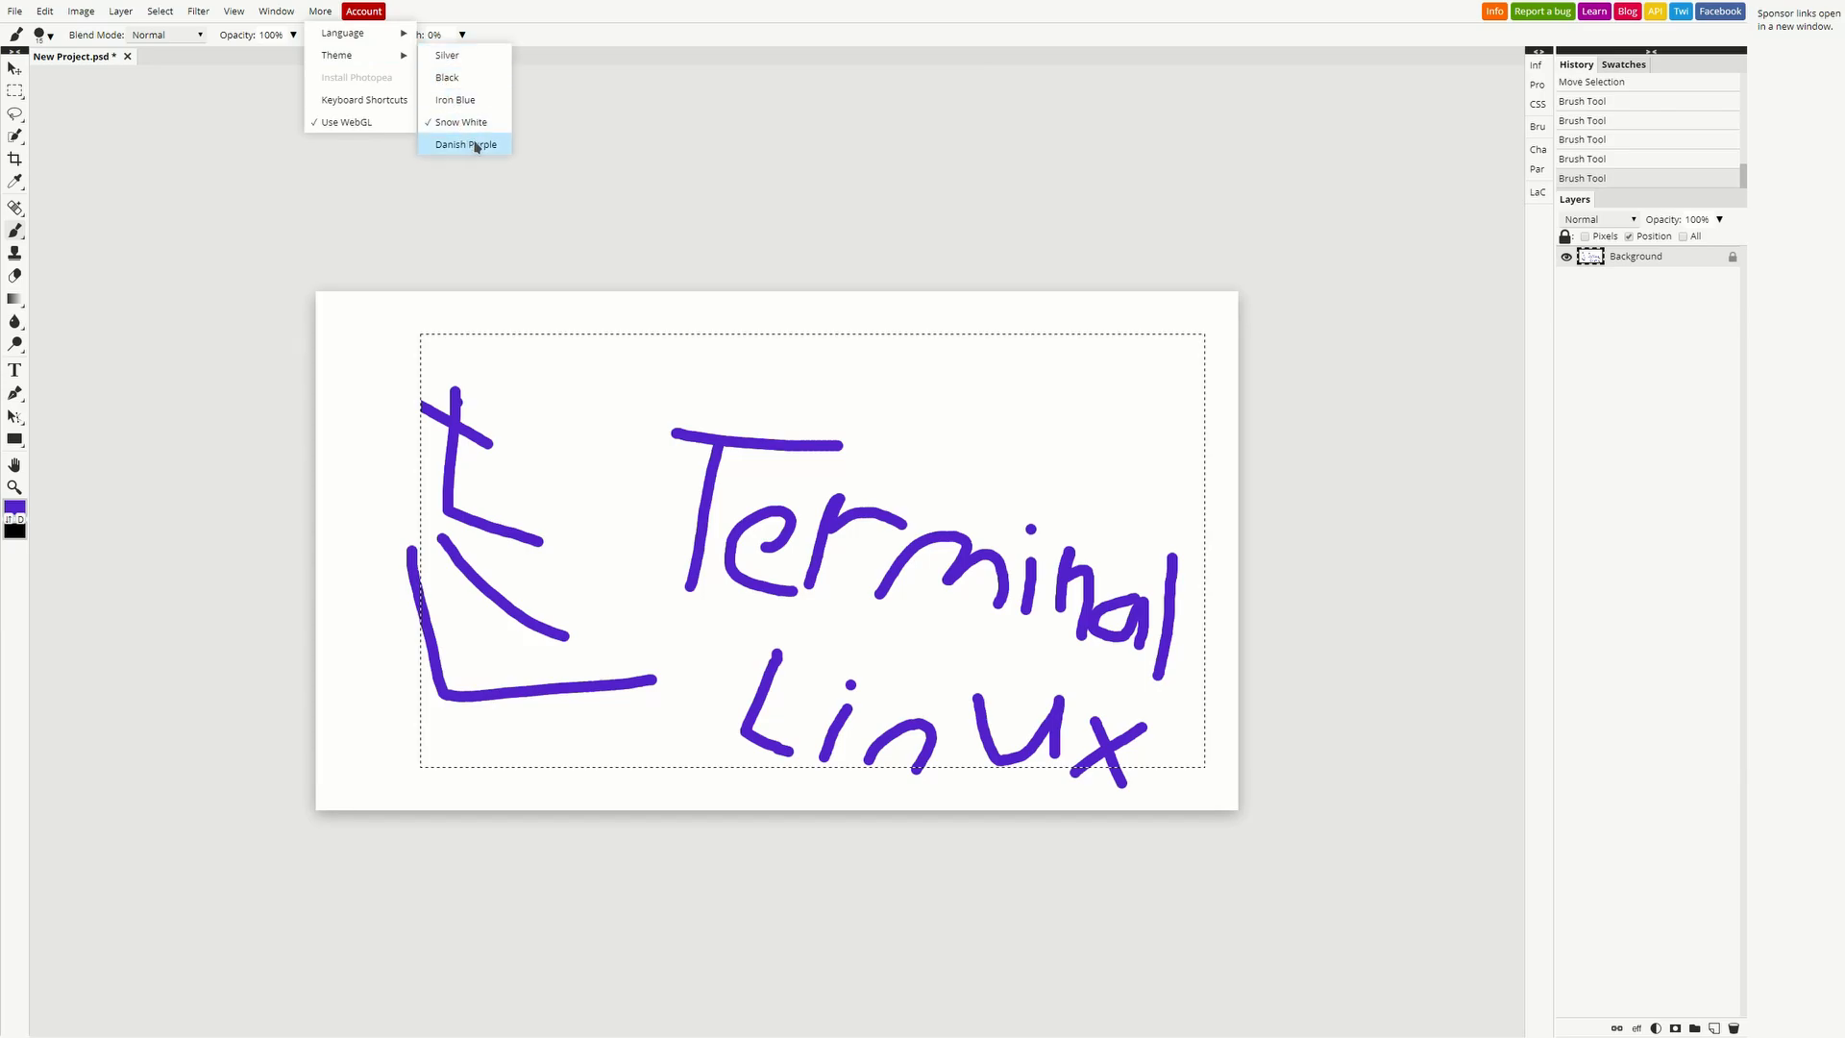
click(465, 144)
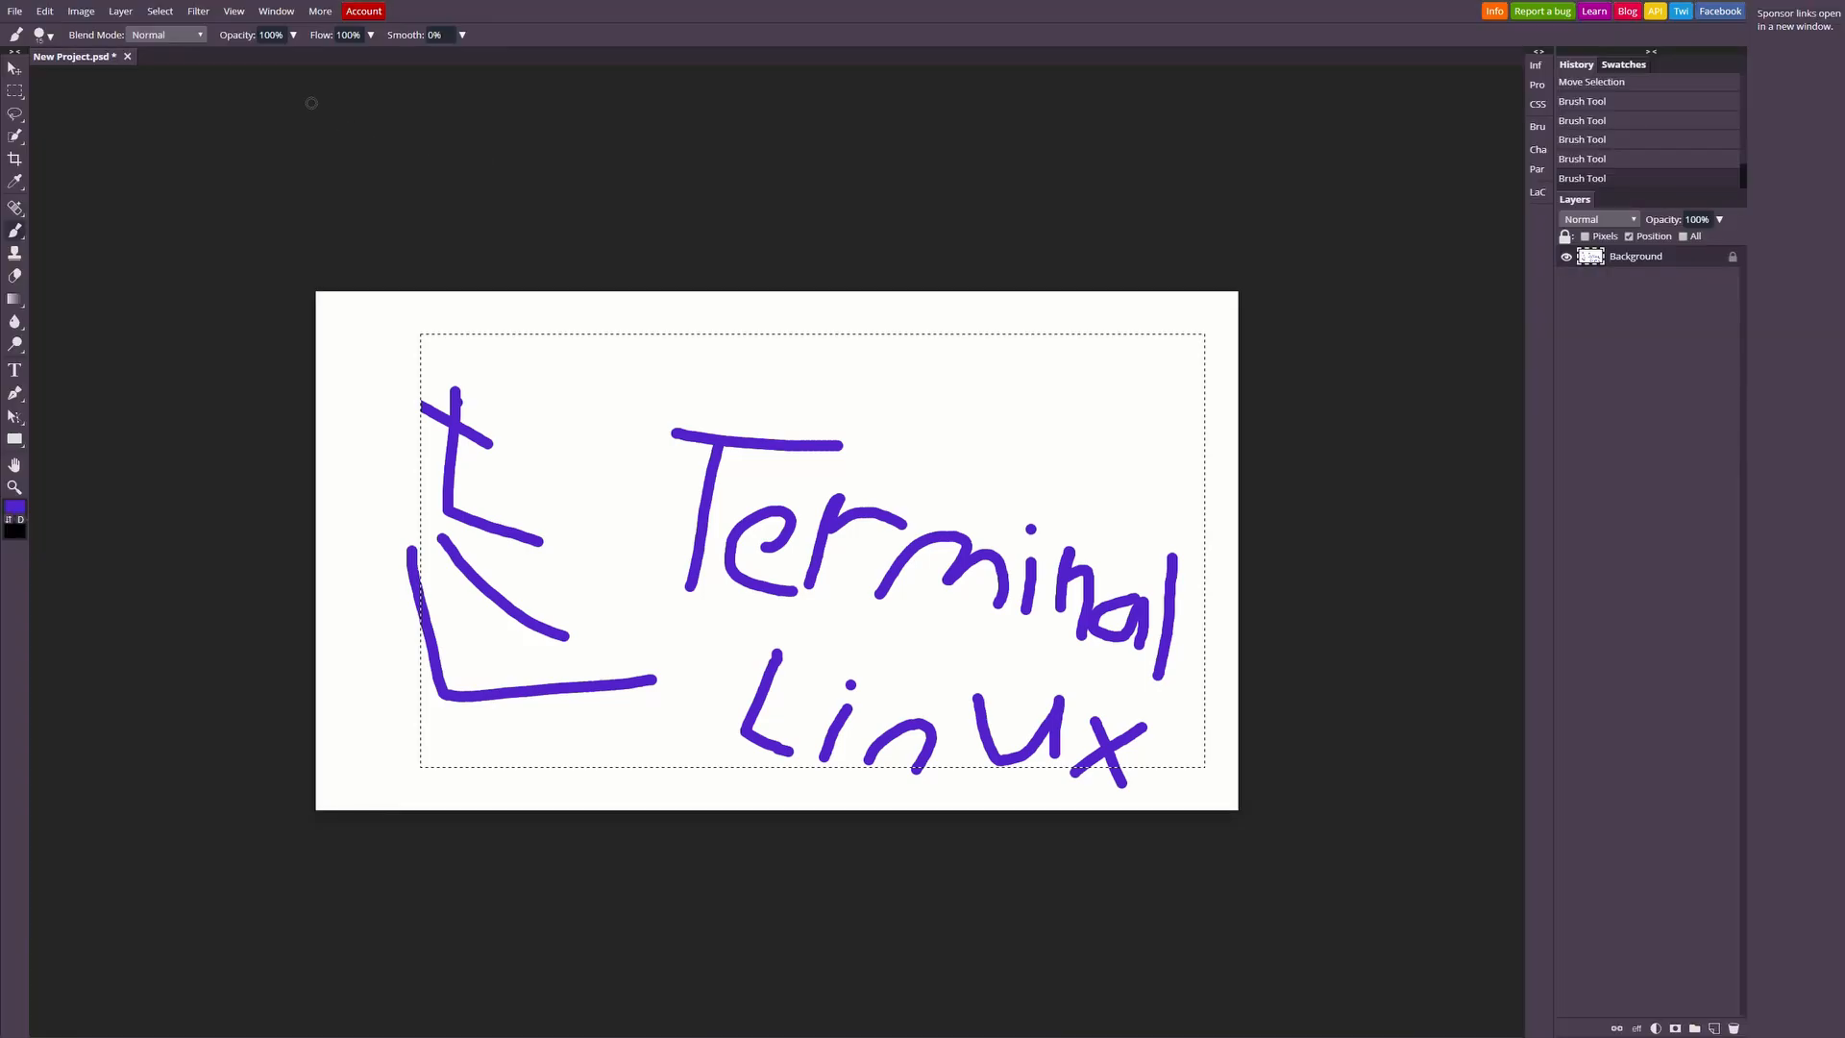
click(319, 10)
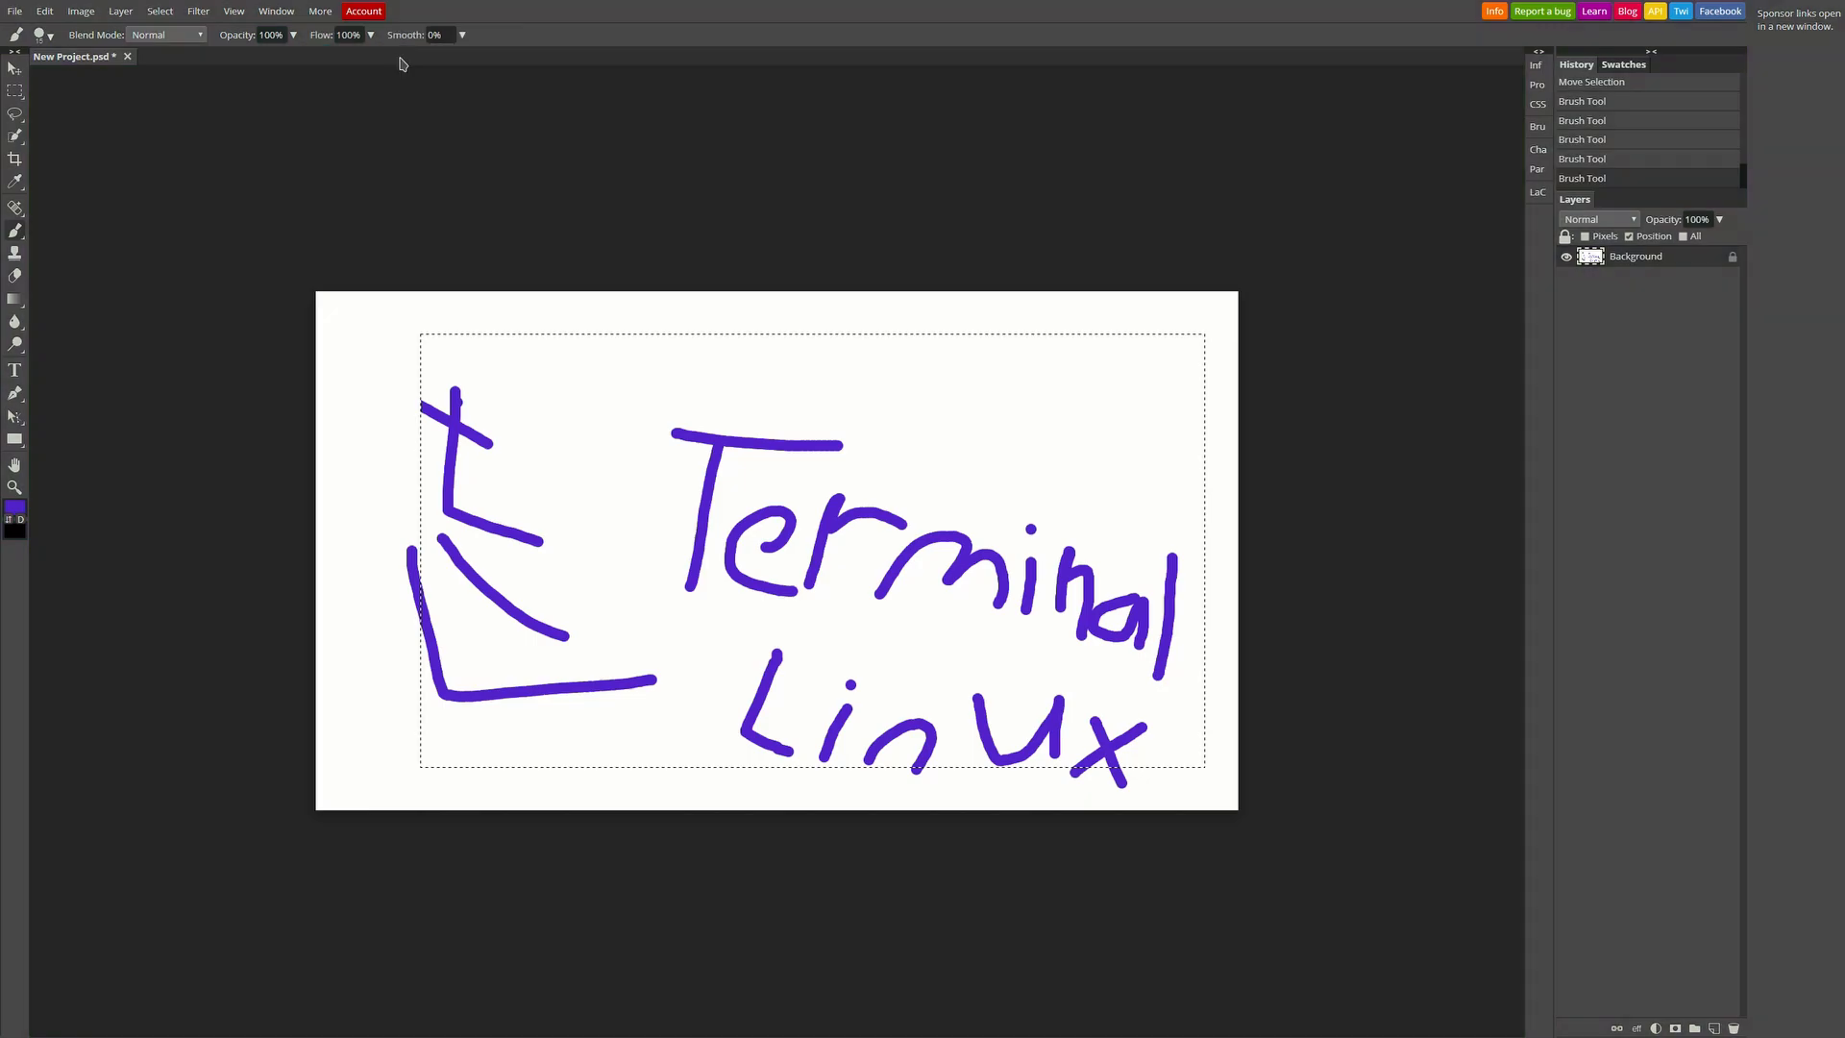
Open More > Keyboard Shortcuts and scroll through the shortcut list
click(318, 11)
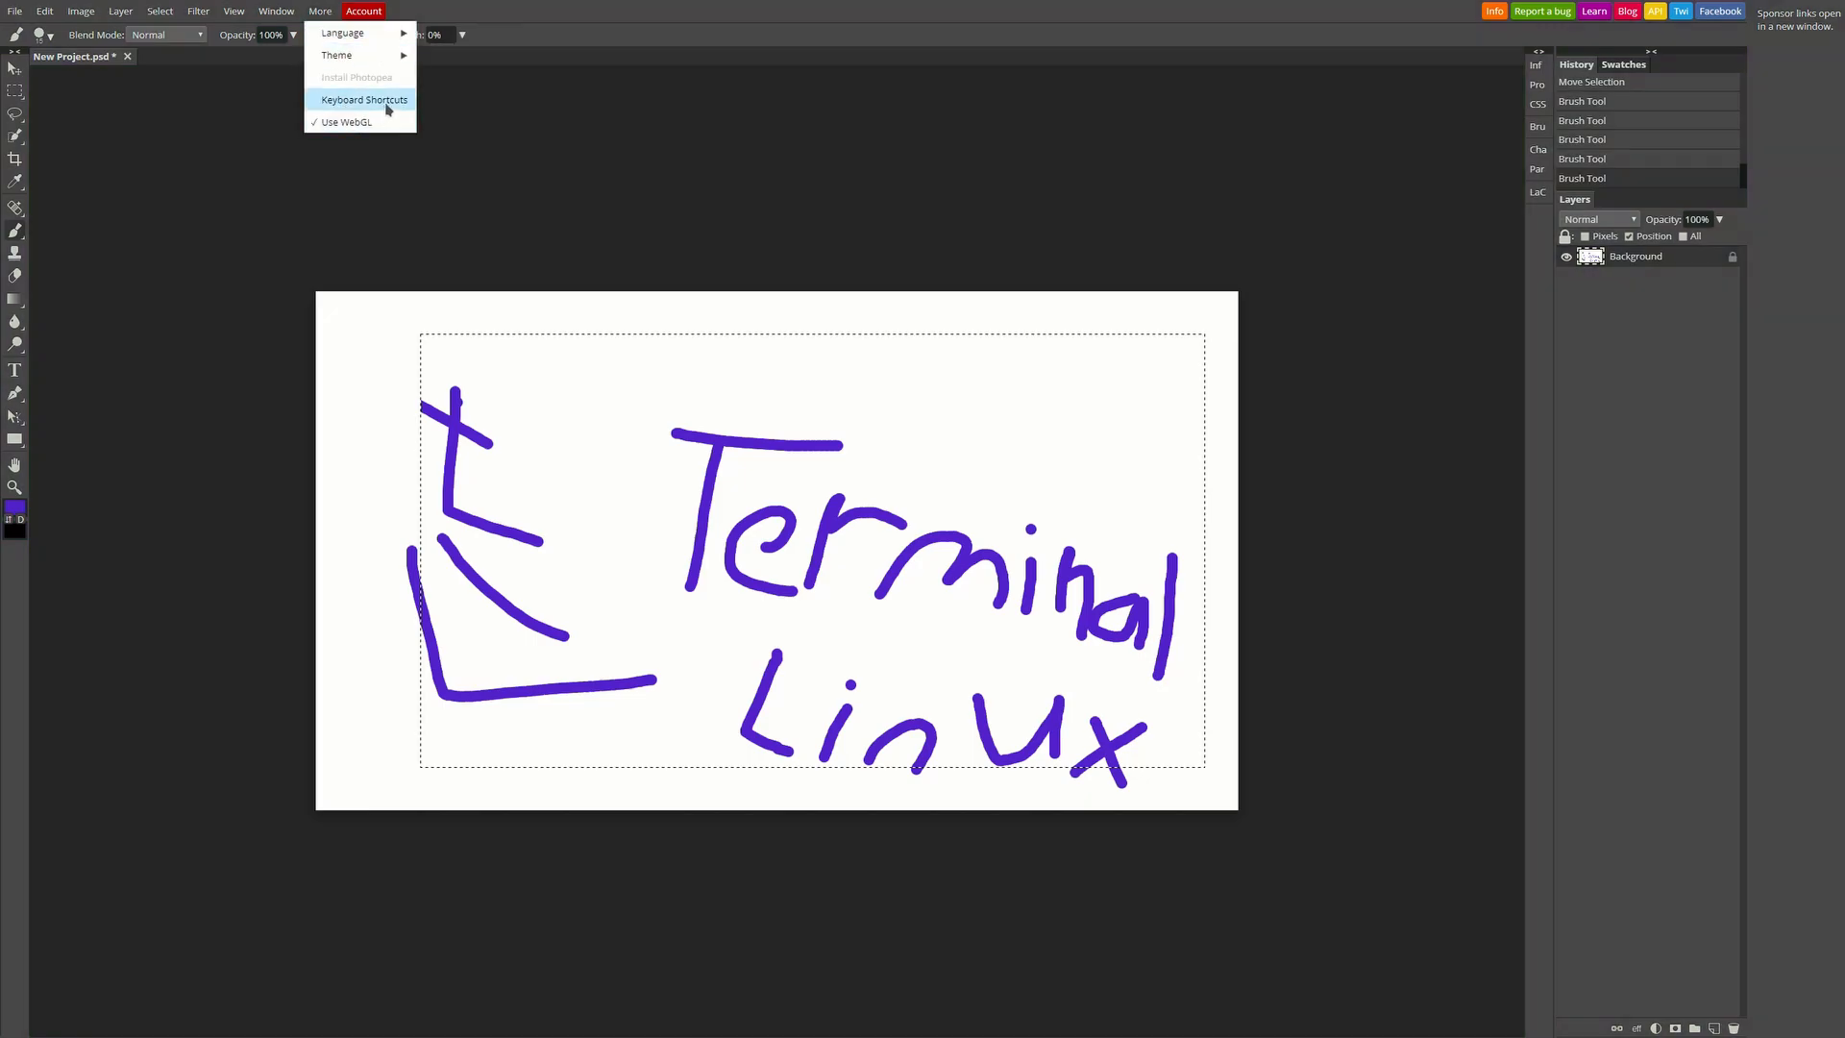
click(363, 99)
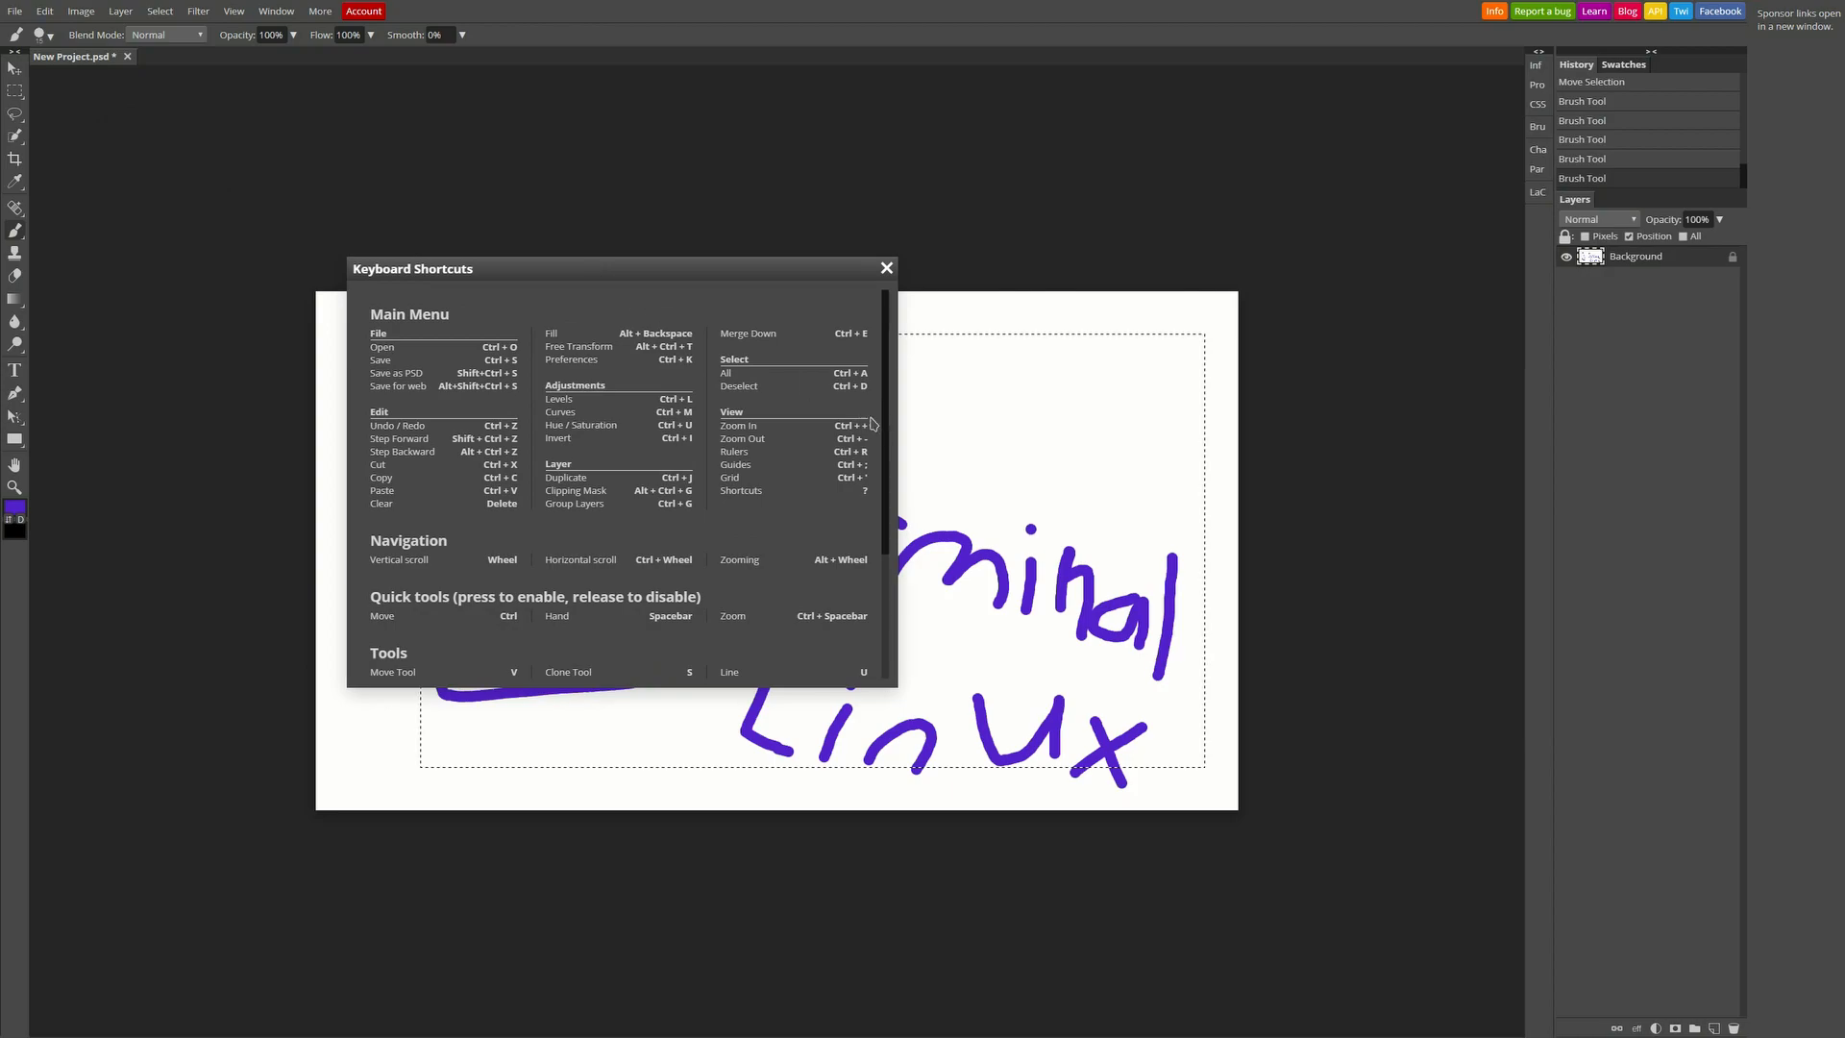
scroll(down, 3)
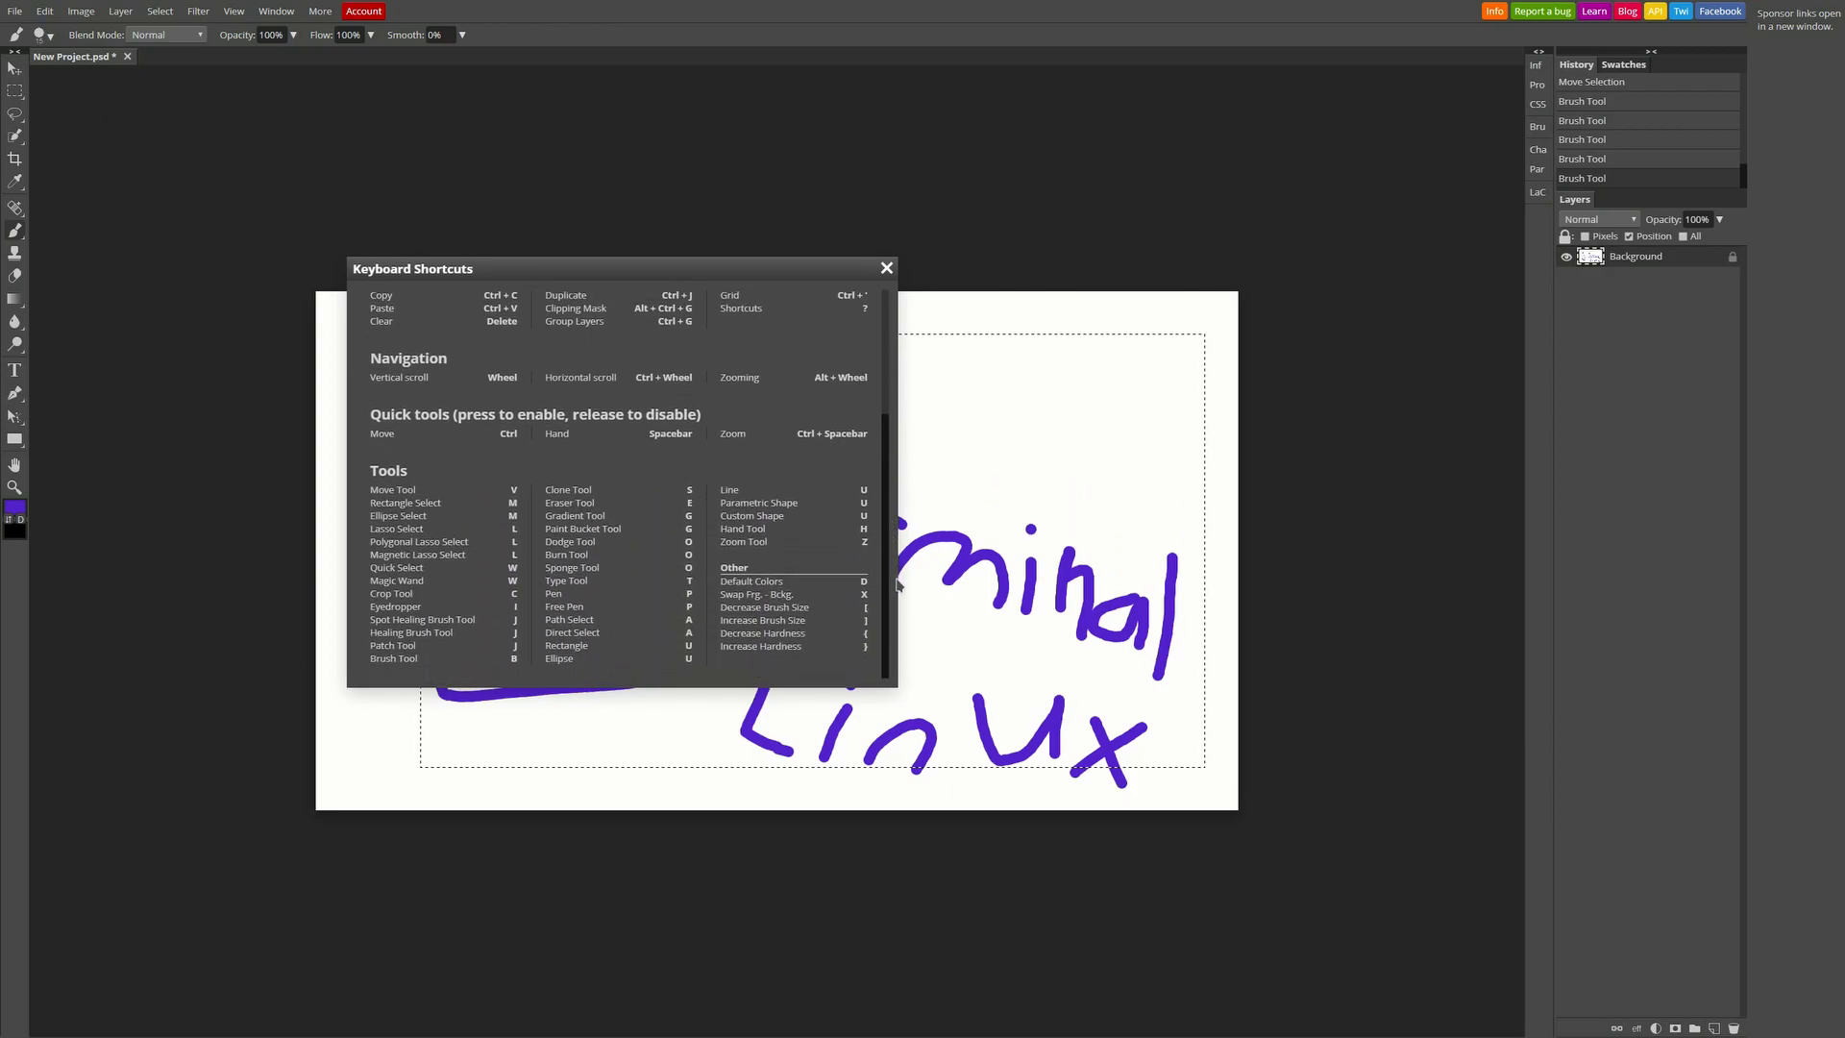
mouse_move(434, 495)
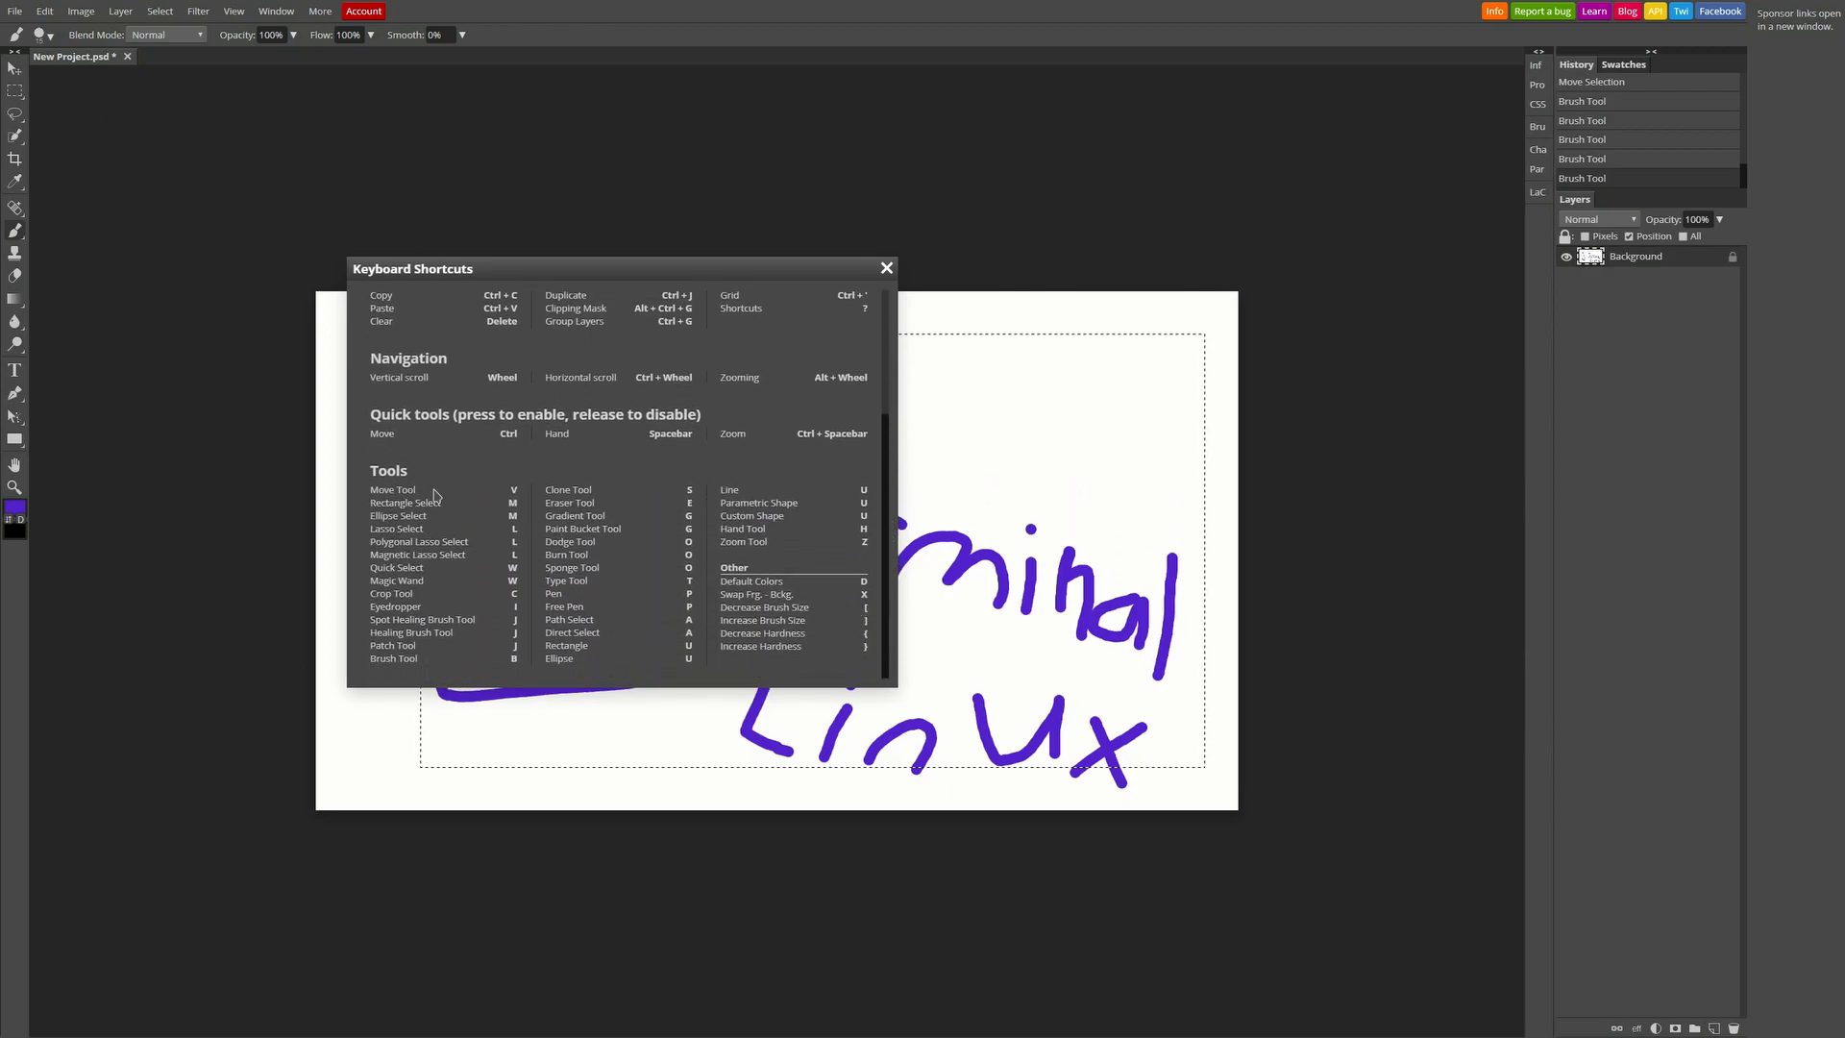
mouse_move(895, 491)
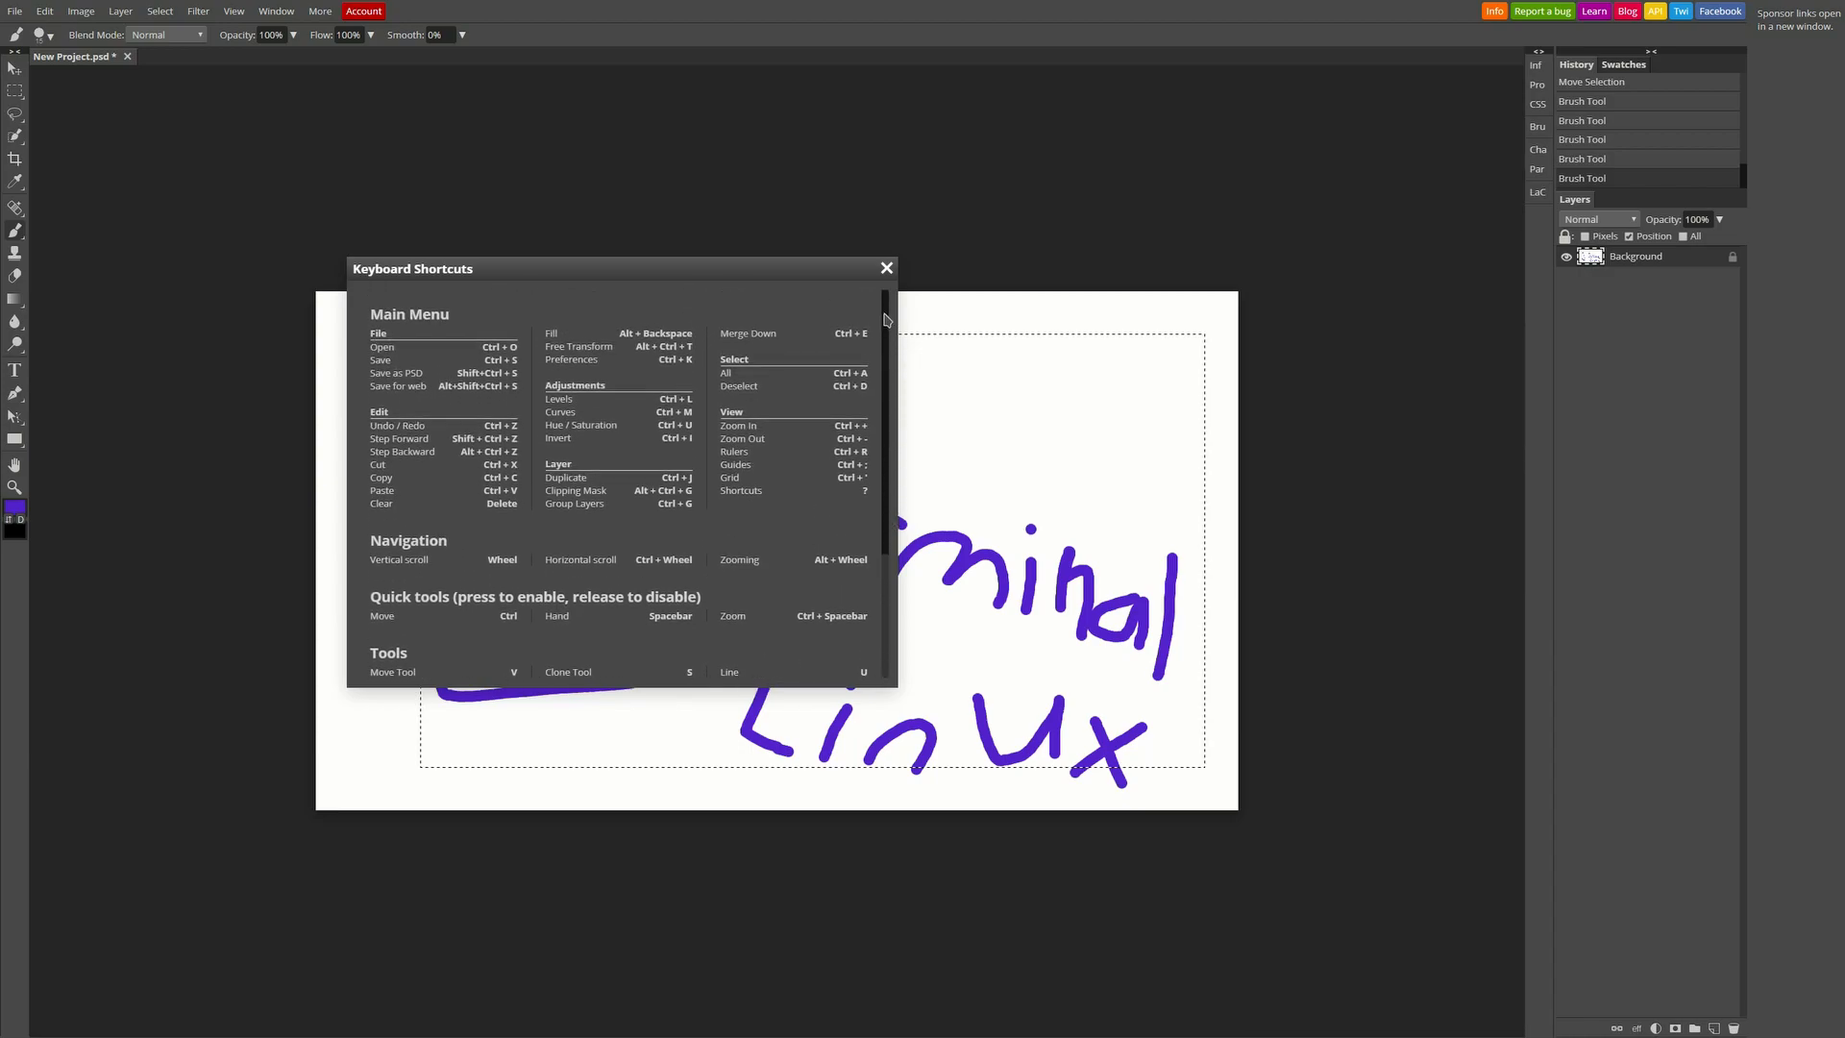
mouse_move(668, 372)
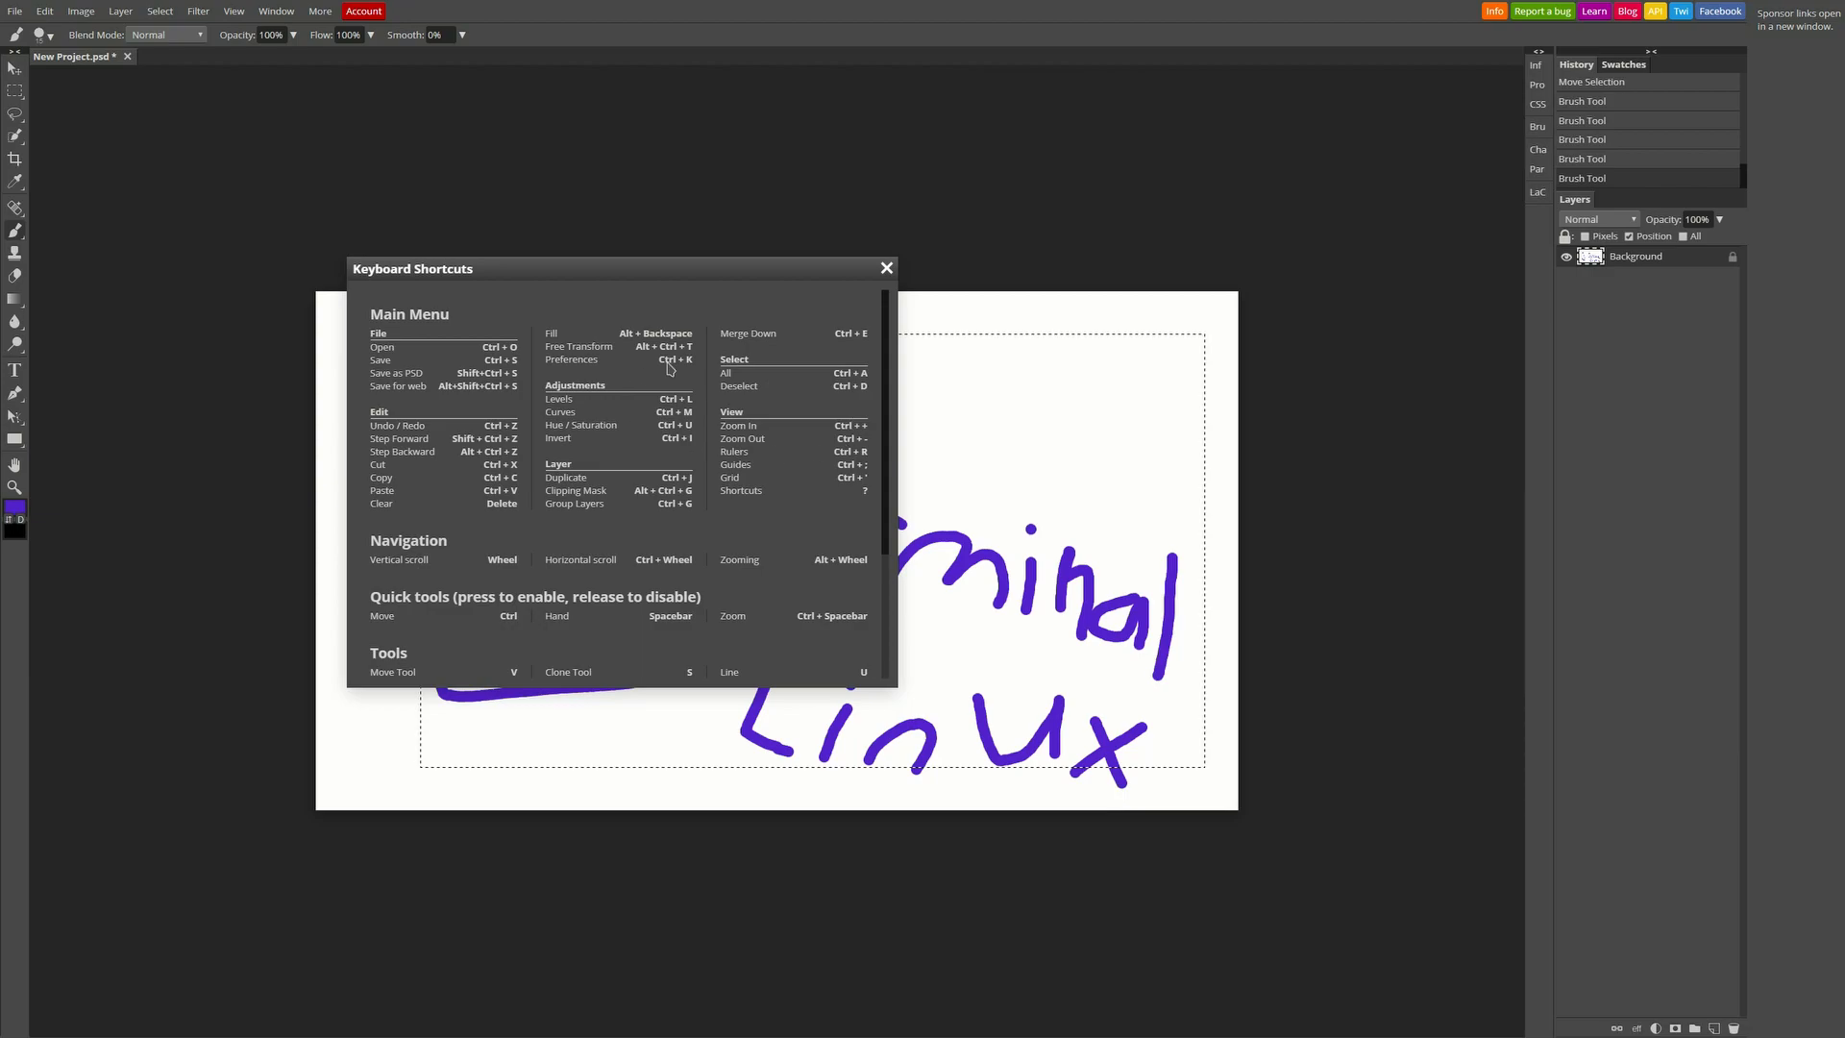
mouse_move(547, 411)
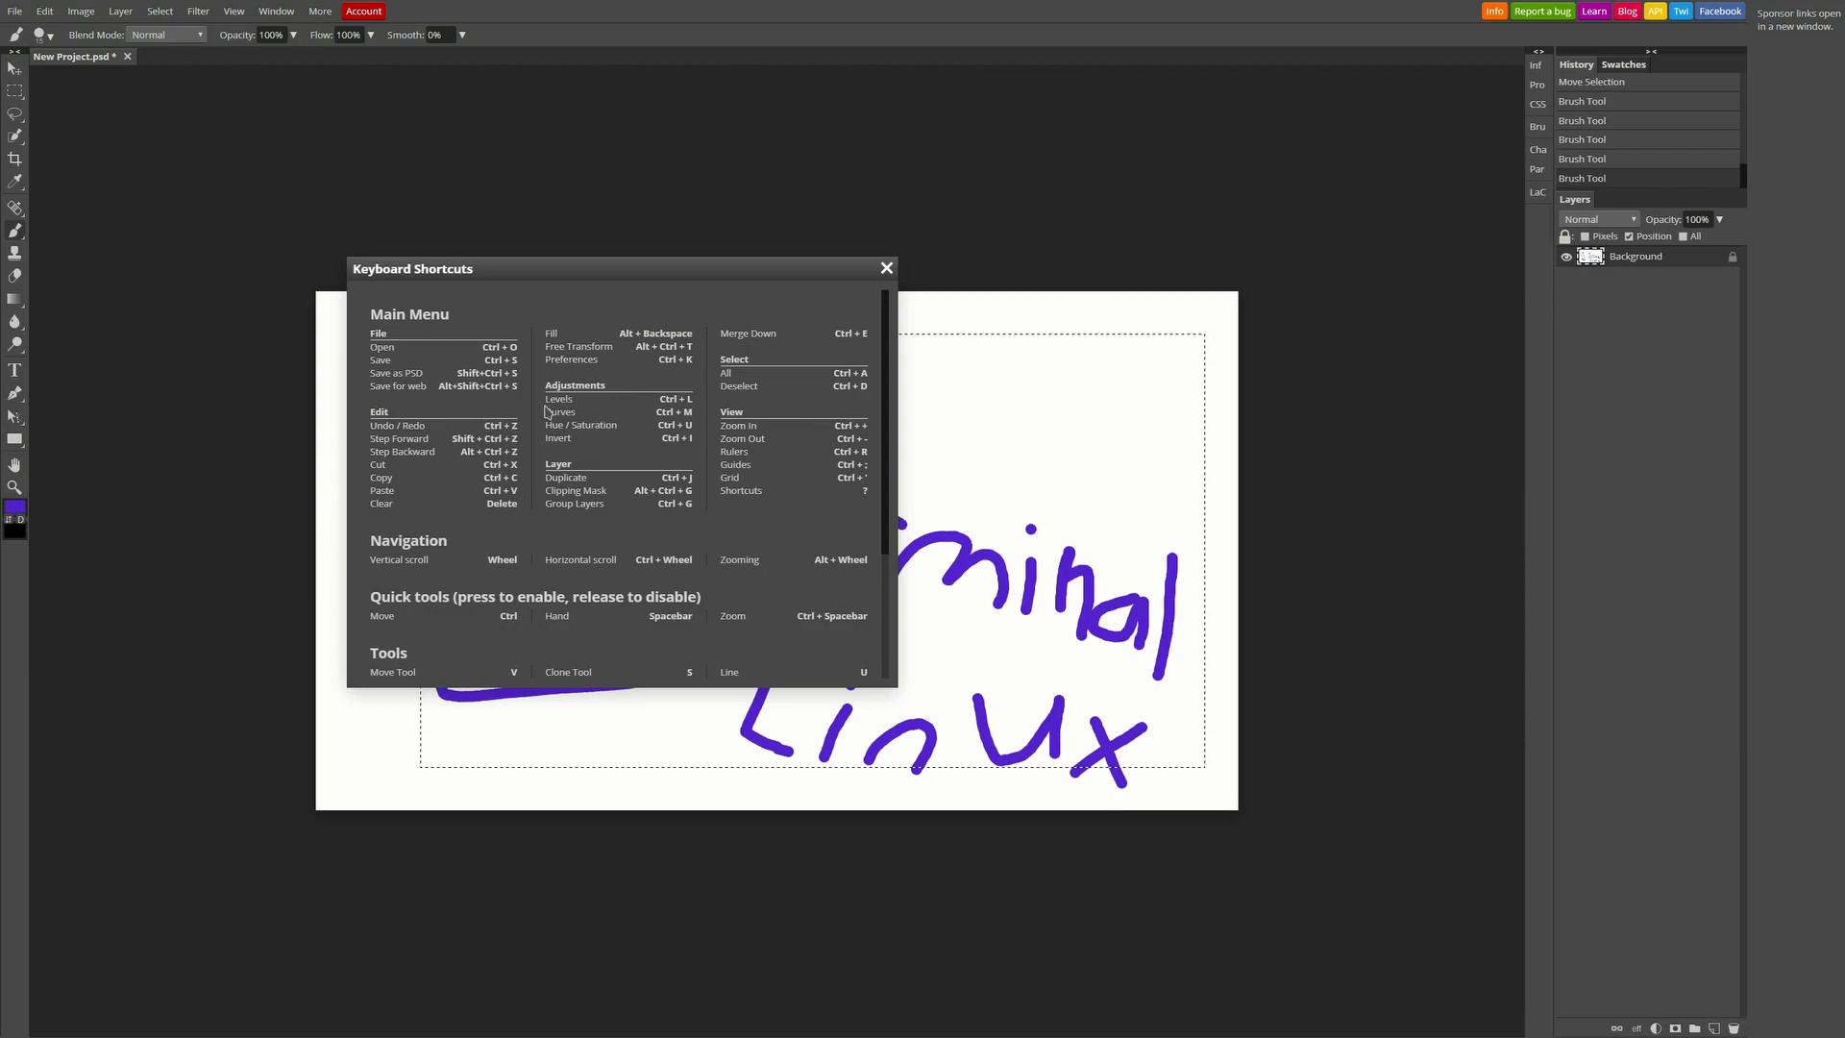
mouse_move(765, 420)
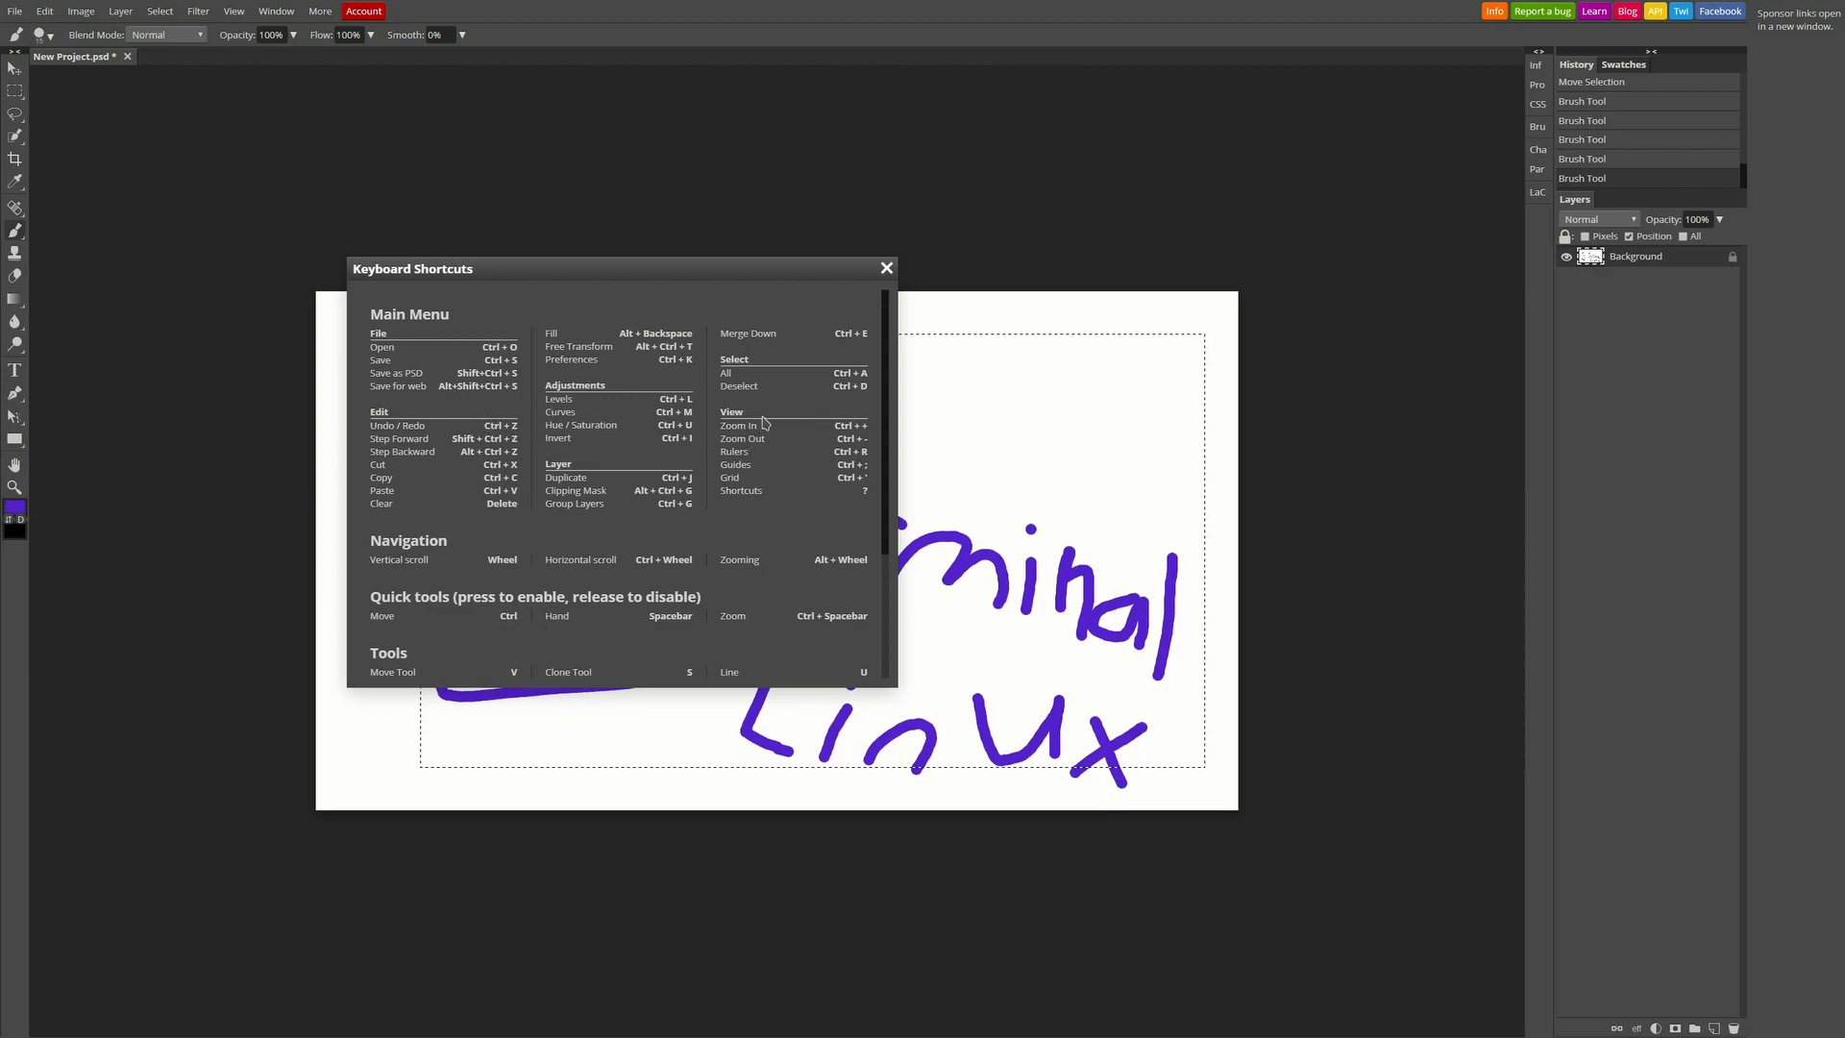
mouse_move(872, 408)
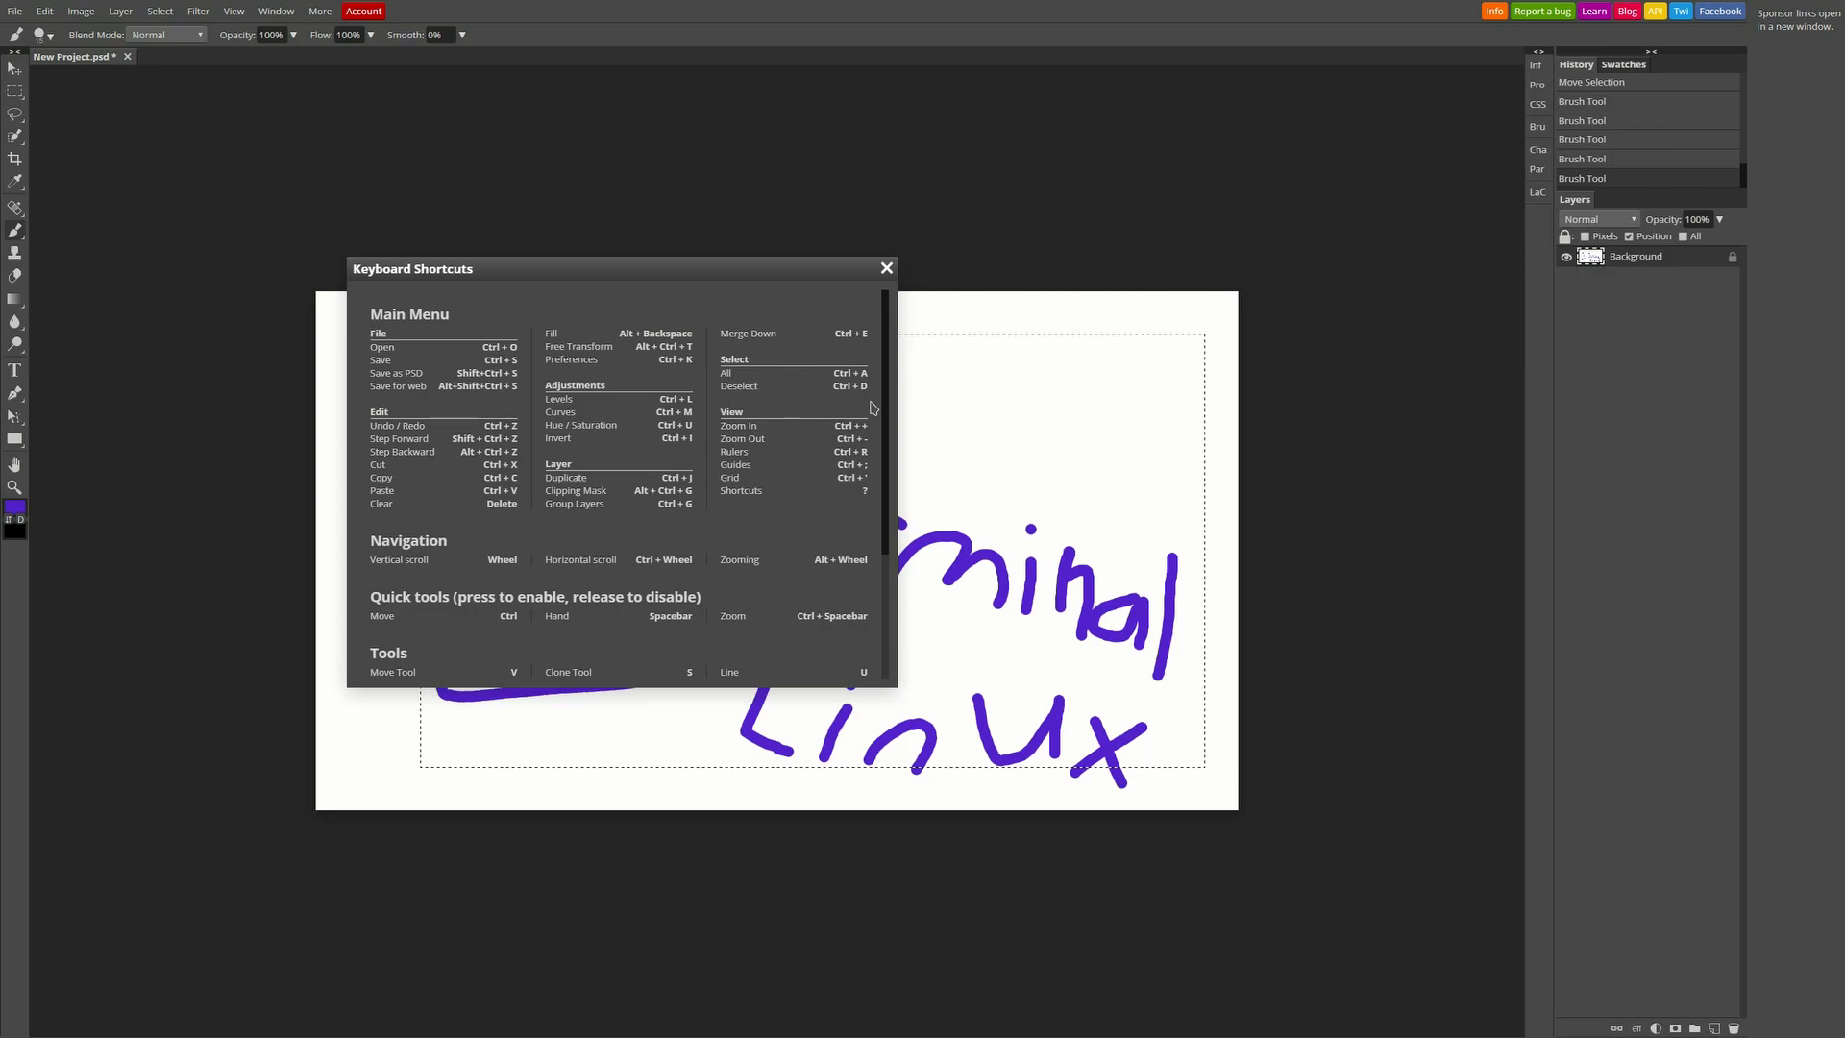
scroll(down, 3)
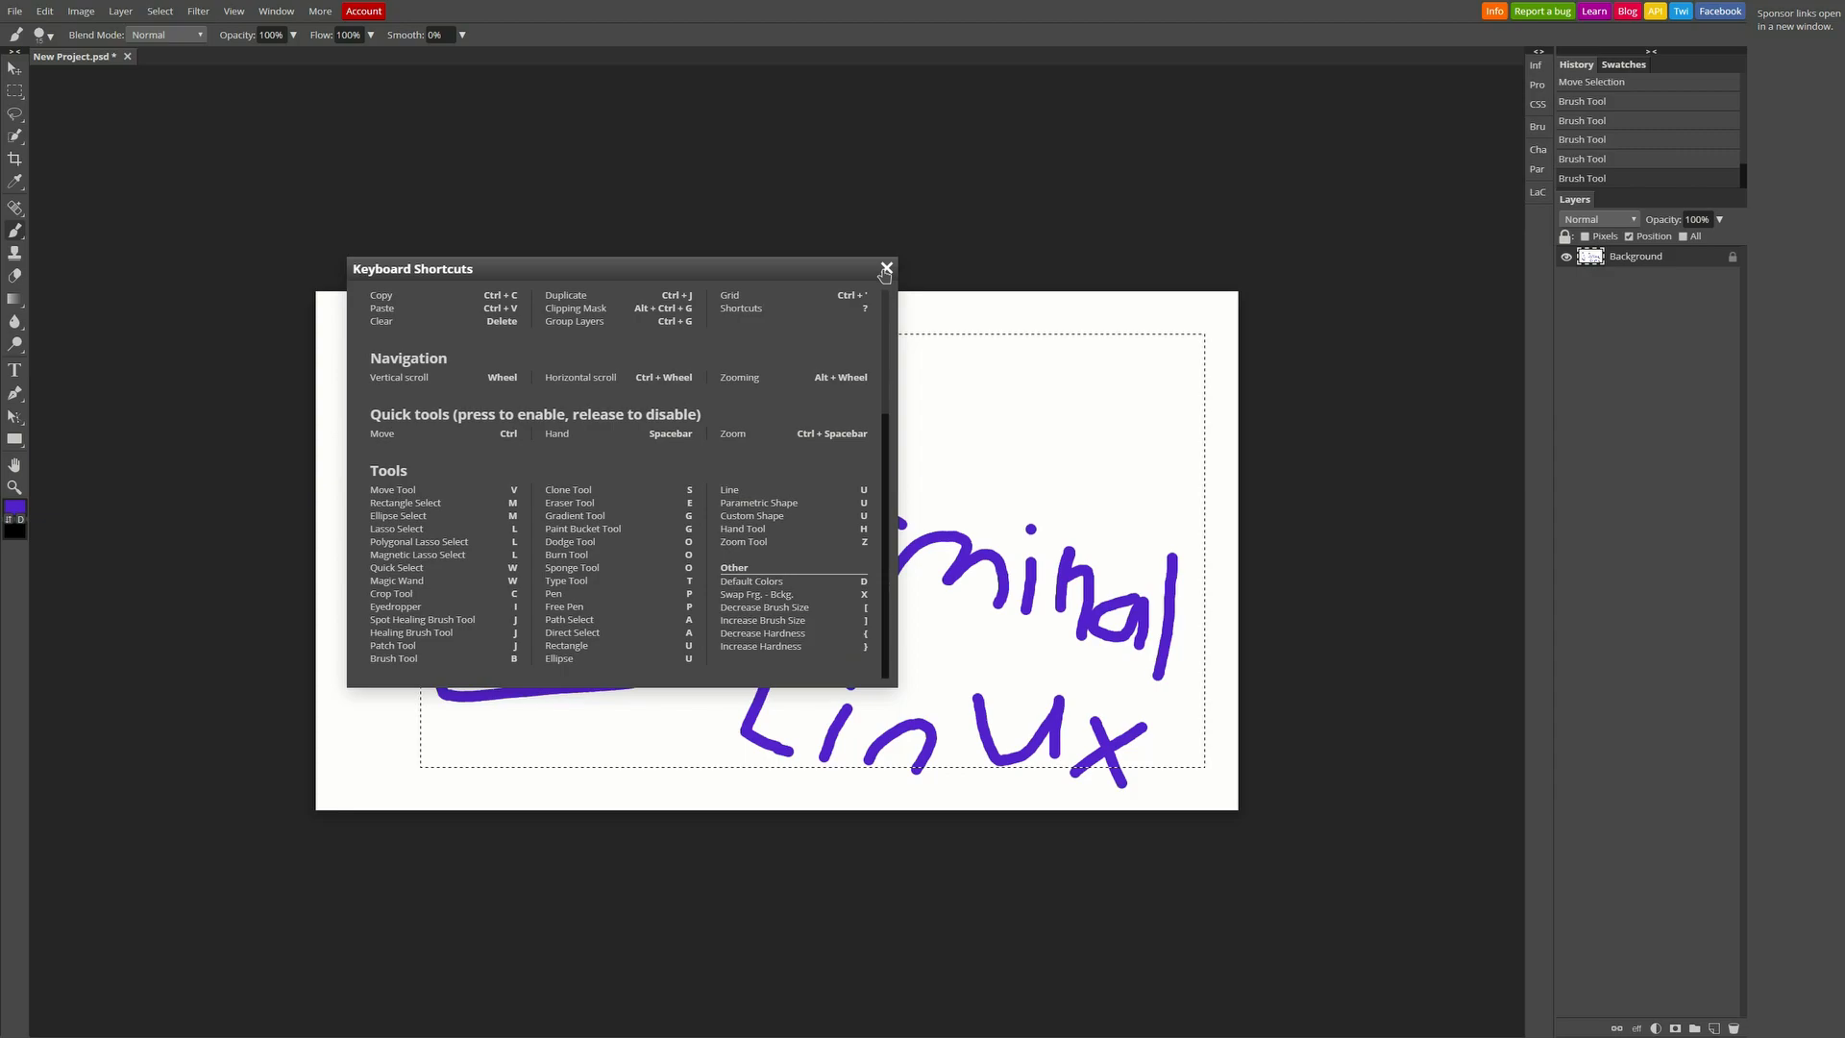
Close the shortcuts list, open the brush presets, and paint a thin purple zigzag left of Terminal
click(886, 269)
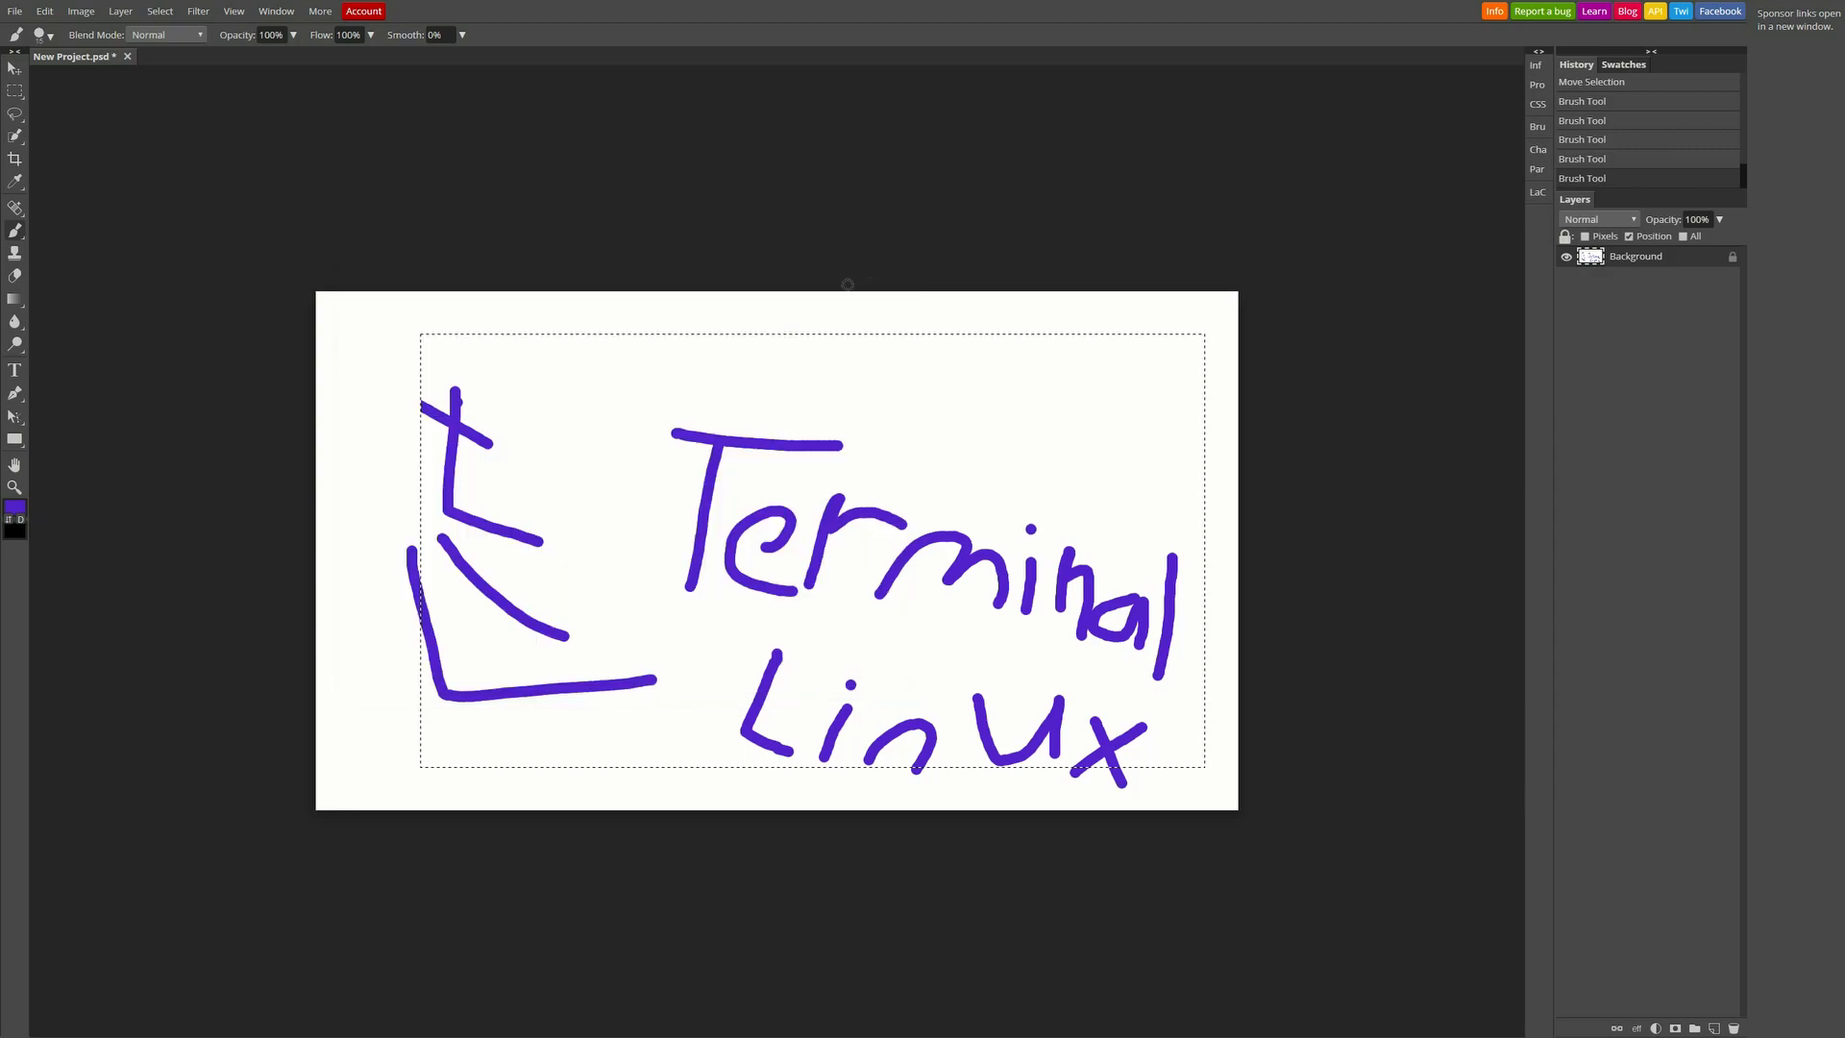
mouse_move(120, 88)
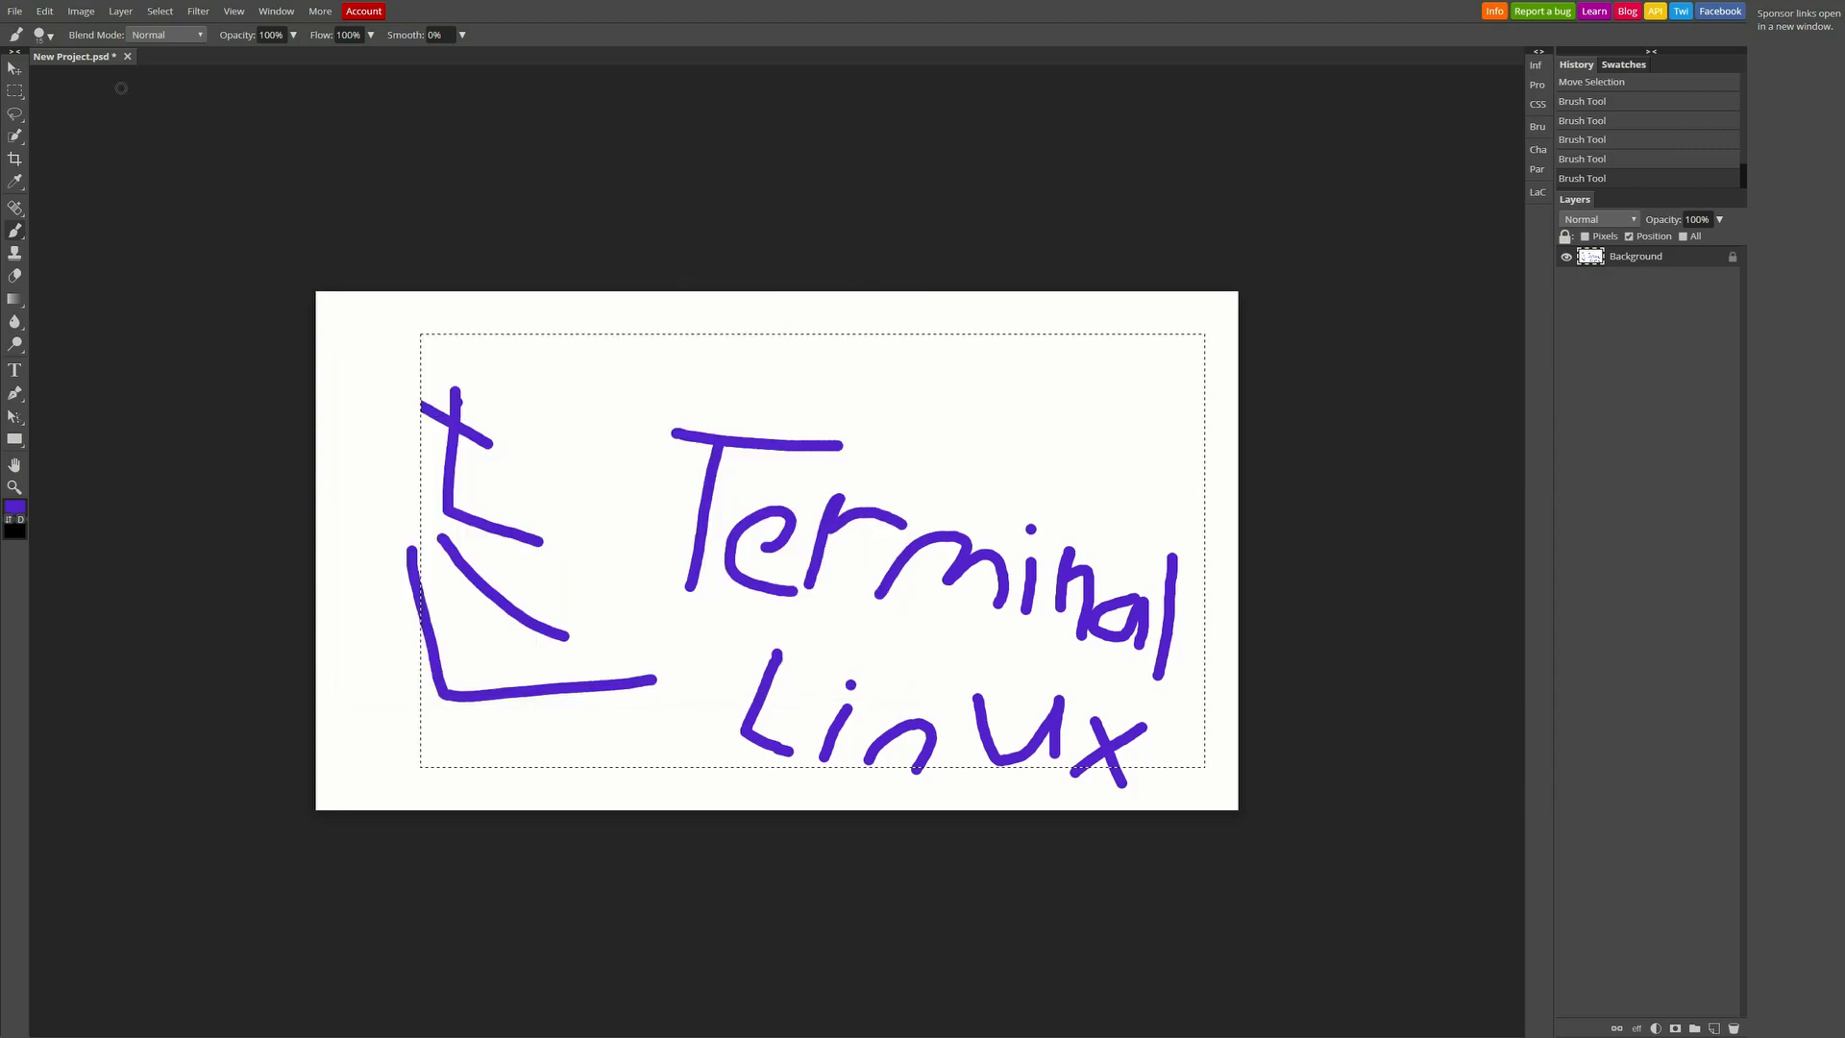
click(48, 36)
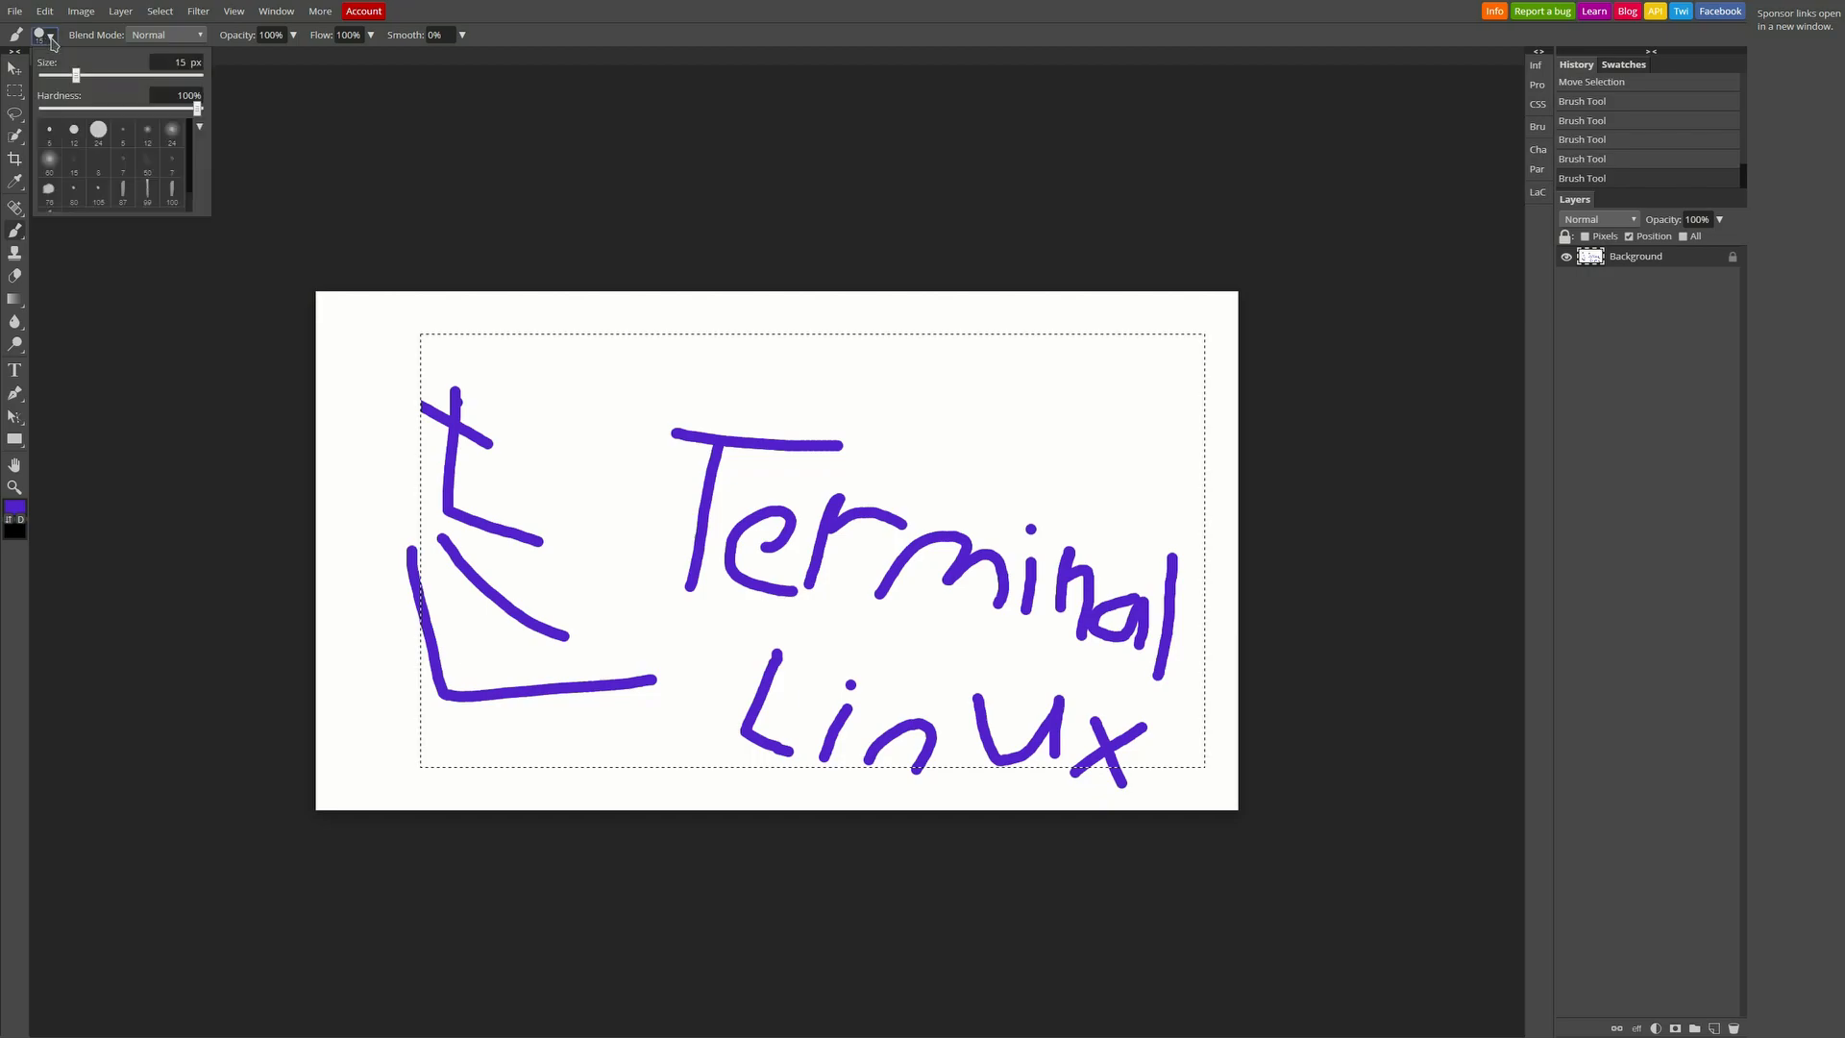
mouse_move(197, 128)
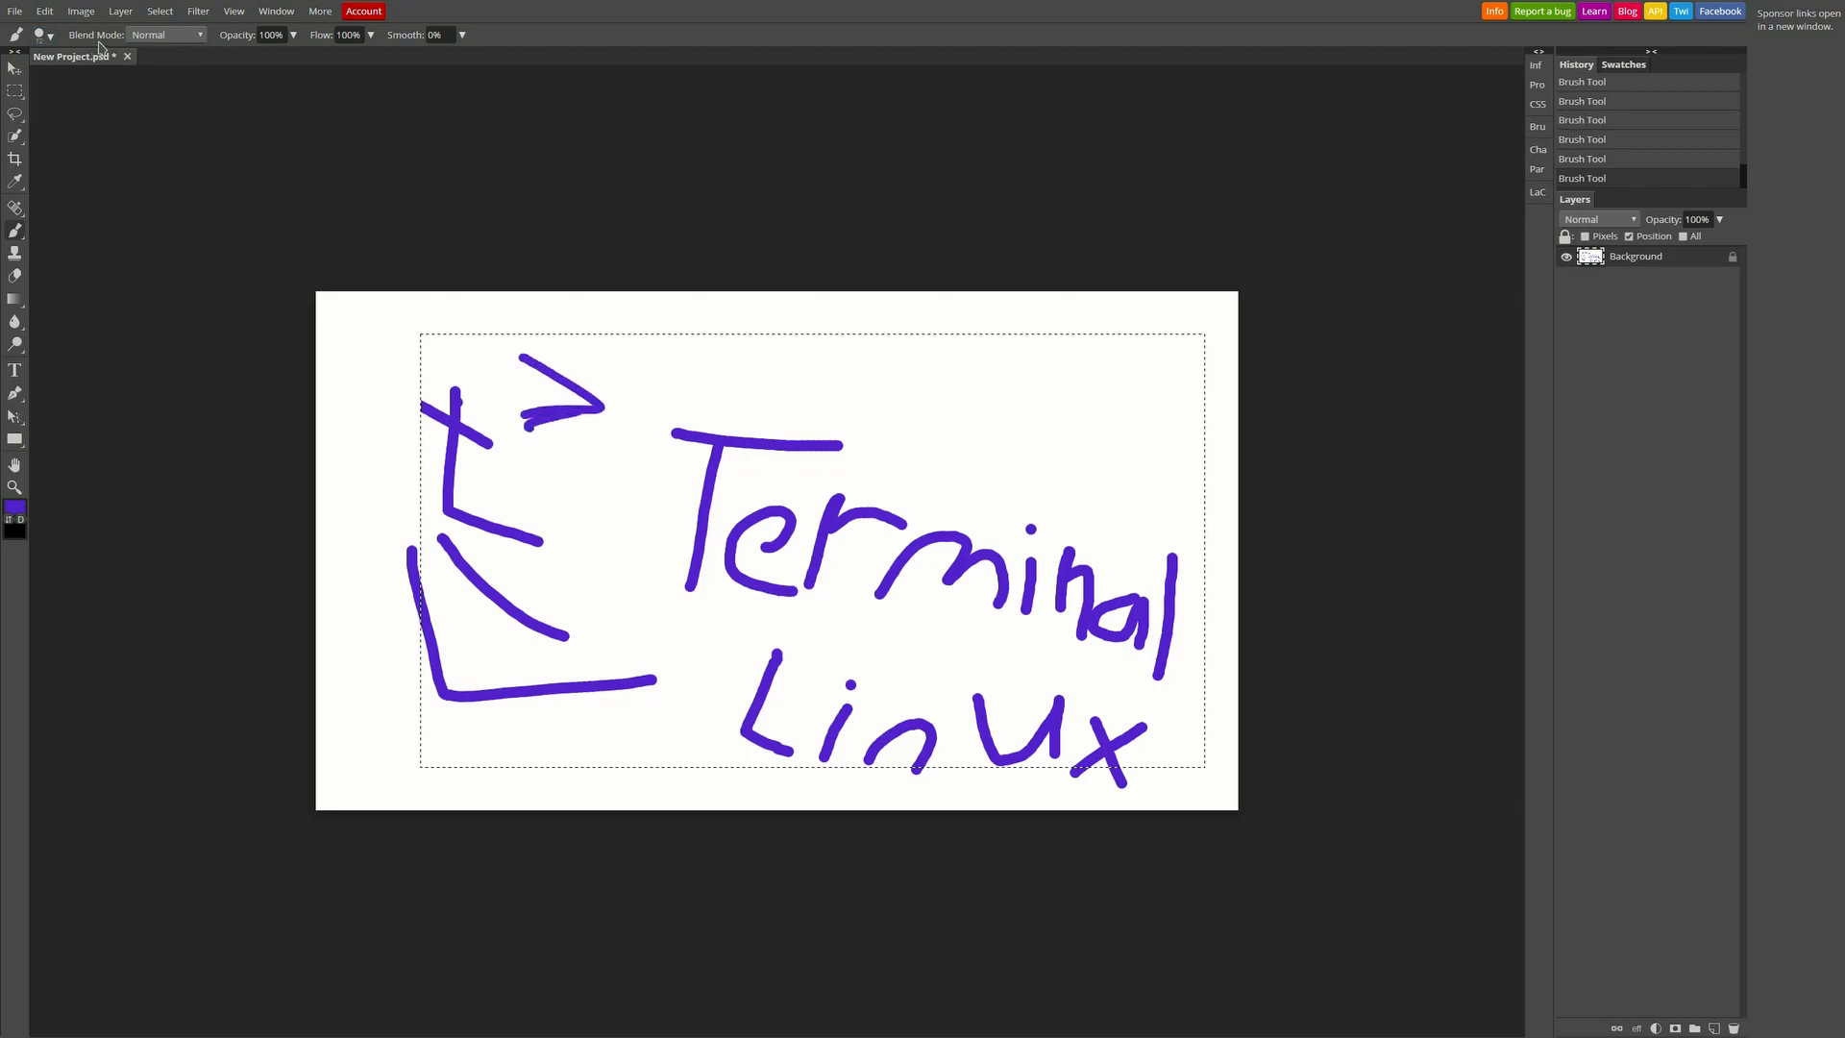
drag(612, 346, 688, 388)
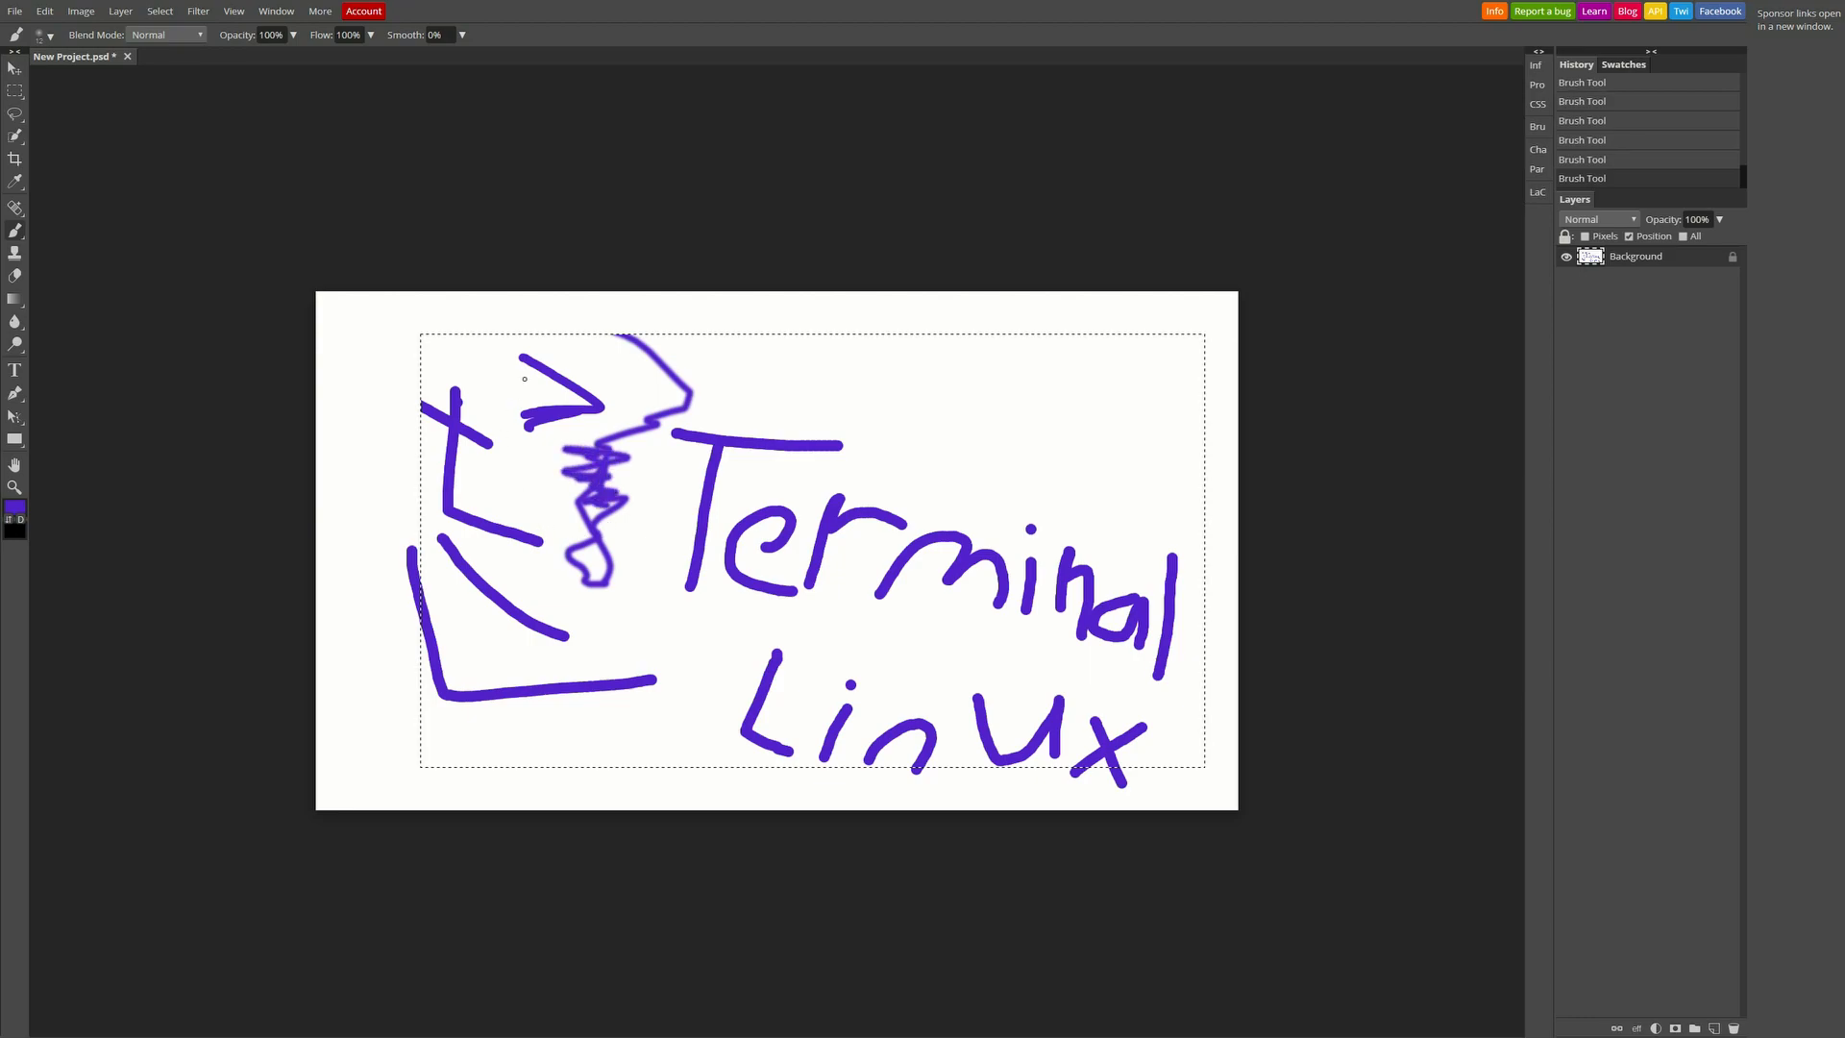
Switch to a lasso selection tool to drop the selection, then open and close the File menu
click(13, 114)
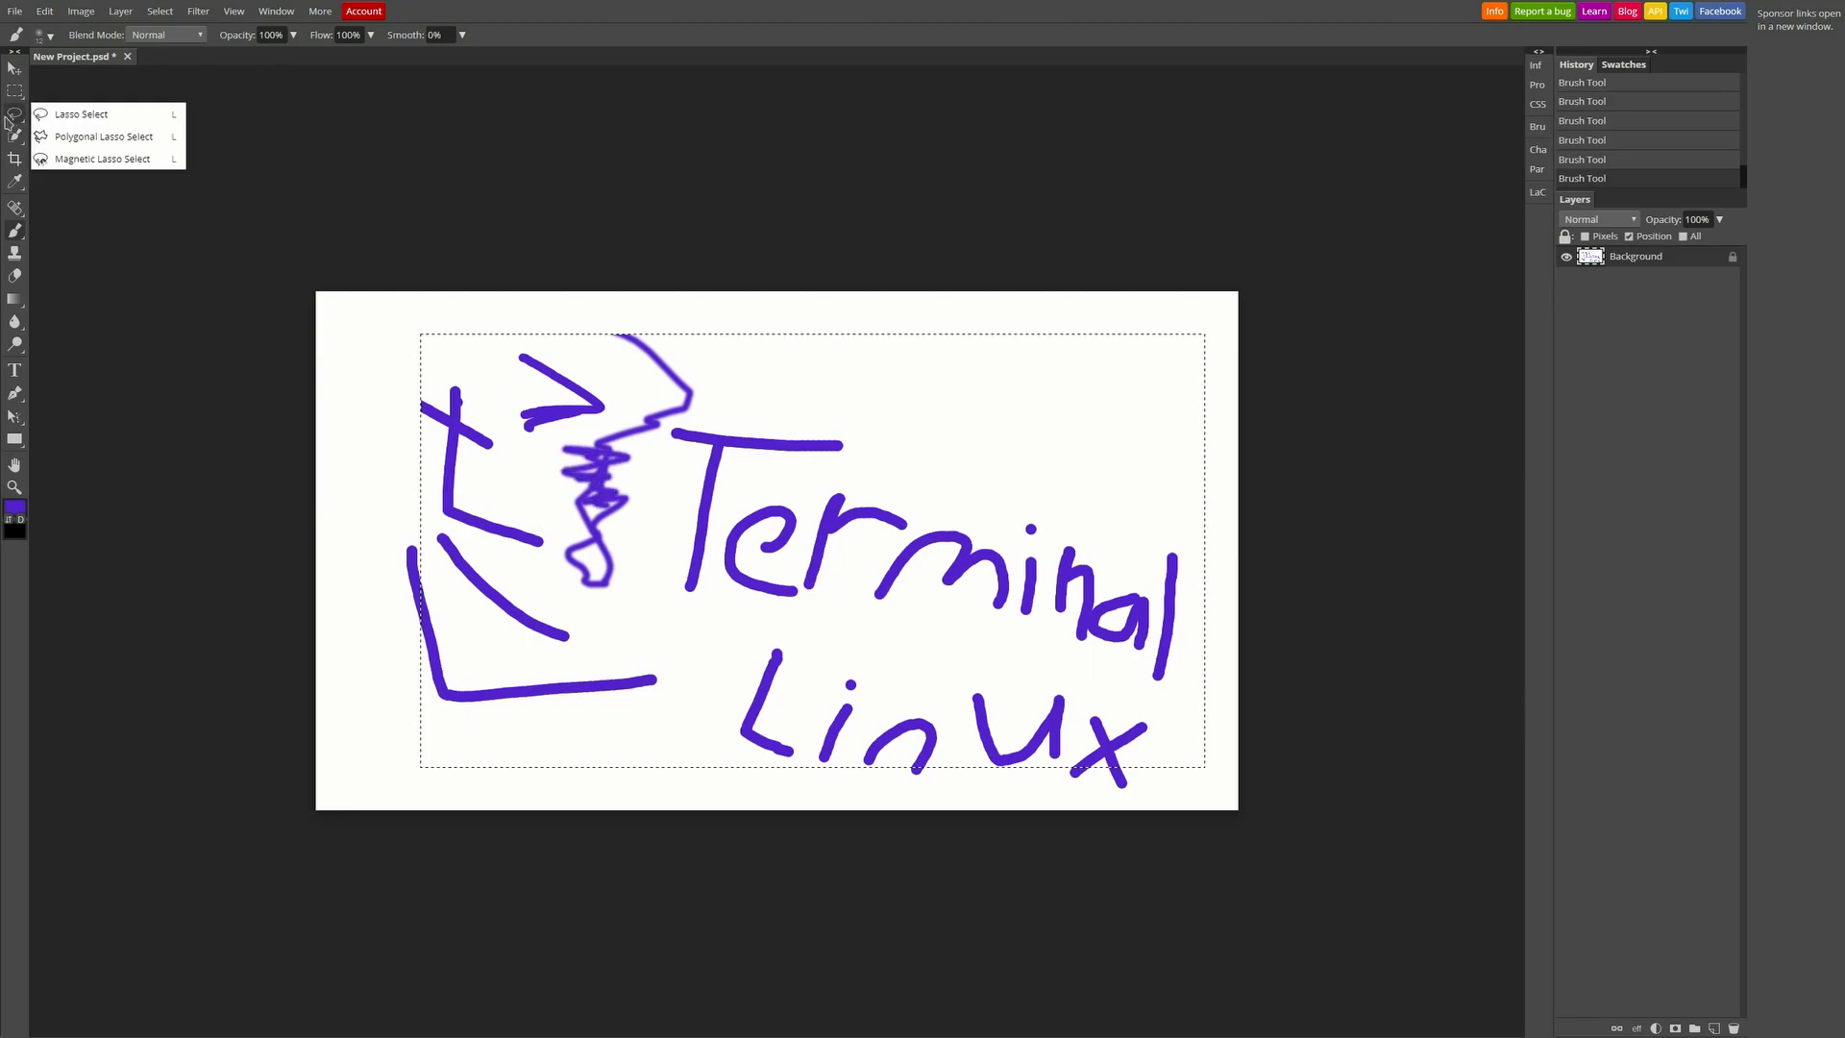
click(81, 113)
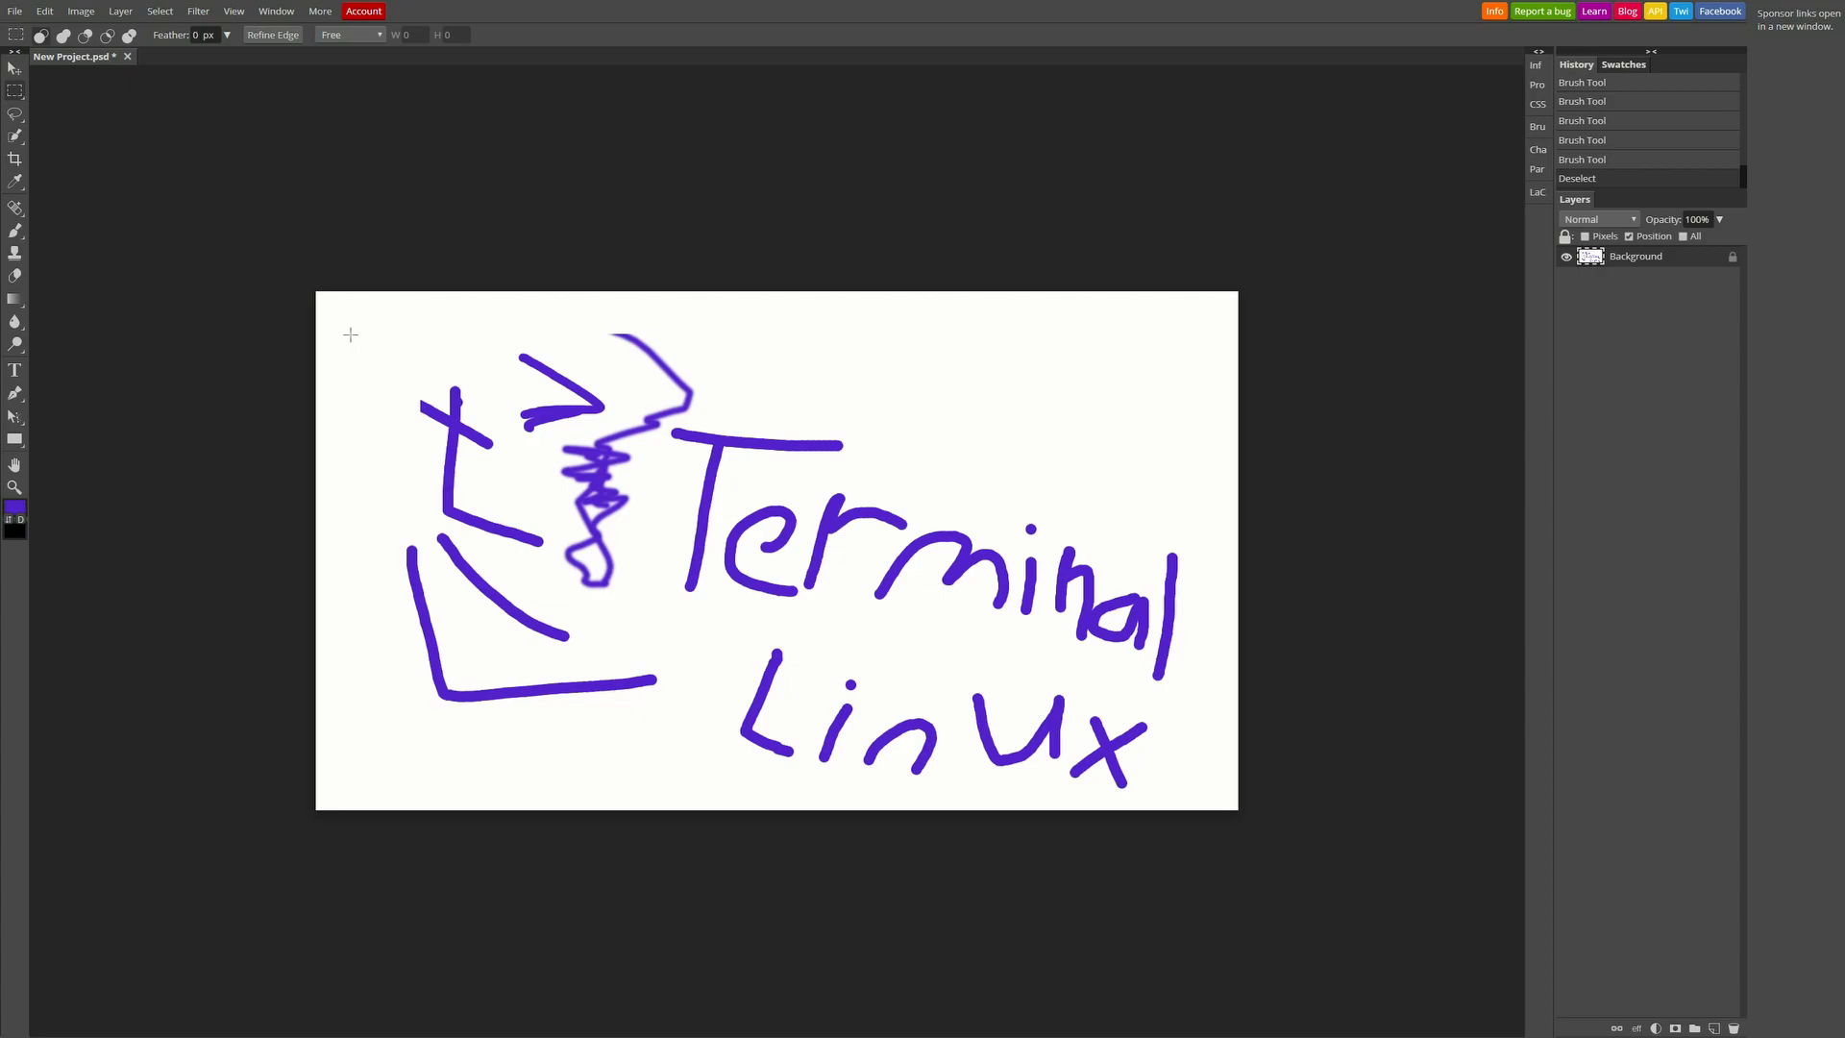
mouse_move(396, 372)
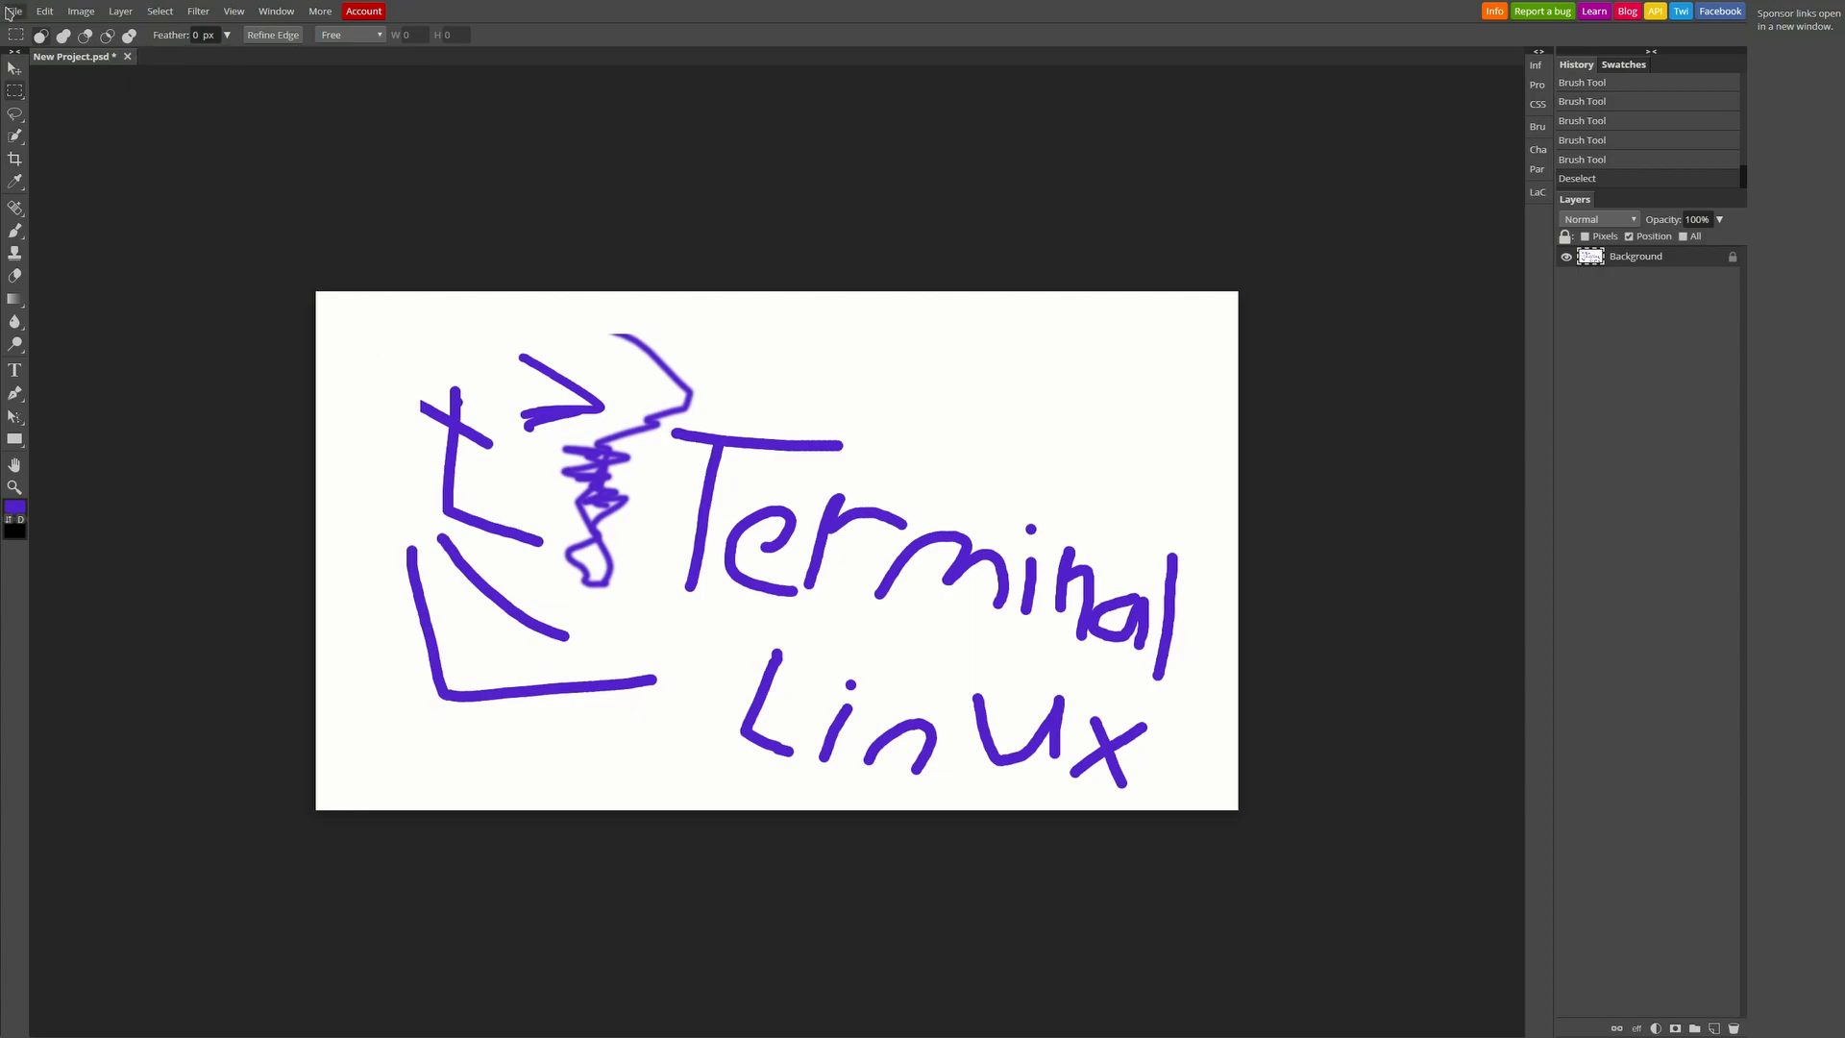
click(11, 11)
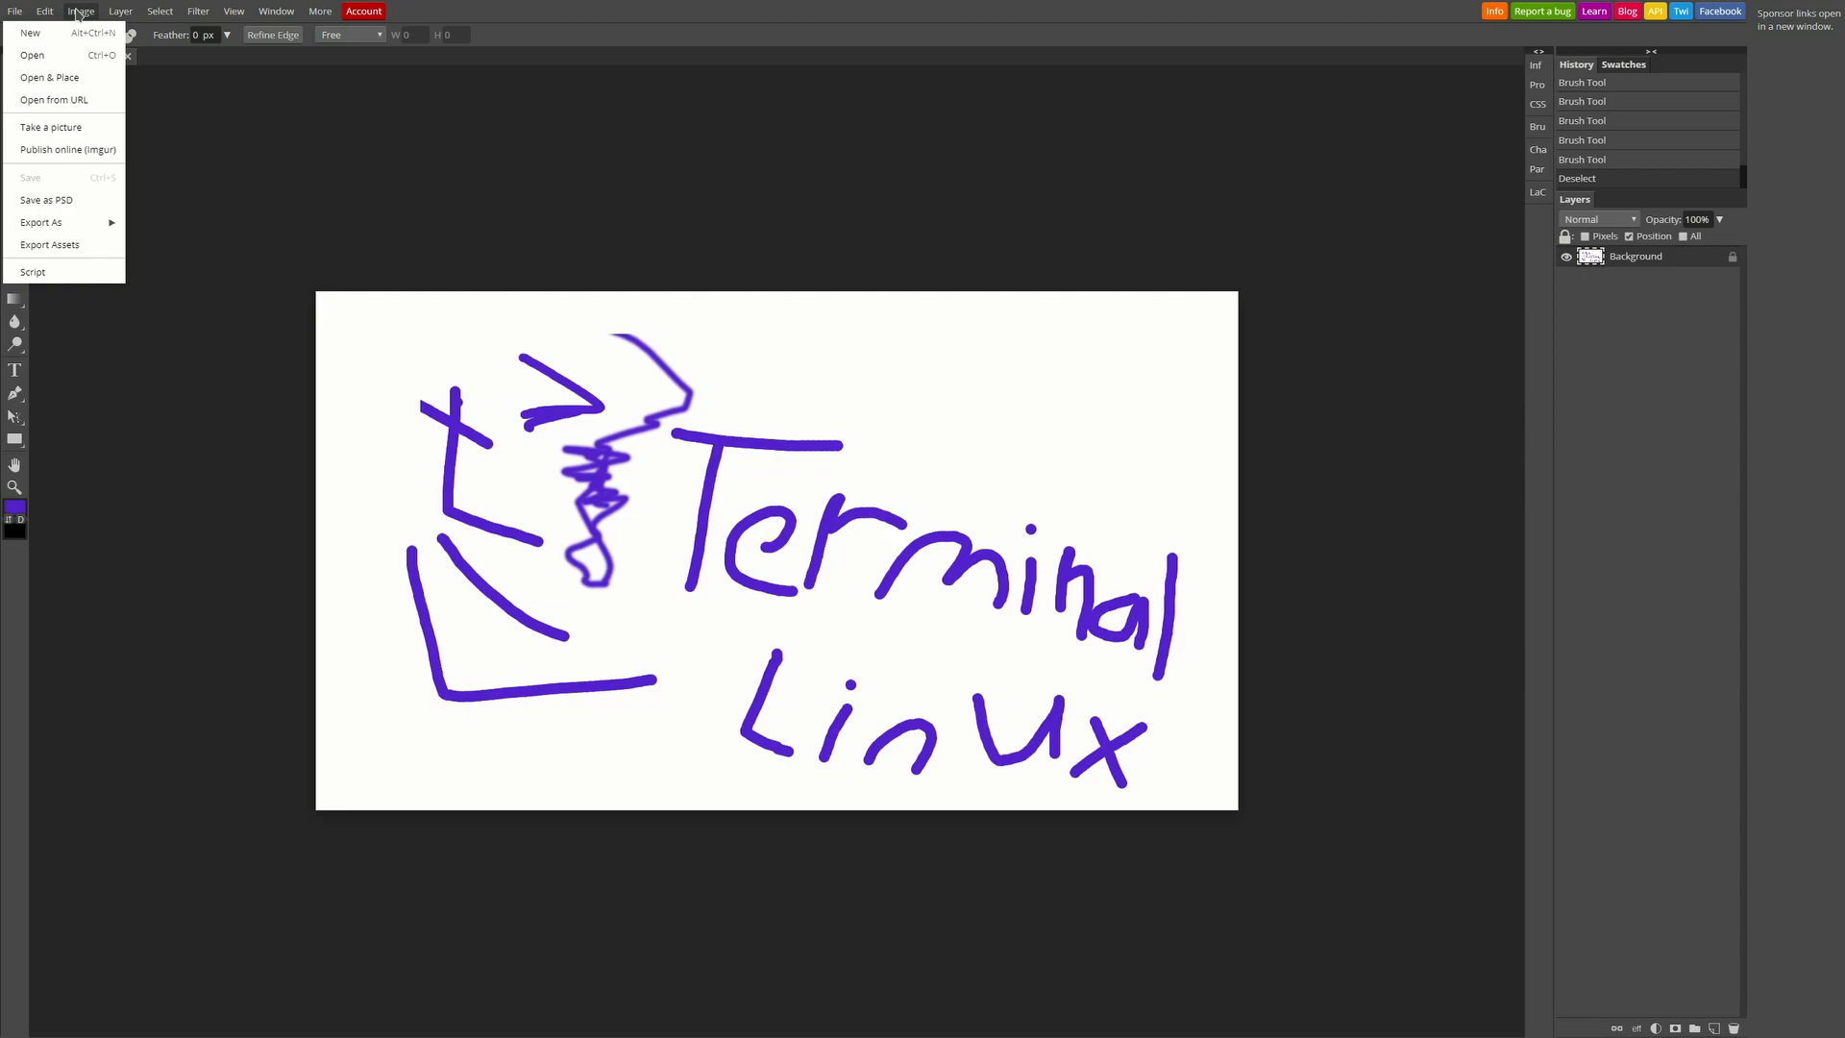
click(40, 11)
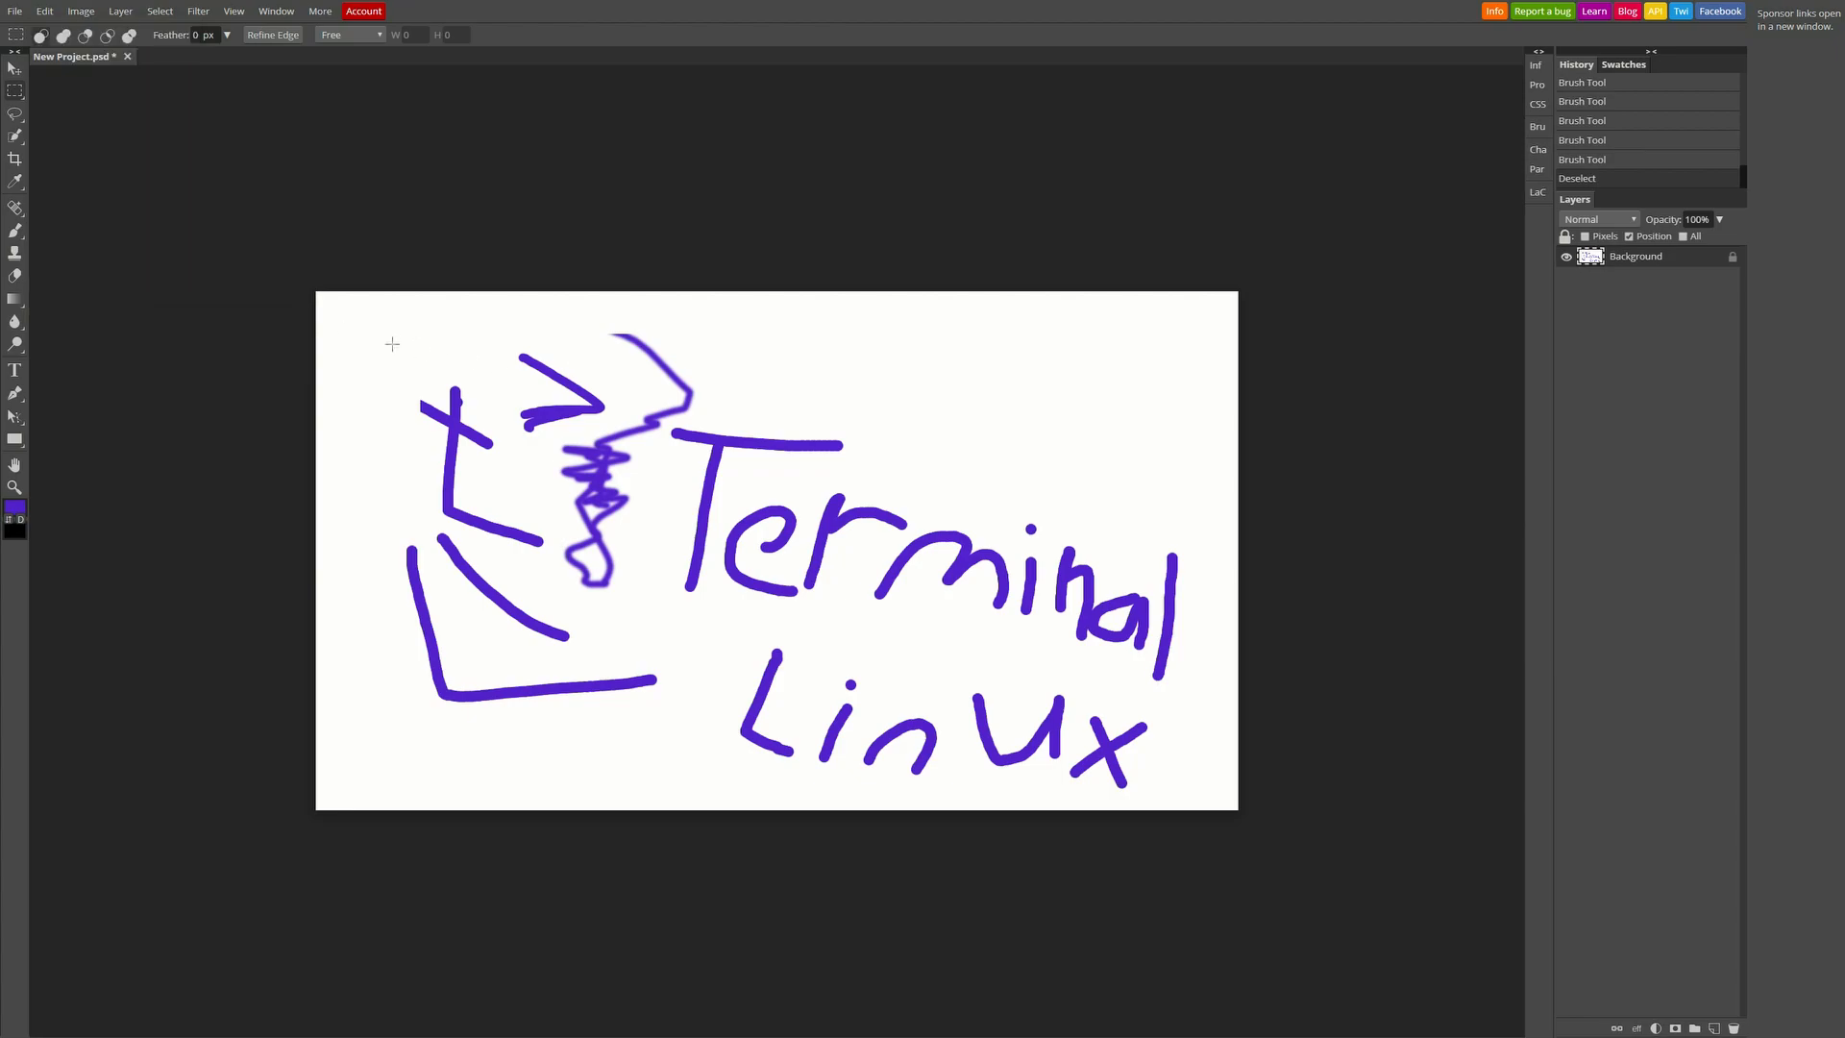
drag(345, 314, 738, 531)
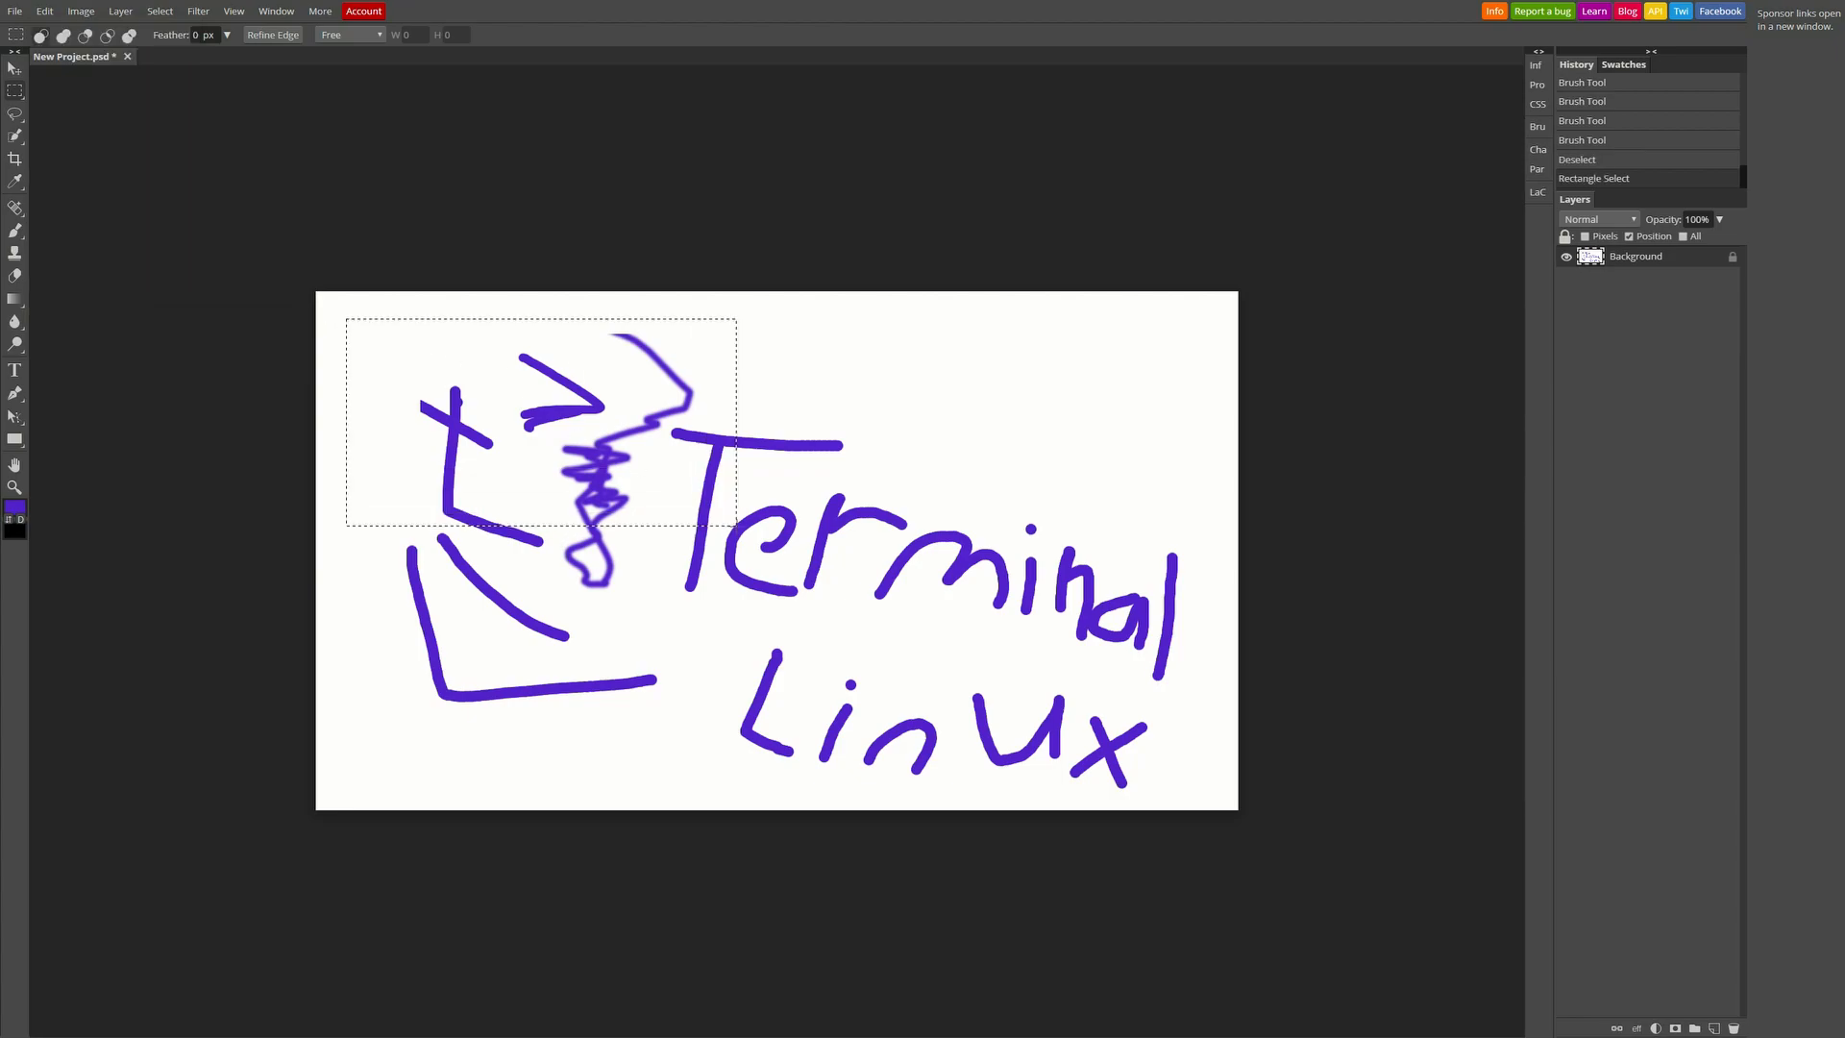
key(Ctrl+D)
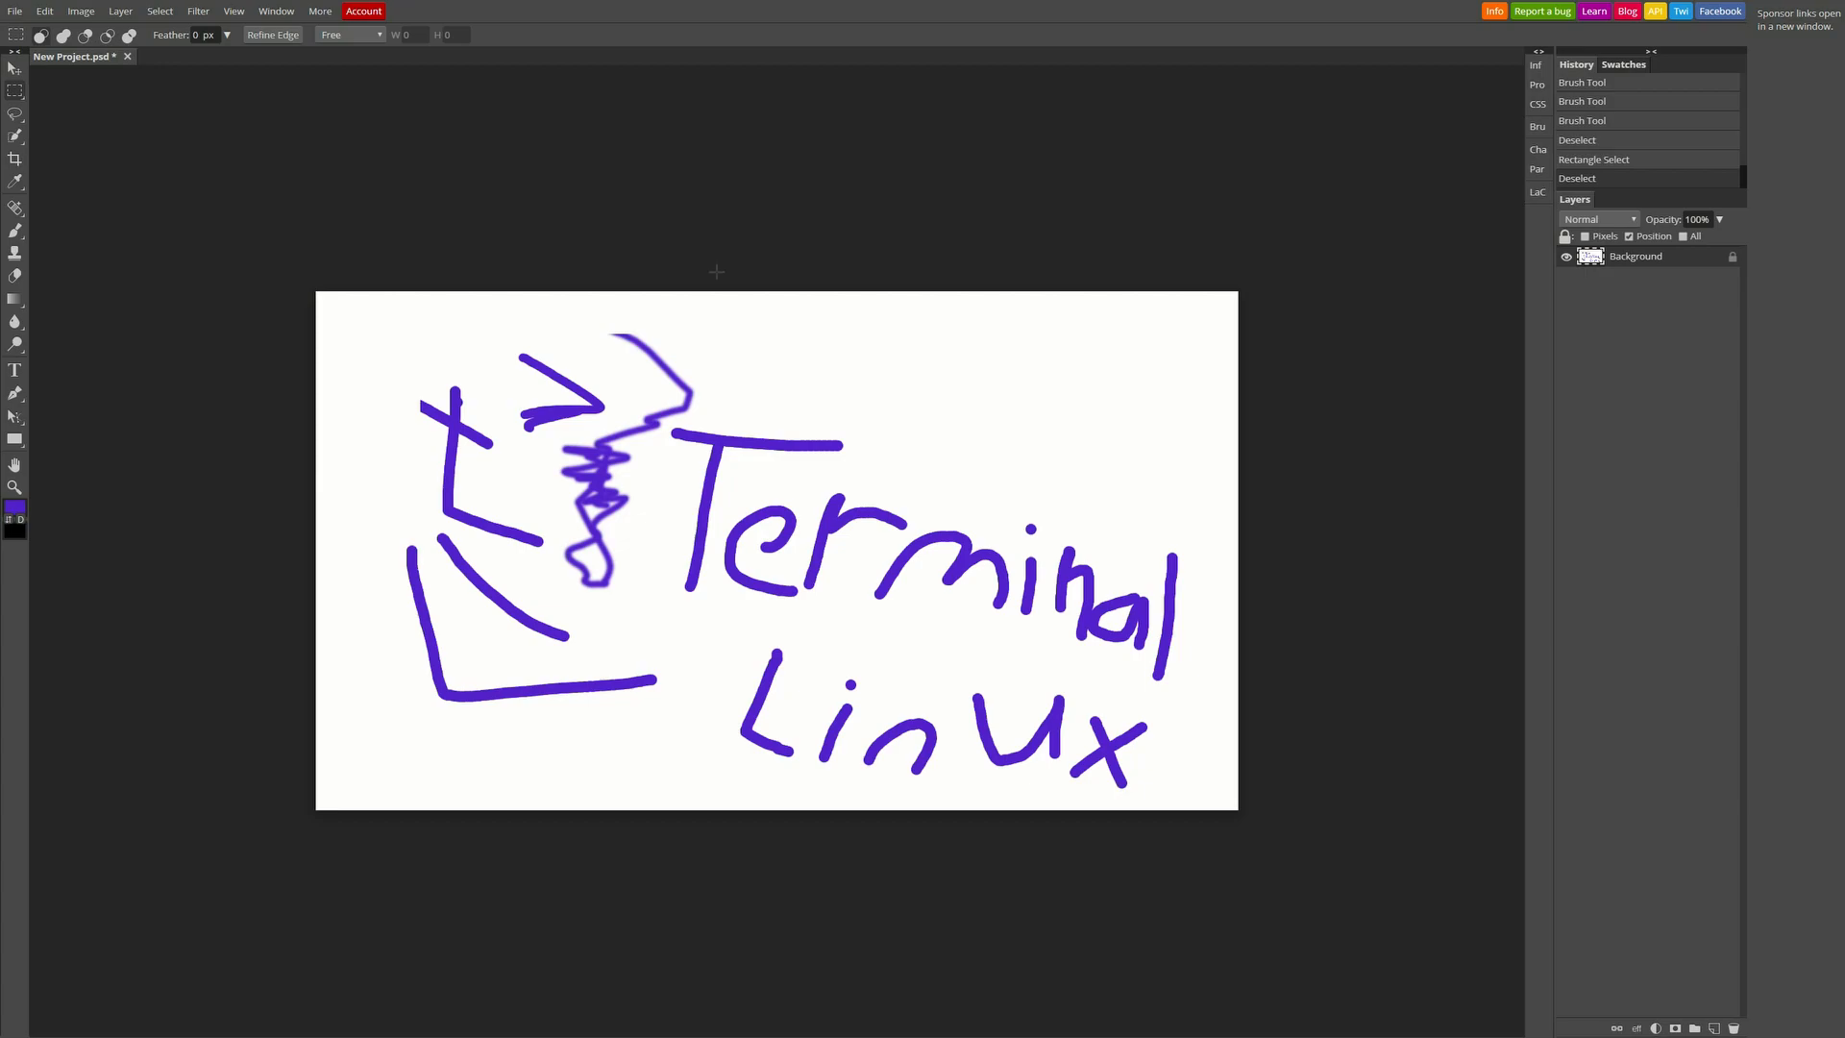
mouse_move(749, 268)
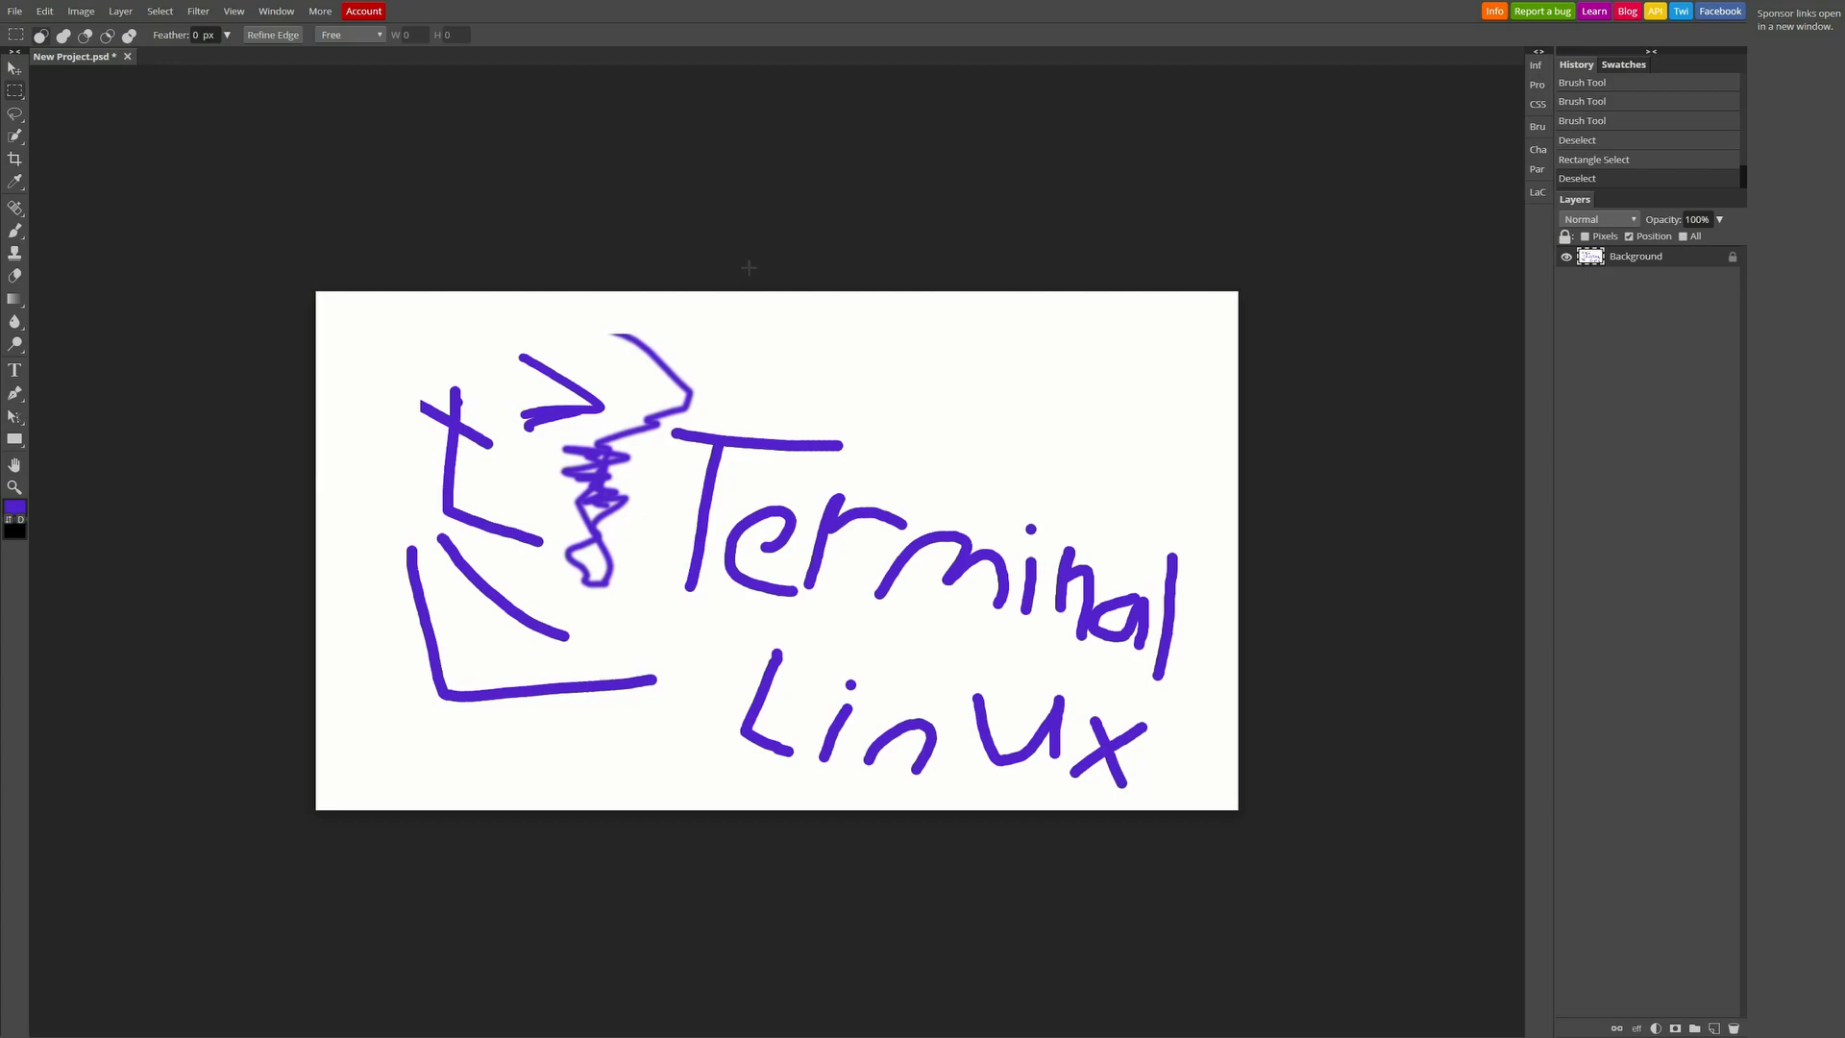
mouse_move(909, 314)
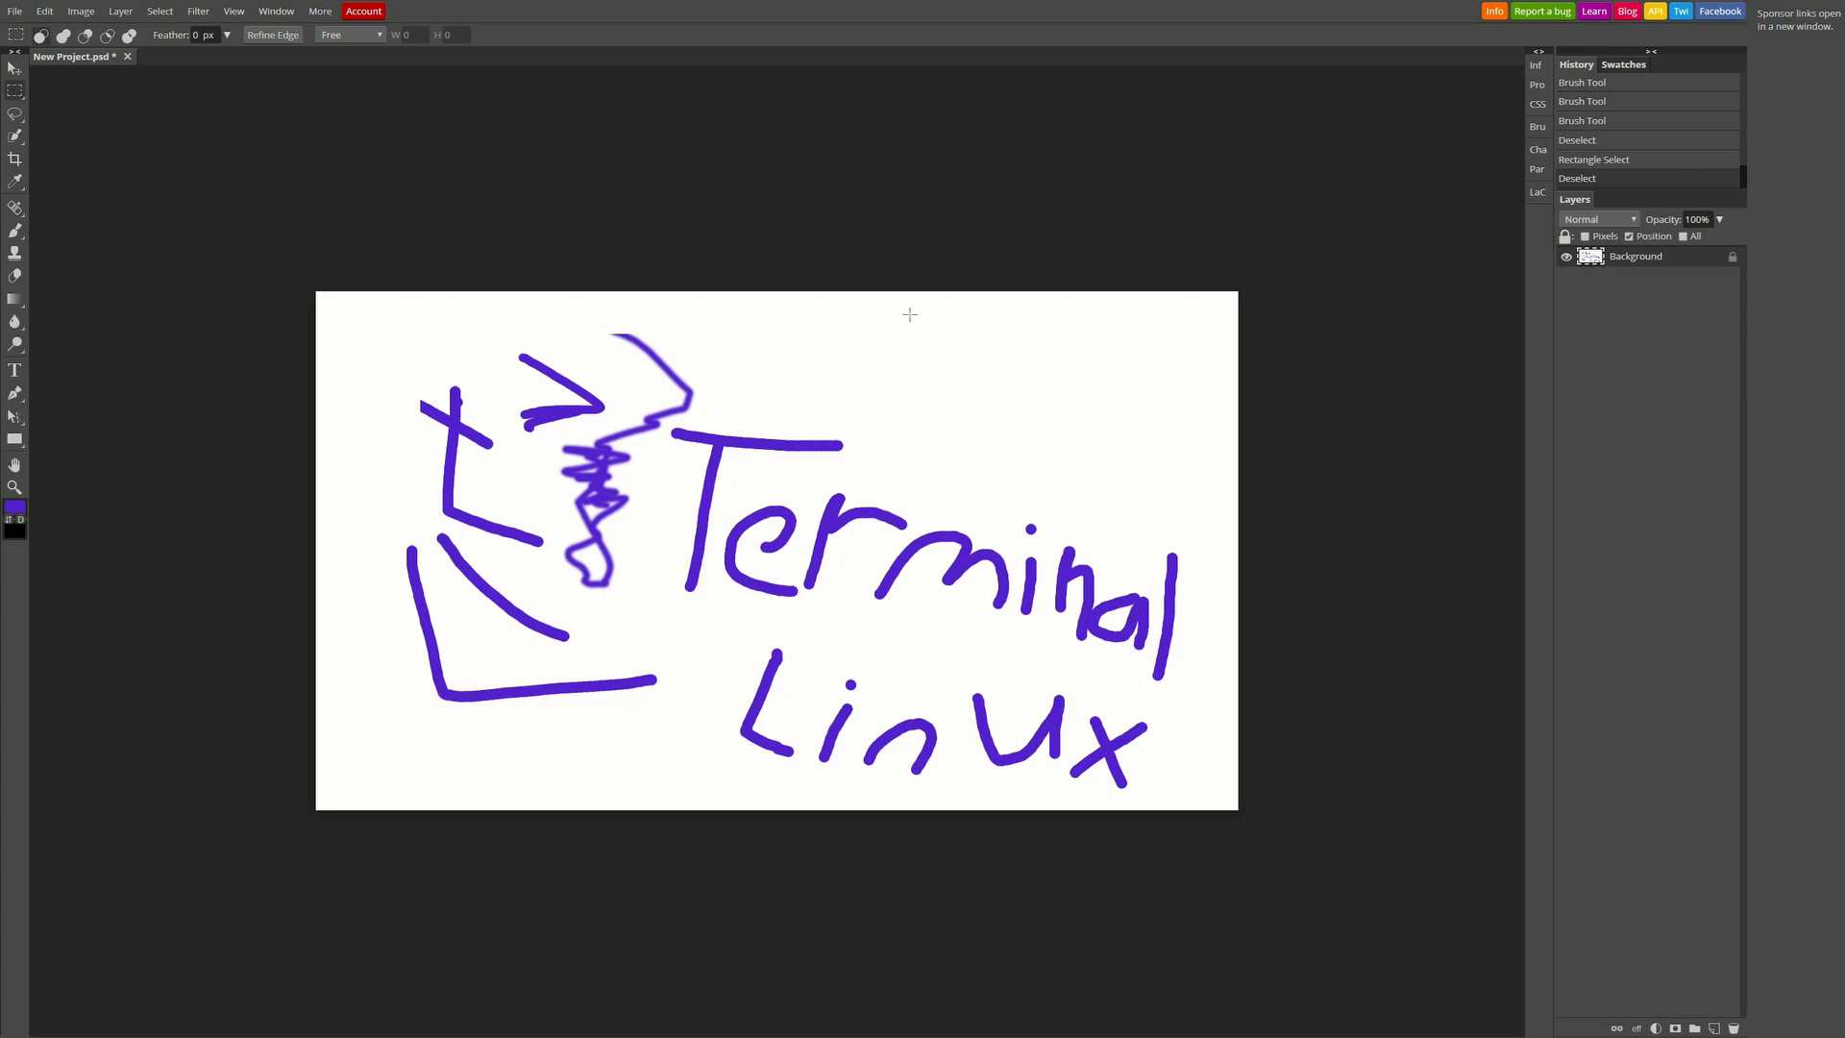
mouse_move(753, 260)
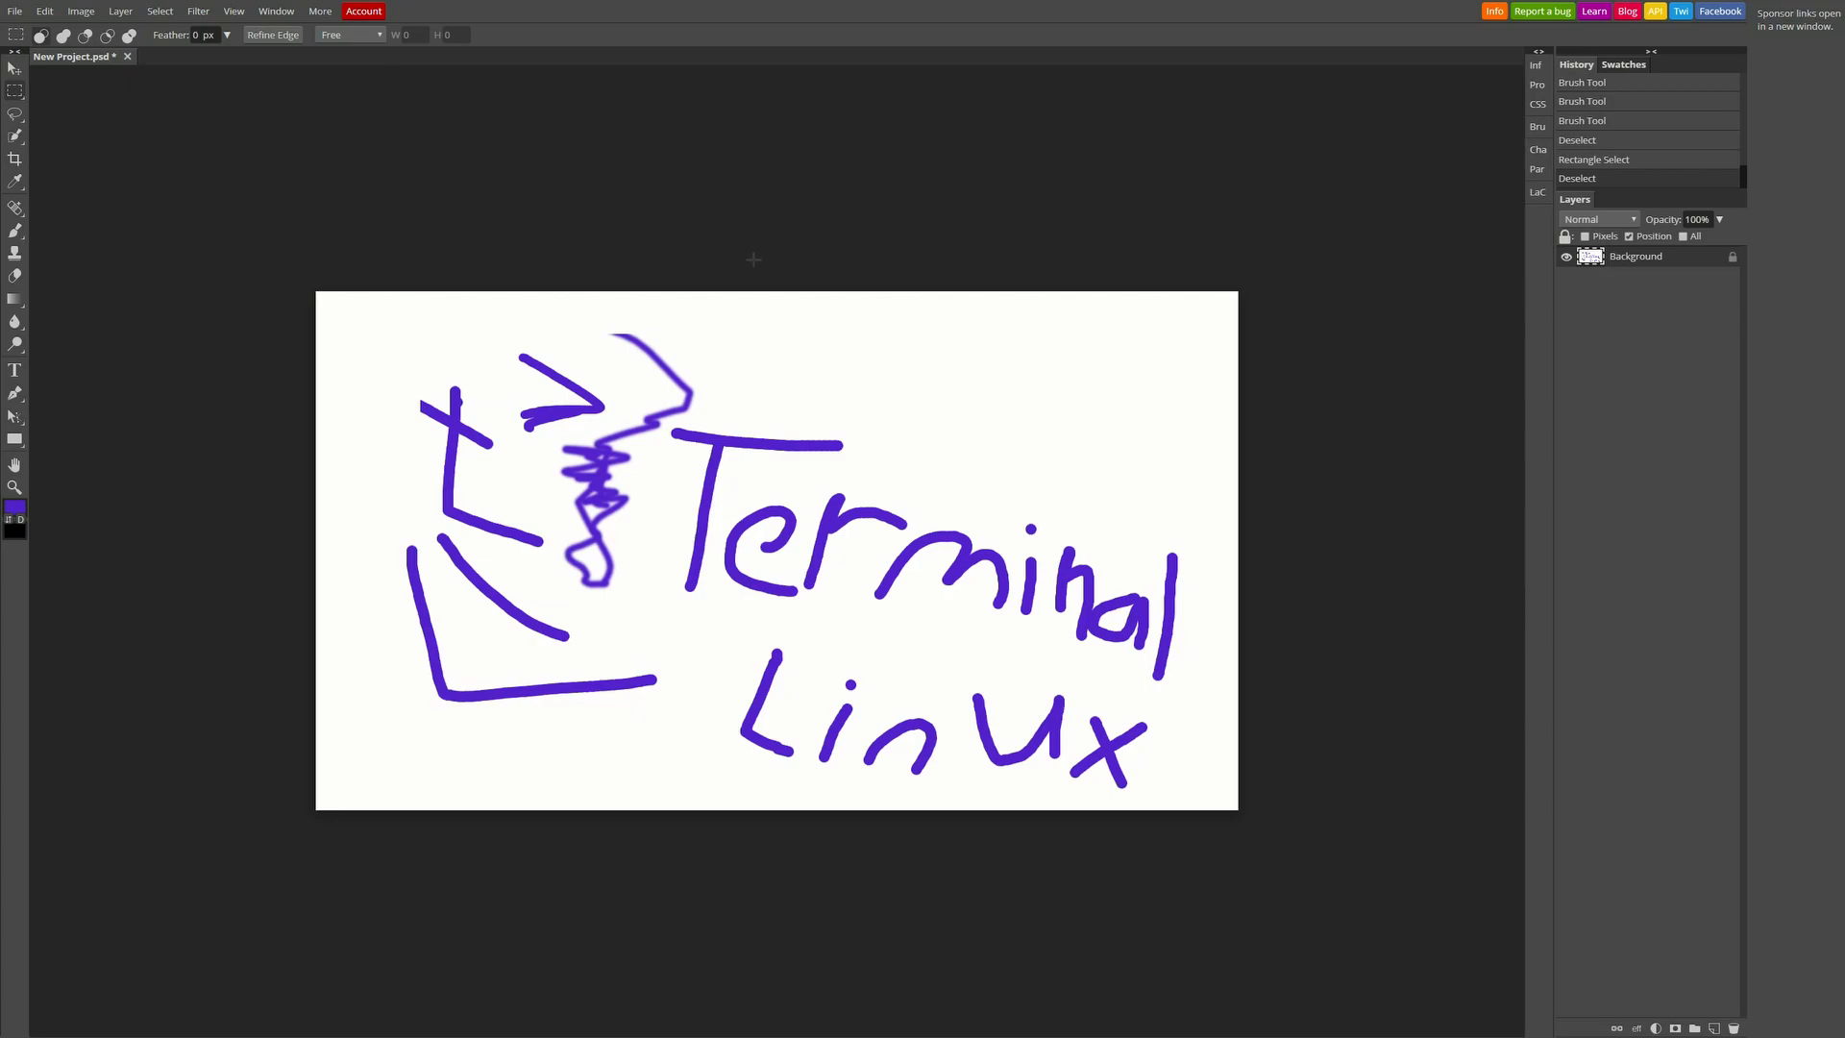
mouse_move(729, 276)
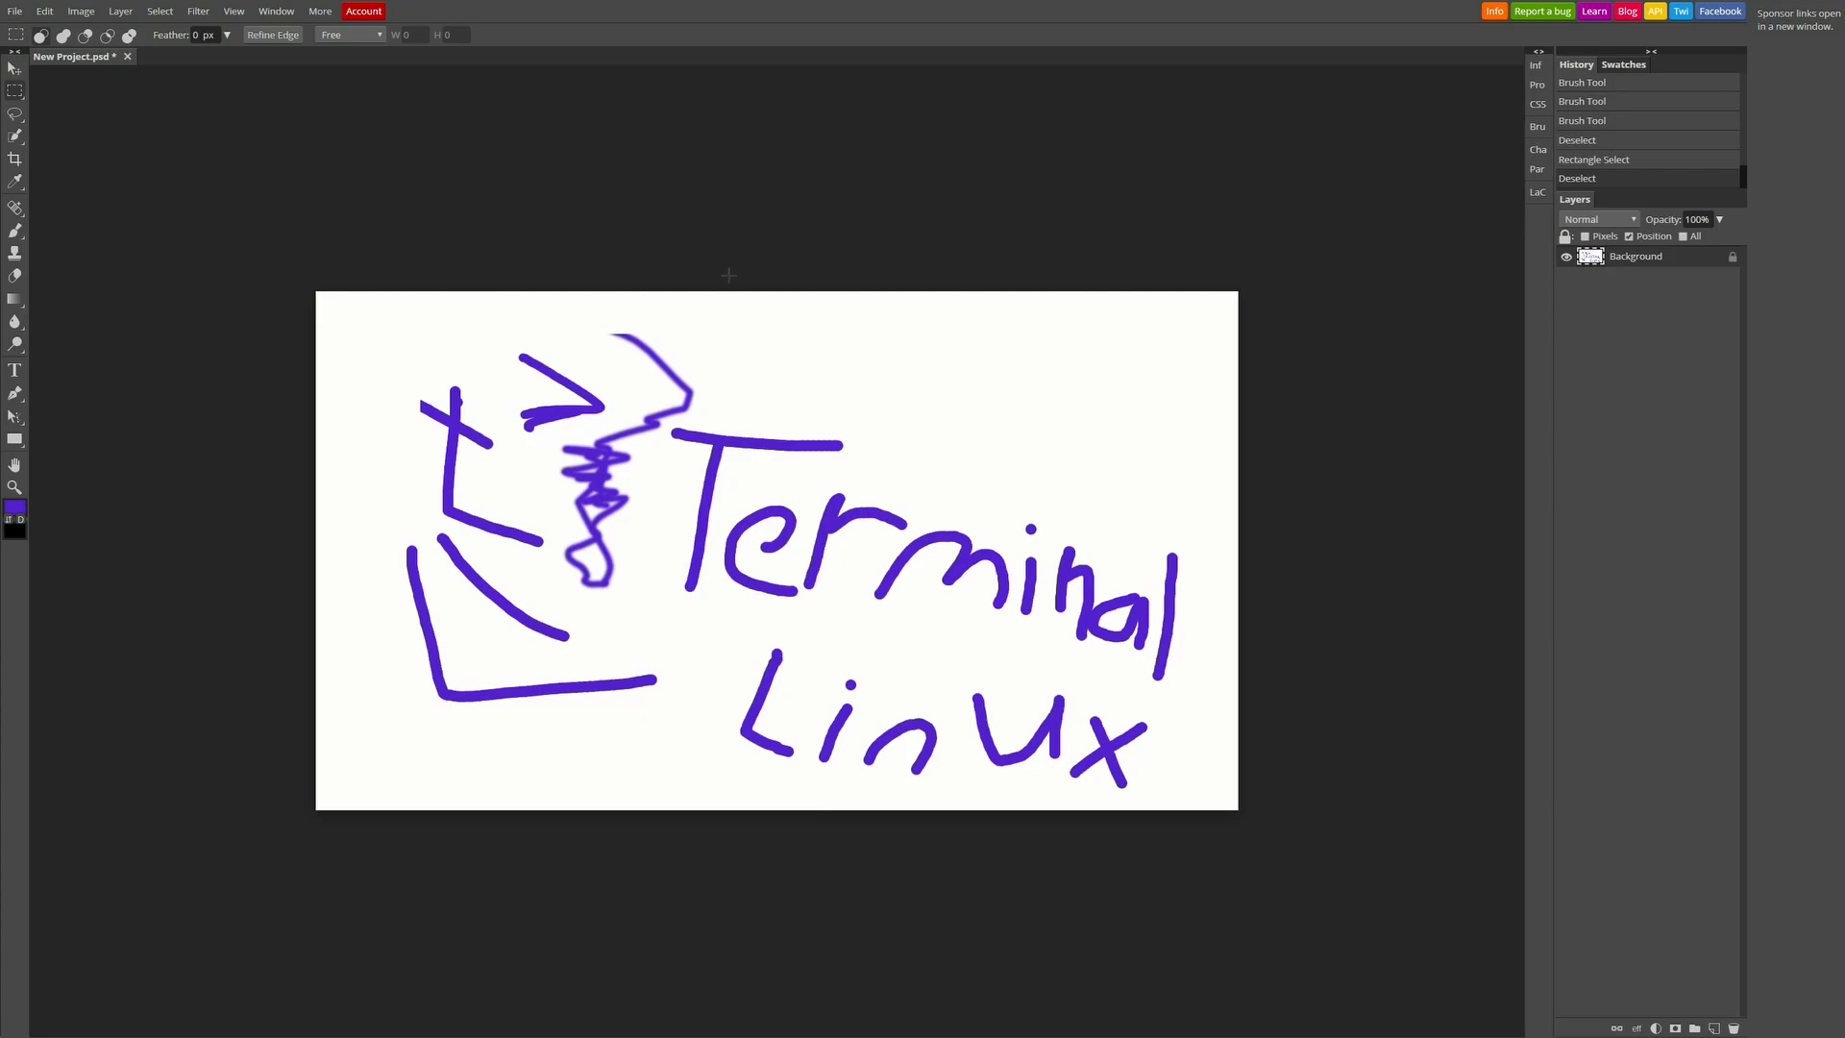
mouse_move(713, 281)
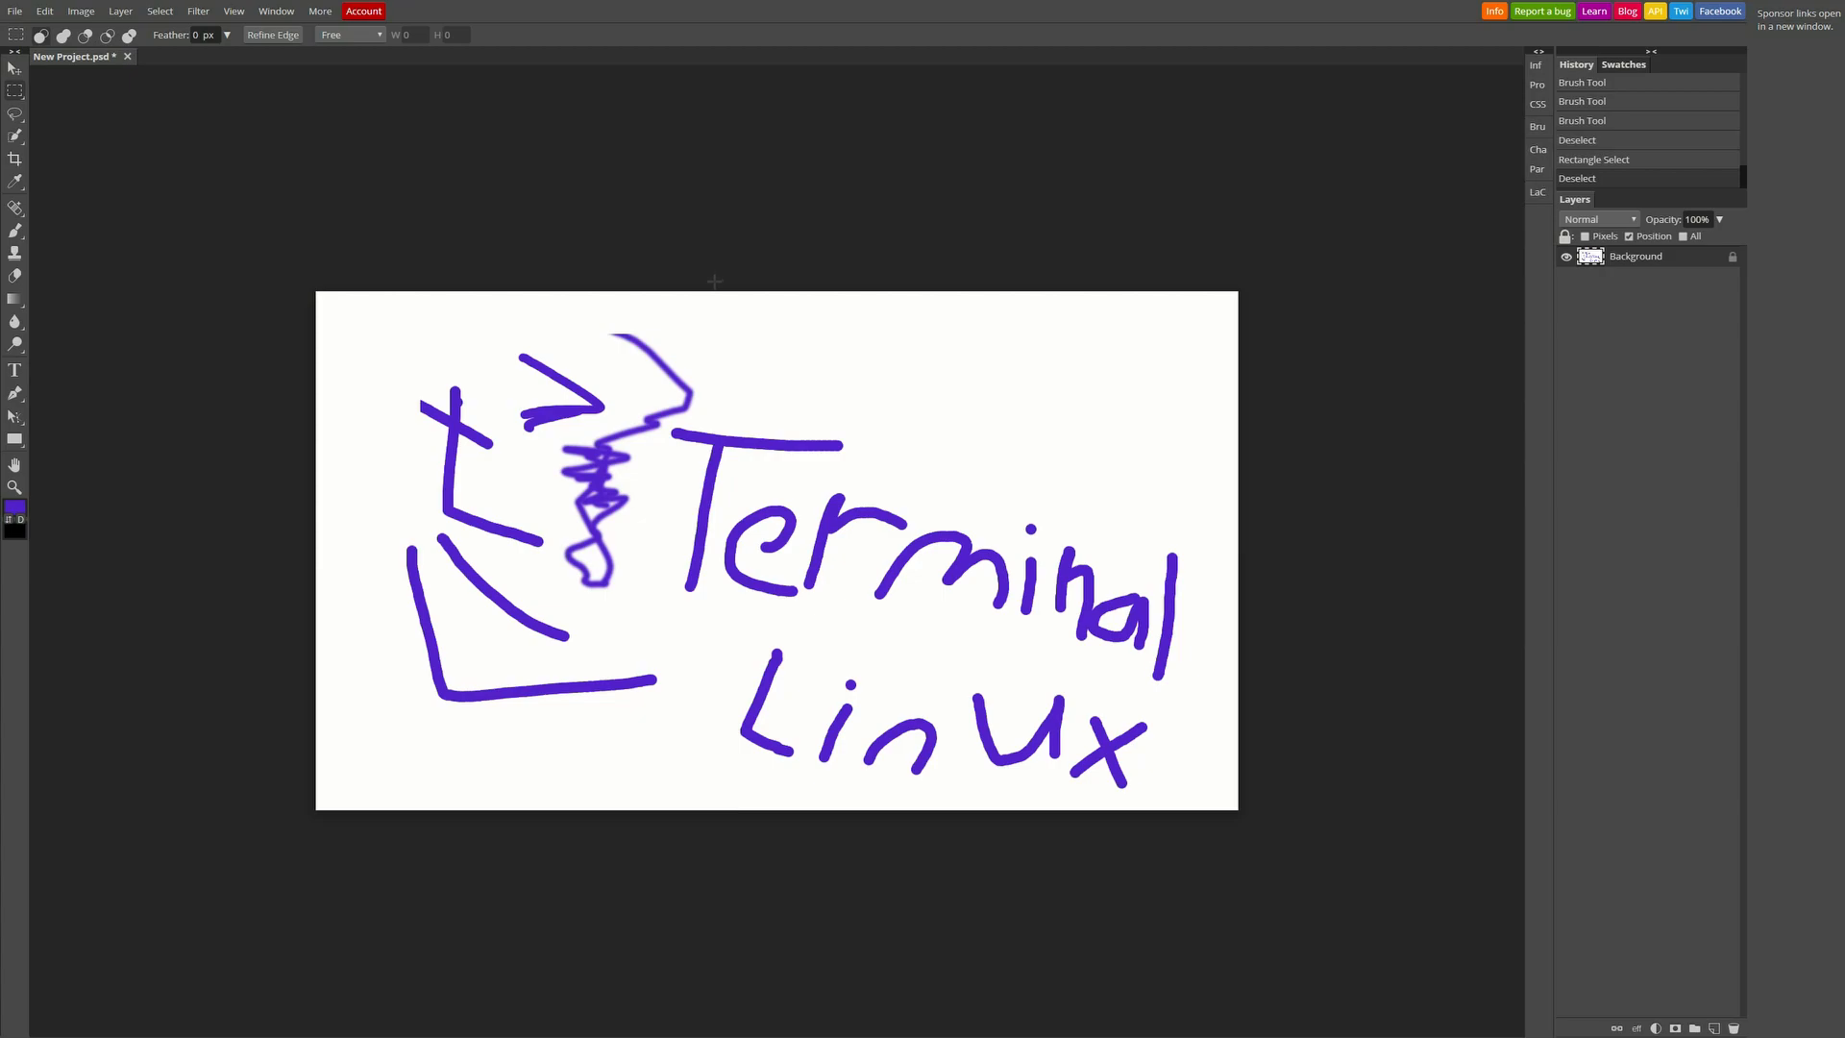
mouse_move(1326, 421)
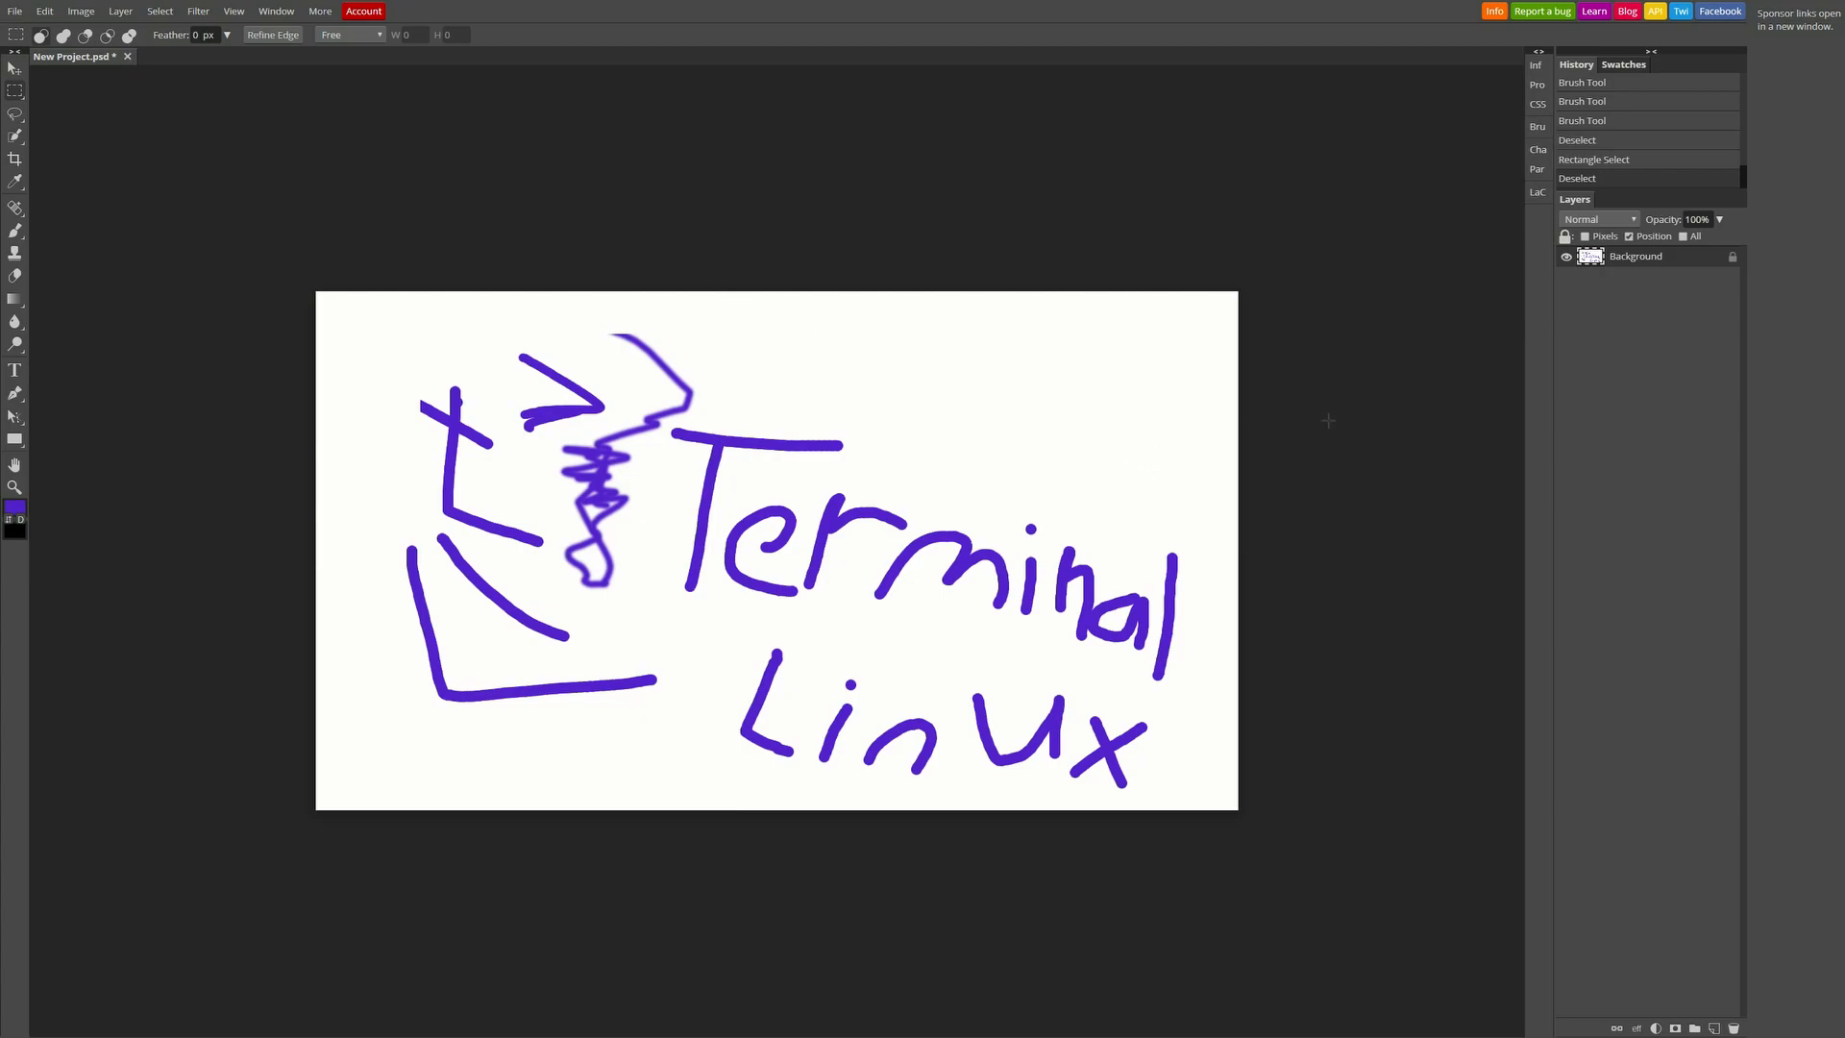
mouse_move(1247, 394)
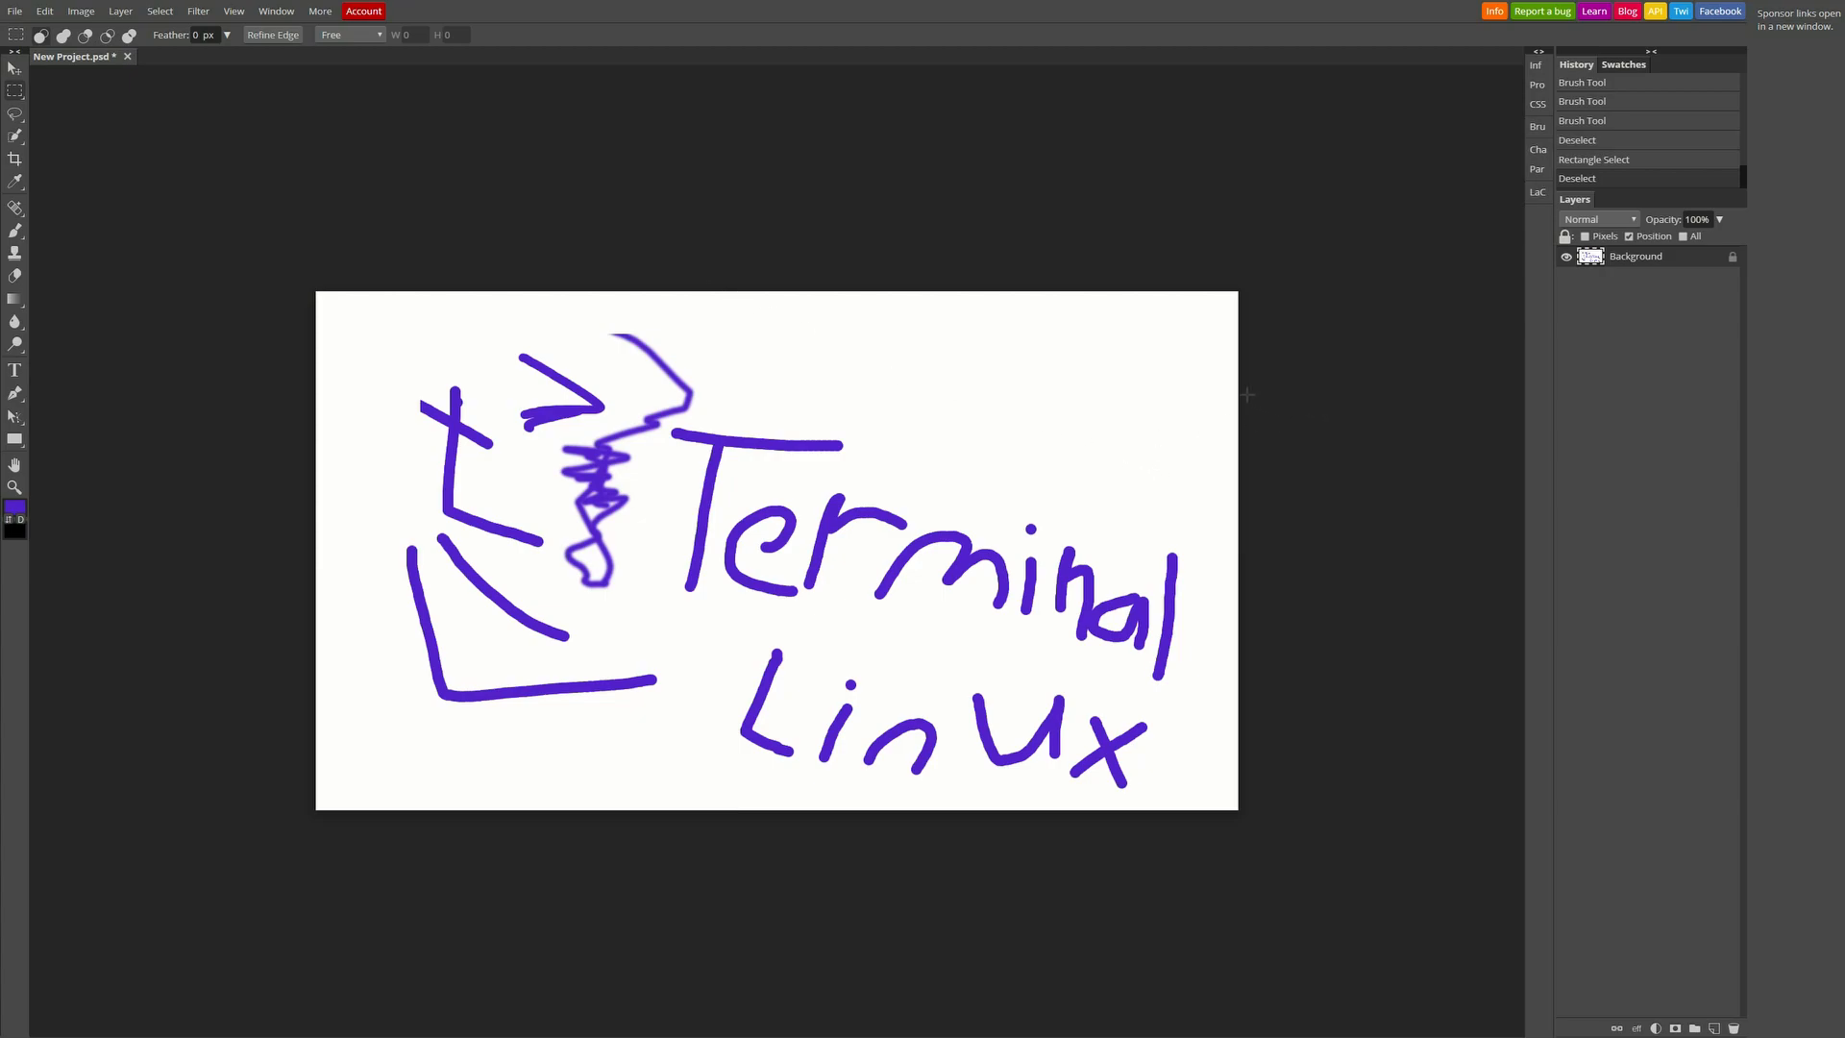
mouse_move(1221, 388)
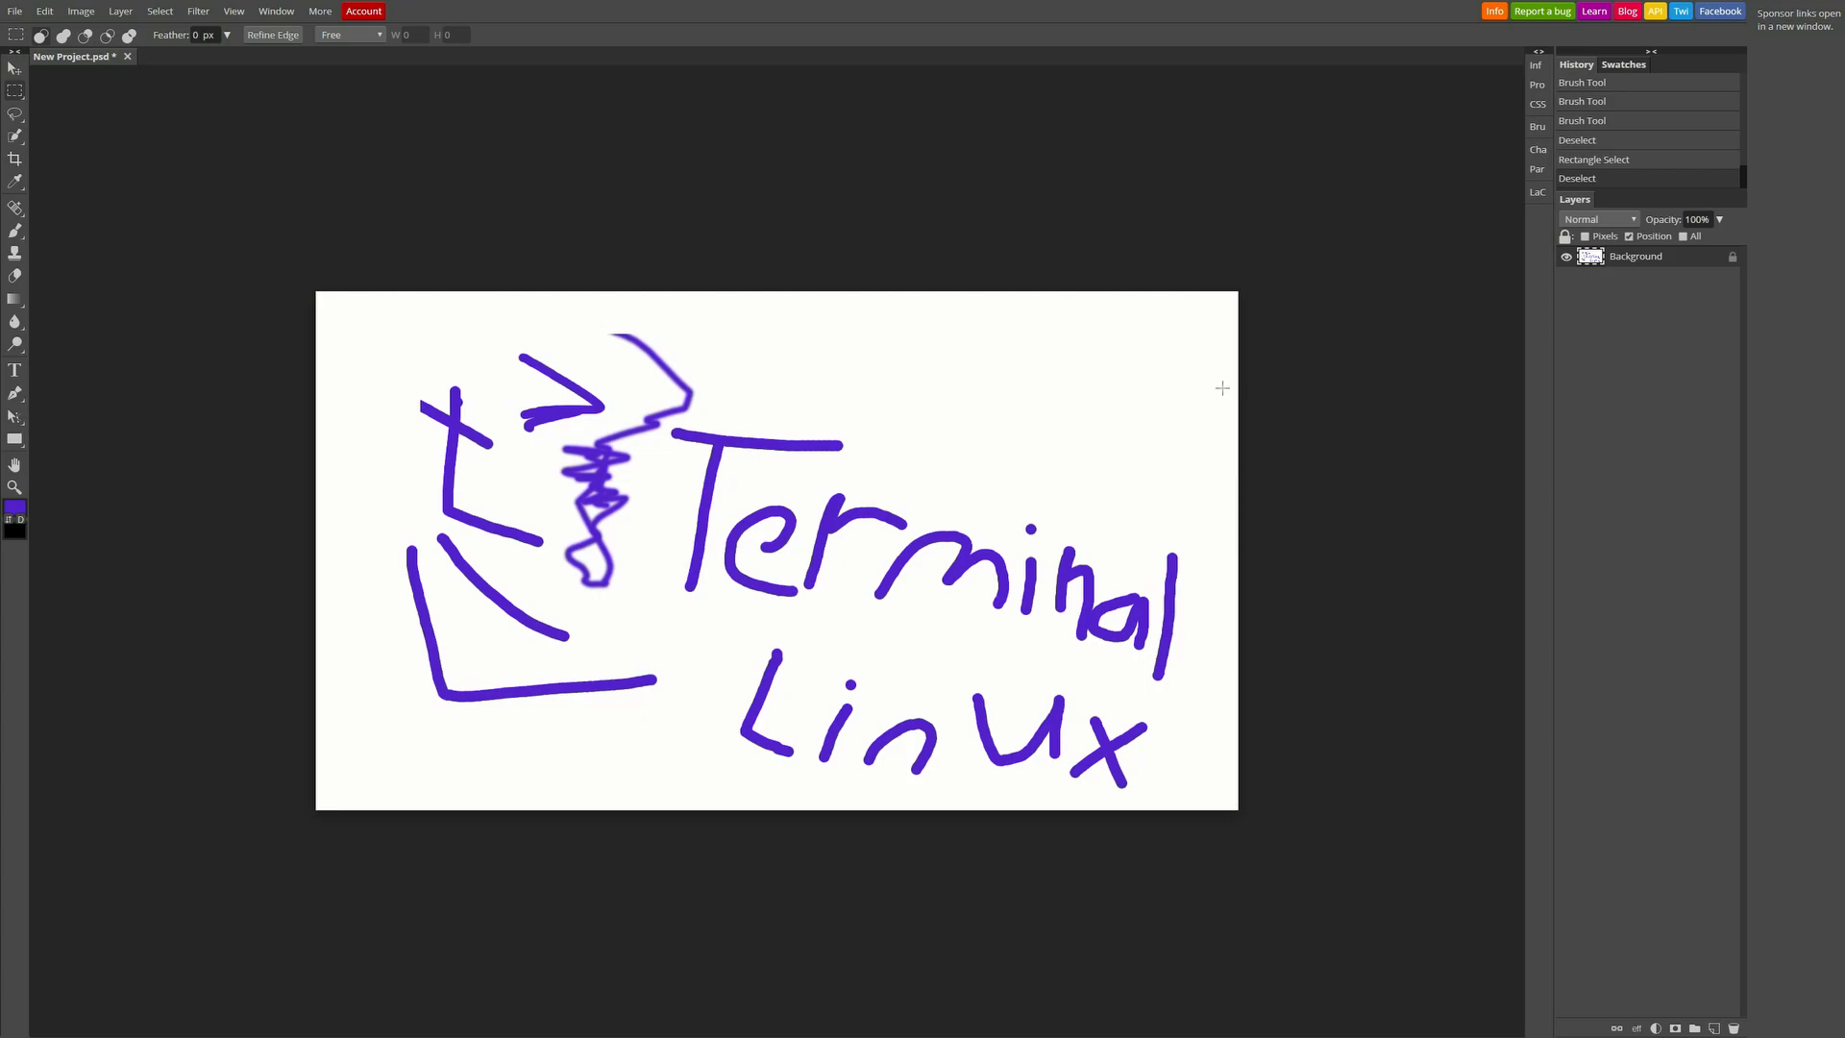
mouse_move(1215, 384)
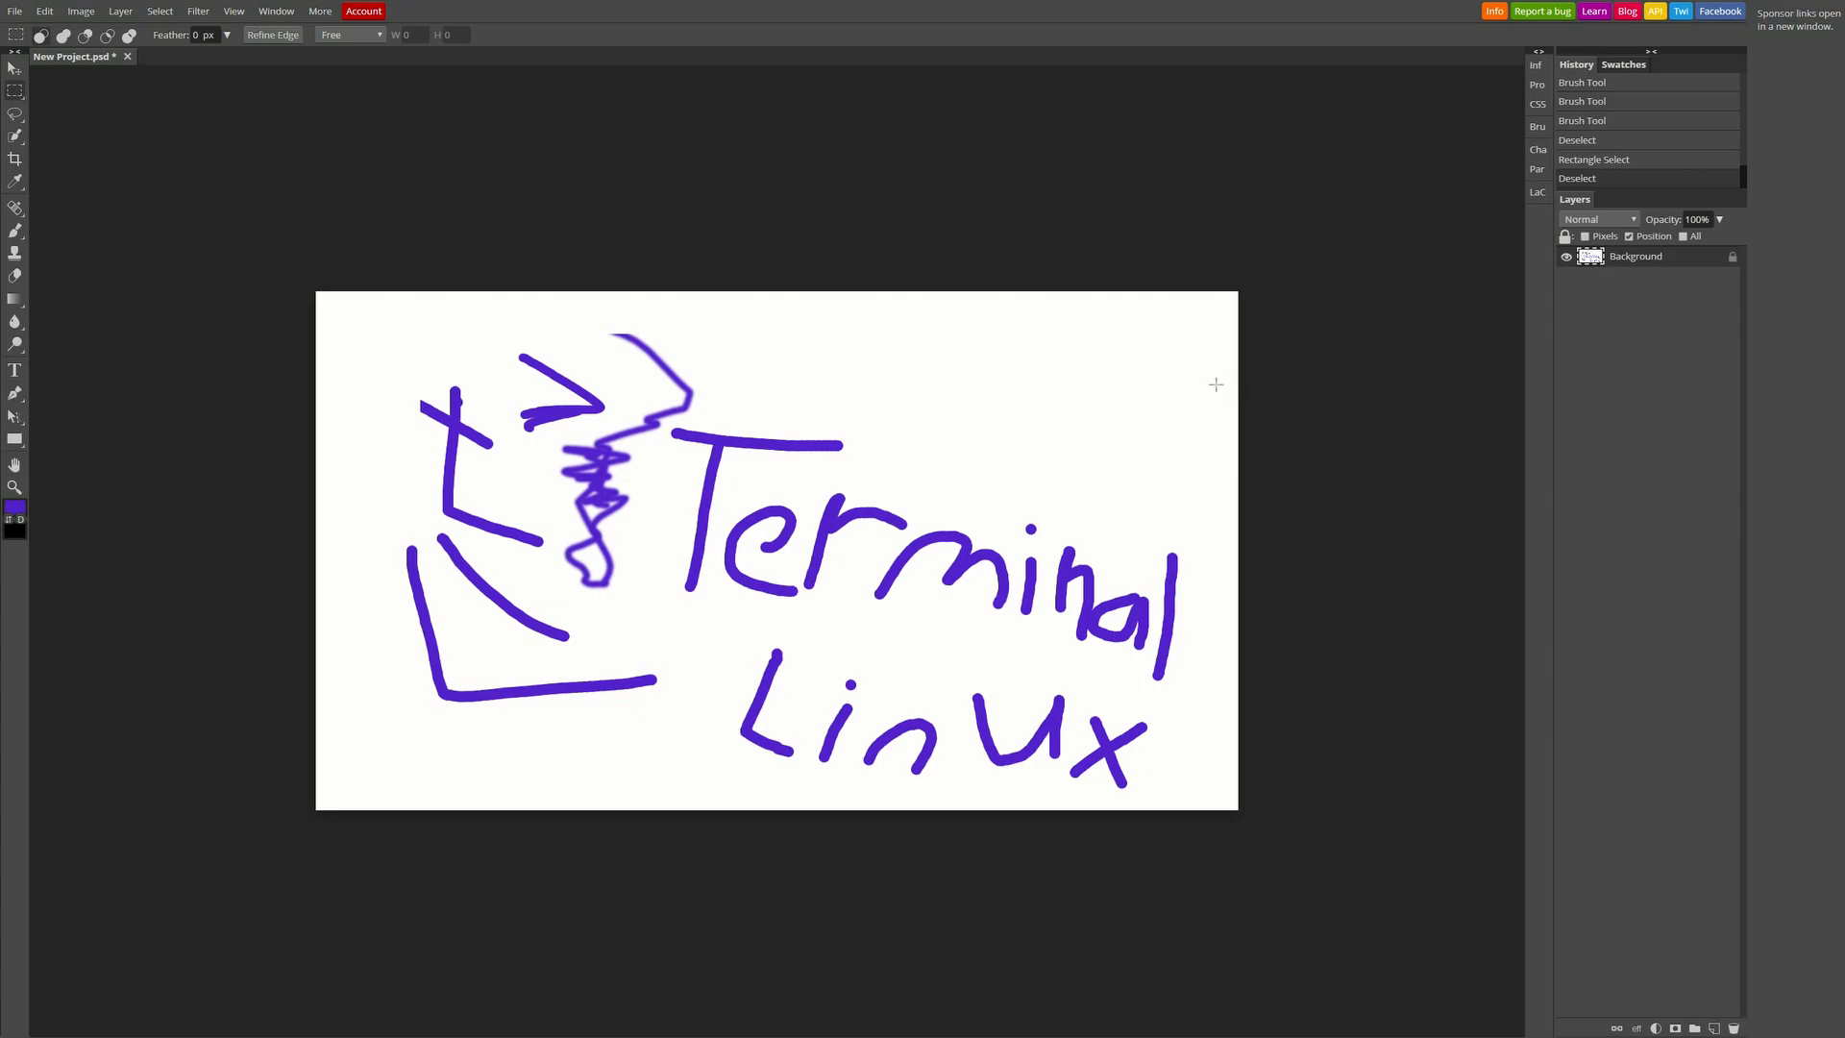
mouse_move(1212, 378)
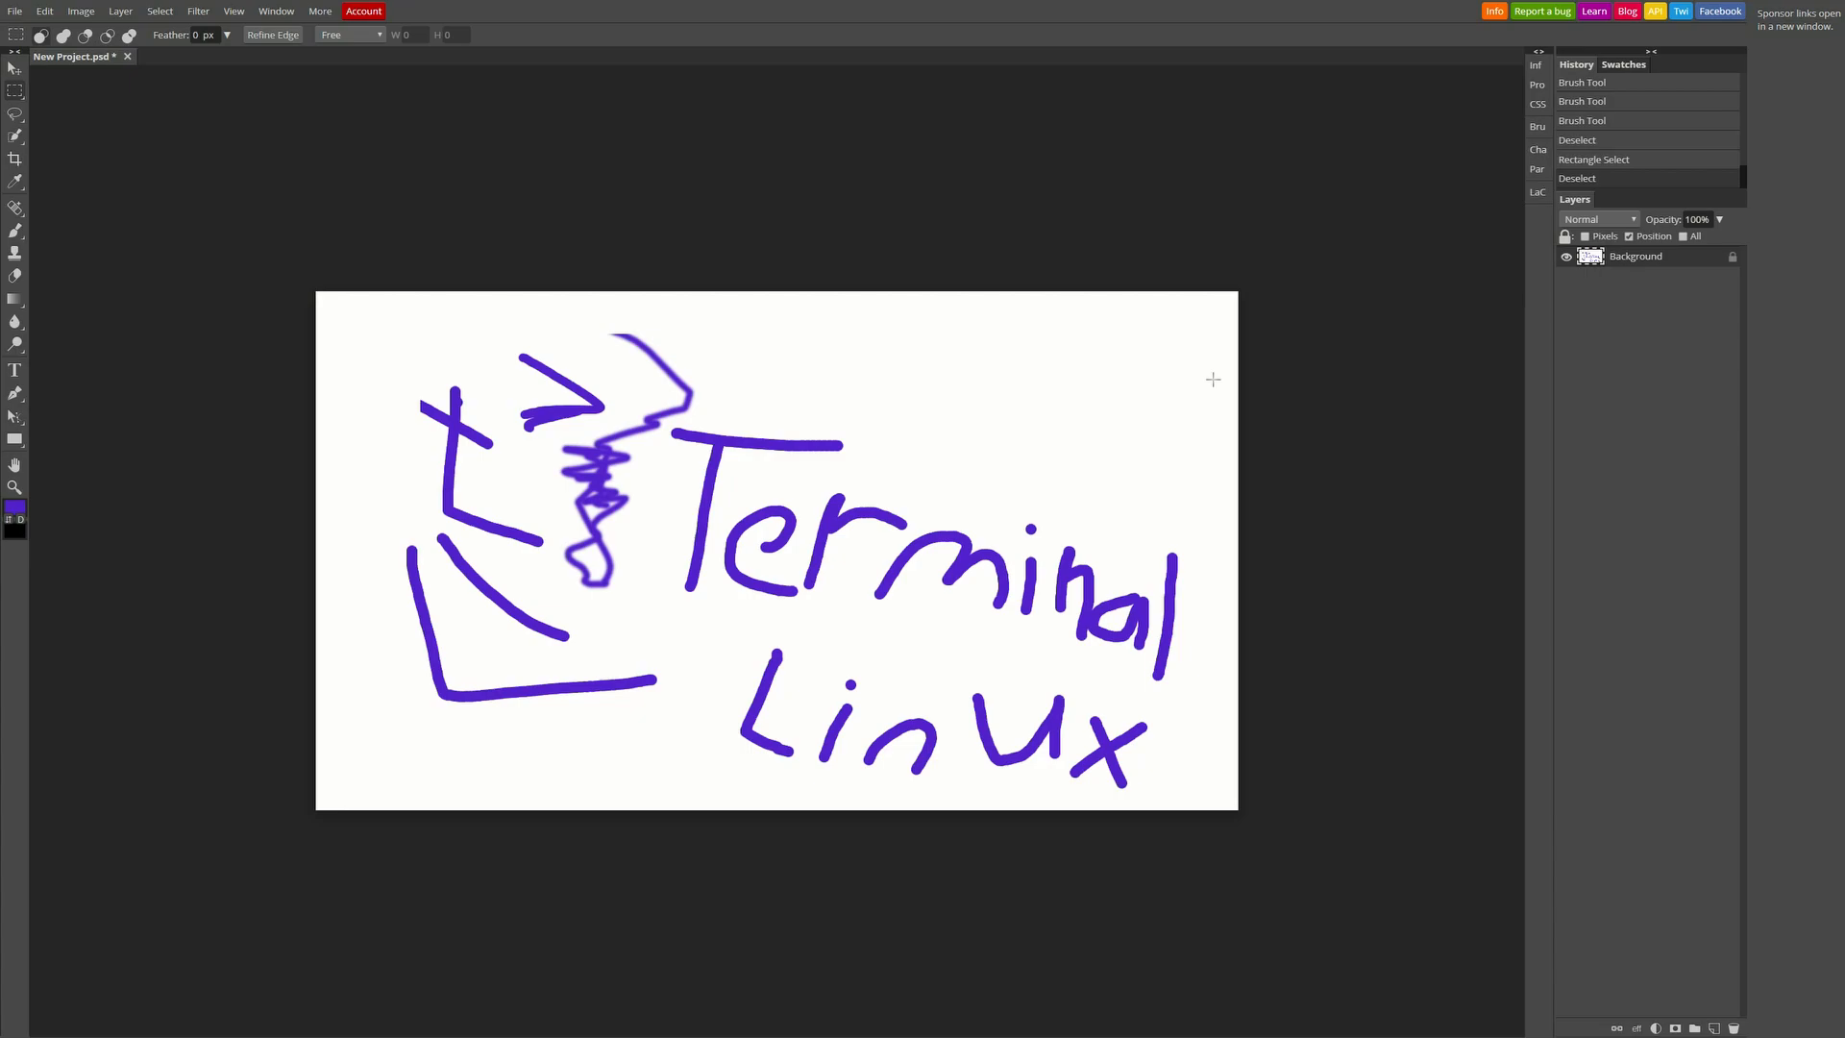
mouse_move(1210, 371)
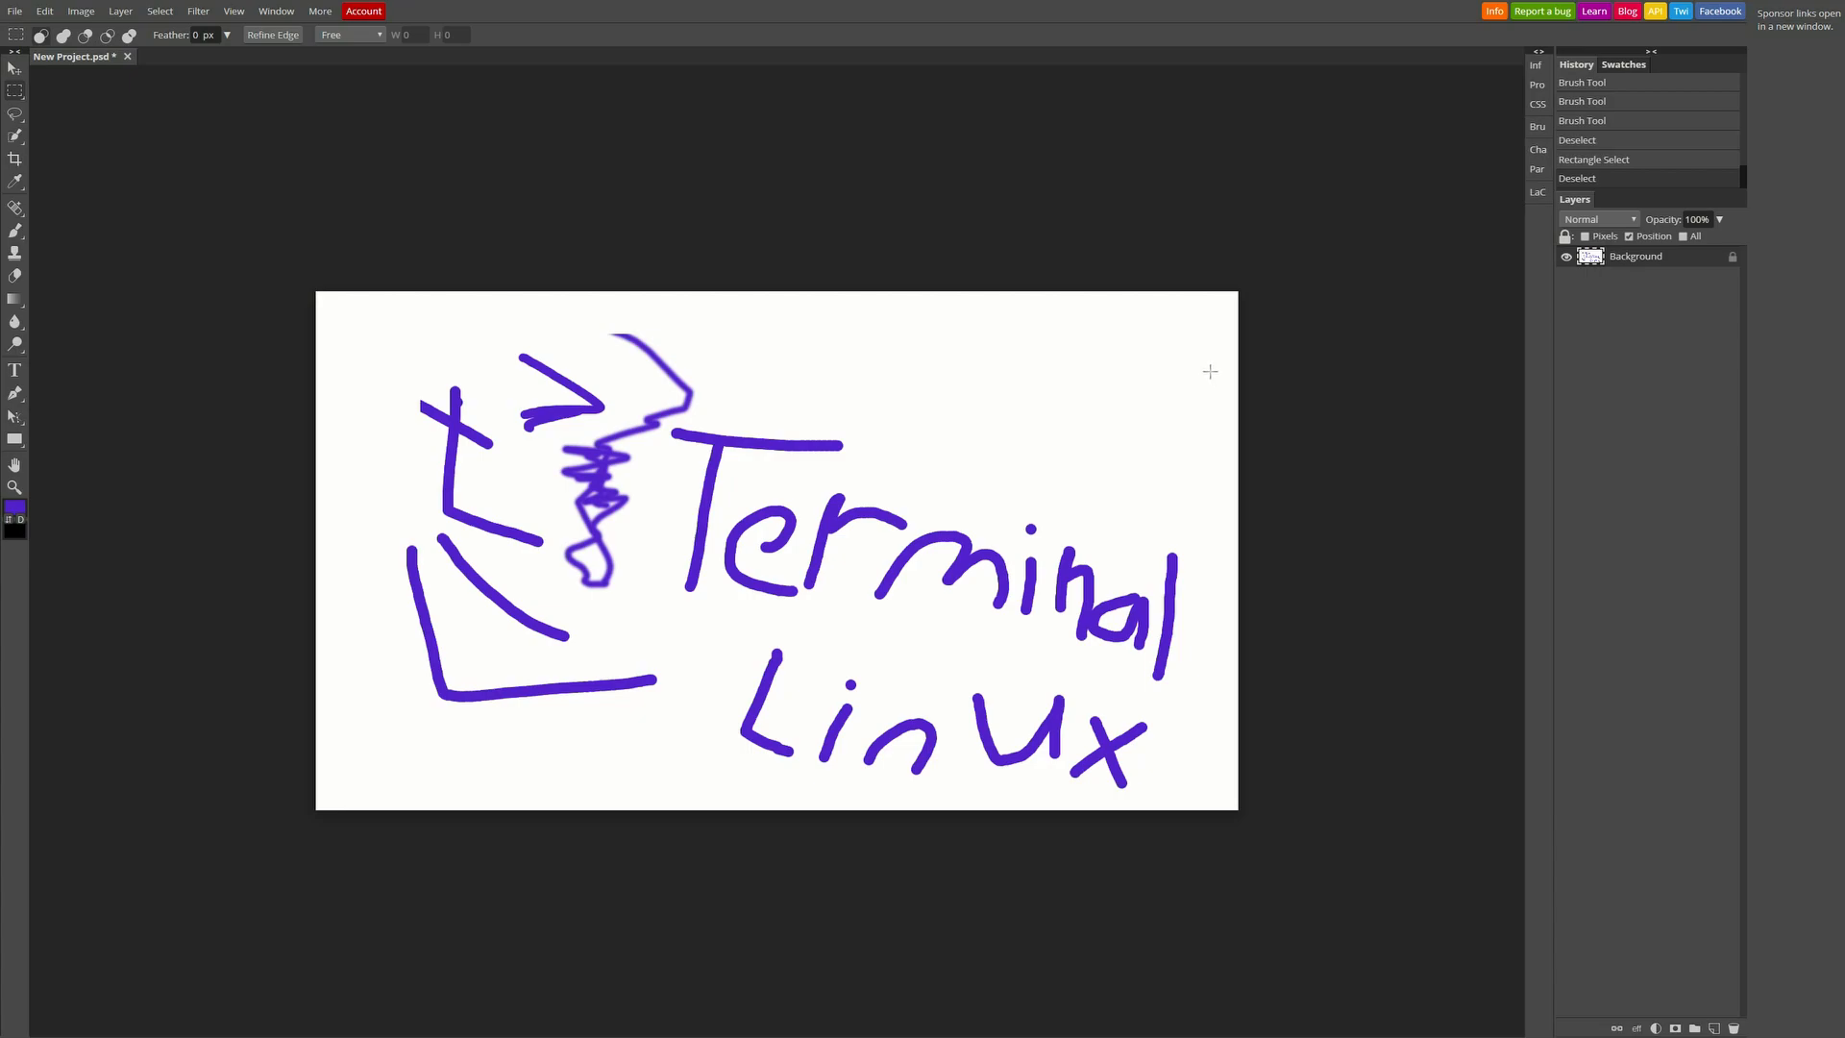
mouse_move(1167, 377)
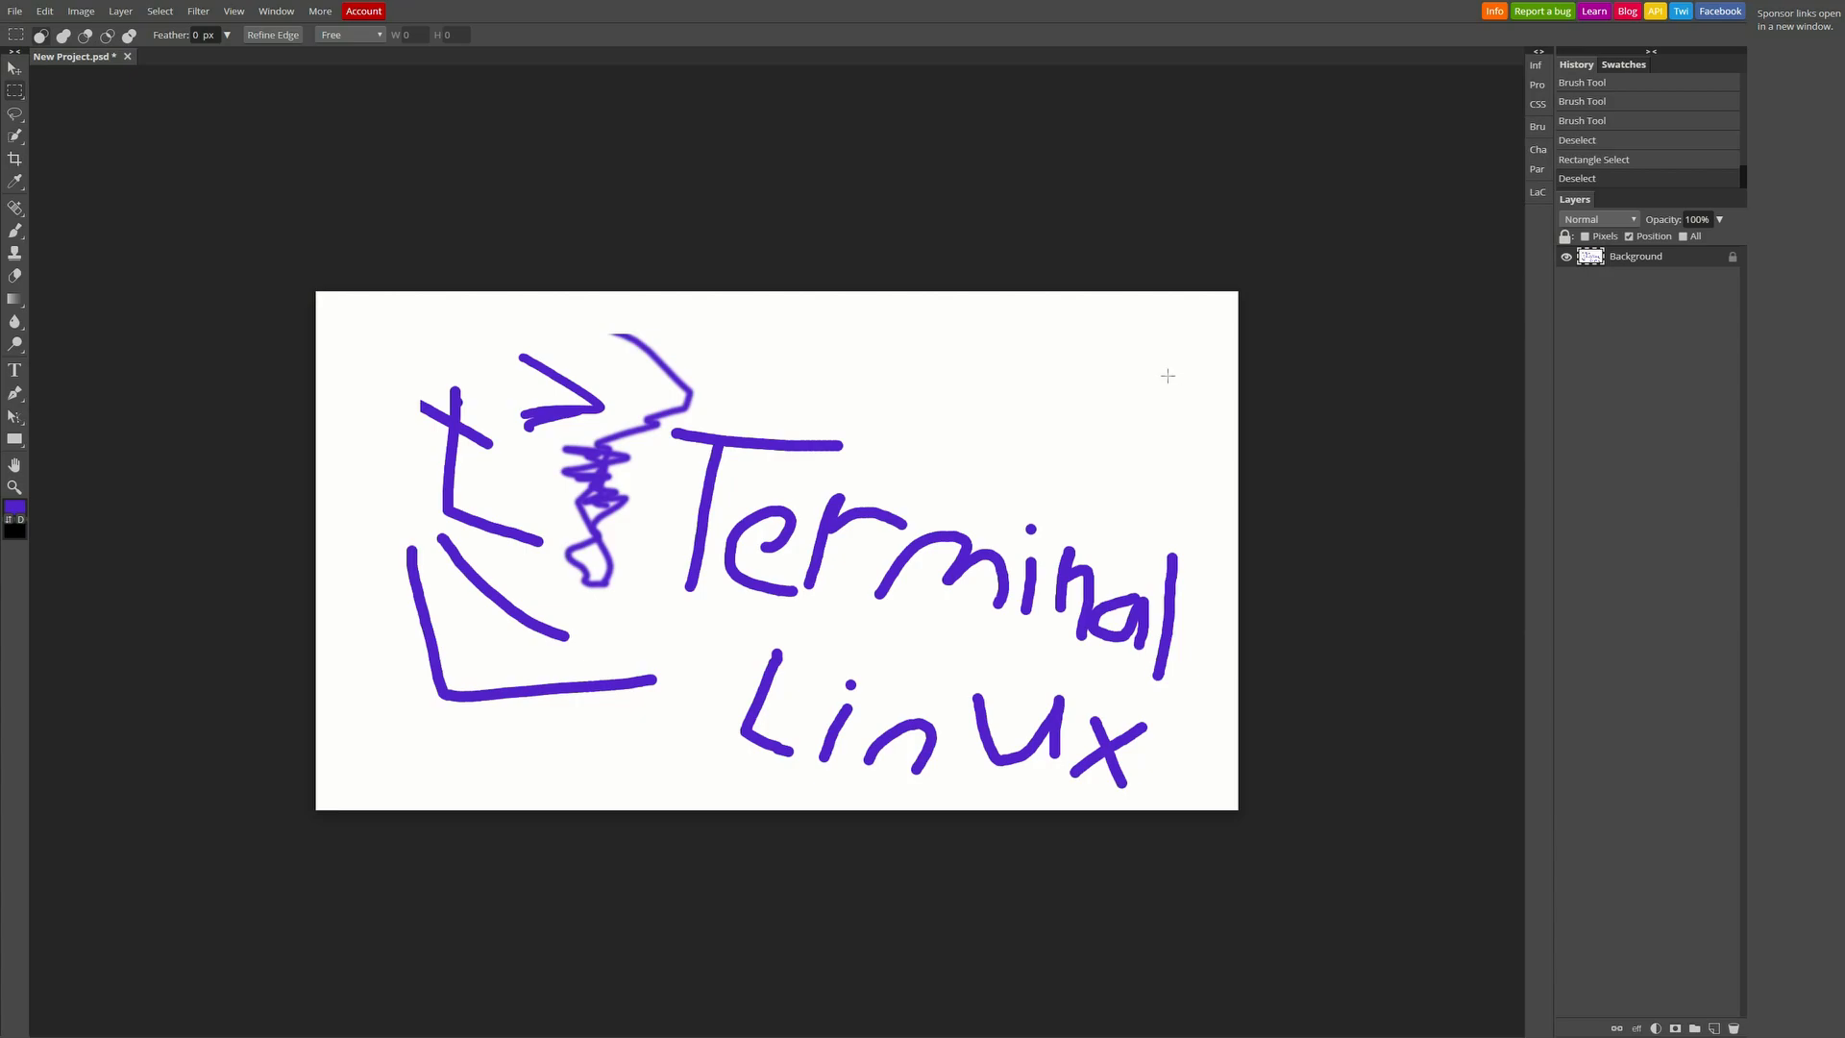
mouse_move(1139, 379)
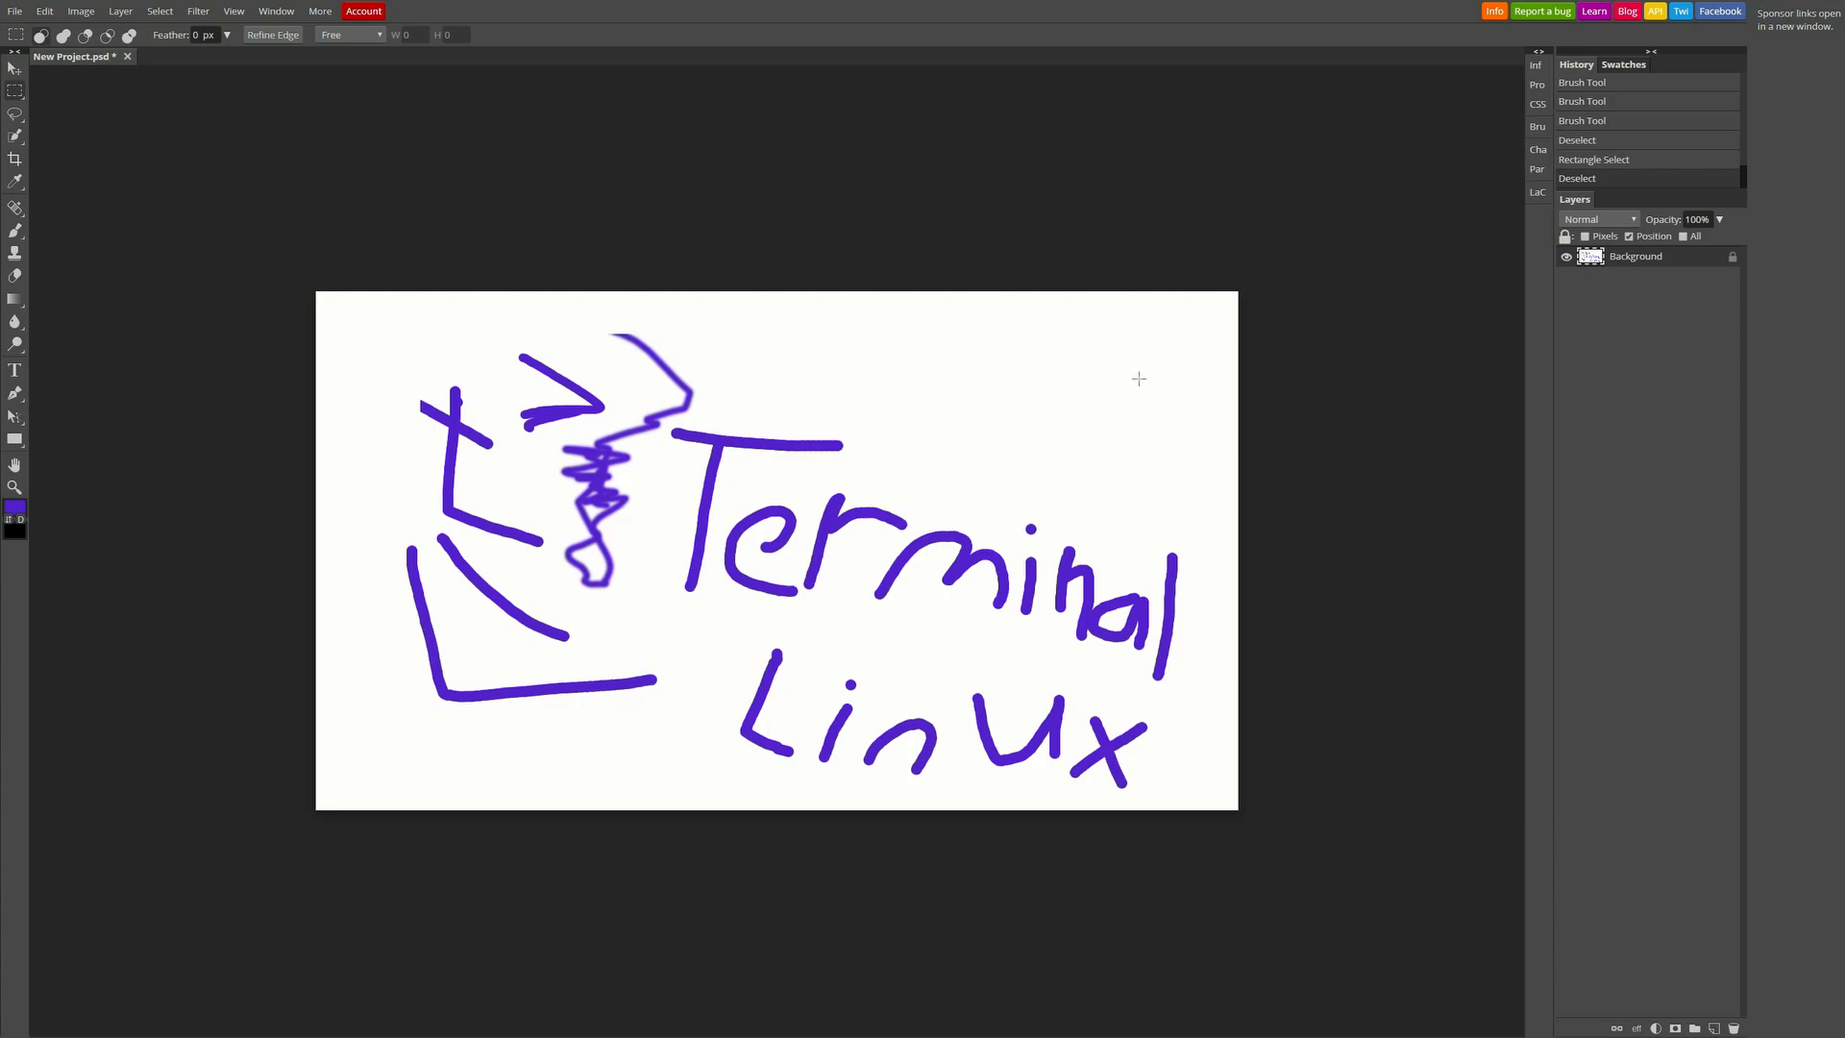
mouse_move(992, 359)
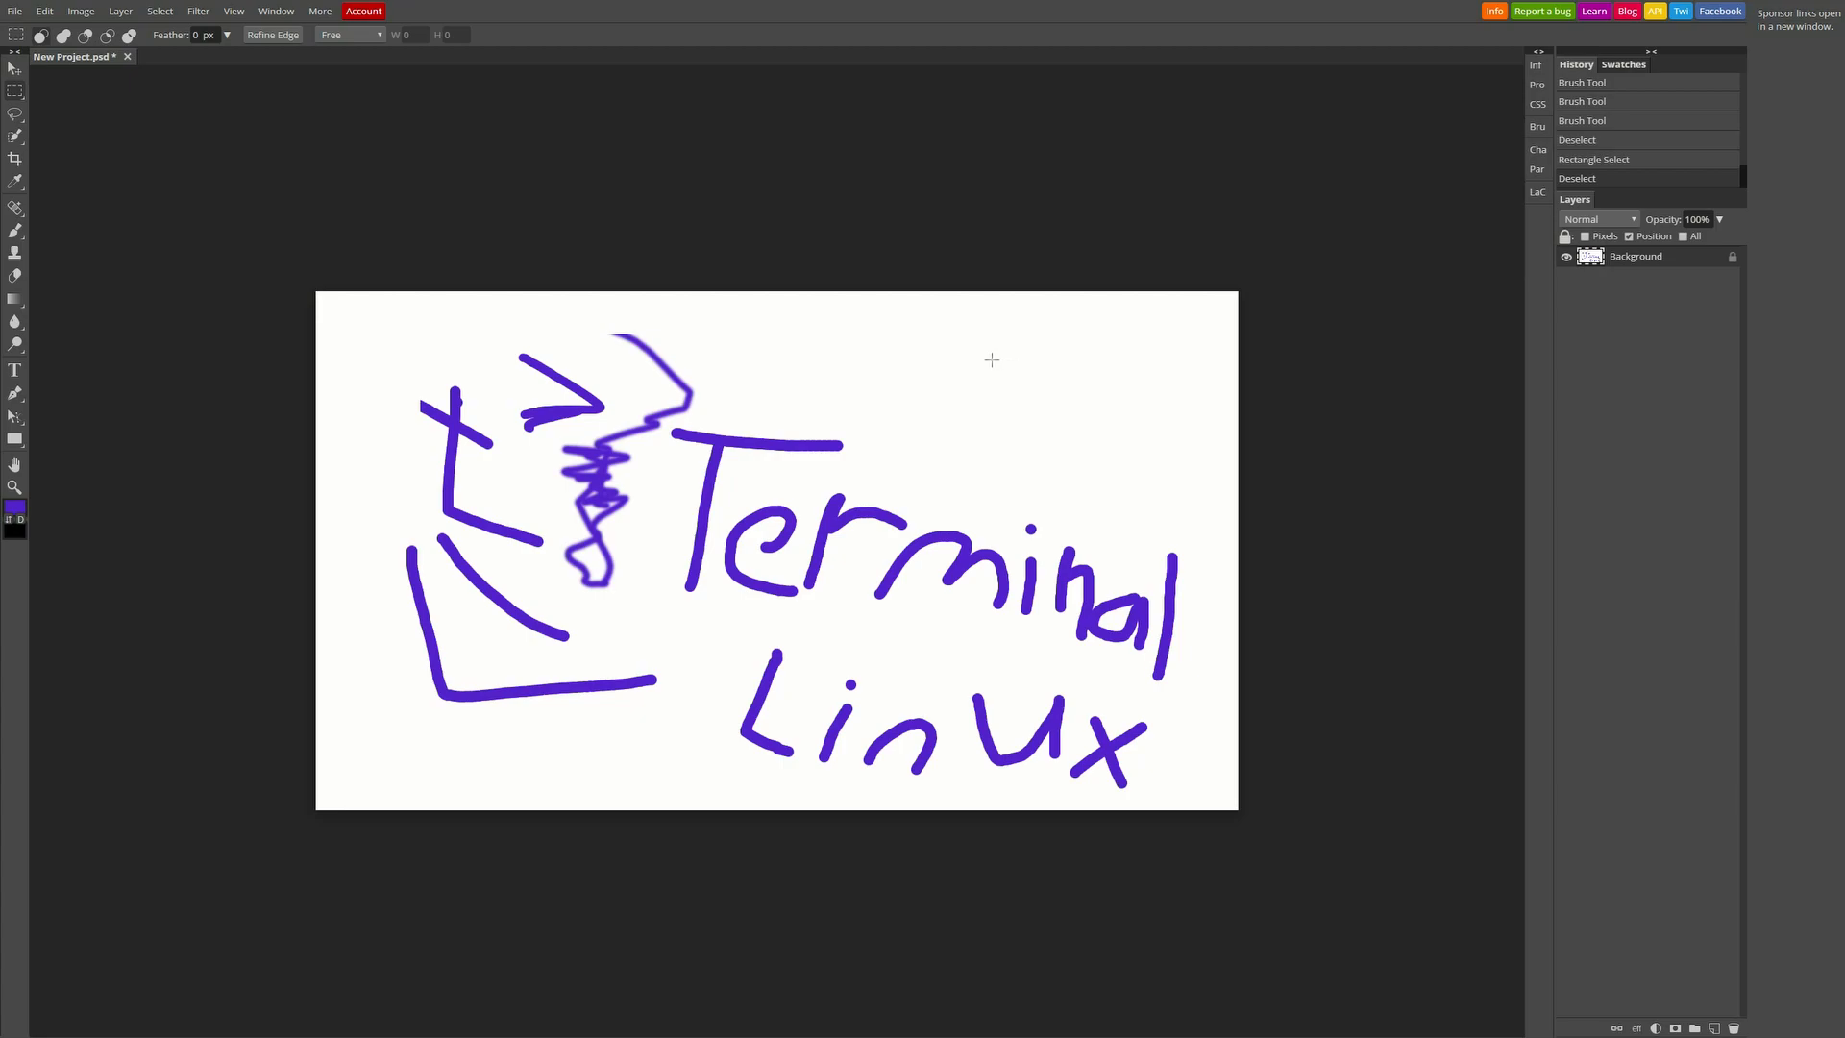
mouse_move(899, 361)
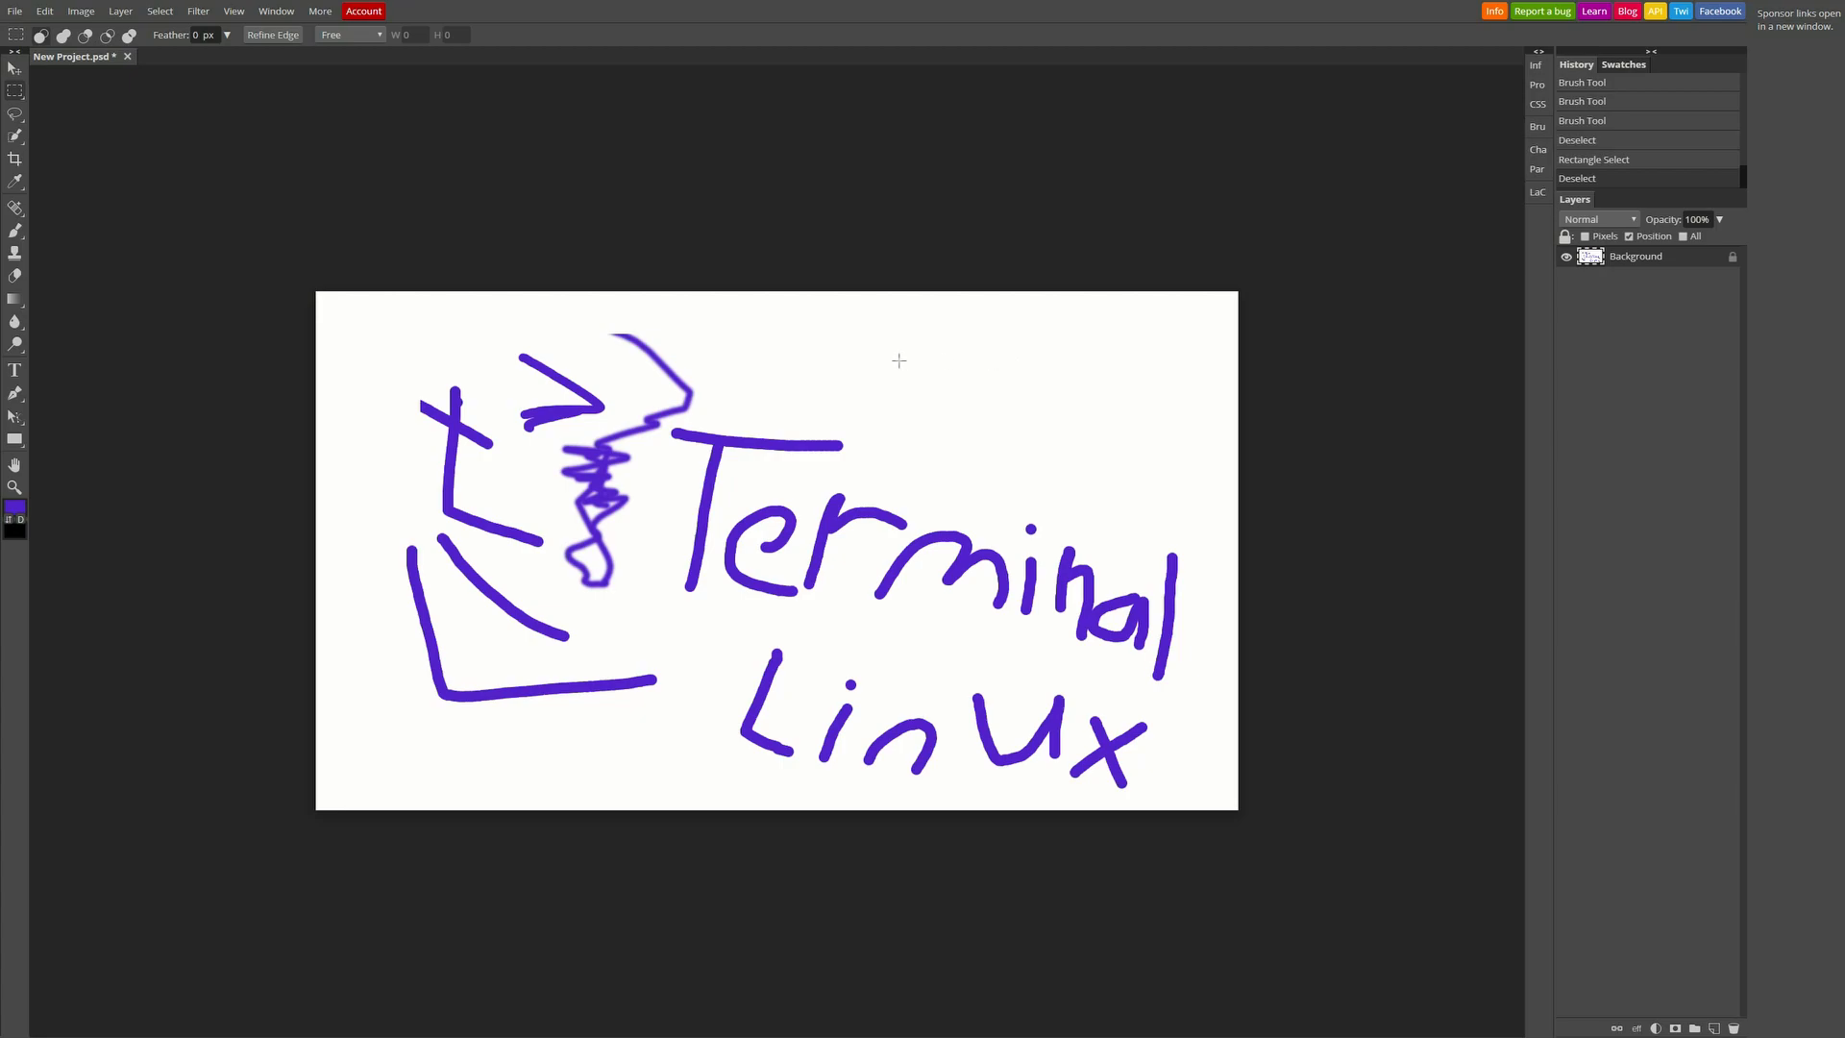
mouse_move(881, 361)
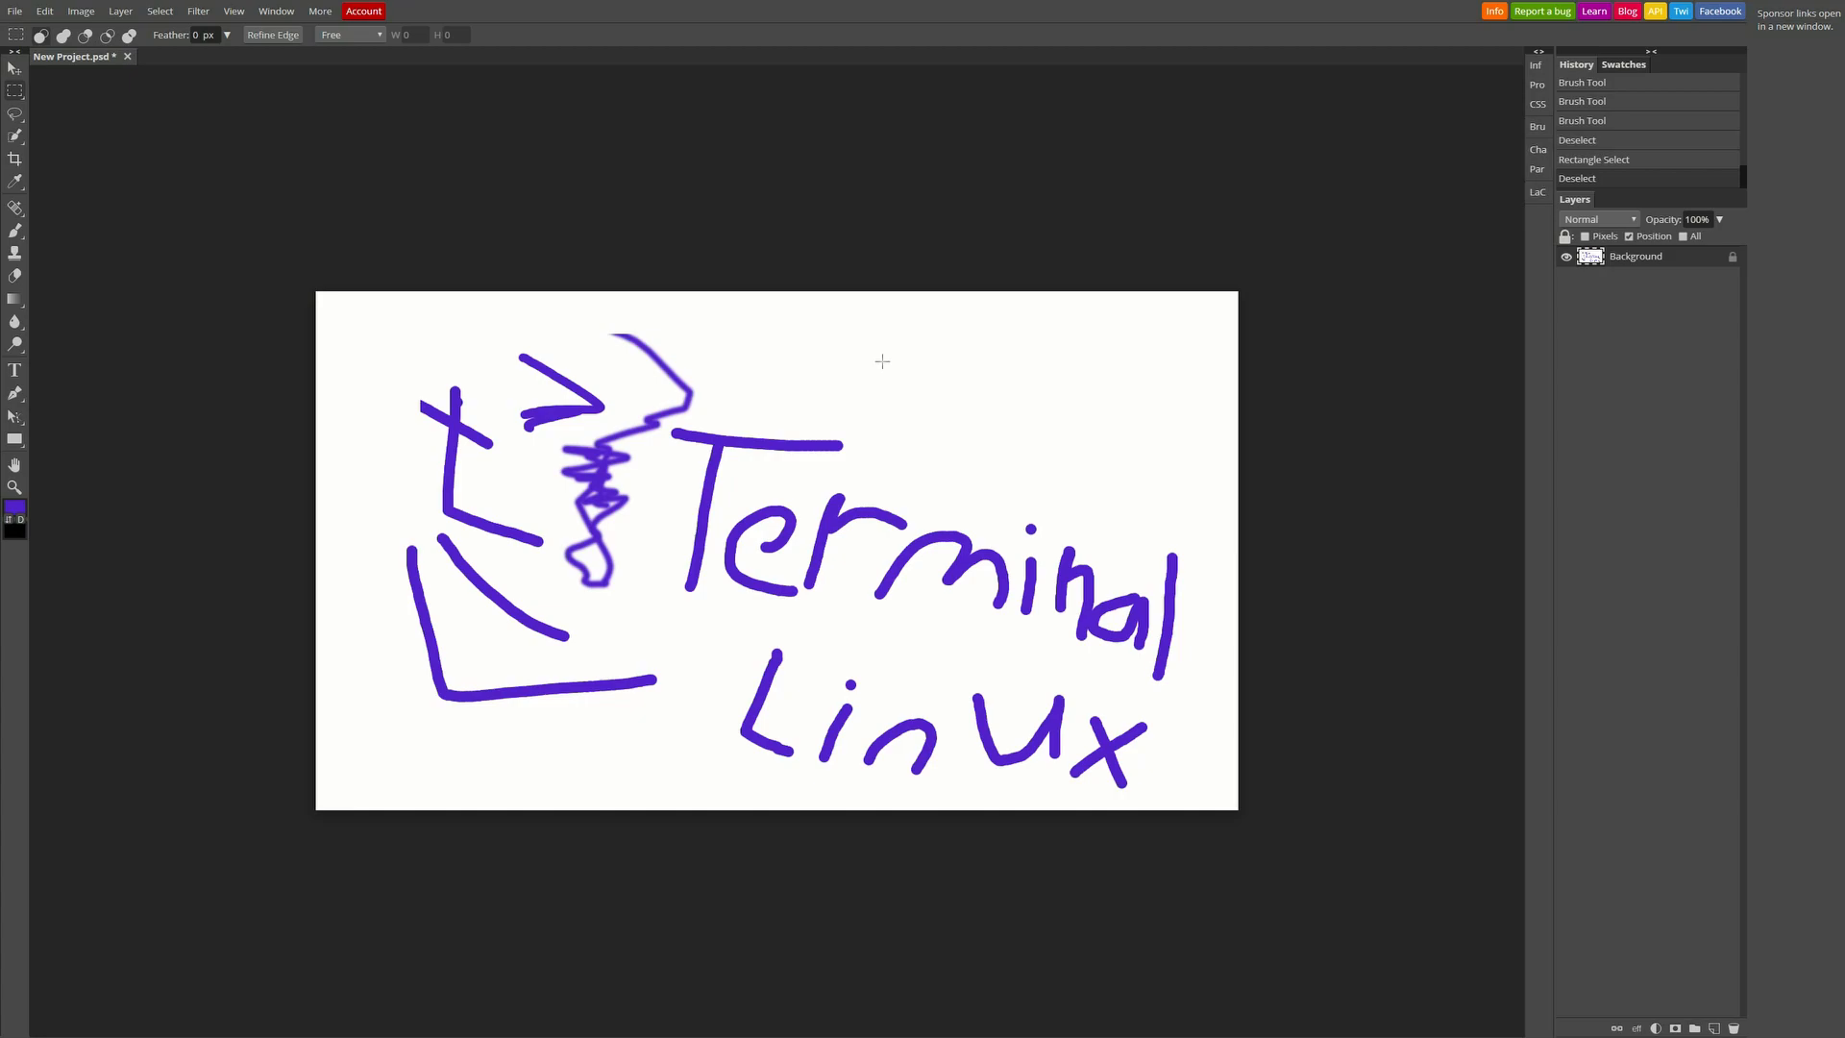
mouse_move(892, 353)
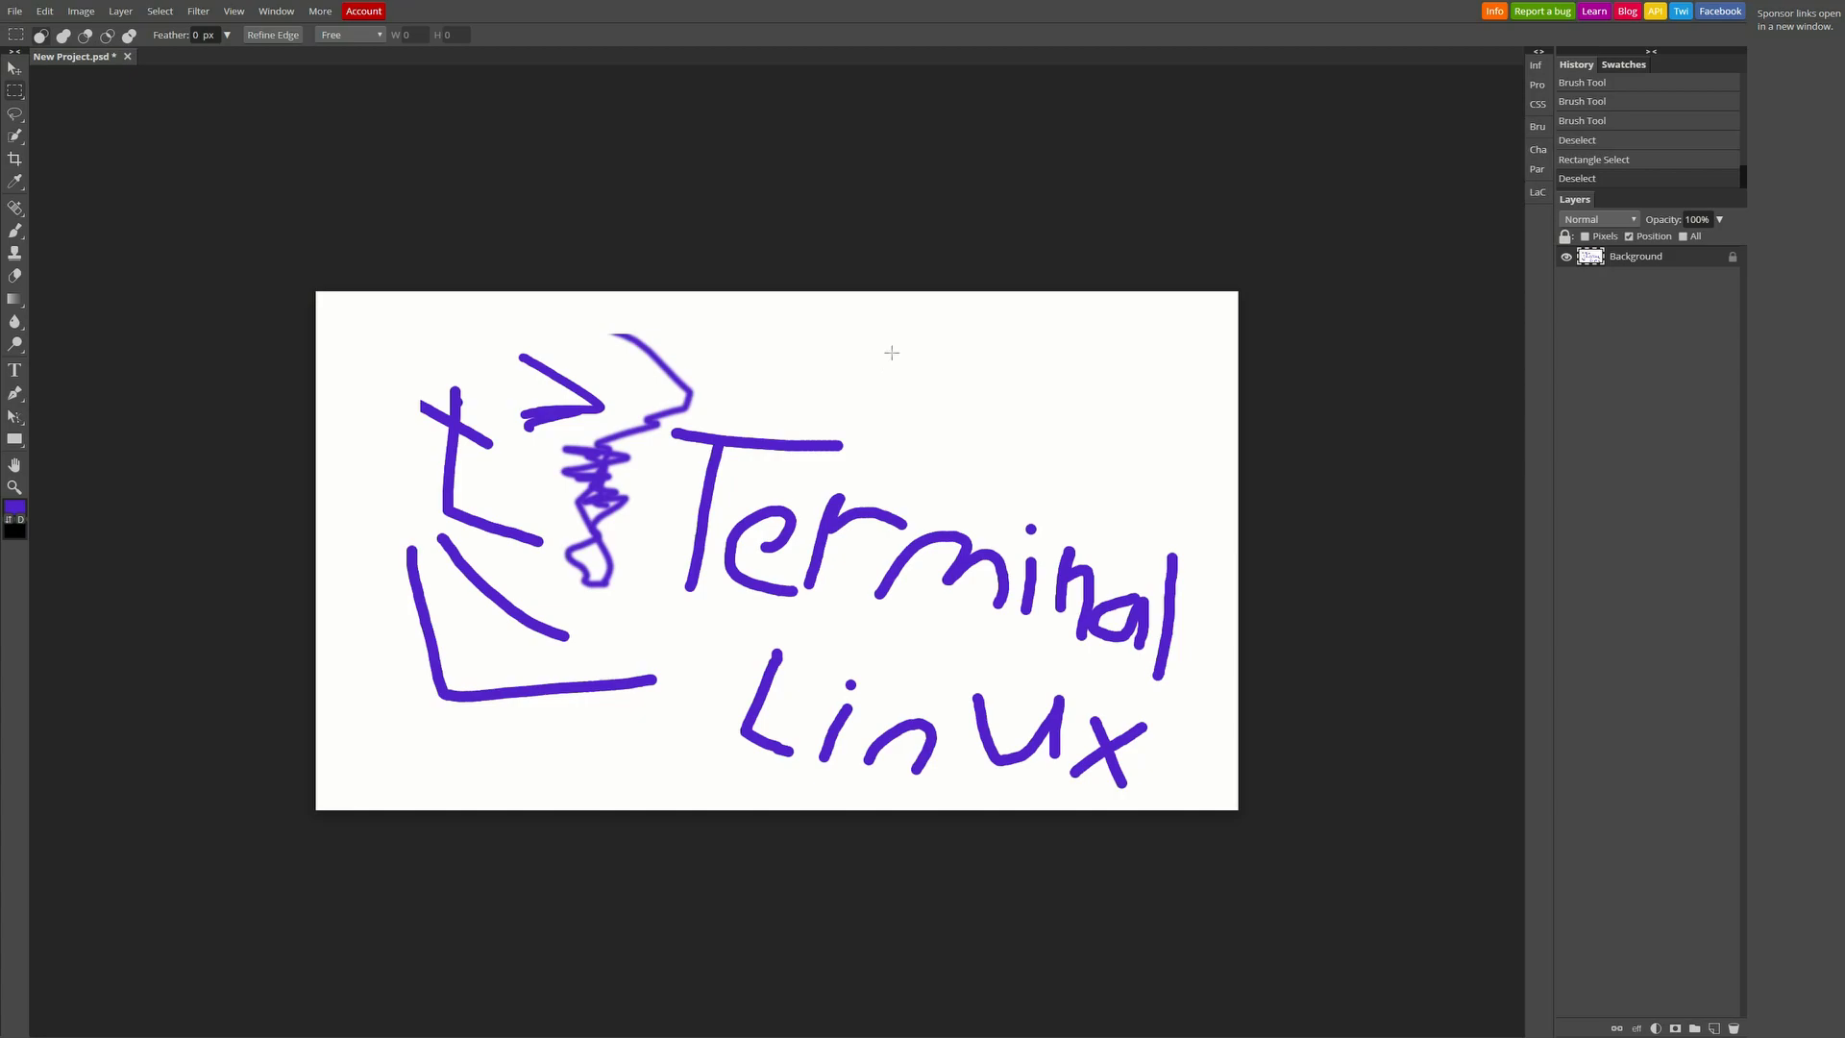
mouse_move(1217, 149)
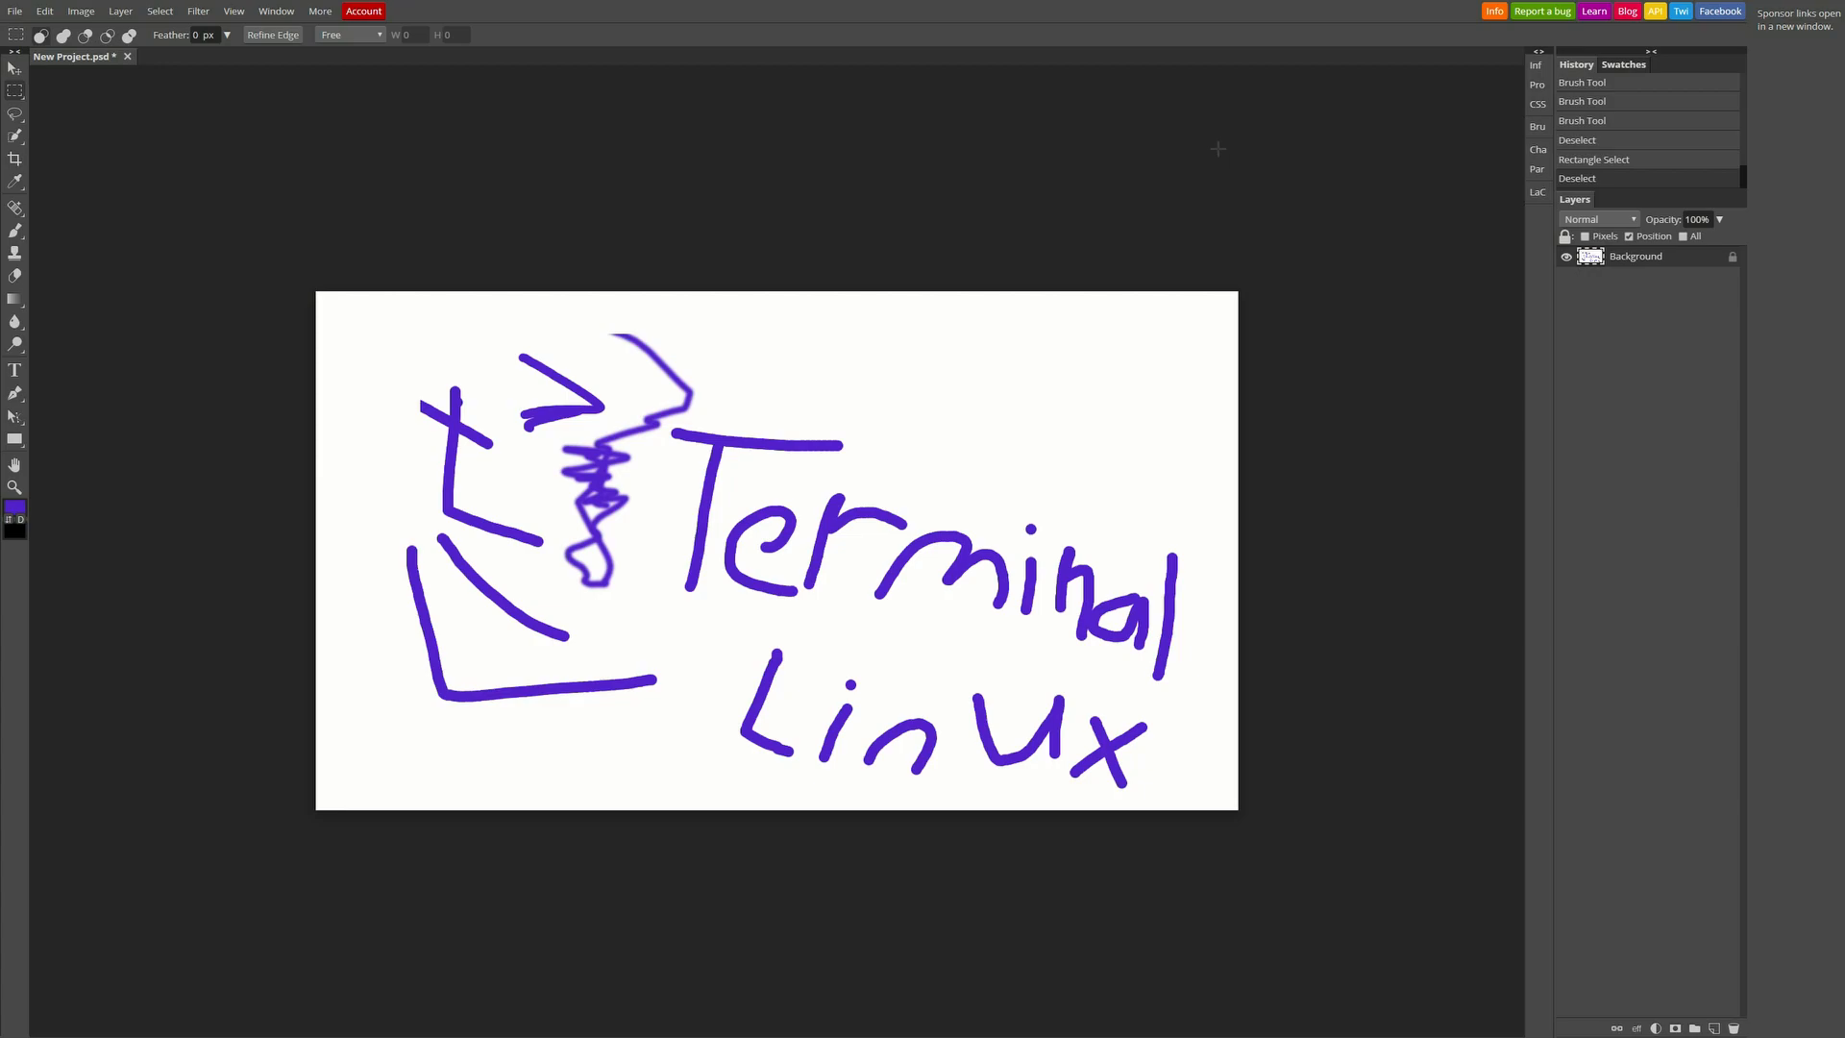
mouse_move(1110, 260)
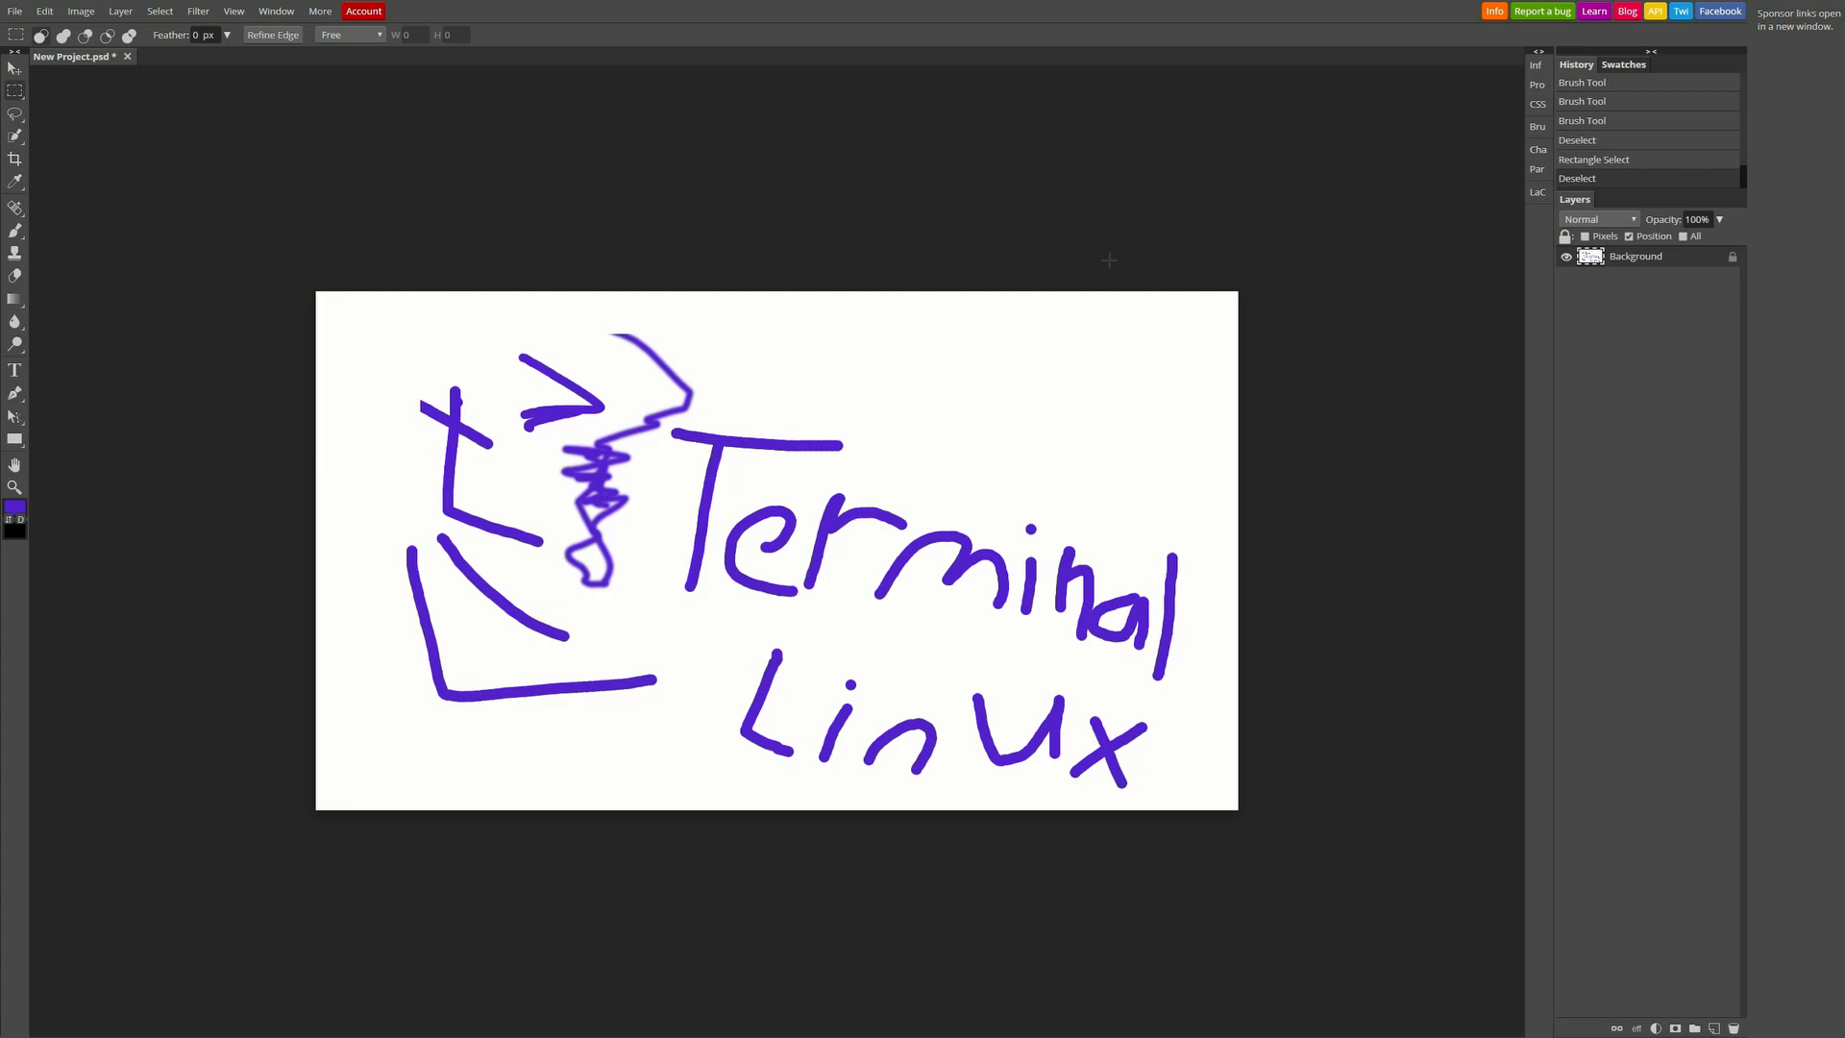
mouse_move(343, 378)
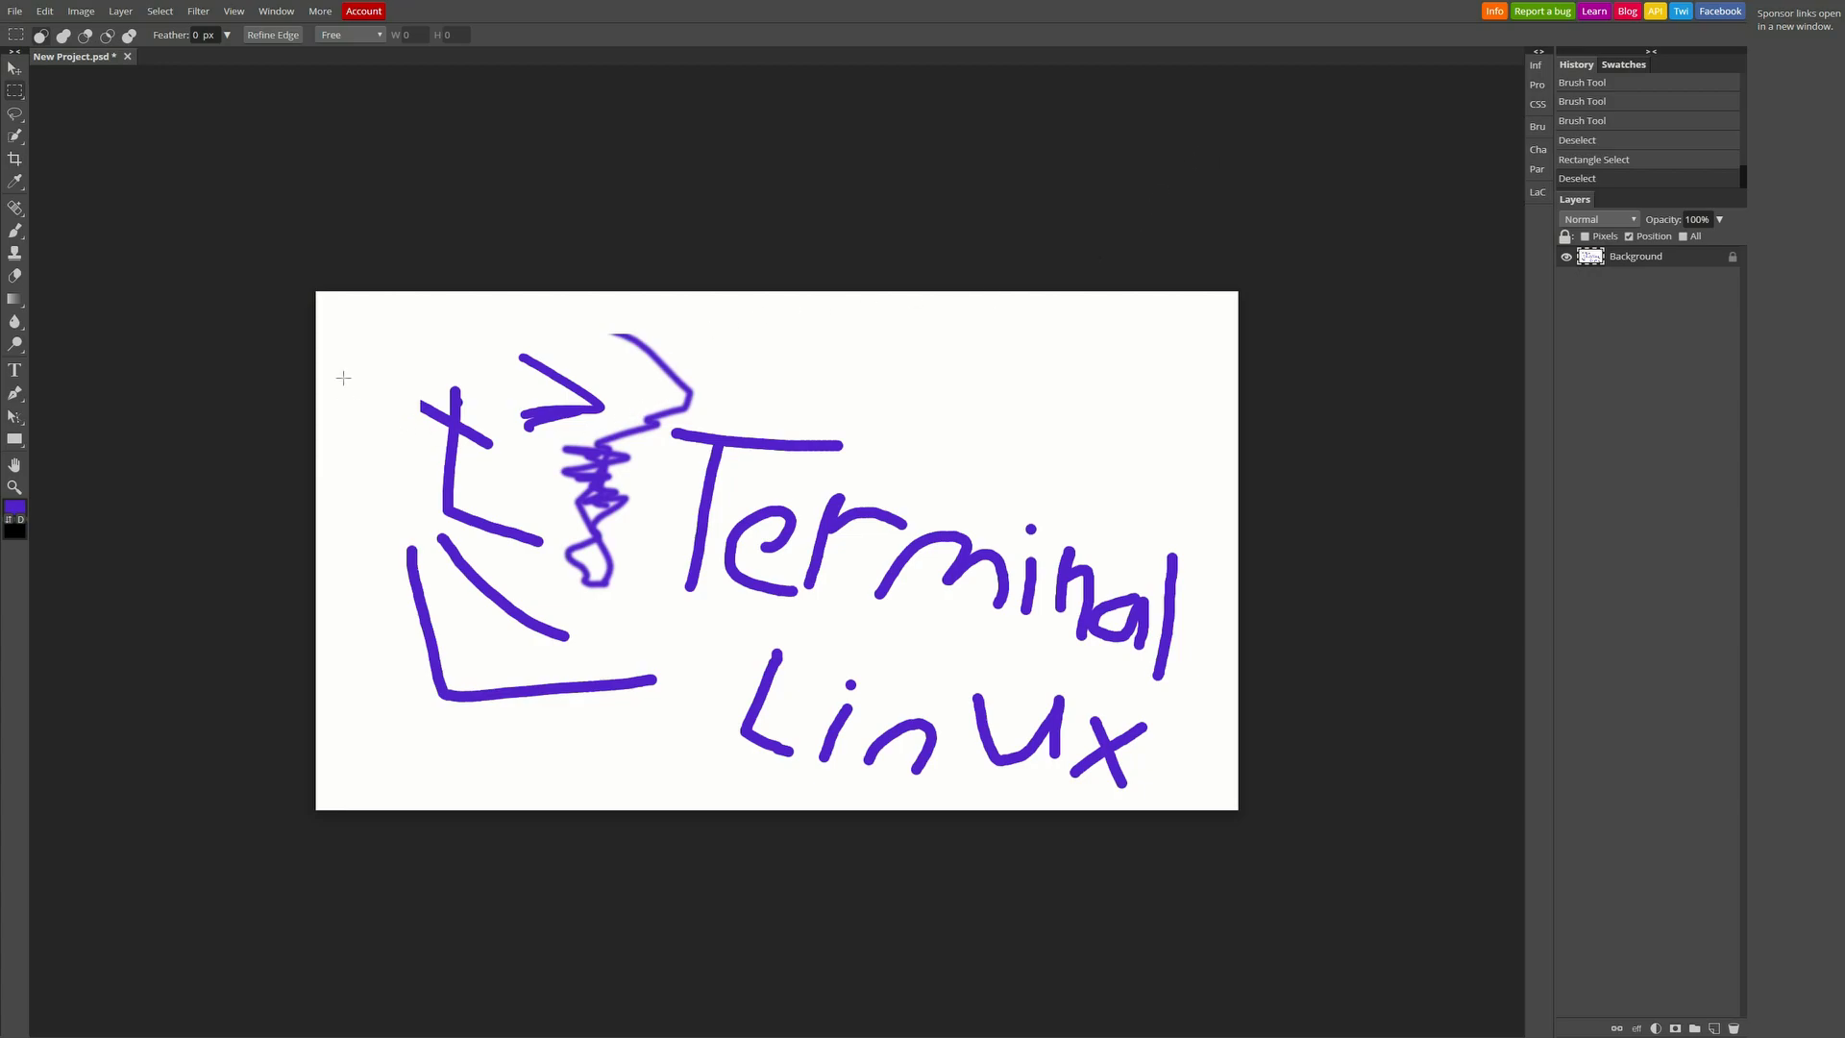
mouse_move(343, 315)
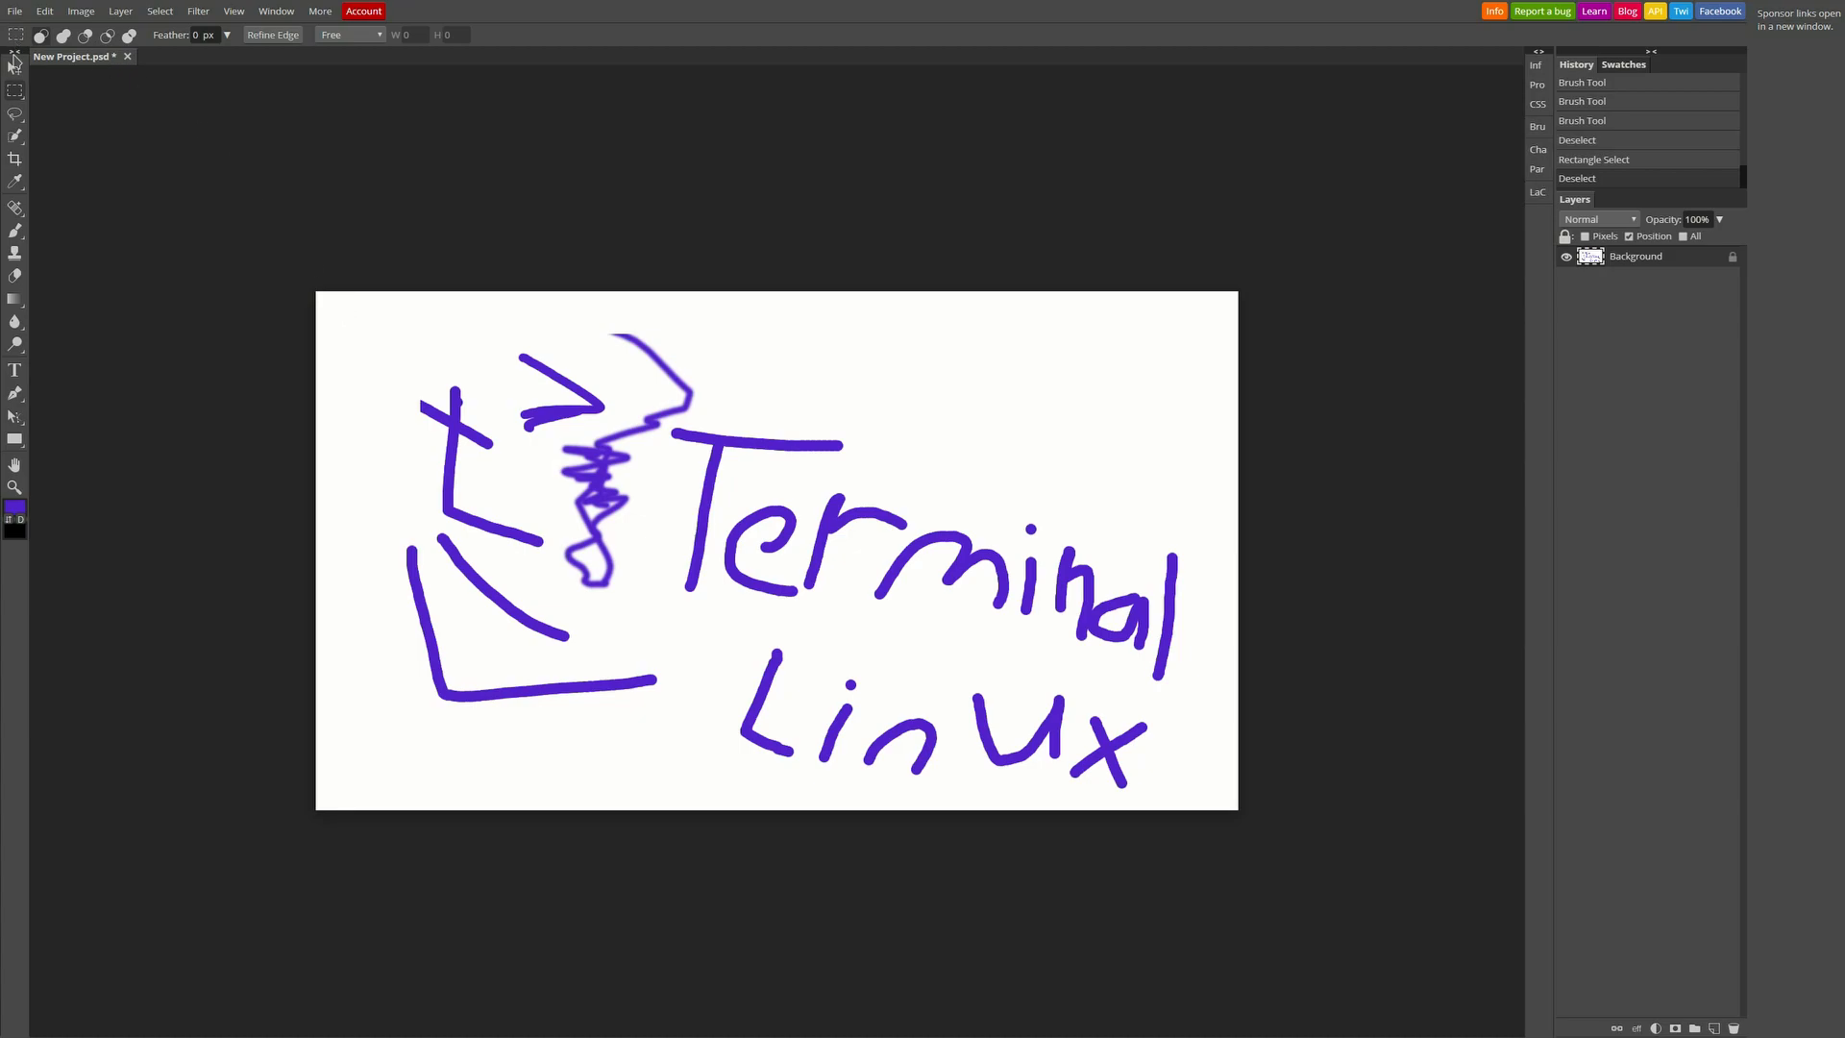
Marquee the canvas interior, delete the doodle to transparency, and deselect with Ctrl+D
click(10, 68)
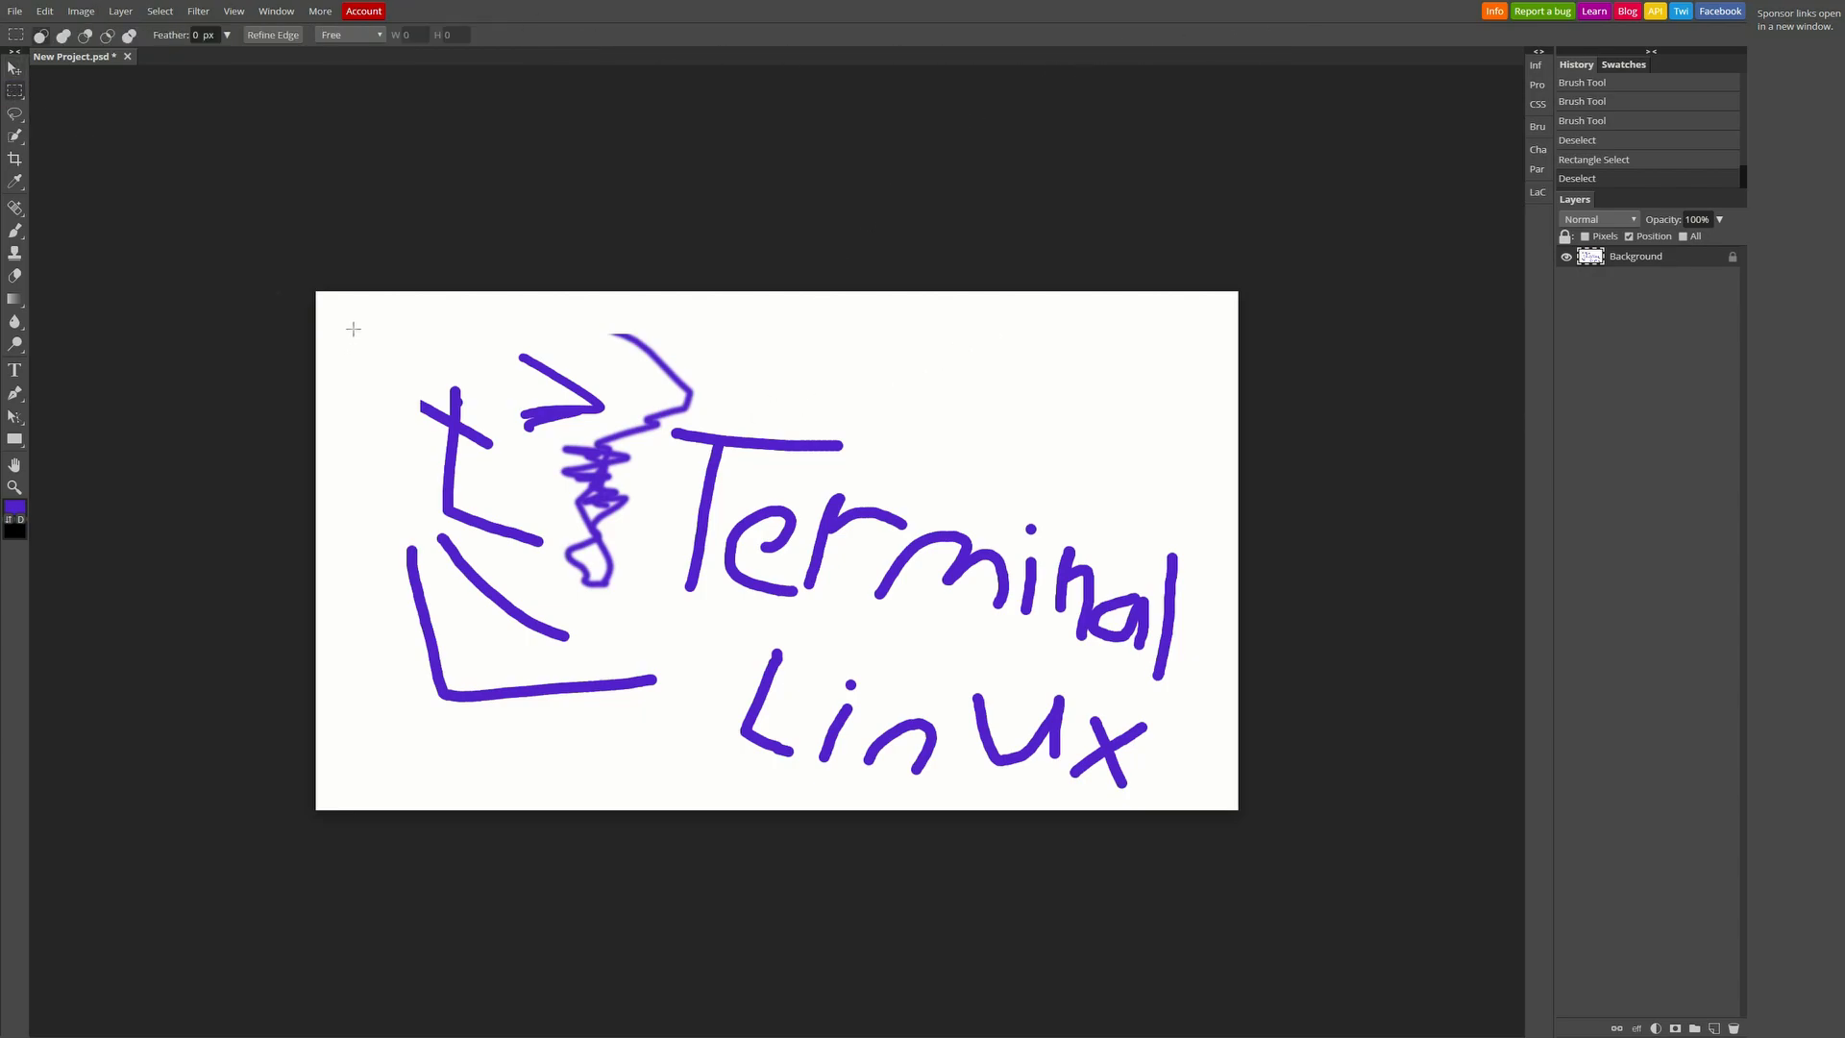
drag(346, 318, 1202, 800)
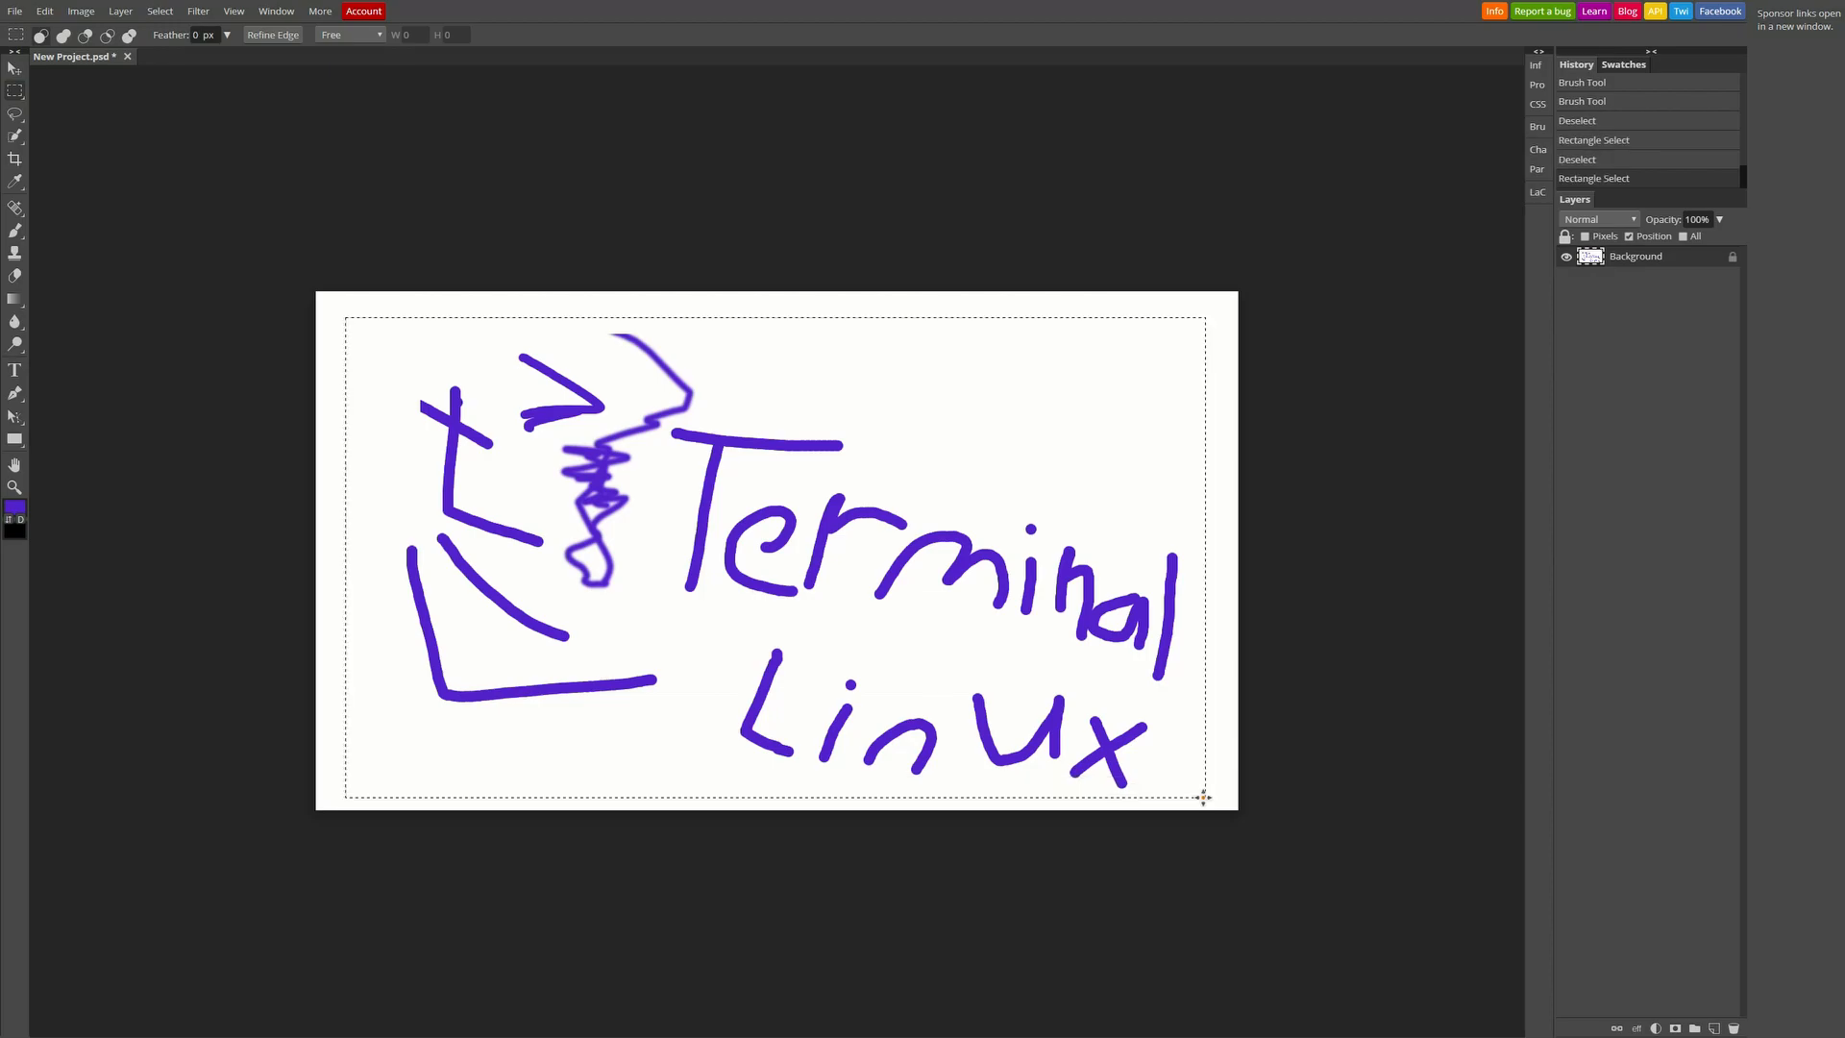
key(Delete)
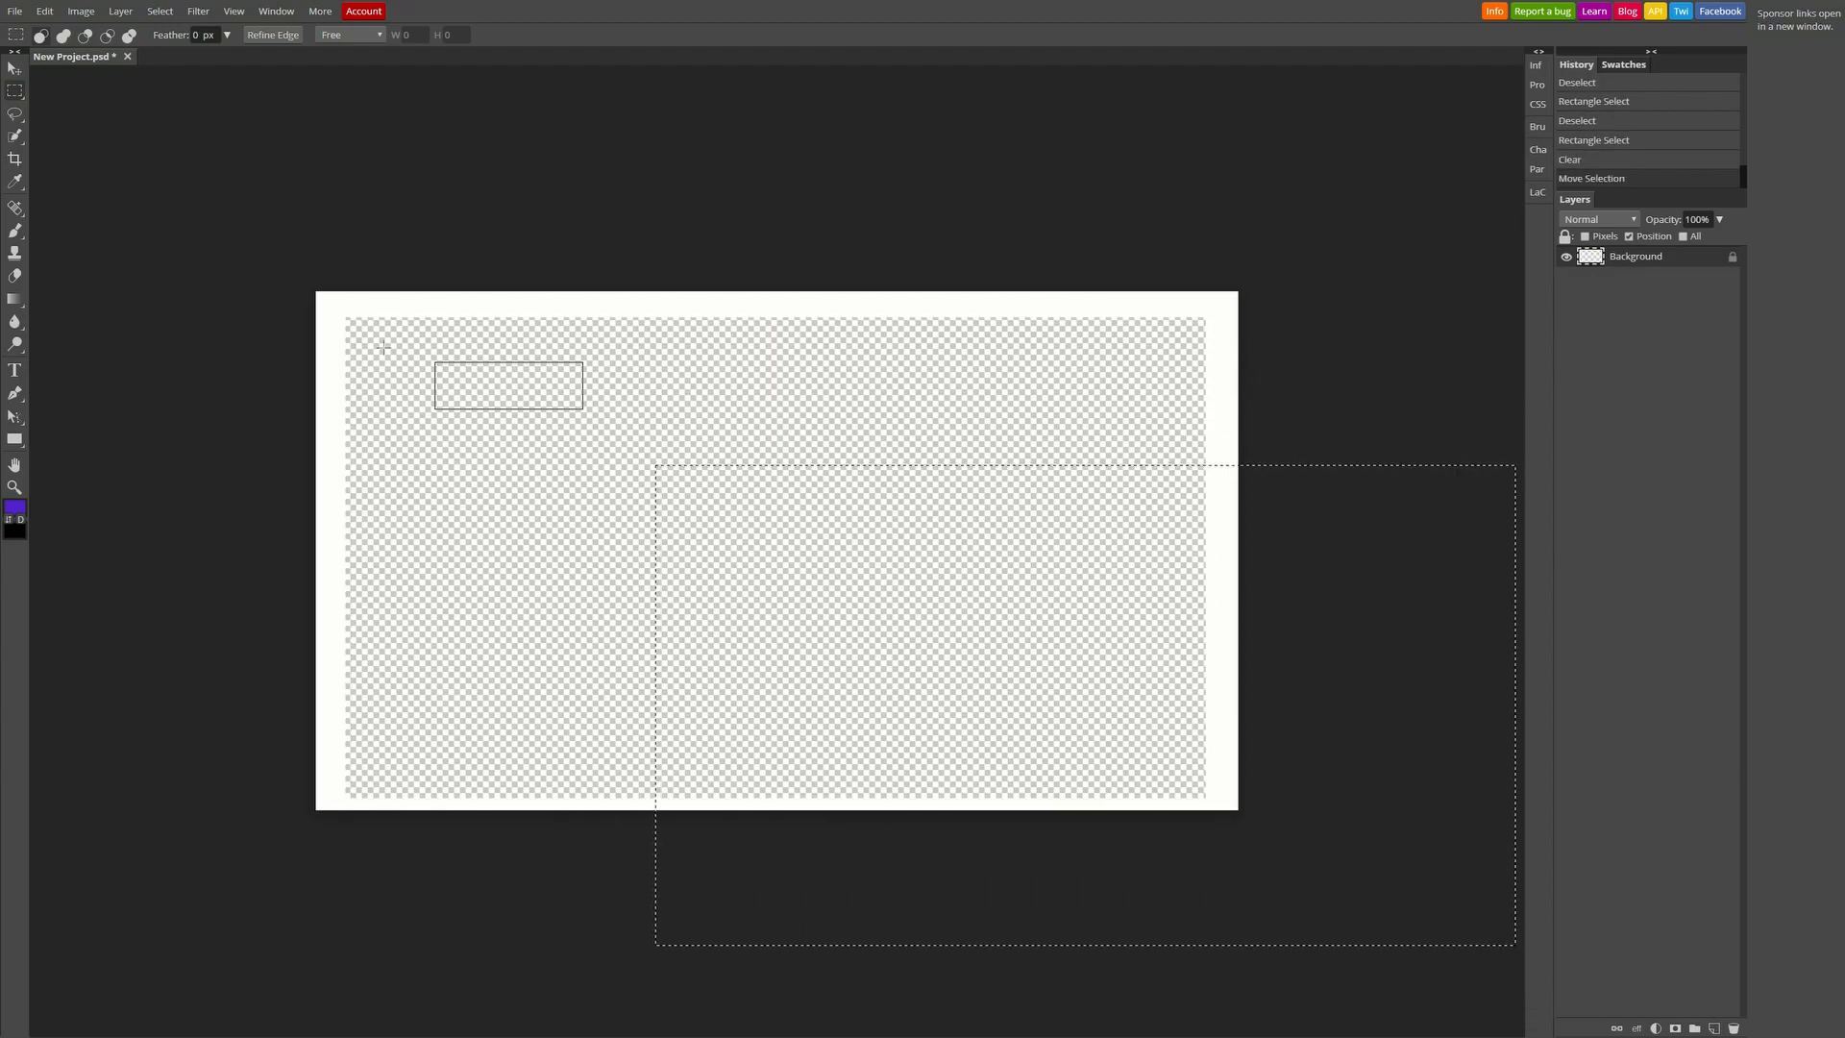
drag(316, 292, 606, 474)
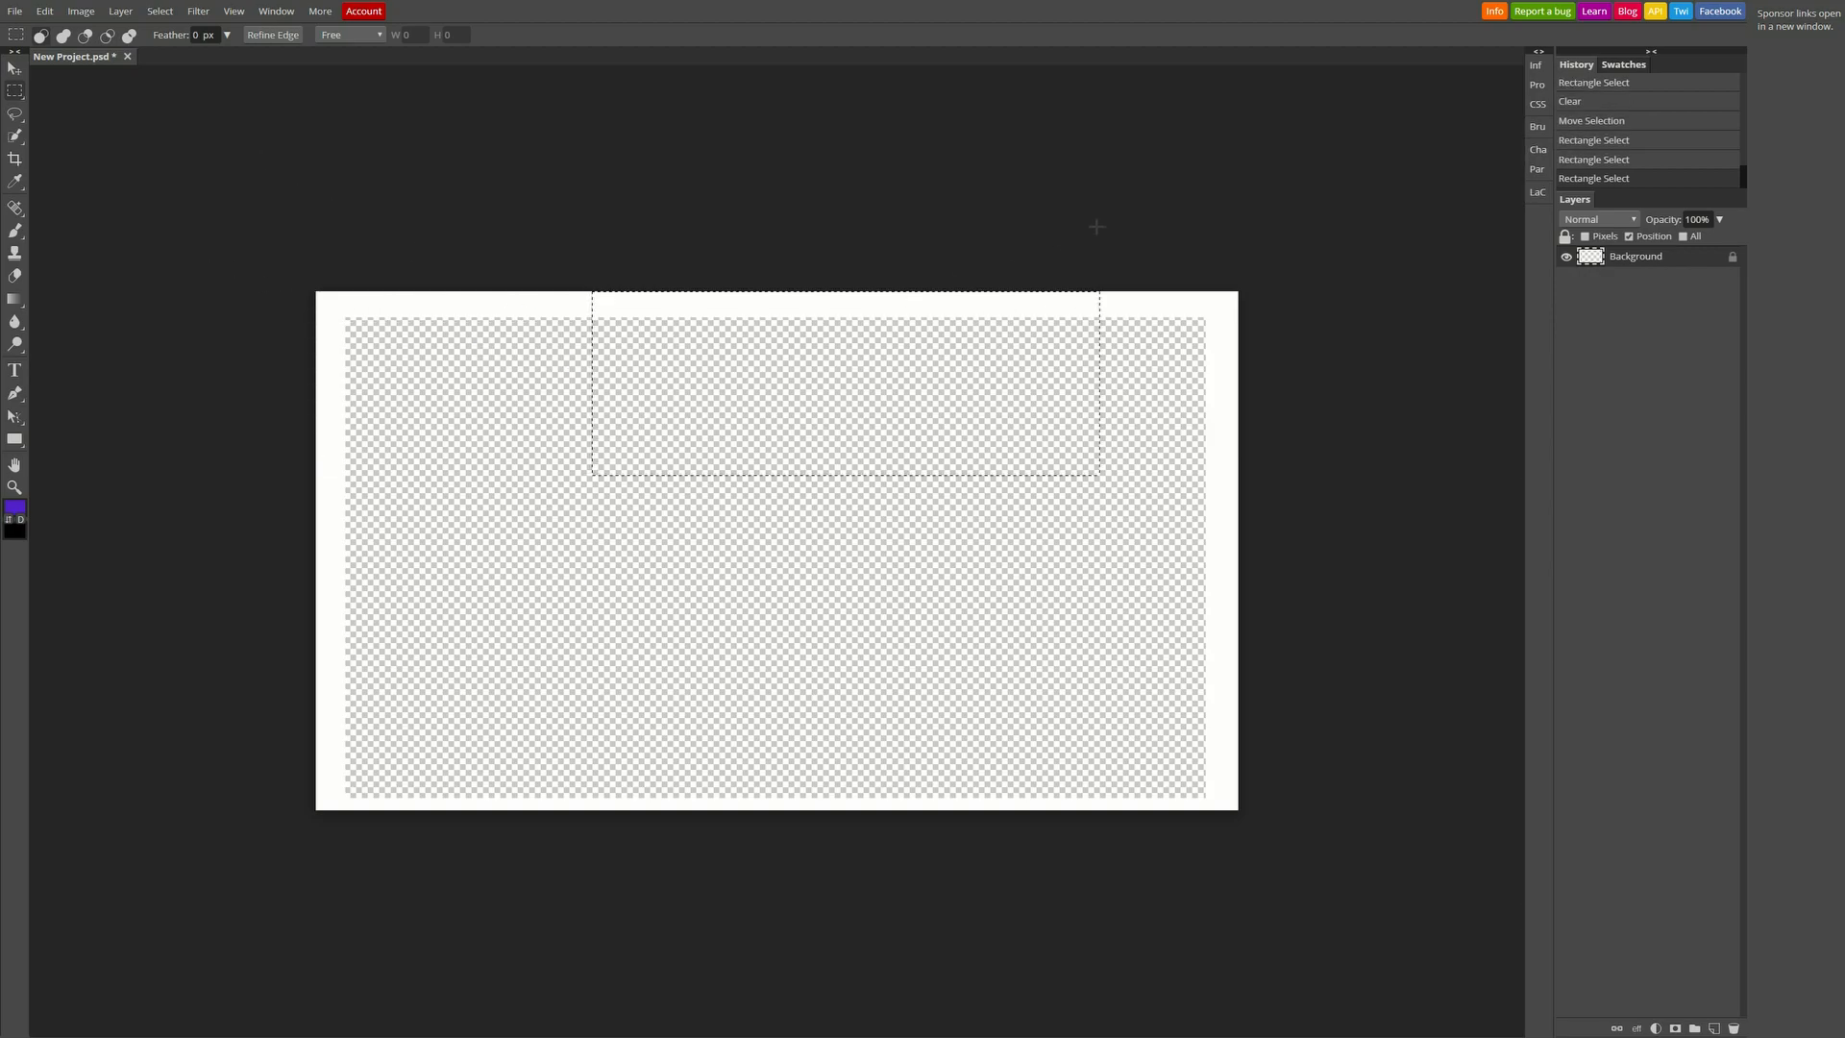
key(Ctrl+D)
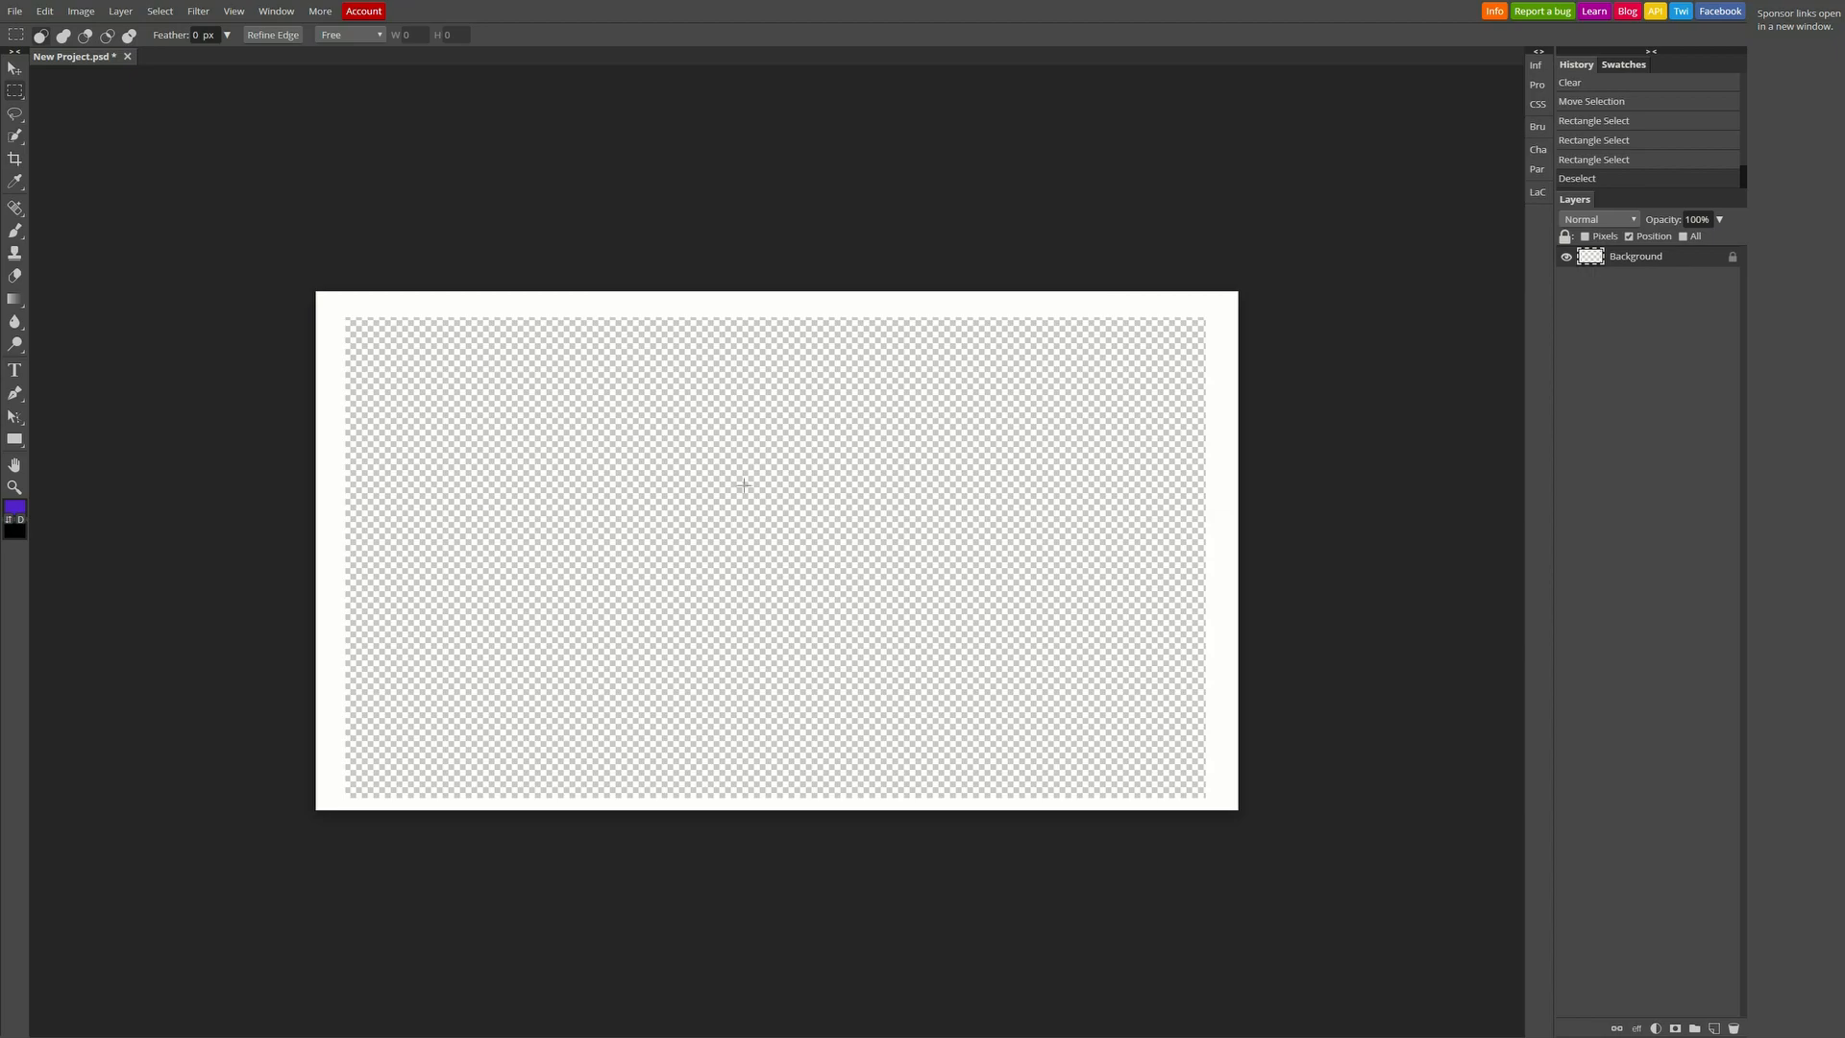
mouse_move(735, 475)
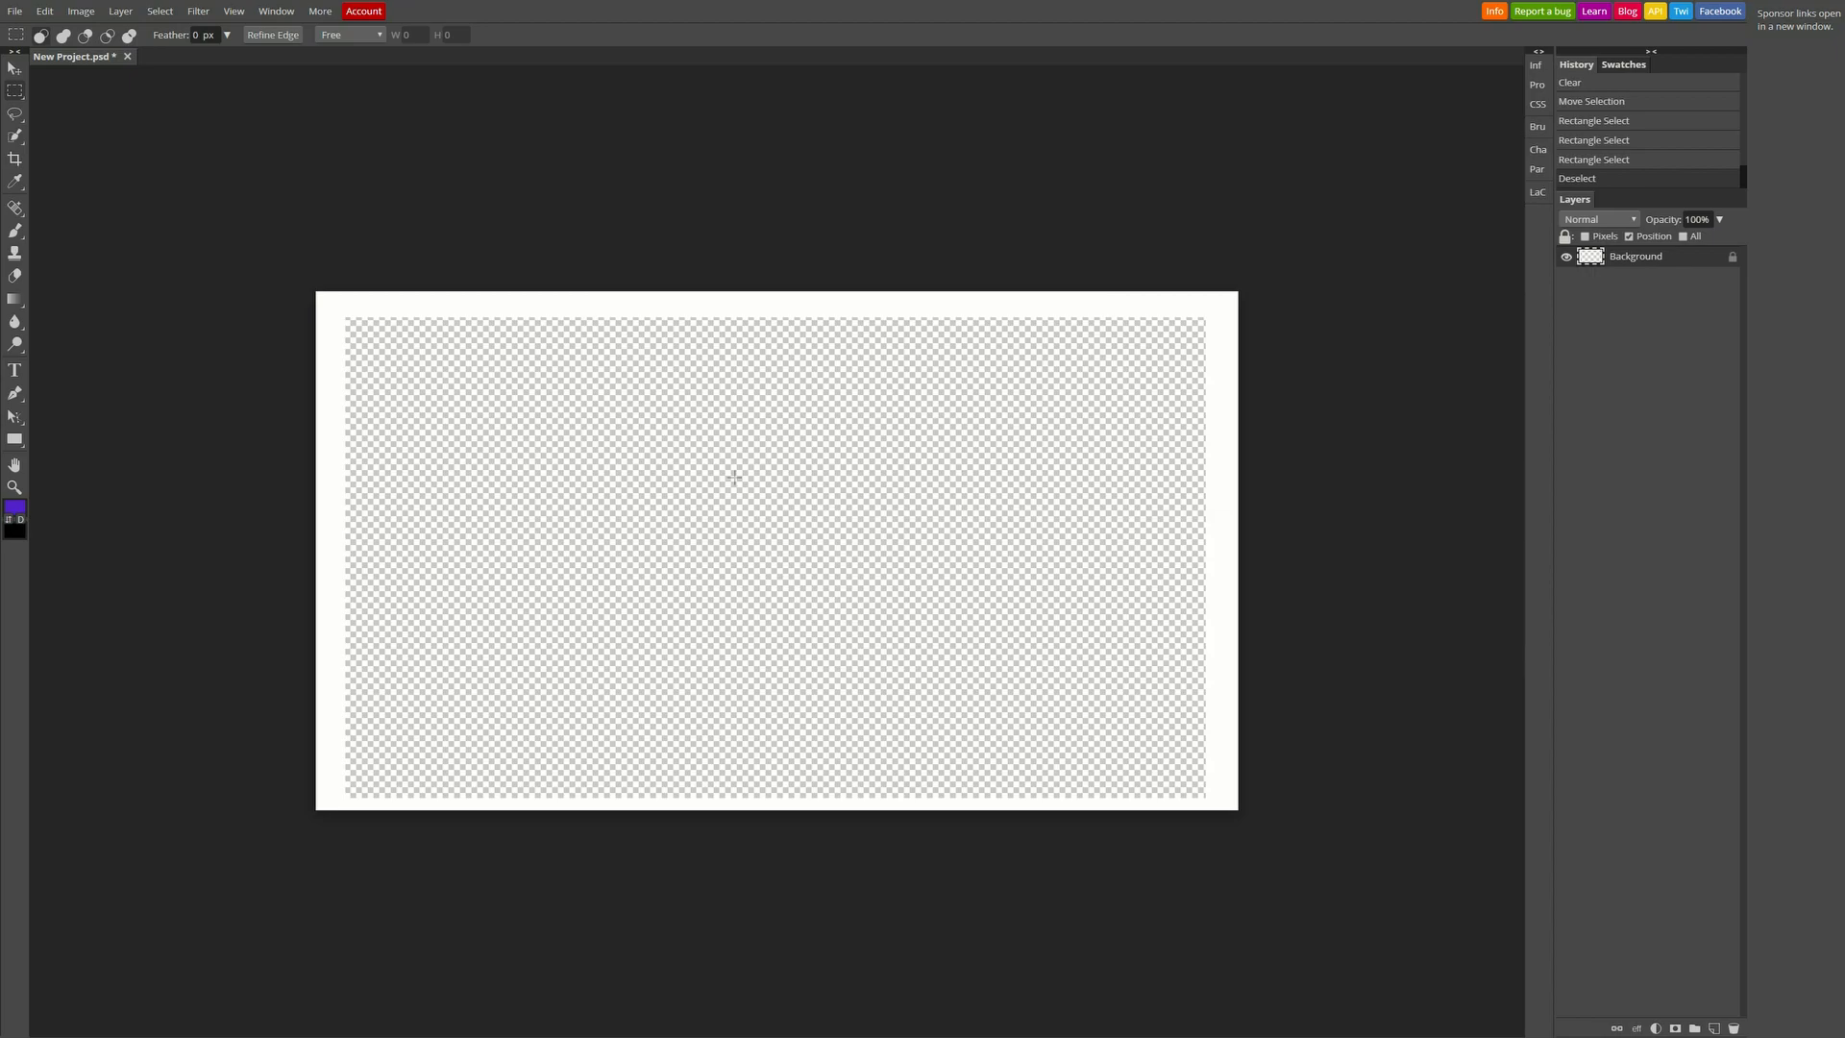